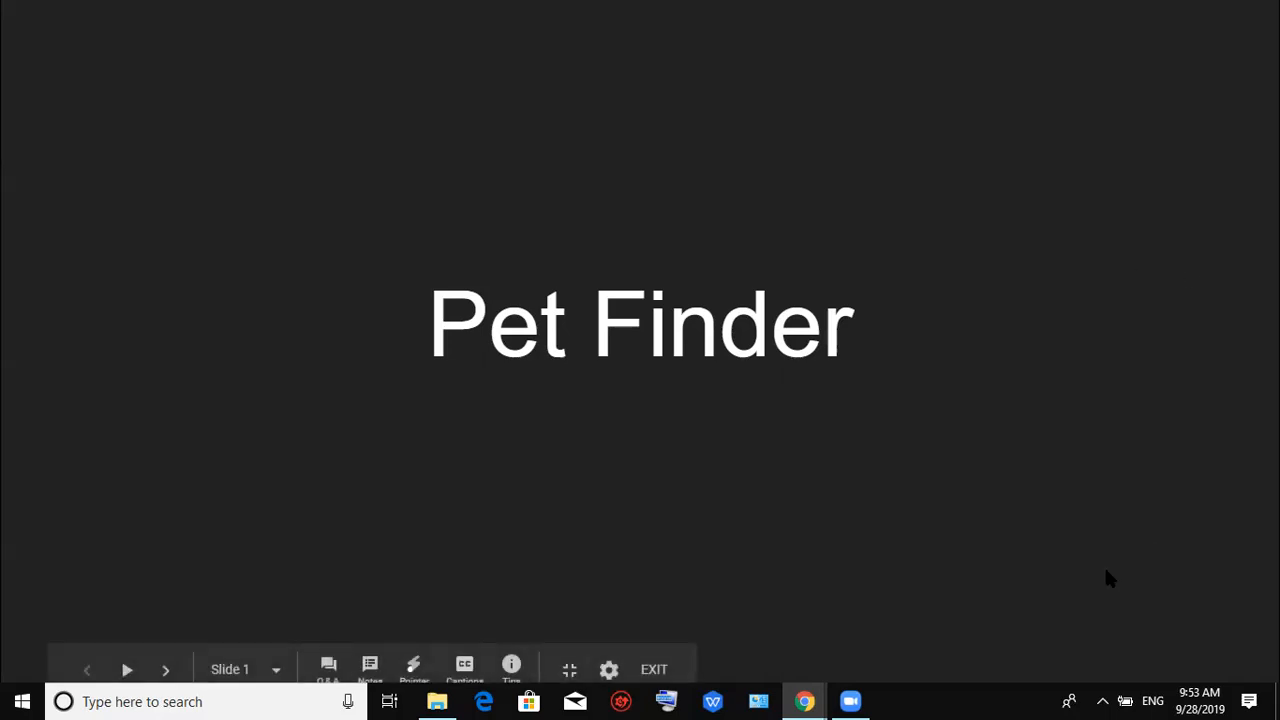
{"action": "mouse_move", "coordinate": [860, 583]}
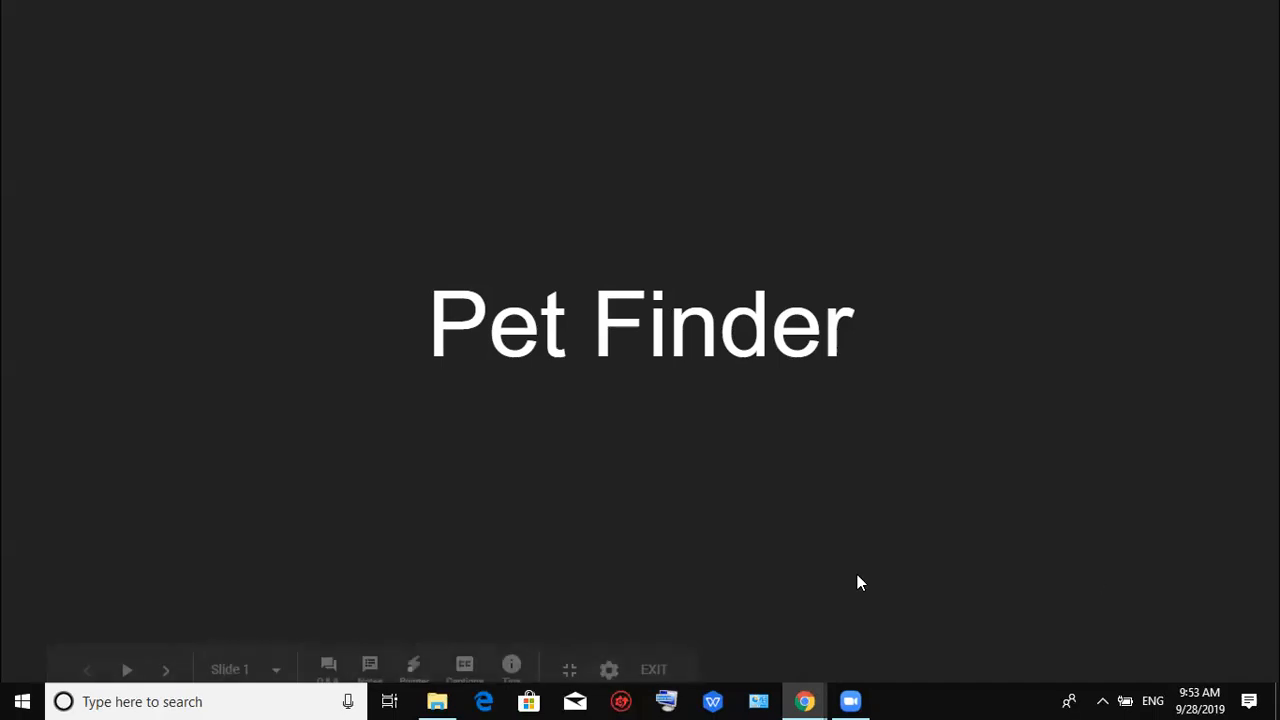
Advance the slideshow through the What is Pet Finder slide to the Reason to choose slide.
{"action": "left_click", "coordinate": [166, 670]}
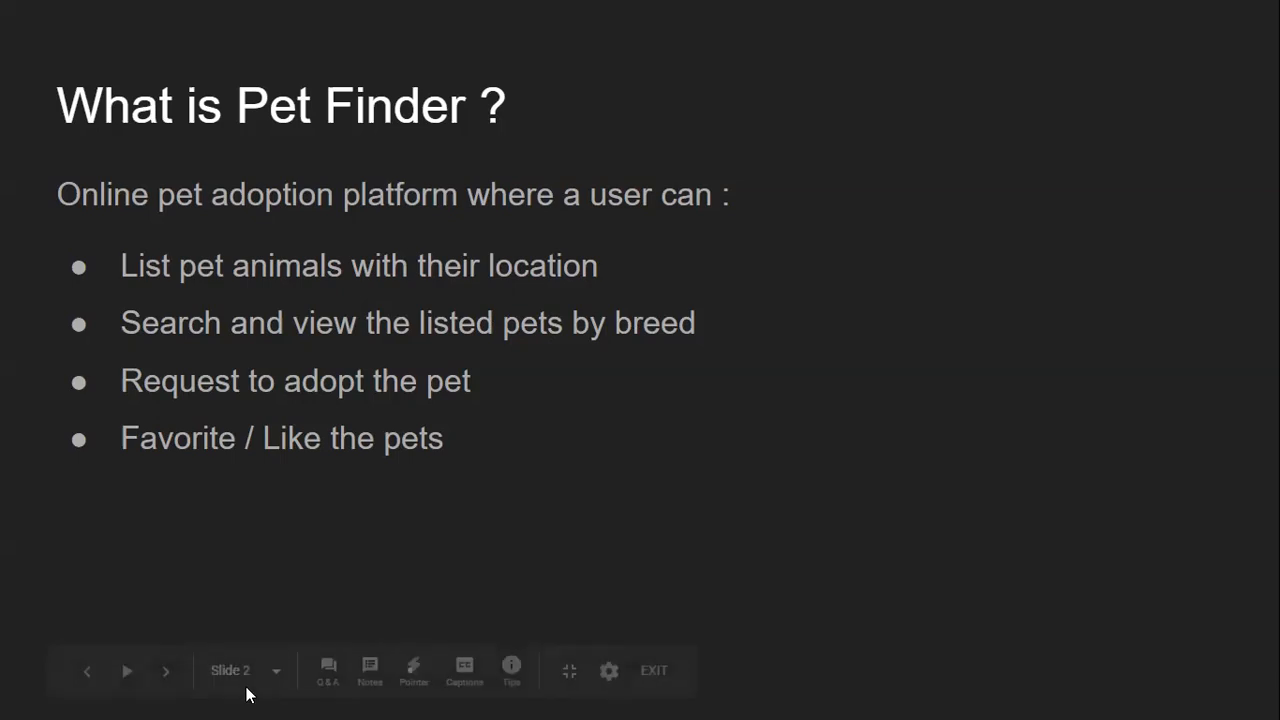
{"action": "left_click", "coordinate": [165, 671]}
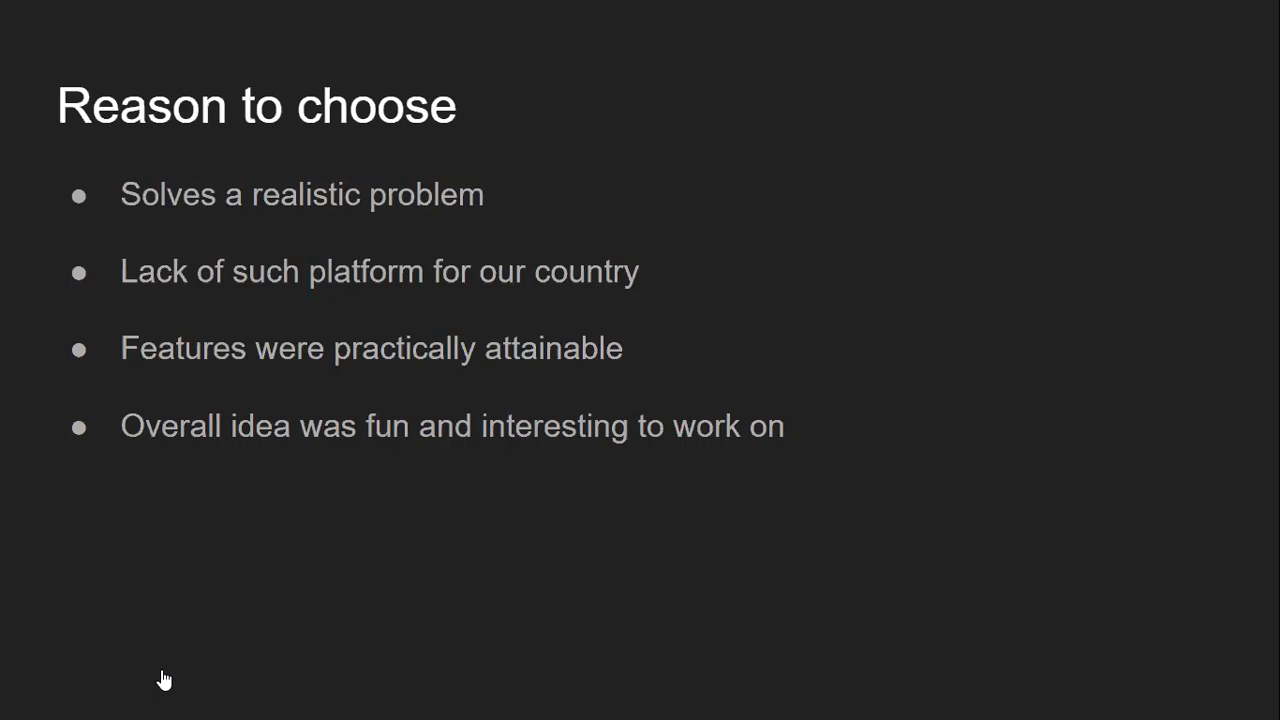
{"action": "mouse_move", "coordinate": [165, 678]}
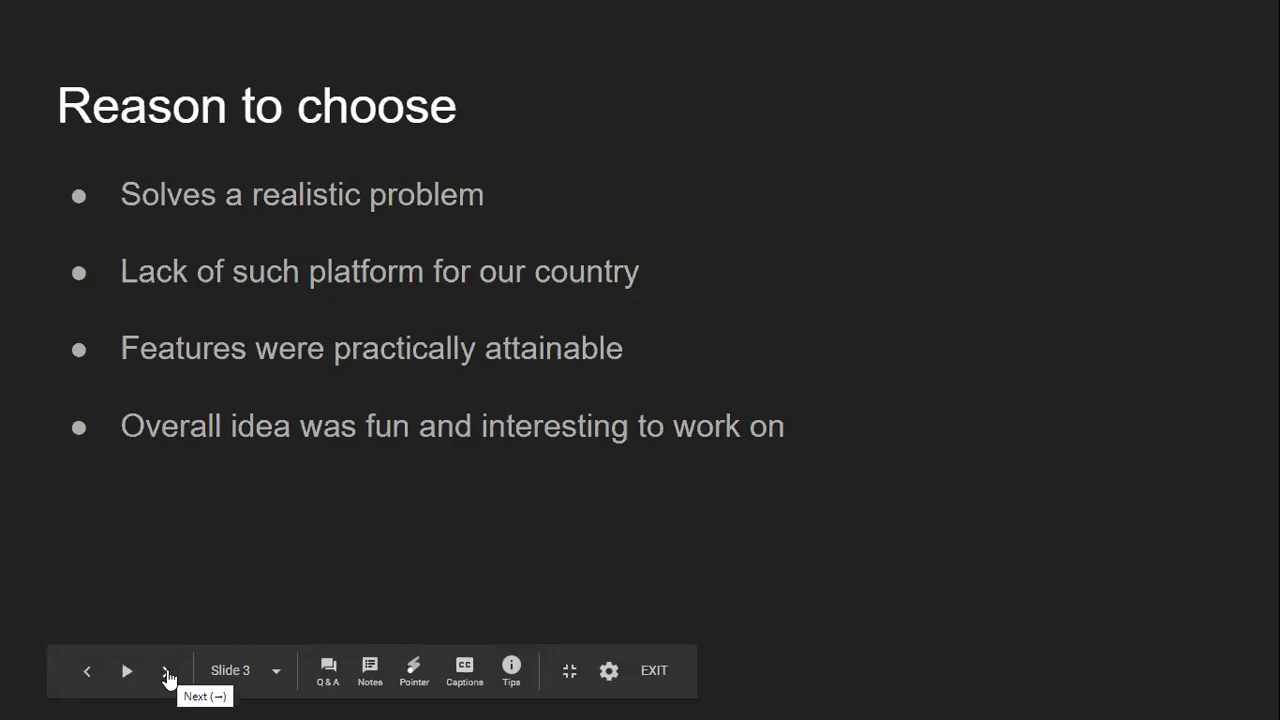
Advance the slideshow to Slide 4, Technologies Used.
{"action": "left_click", "coordinate": [167, 671]}
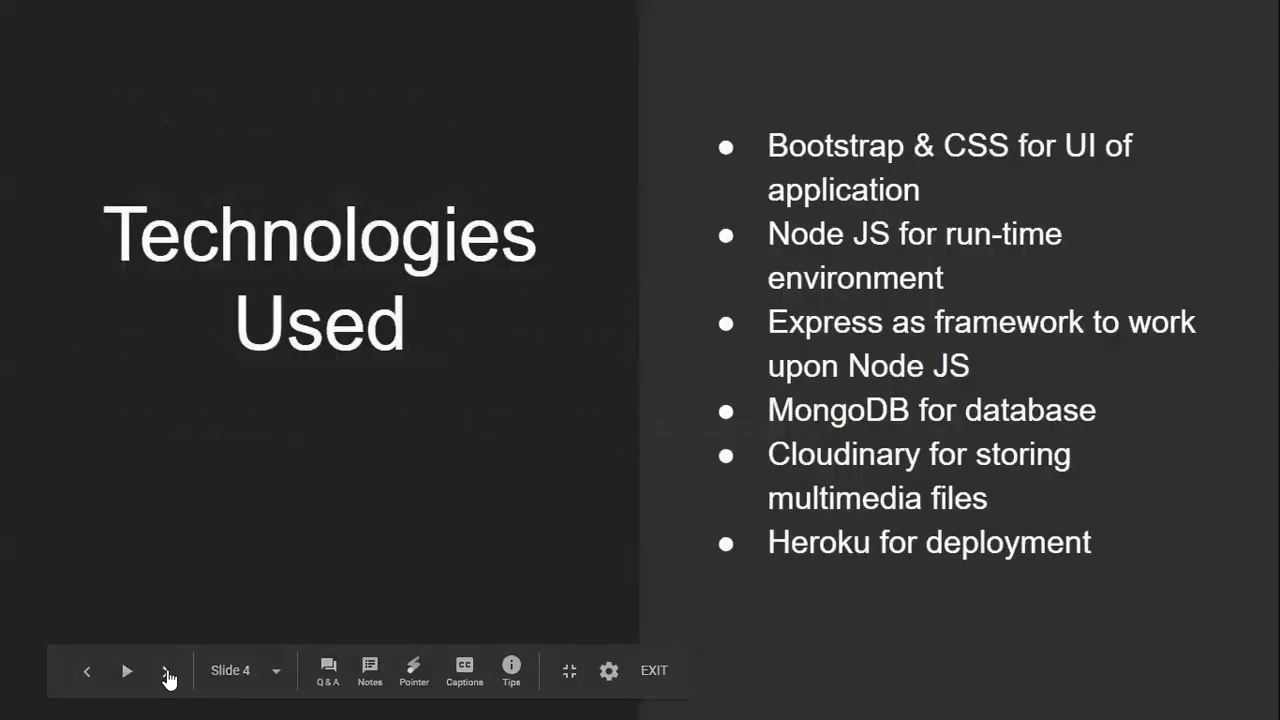
{"action": "mouse_move", "coordinate": [408, 618]}
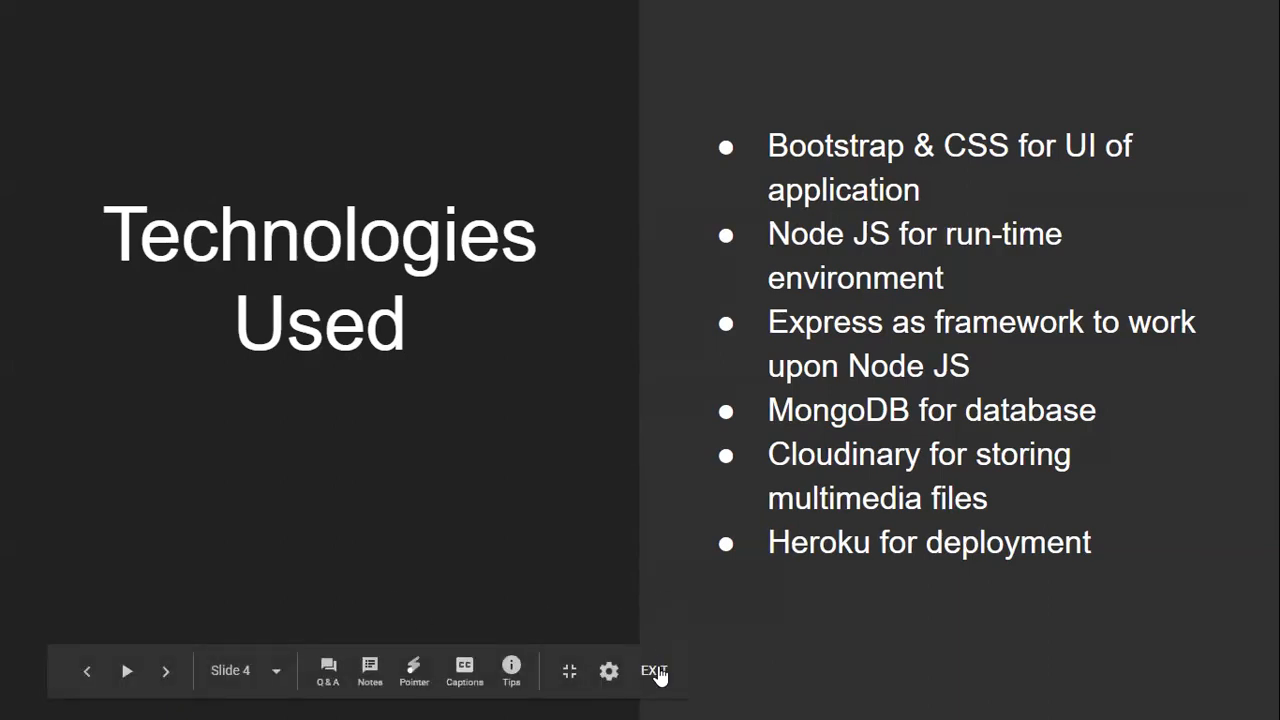
Exit the slideshow and switch to the Pet Finder home page tab.
{"action": "left_click", "coordinate": [653, 671]}
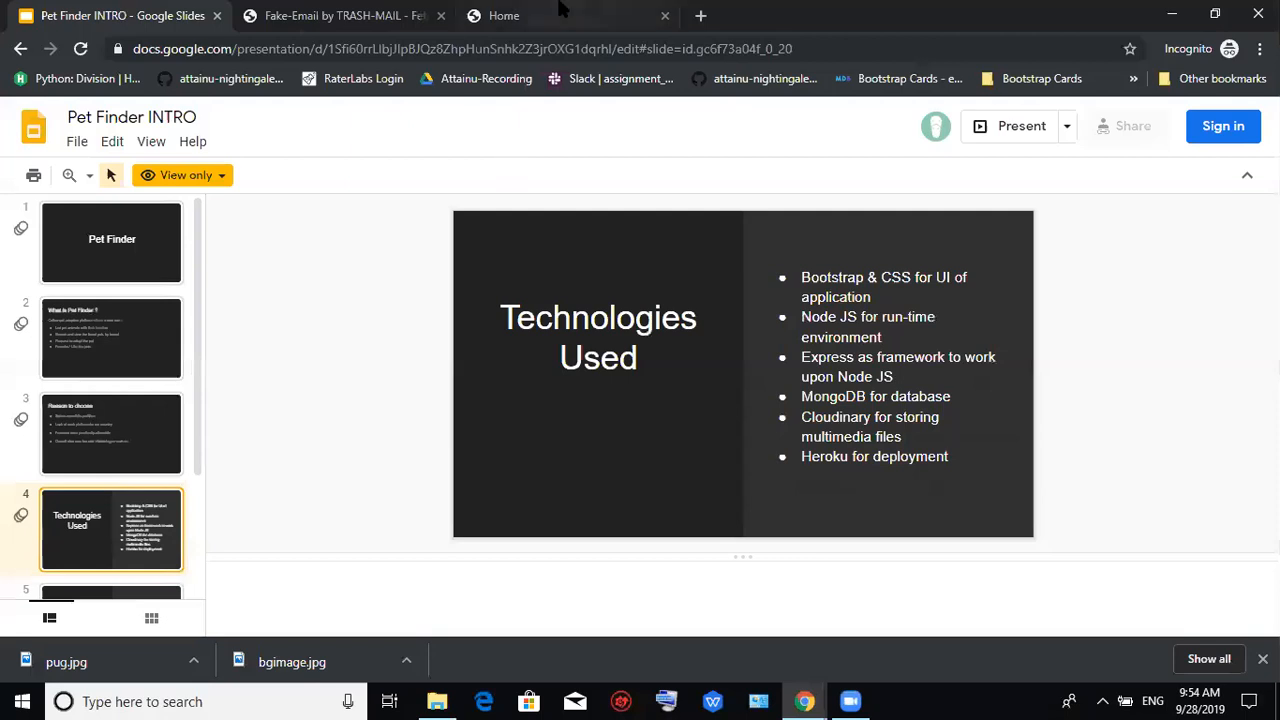
{"action": "left_click", "coordinate": [504, 15]}
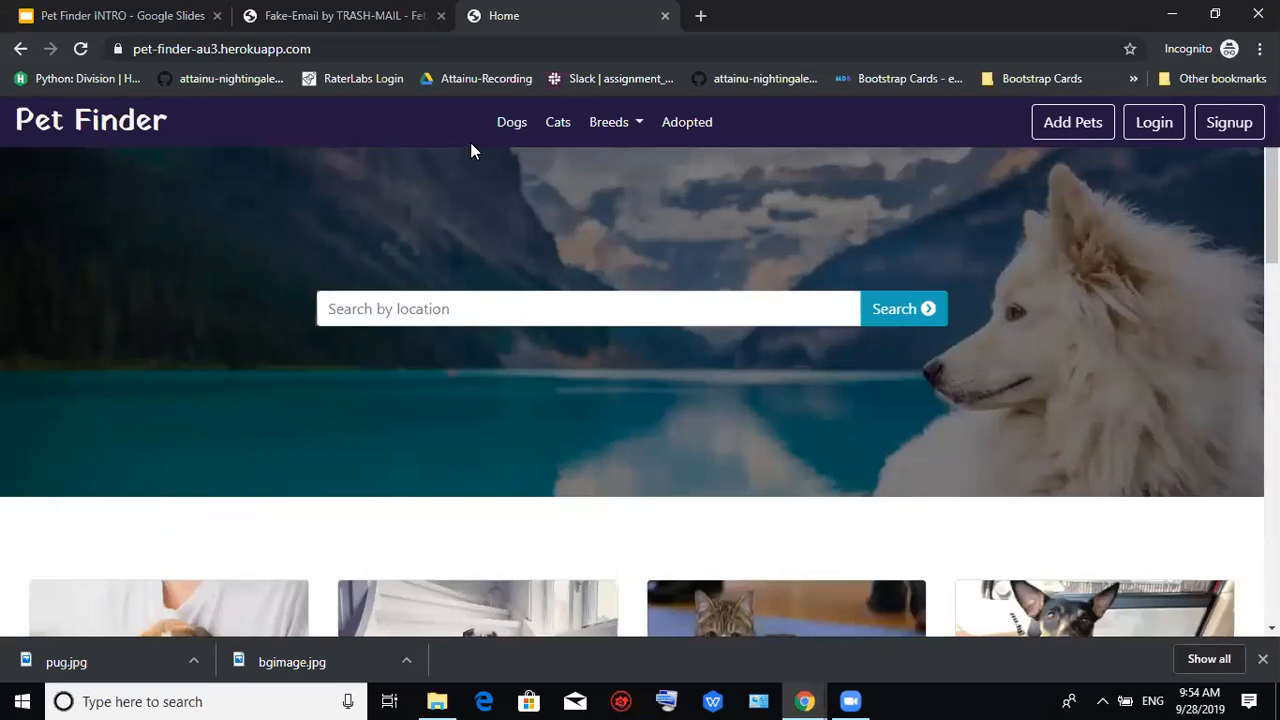
{"action": "mouse_move", "coordinate": [511, 122]}
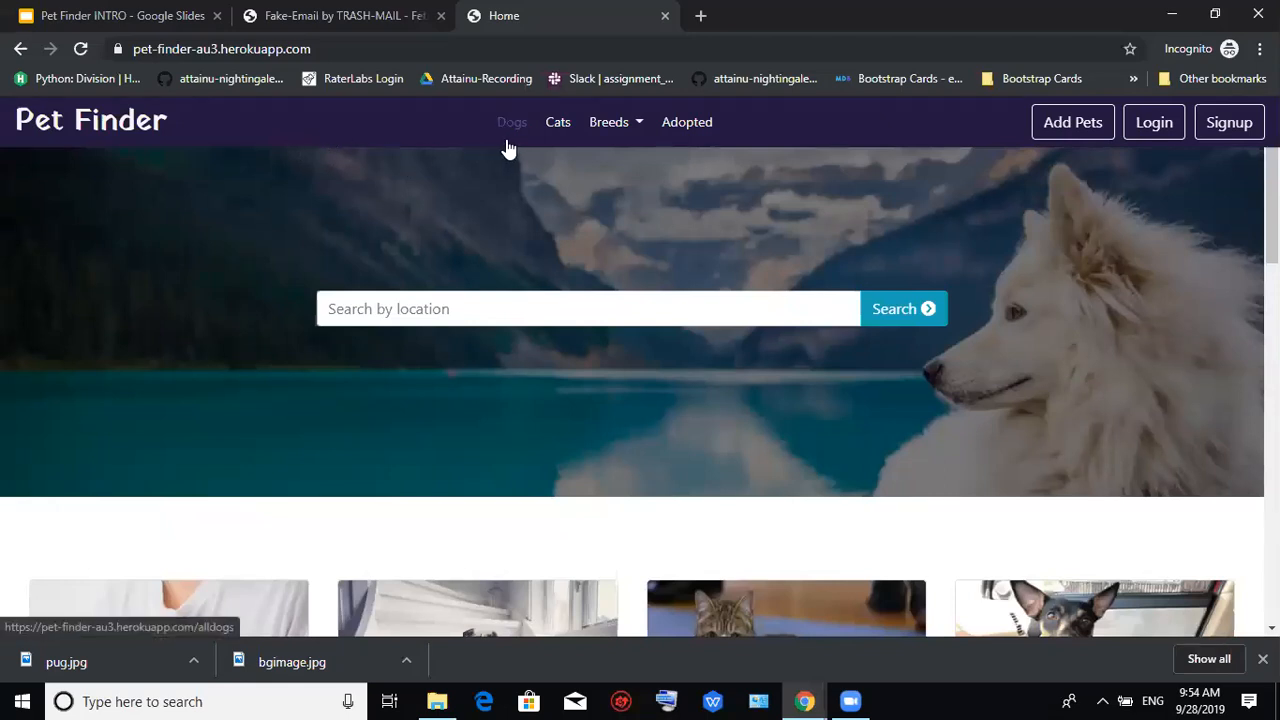
{"action": "mouse_move", "coordinate": [700, 152]}
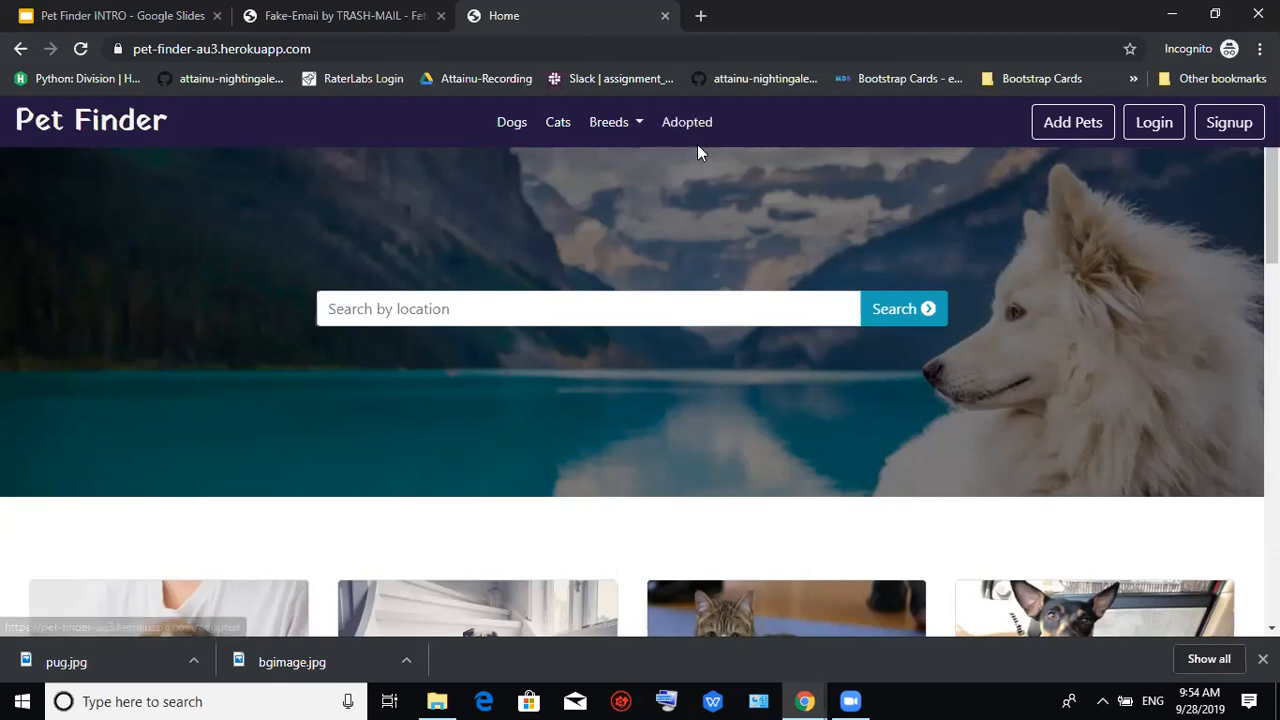
{"action": "mouse_move", "coordinate": [1160, 154]}
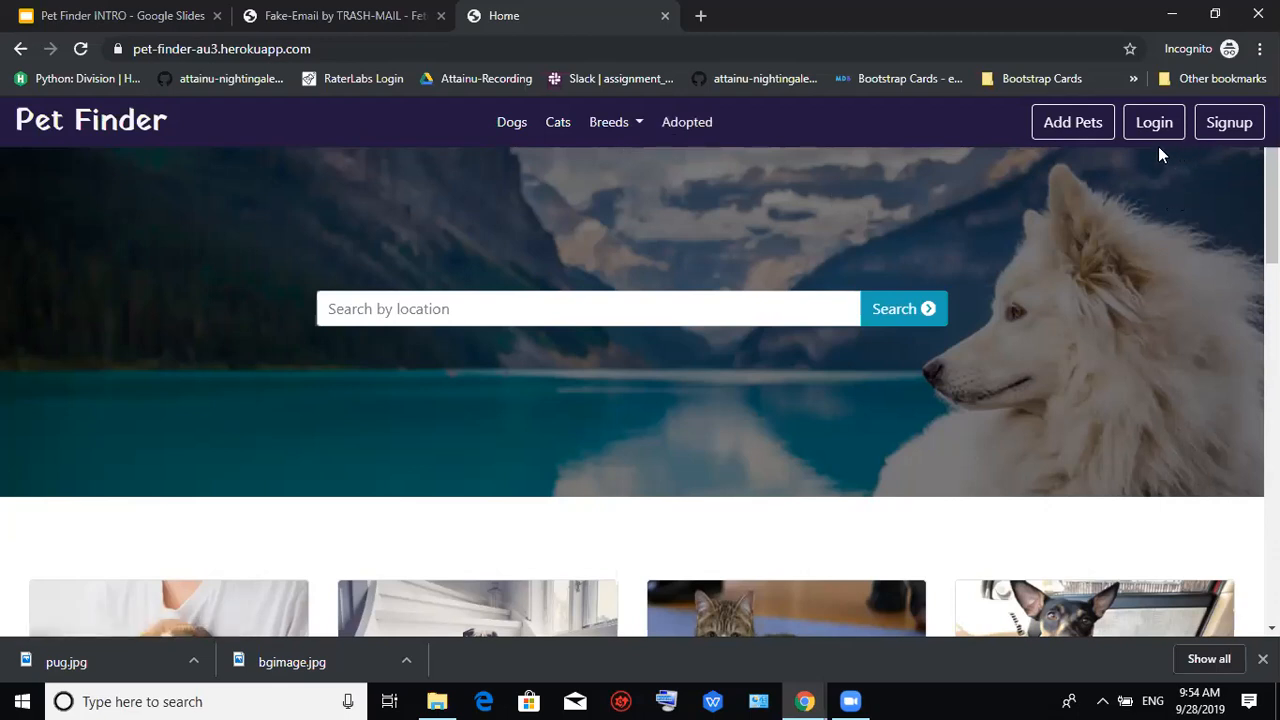
{"action": "mouse_move", "coordinate": [858, 284]}
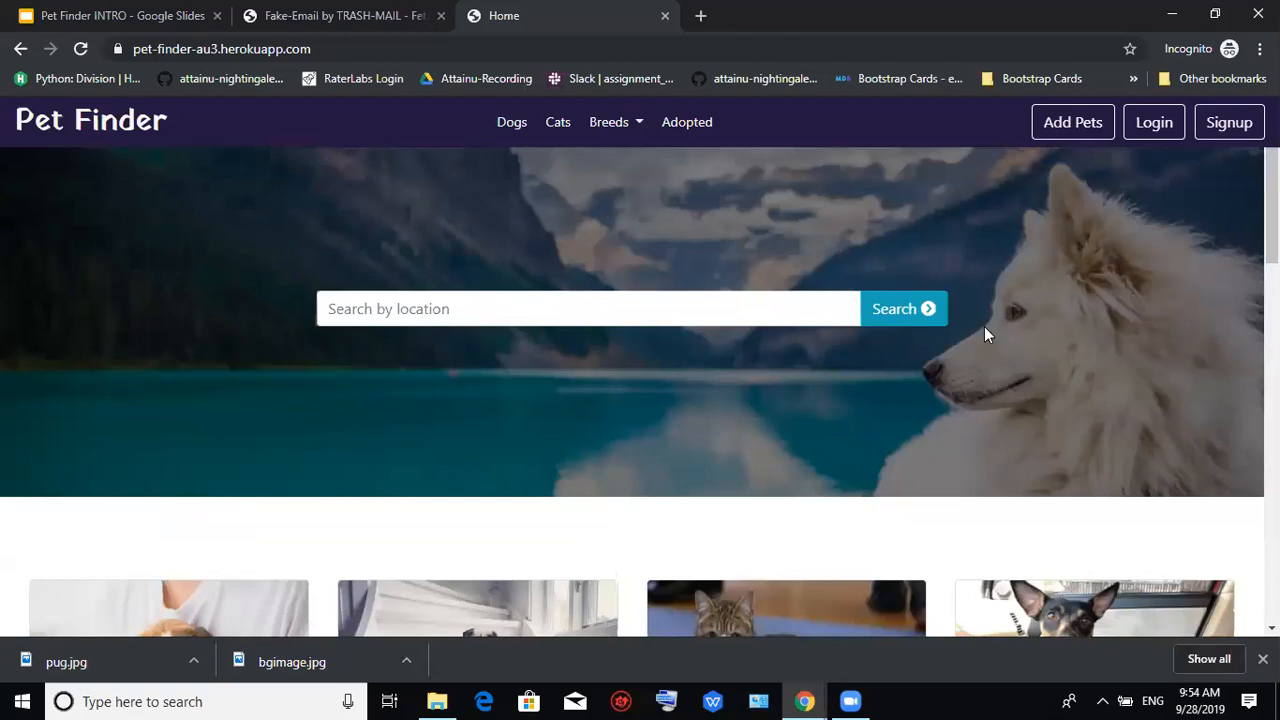
{"action": "mouse_move", "coordinate": [975, 347]}
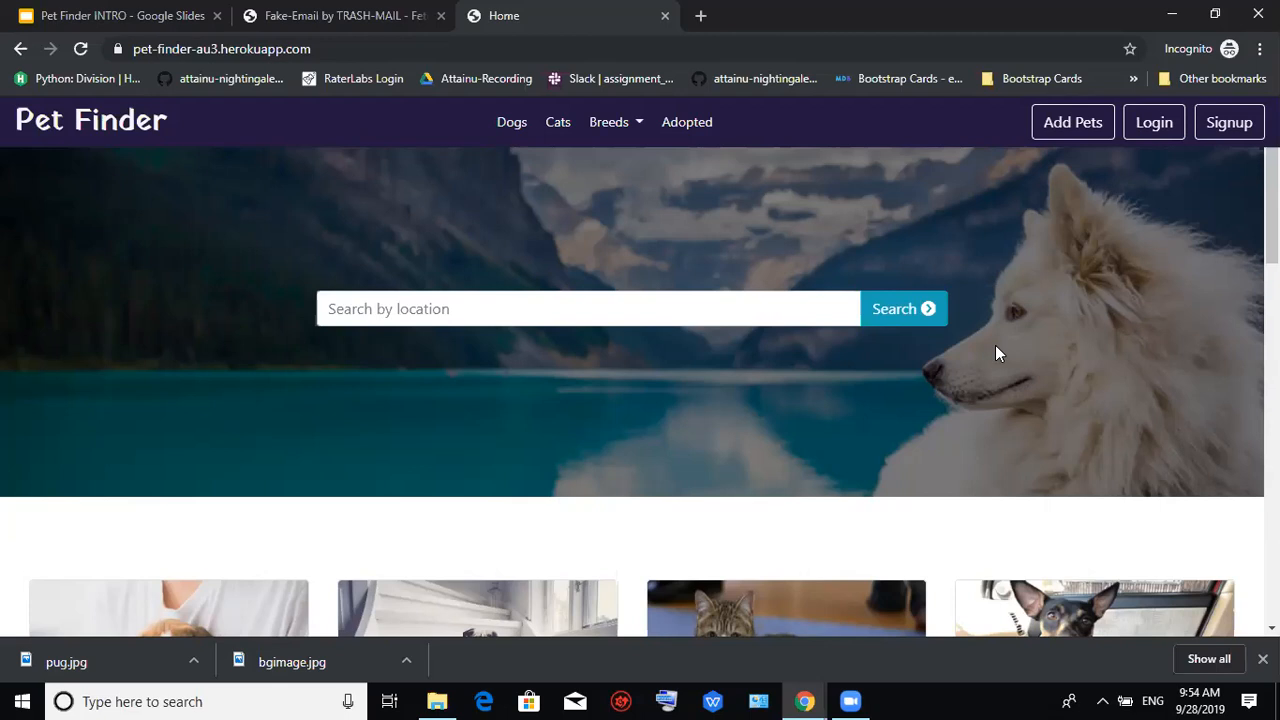
{"action": "scroll", "scroll_direction": "down", "scroll_amount": 3}
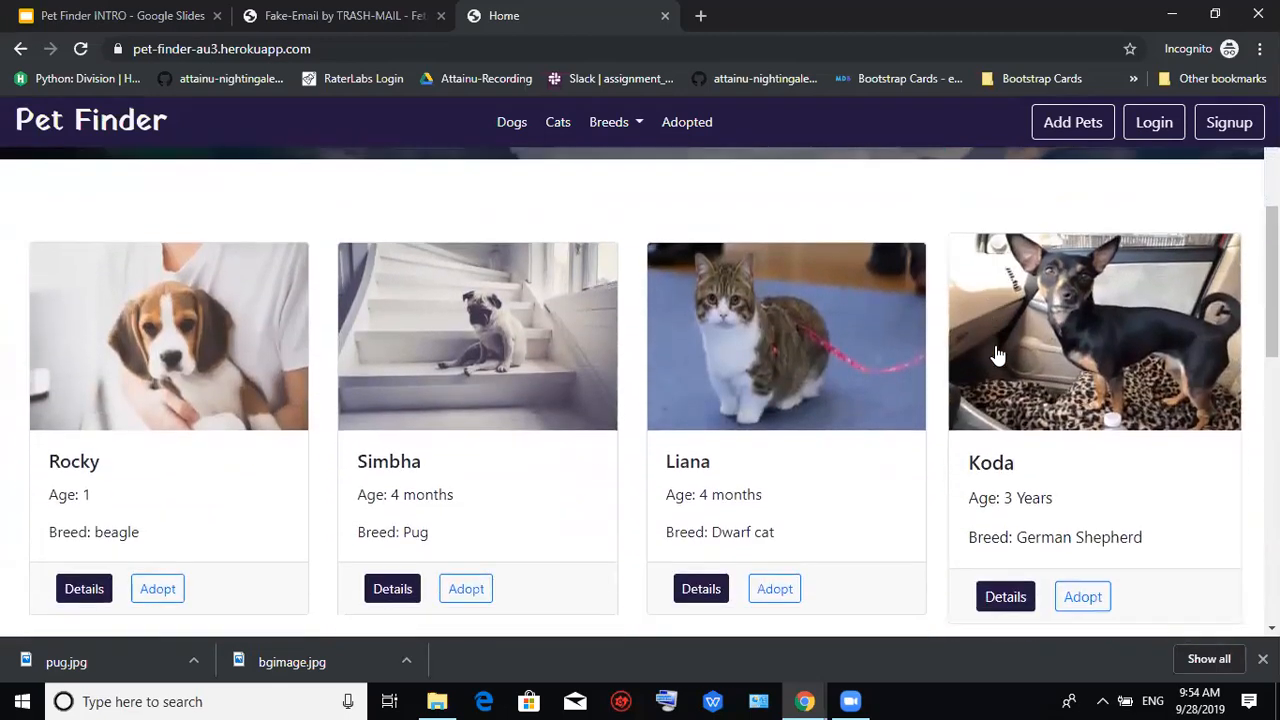
{"action": "scroll", "scroll_direction": "down", "scroll_amount": 3}
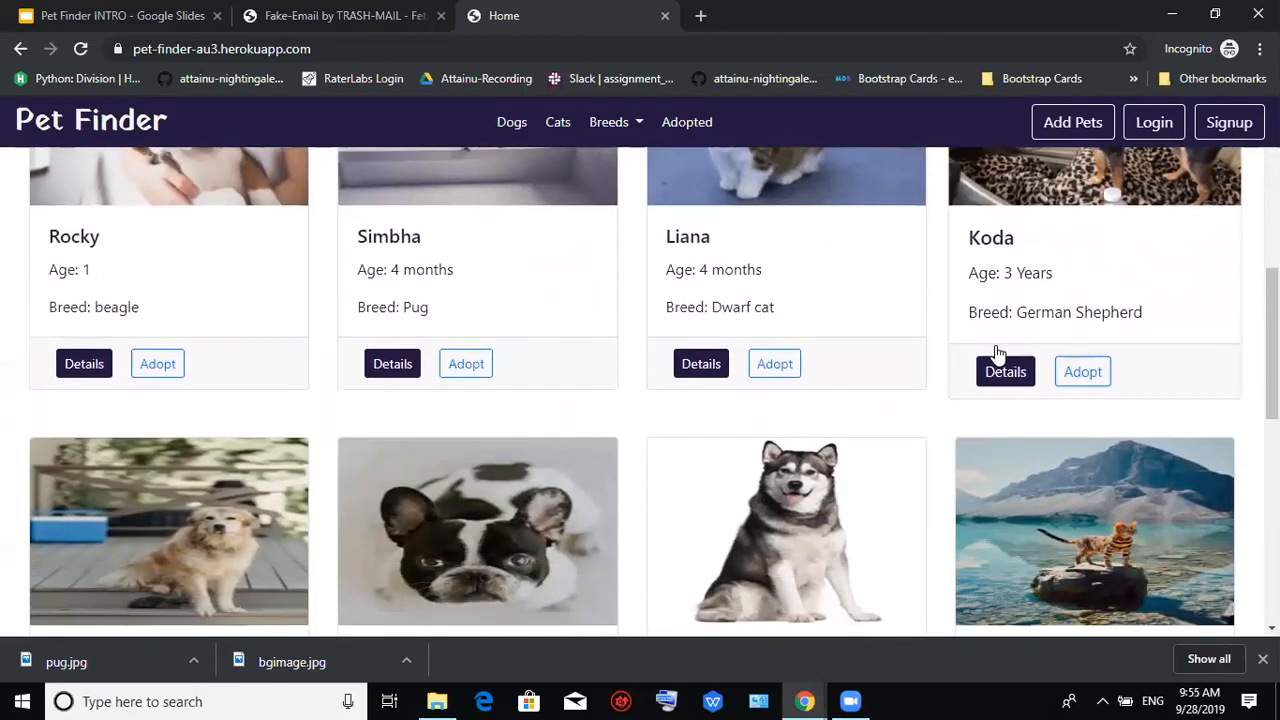
{"action": "scroll", "scroll_direction": "down", "scroll_amount": 3}
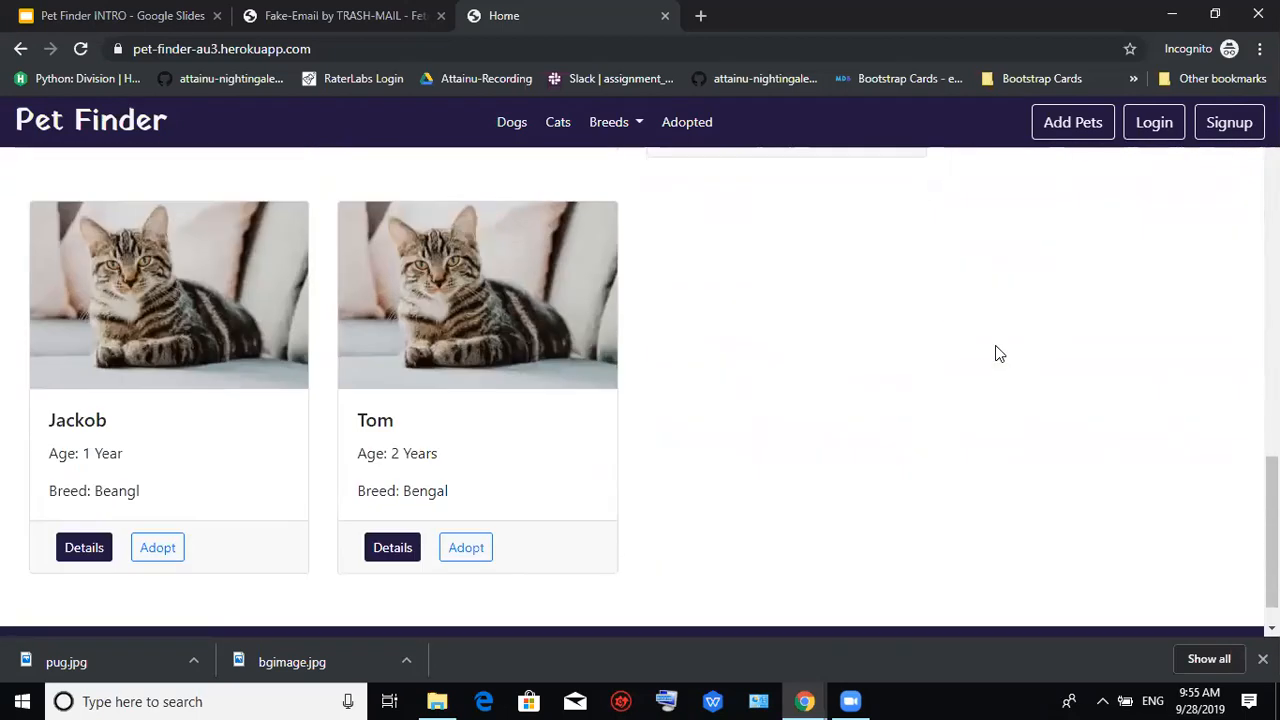
{"action": "scroll", "scroll_direction": "down", "scroll_amount": 3}
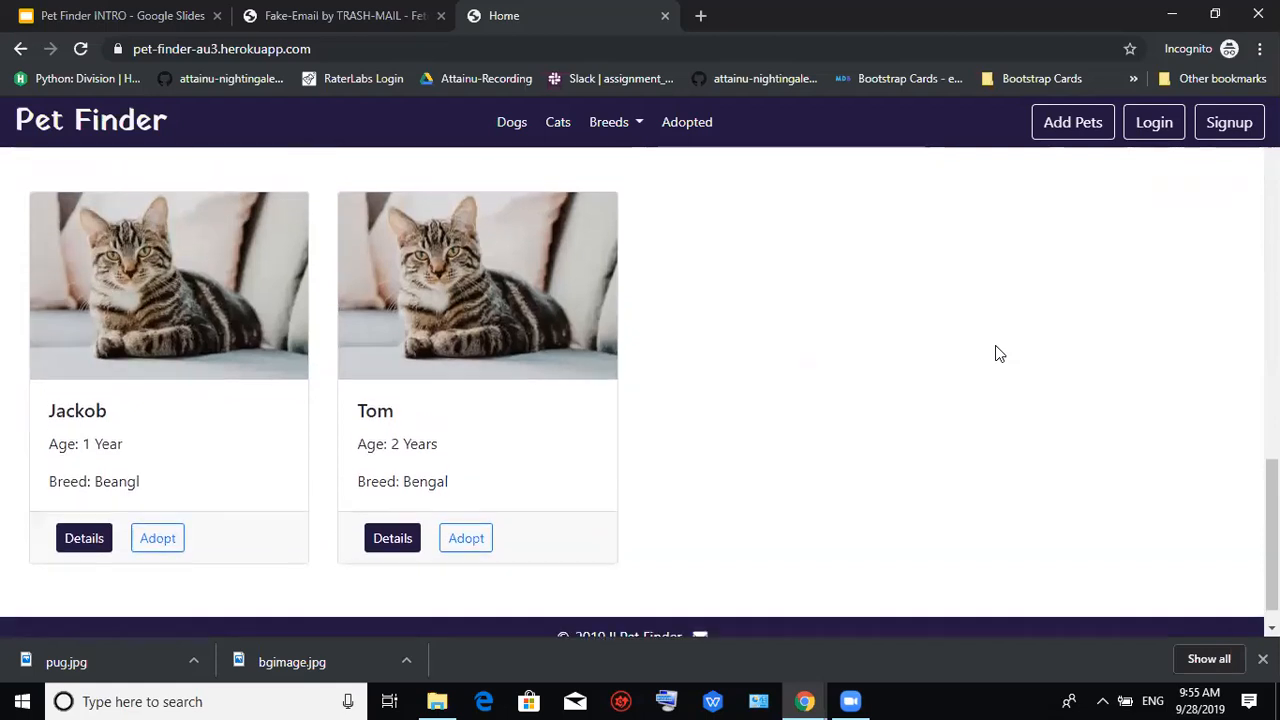
{"action": "scroll", "scroll_direction": "up", "scroll_amount": 3}
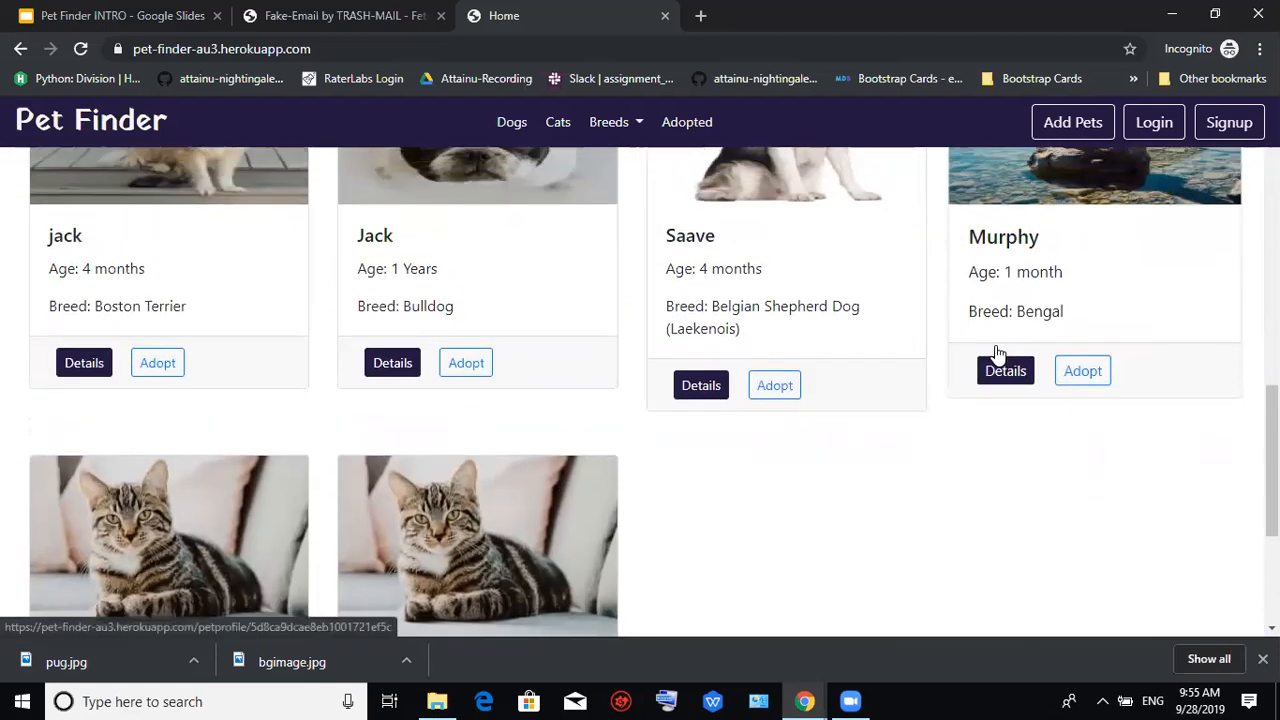
{"action": "scroll", "scroll_direction": "down", "scroll_amount": 3}
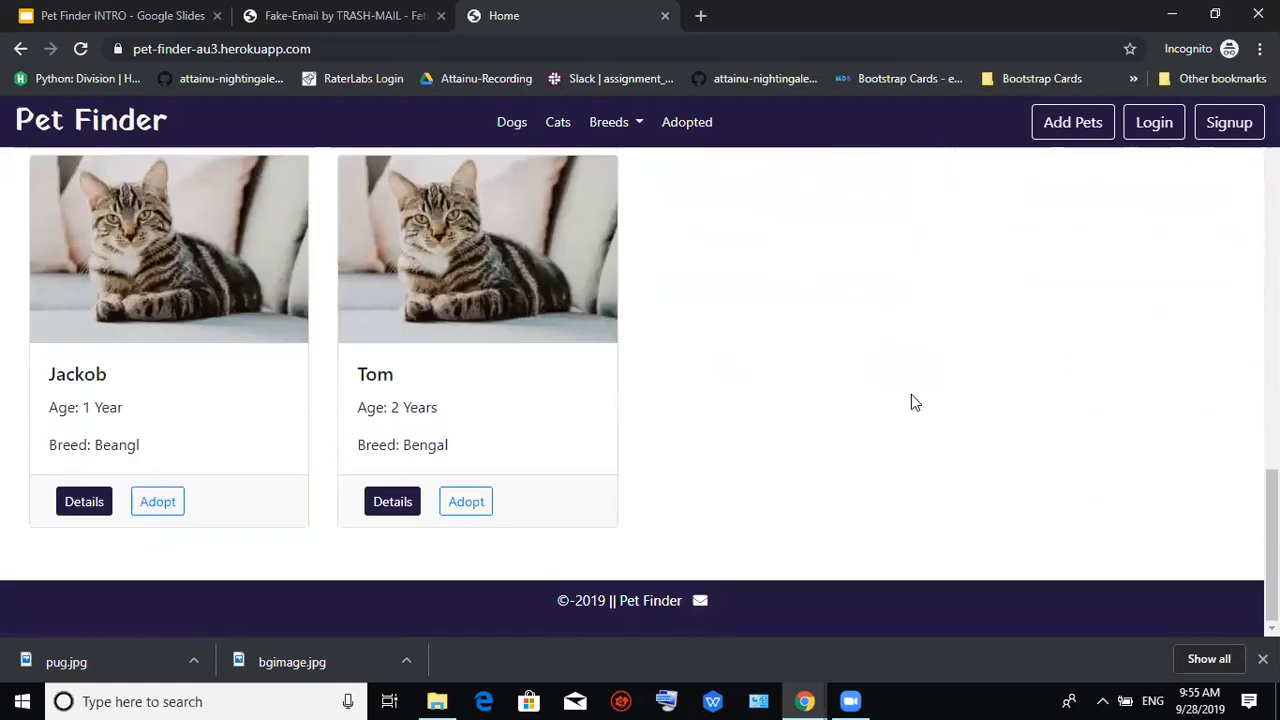
{"action": "mouse_move", "coordinate": [1005, 238]}
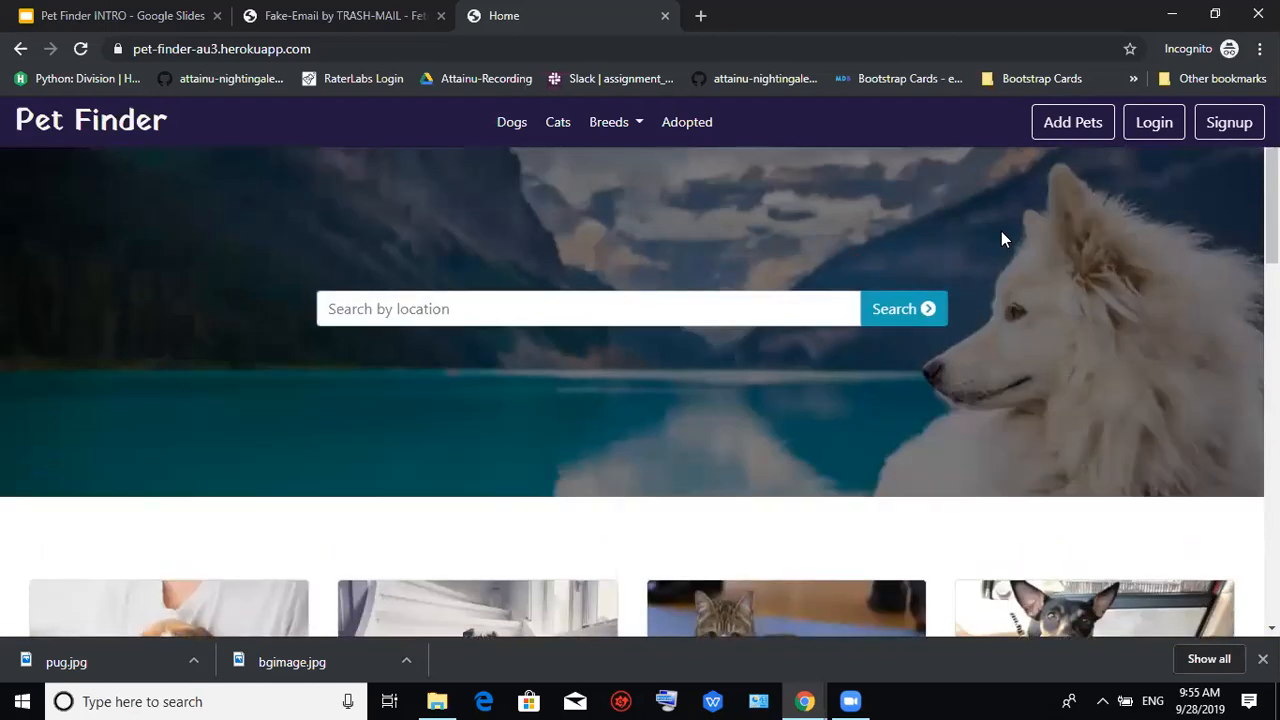
{"action": "mouse_move", "coordinate": [1230, 184]}
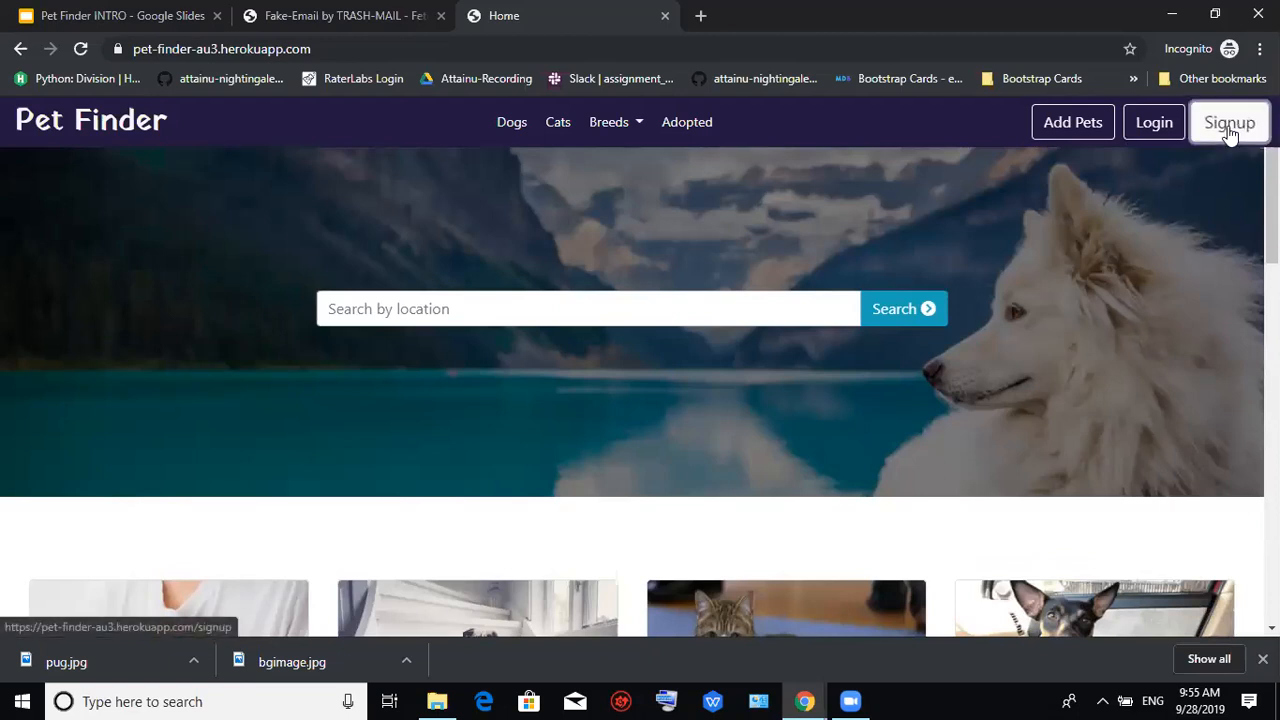
{"action": "left_click", "coordinate": [1229, 122]}
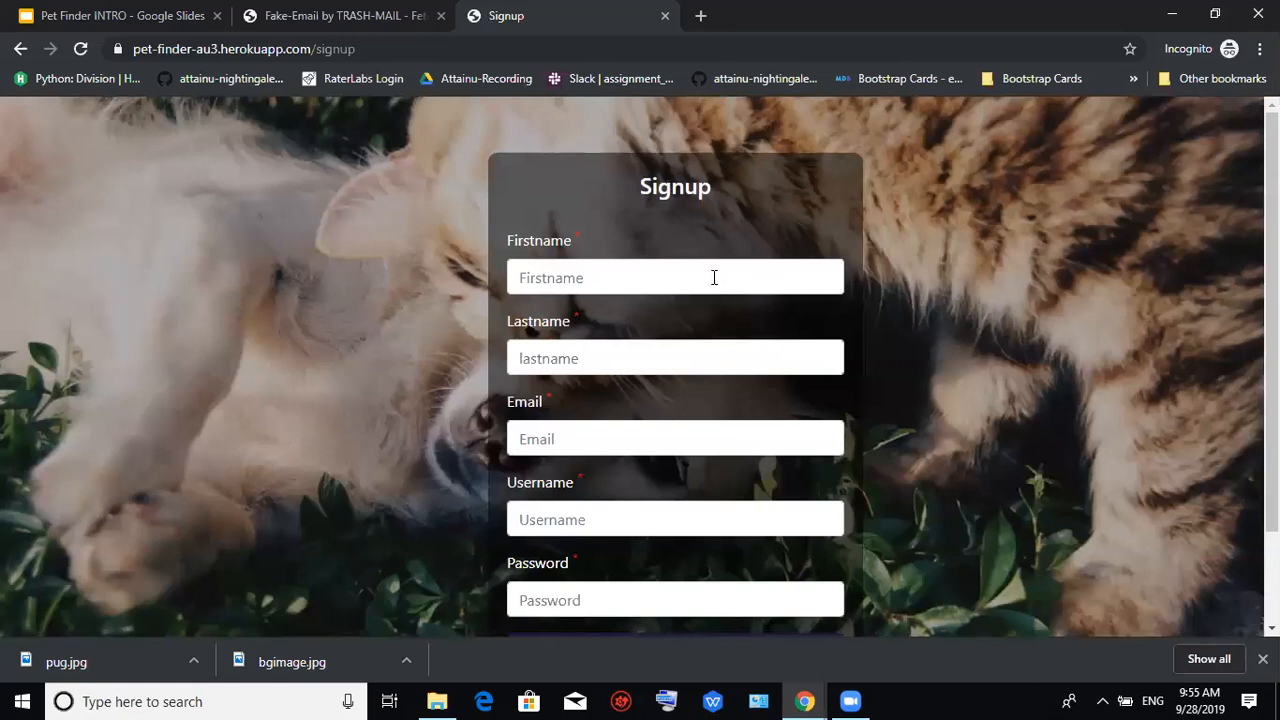
{"action": "type", "text": "s"}
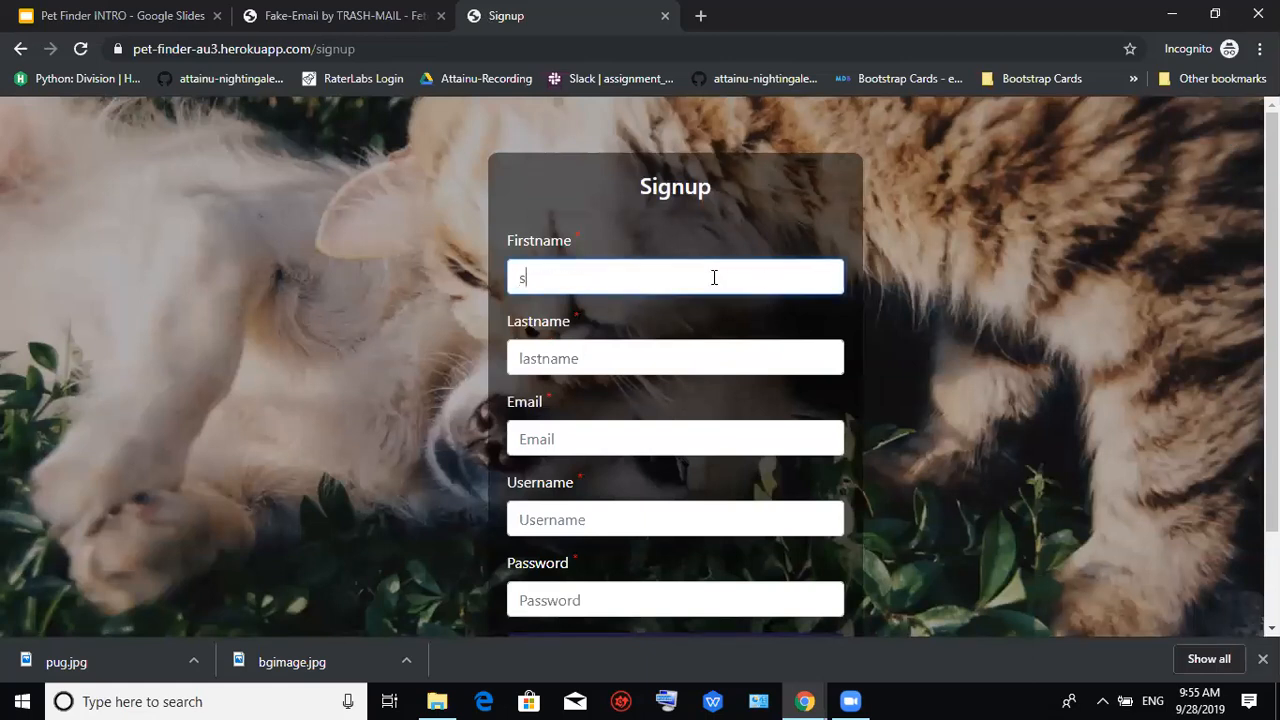
{"action": "type", "text": "wayam"}
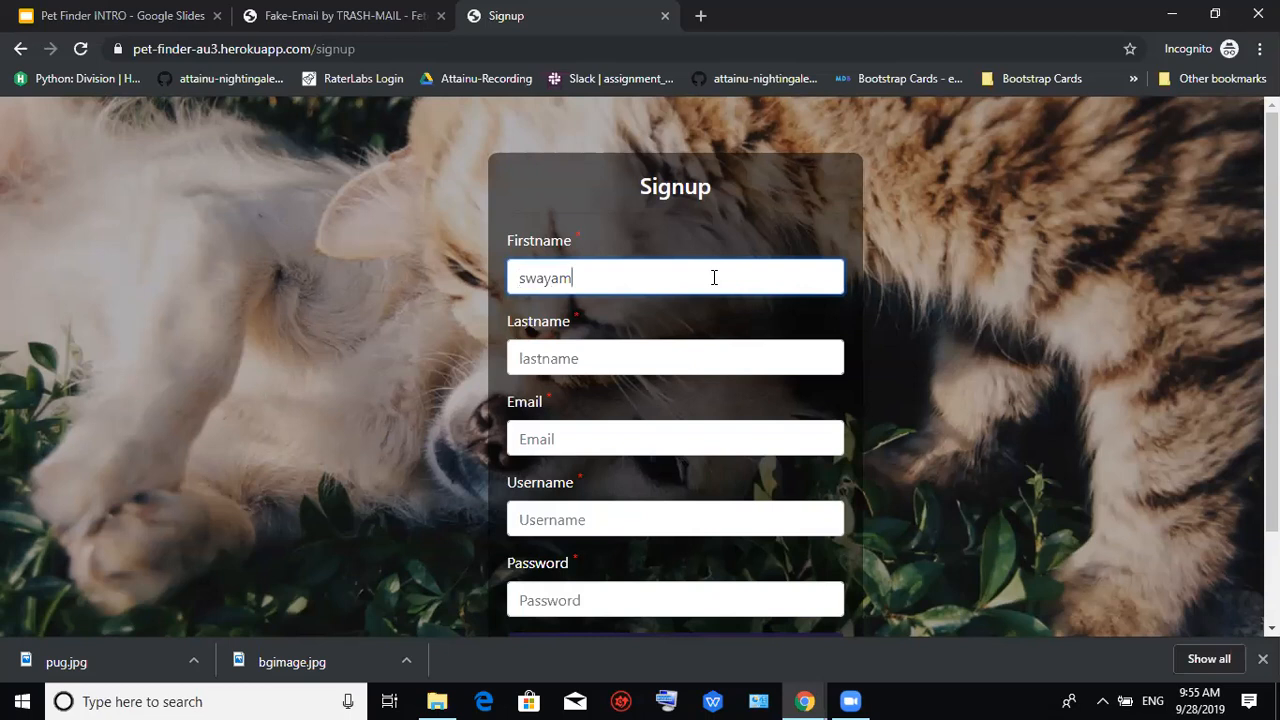
{"action": "type", "text": "ra"}
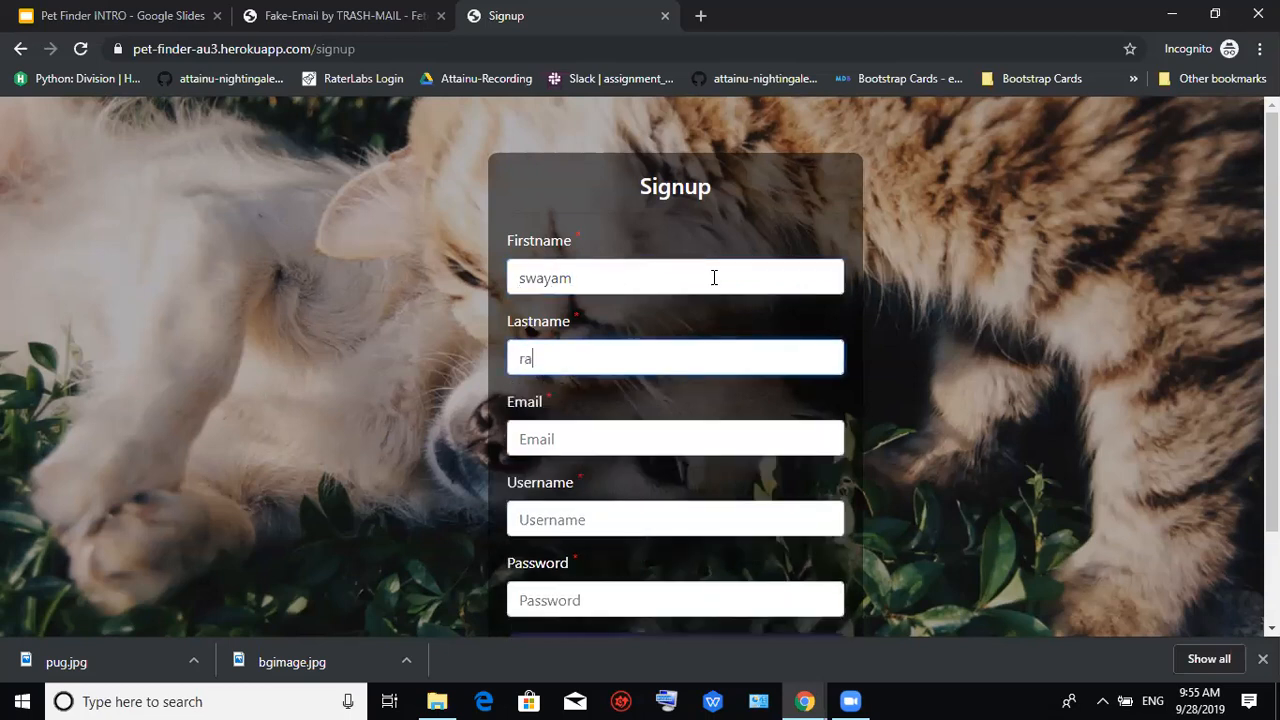
{"action": "type", "text": "j"}
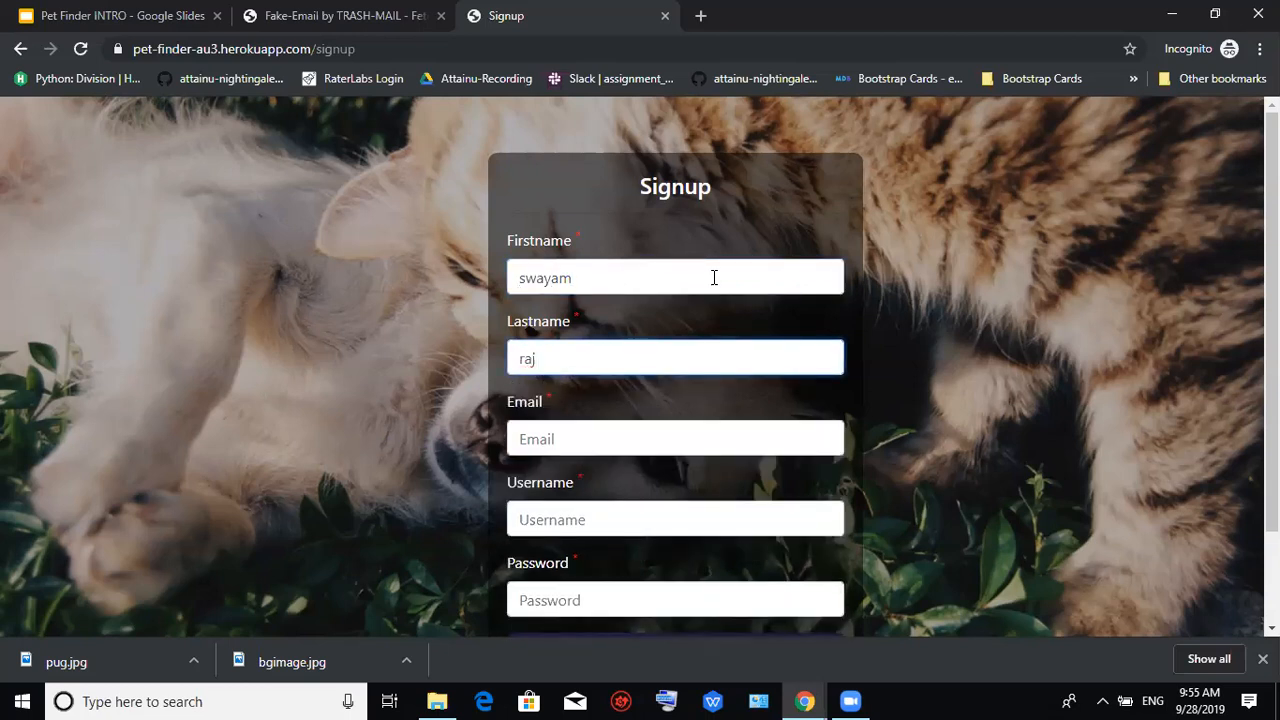
{"action": "left_click", "coordinate": [345, 15]}
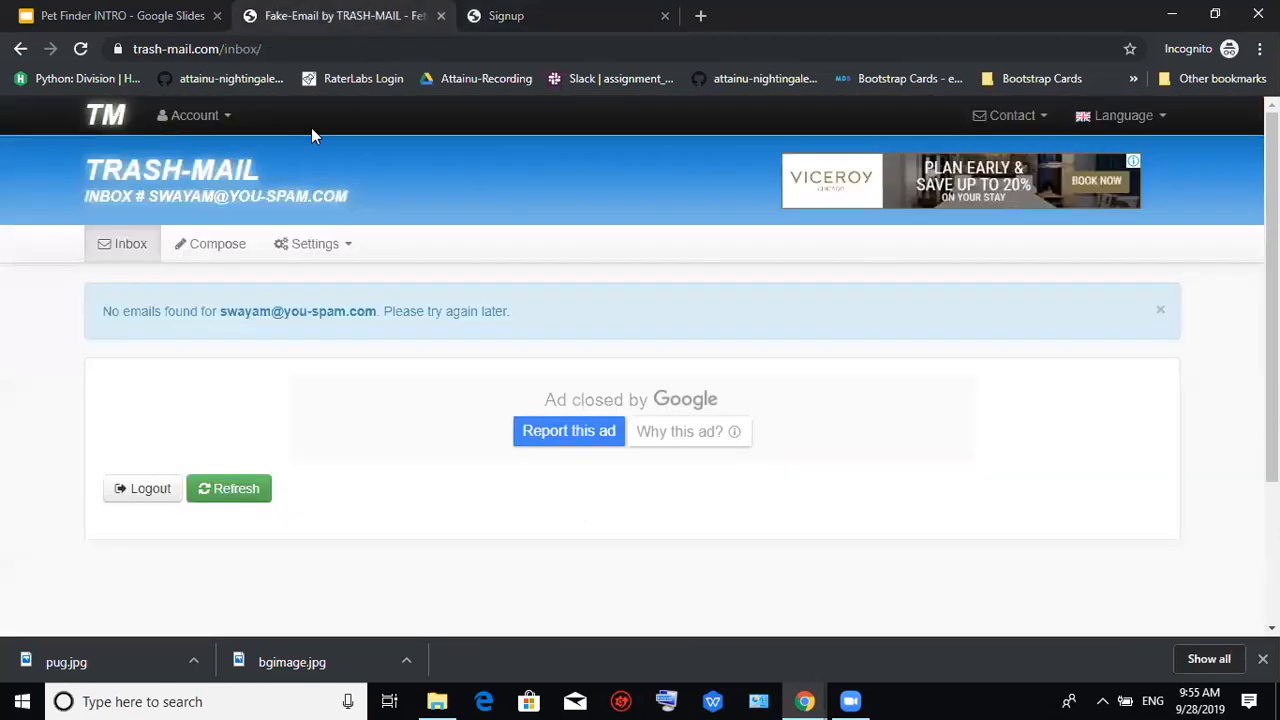
{"action": "mouse_move", "coordinate": [351, 206]}
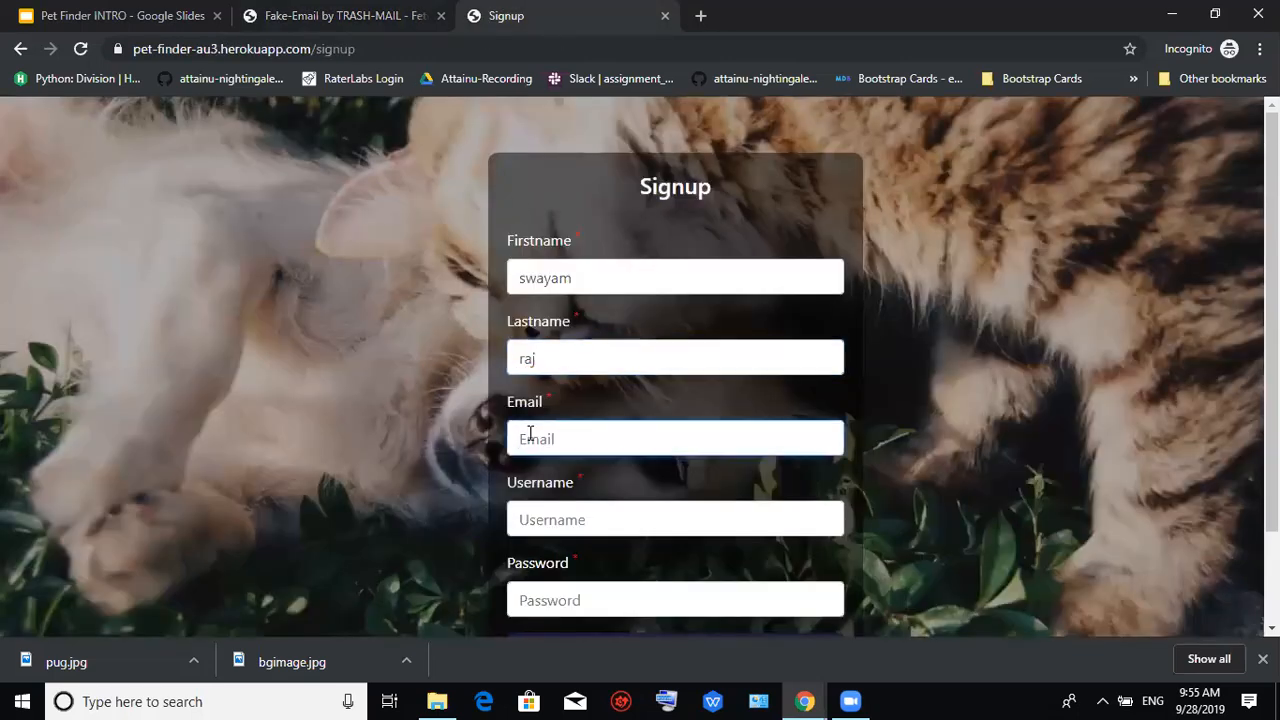
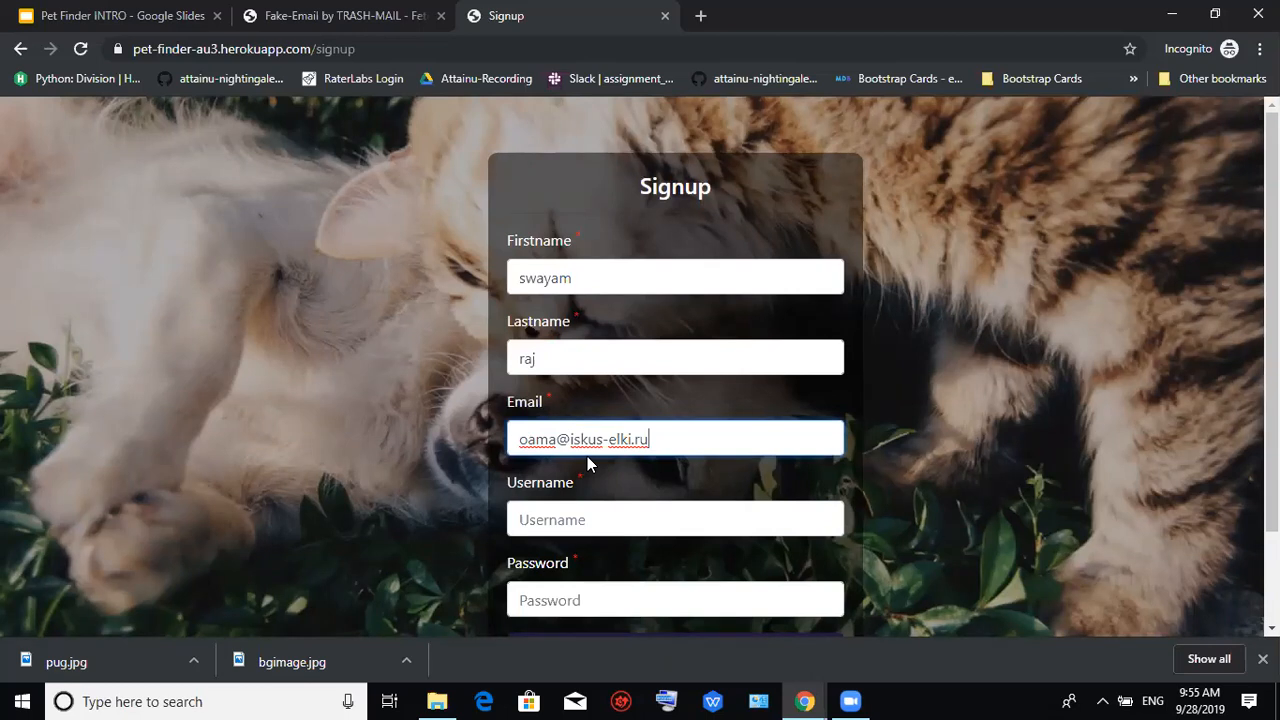
{"action": "left_click", "coordinate": [345, 15]}
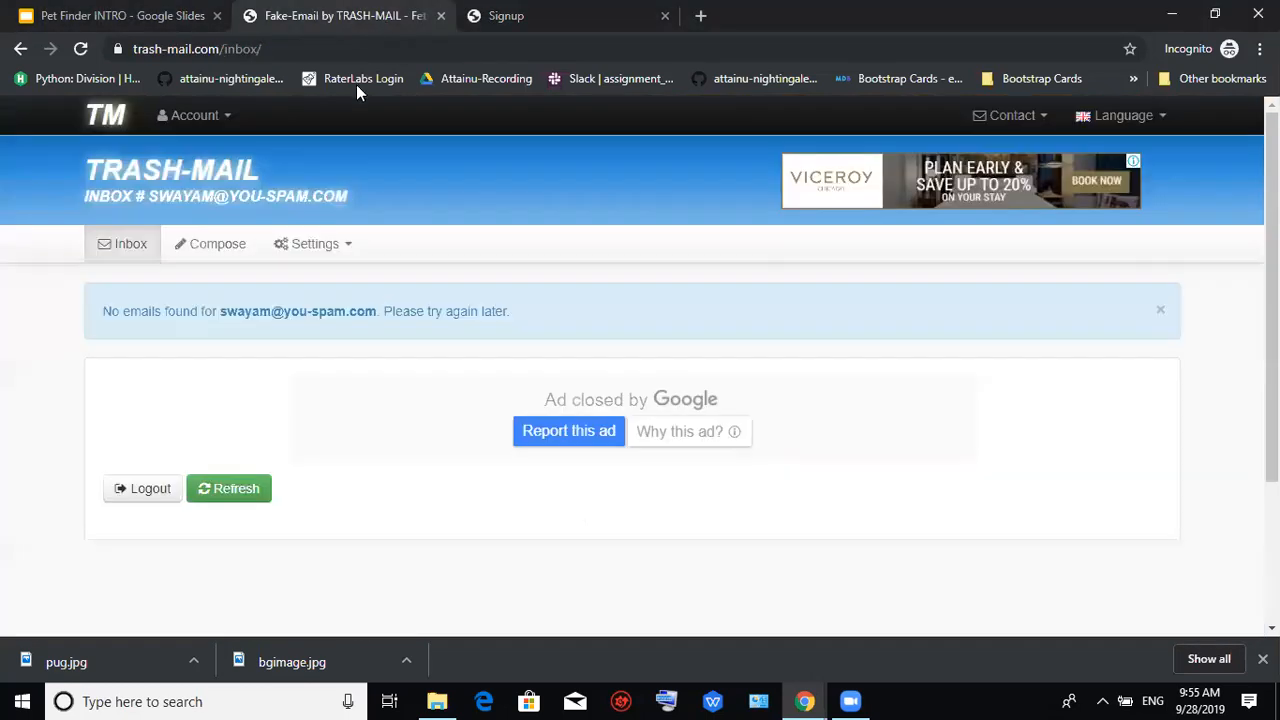
{"action": "double_click", "coordinate": [237, 311]}
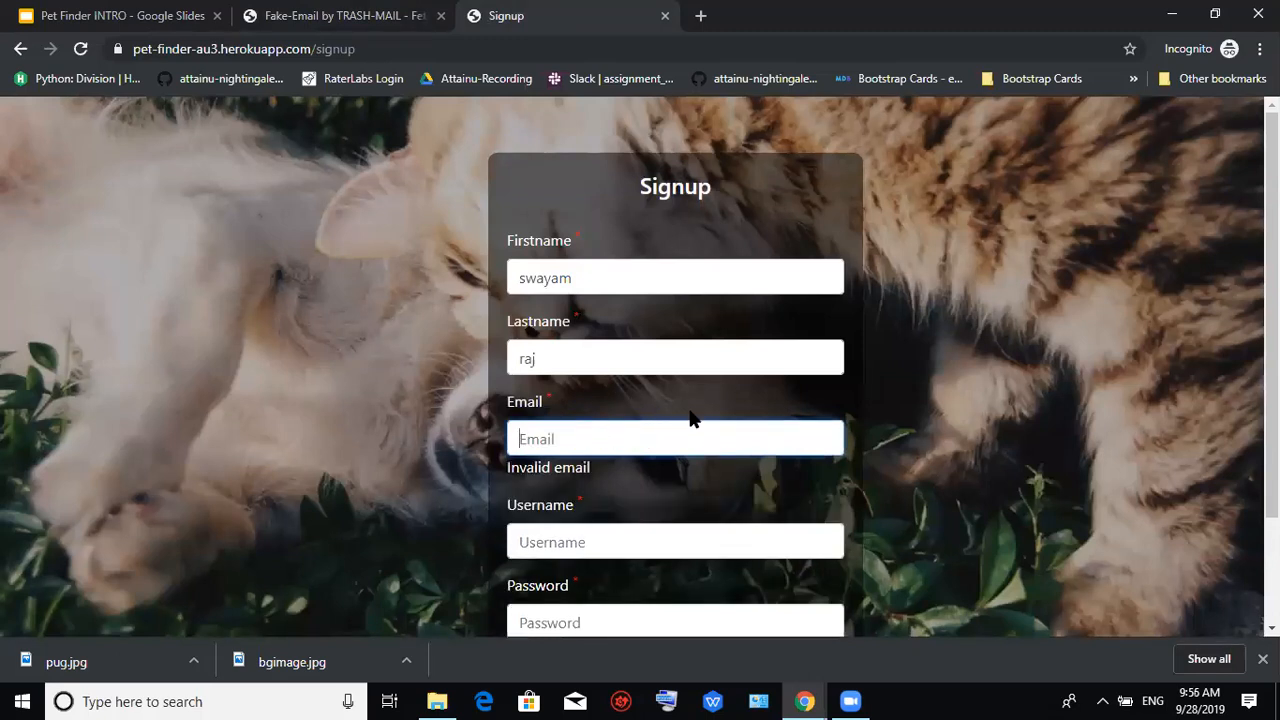
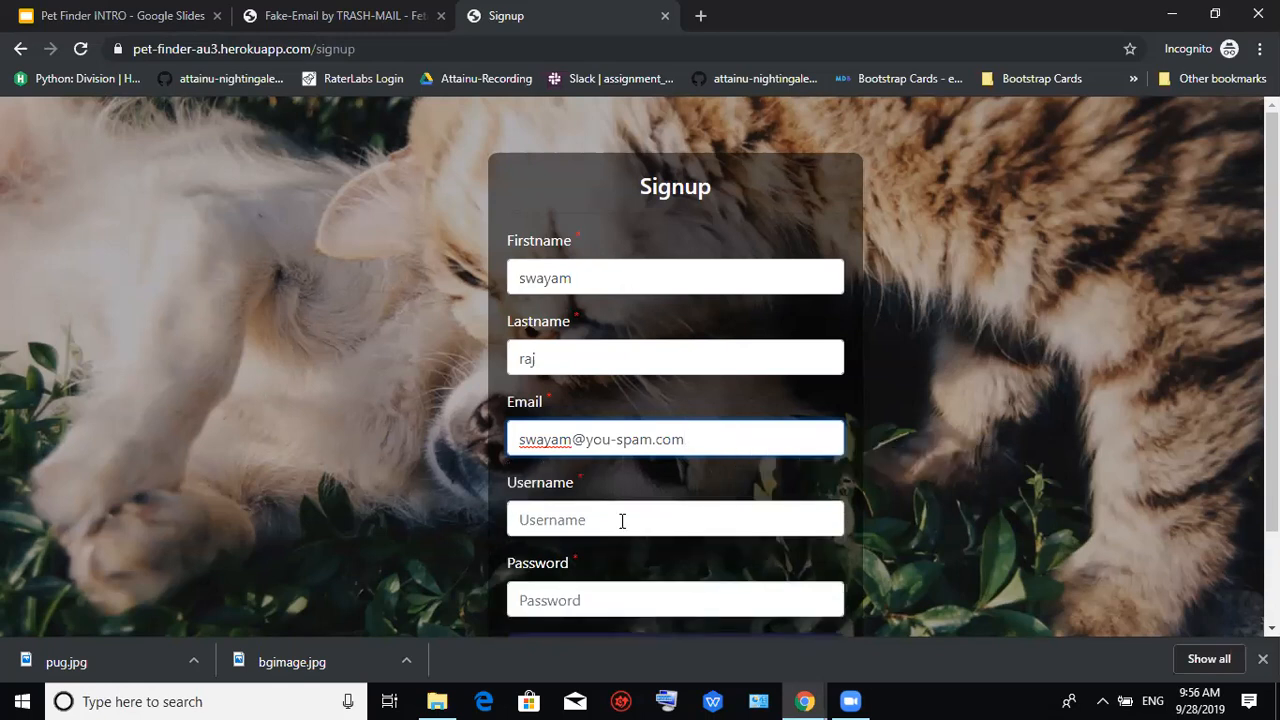
{"action": "type", "text": "sw"}
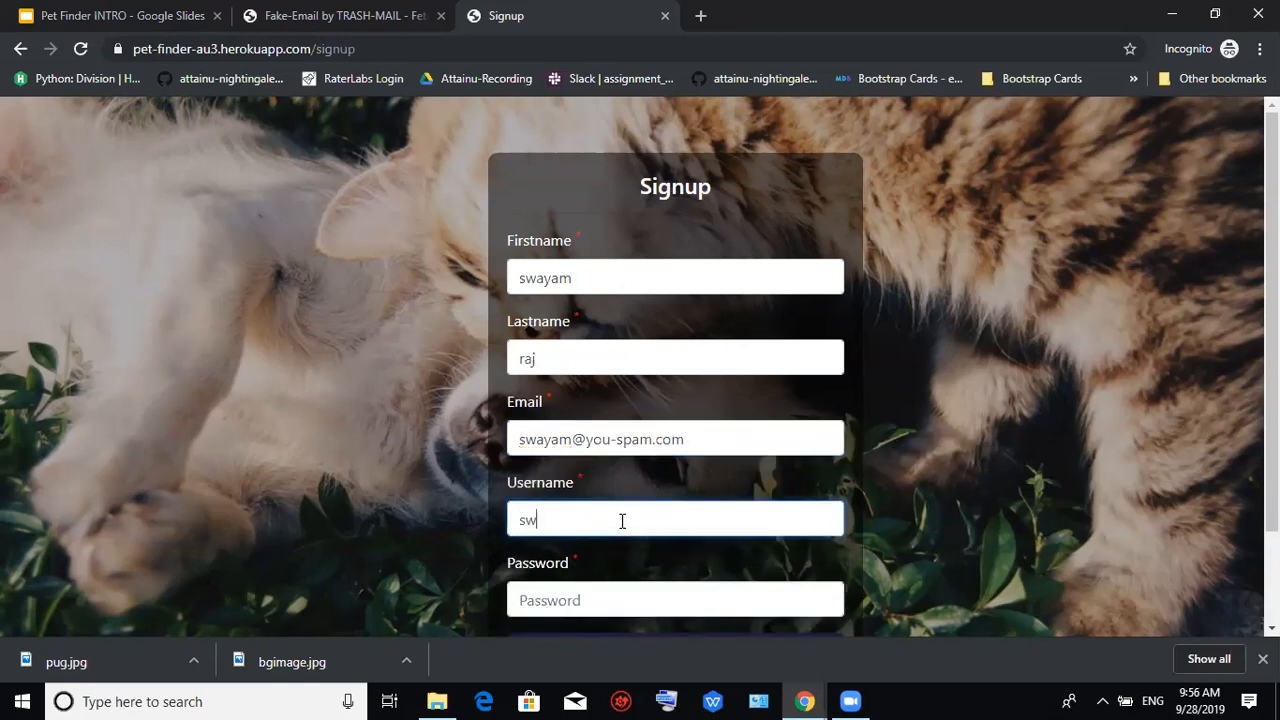
{"action": "type", "text": "a"}
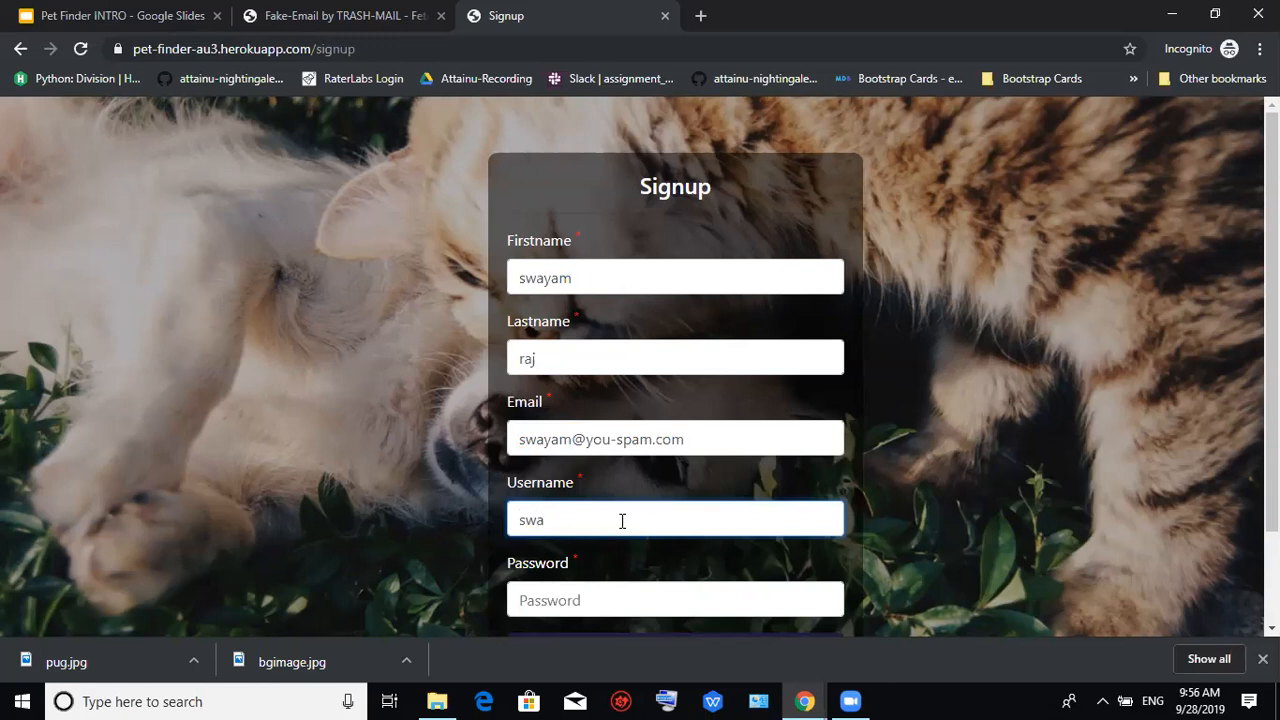
{"action": "type", "text": "yam"}
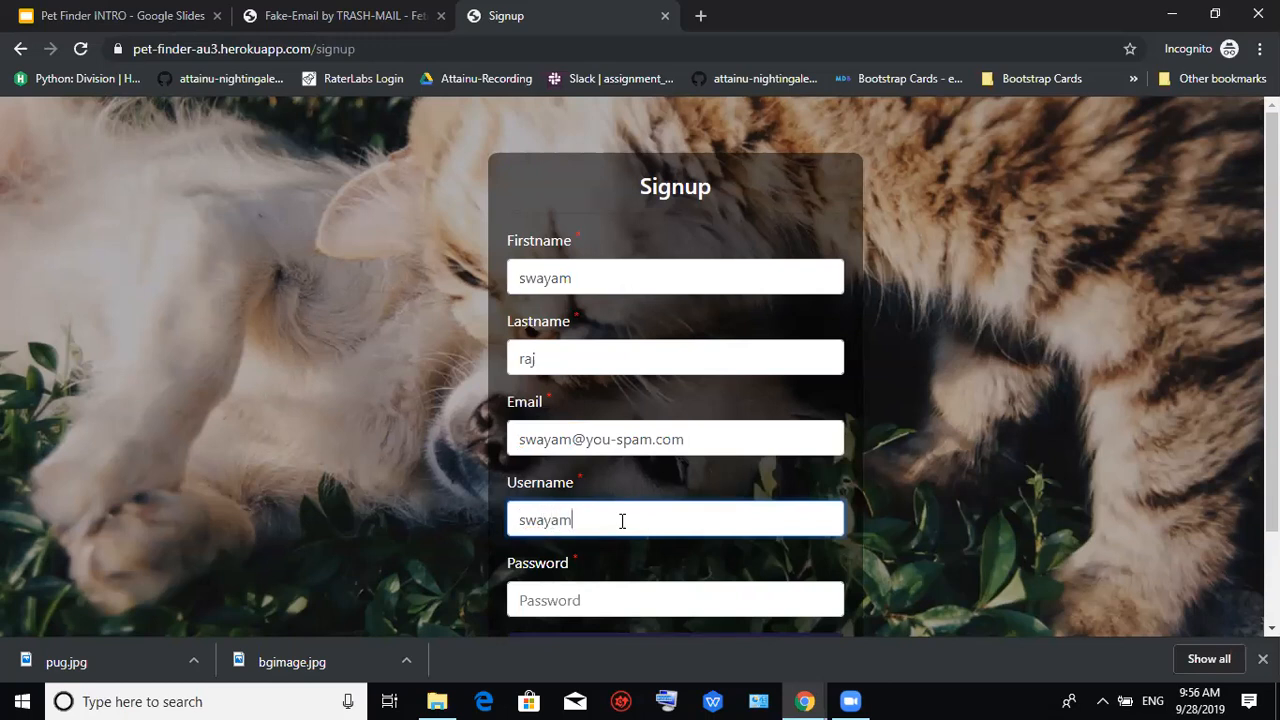
{"action": "mouse_move", "coordinate": [610, 558]}
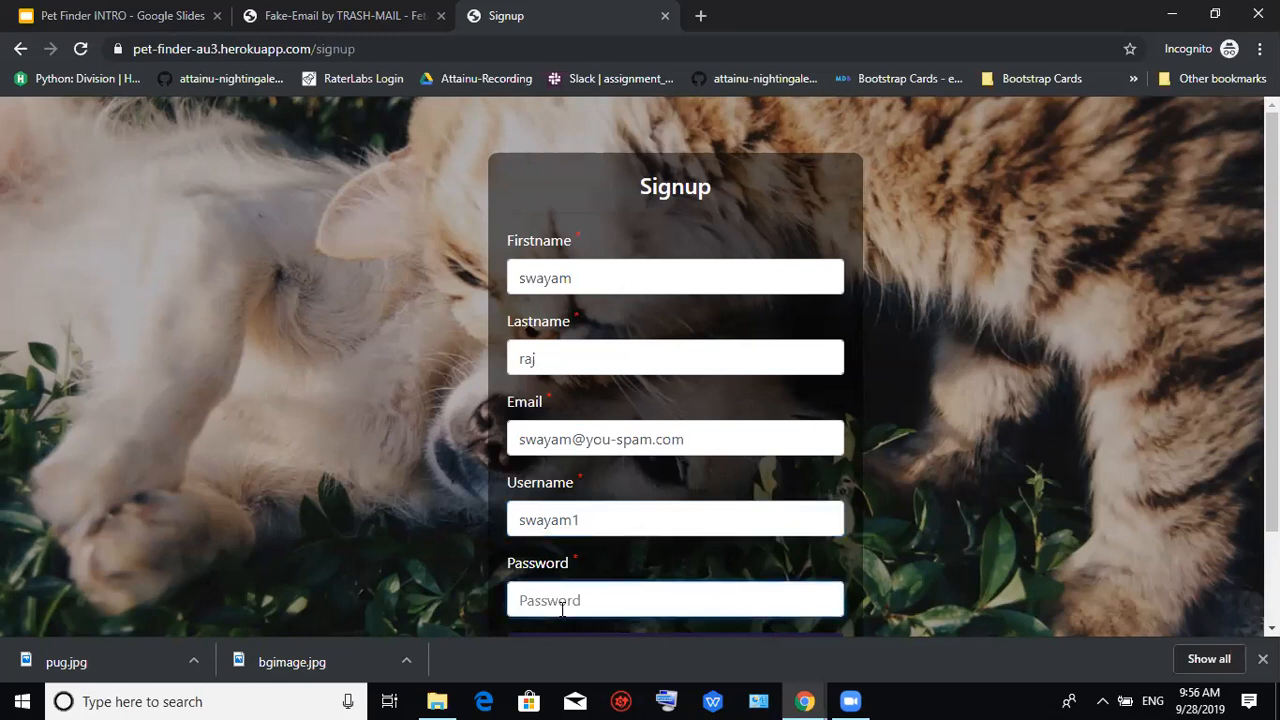
{"action": "type", "text": "•••••"}
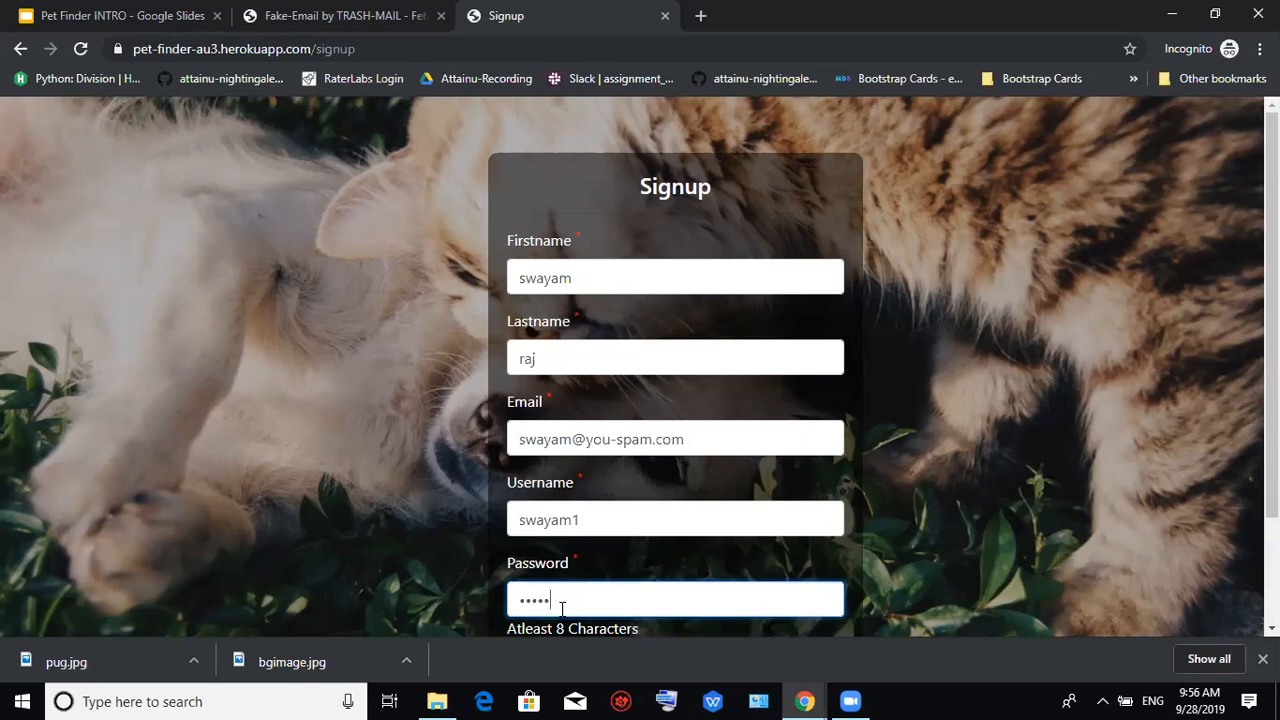
{"action": "type", "text": "a"}
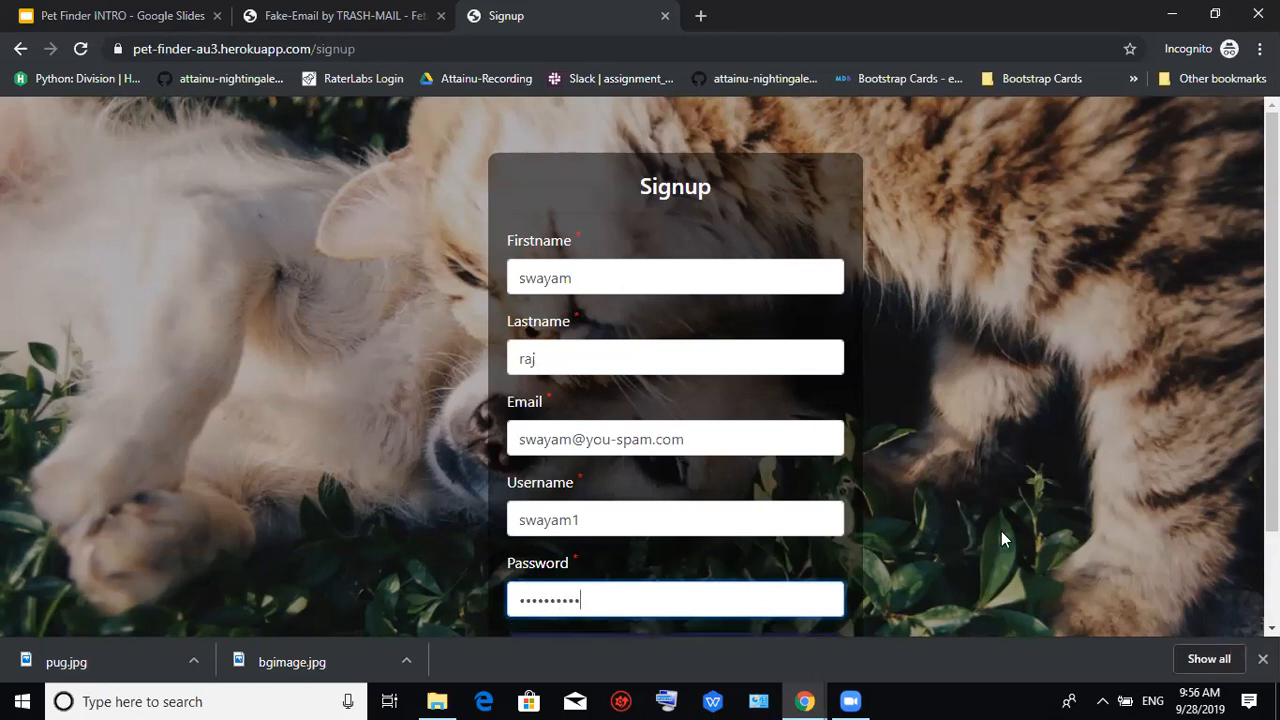
{"action": "scroll", "scroll_direction": "down", "scroll_amount": 3}
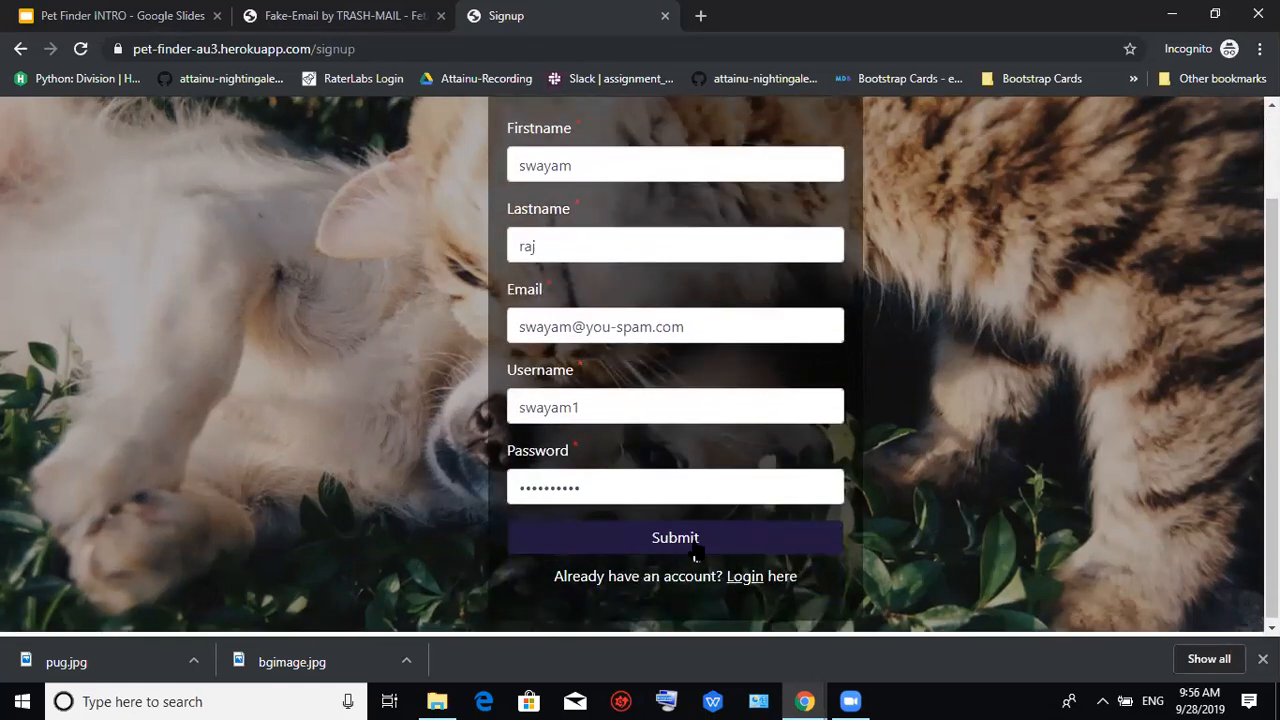
Submit the signup, then enter username 'sway' and a password on the login page.
{"action": "left_click", "coordinate": [675, 537]}
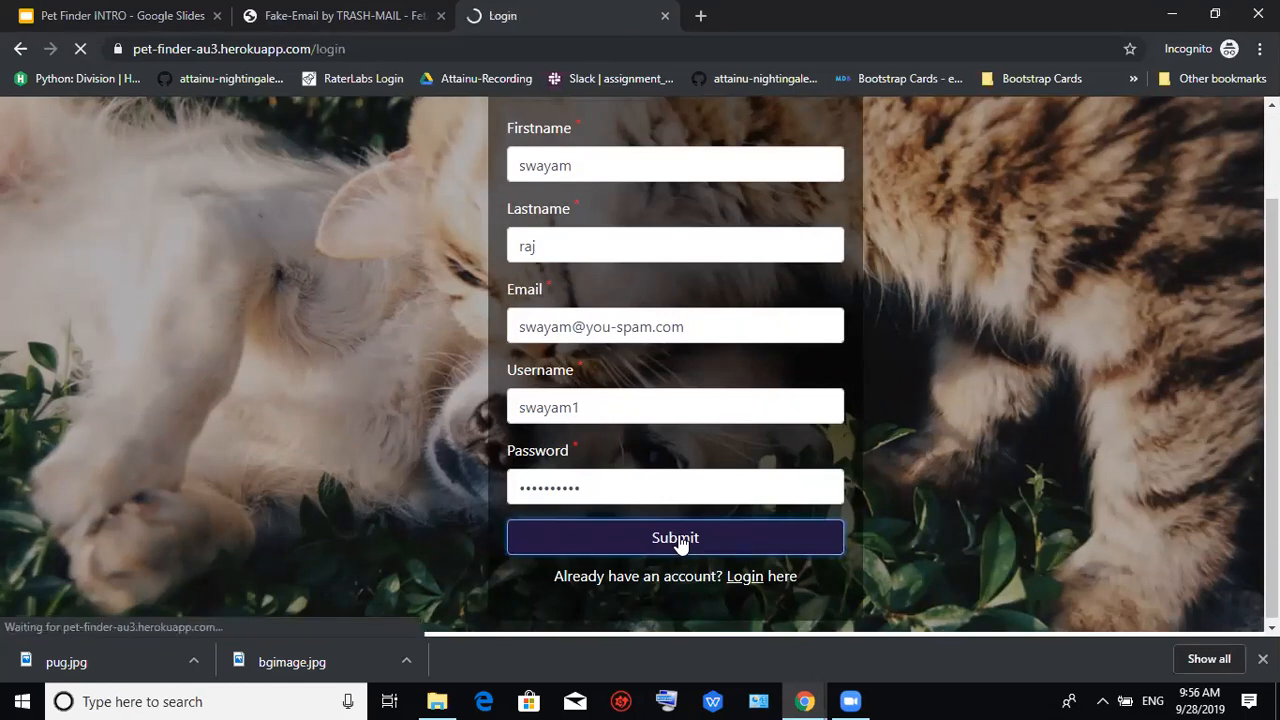
{"action": "left_click", "coordinate": [675, 537]}
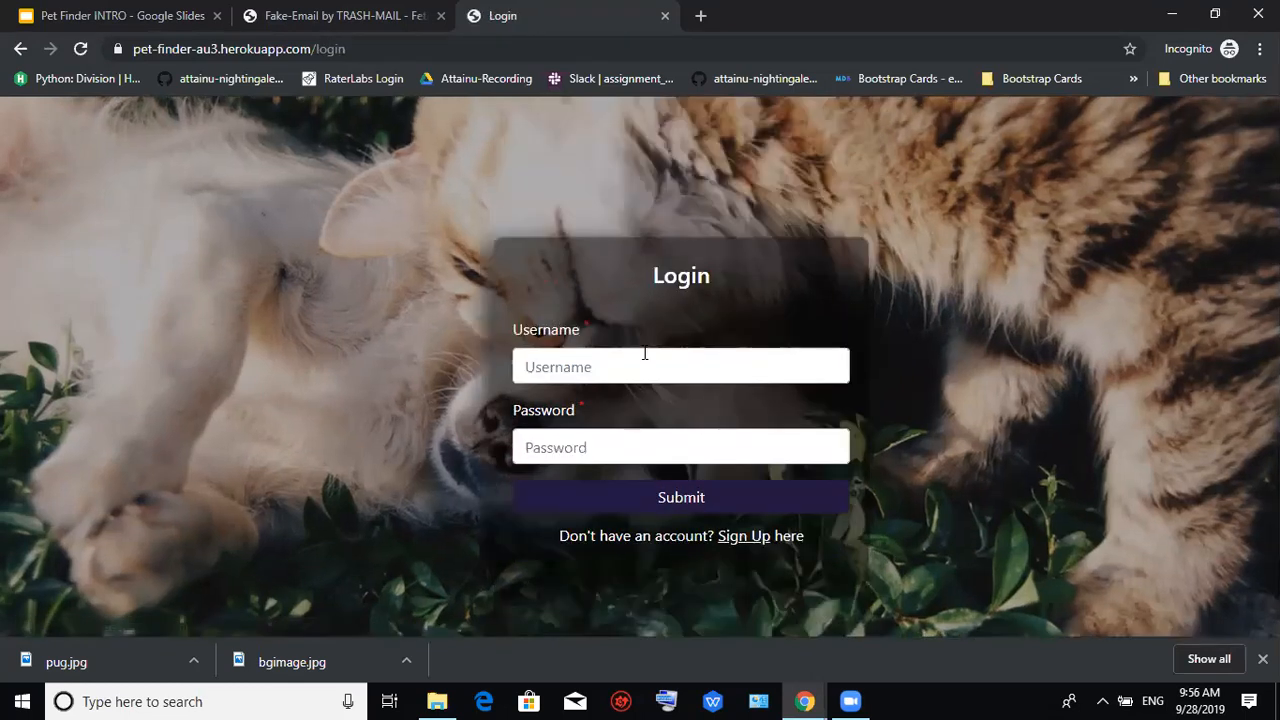
{"action": "left_click", "coordinate": [681, 366]}
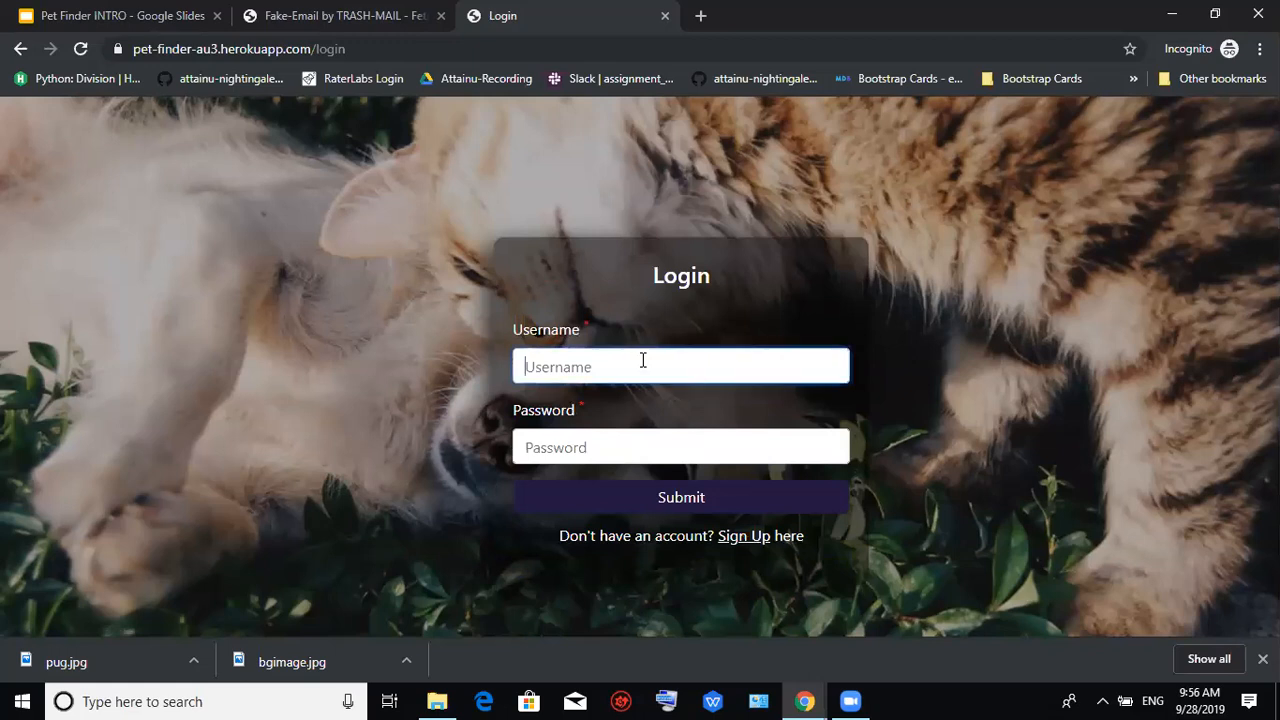
{"action": "type", "text": "swayam1"}
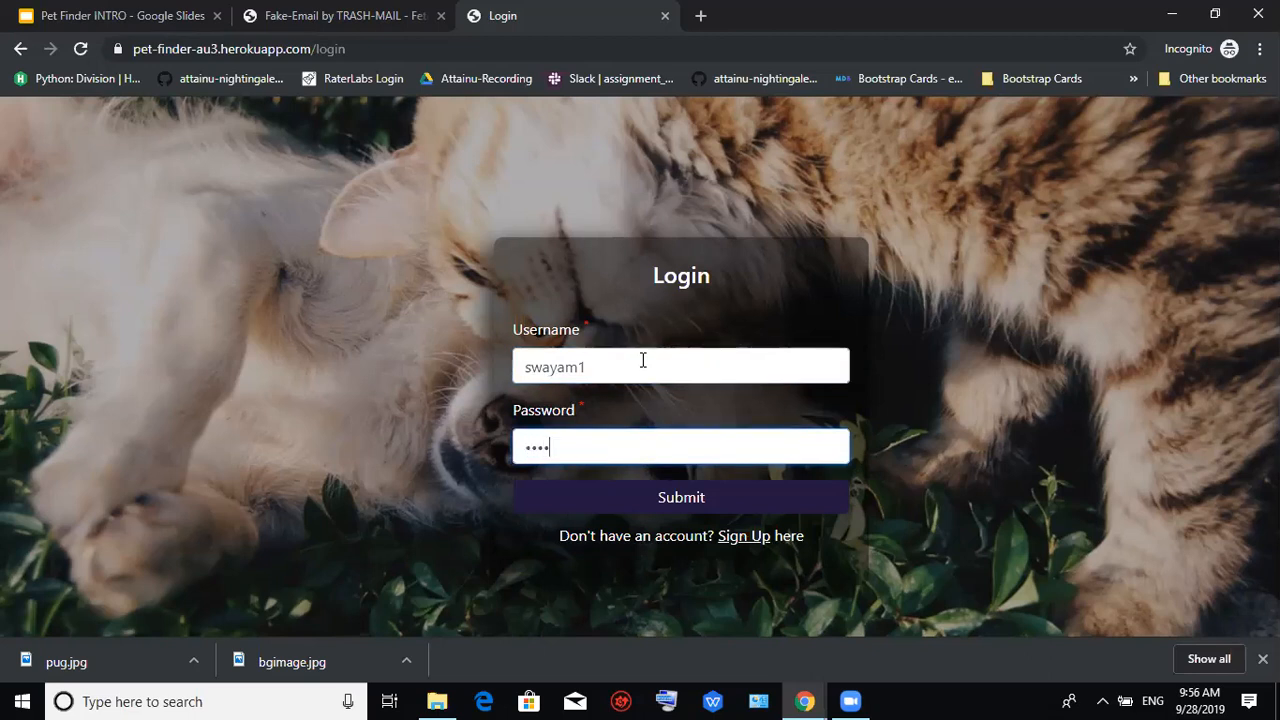
{"action": "left_click", "coordinate": [681, 447]}
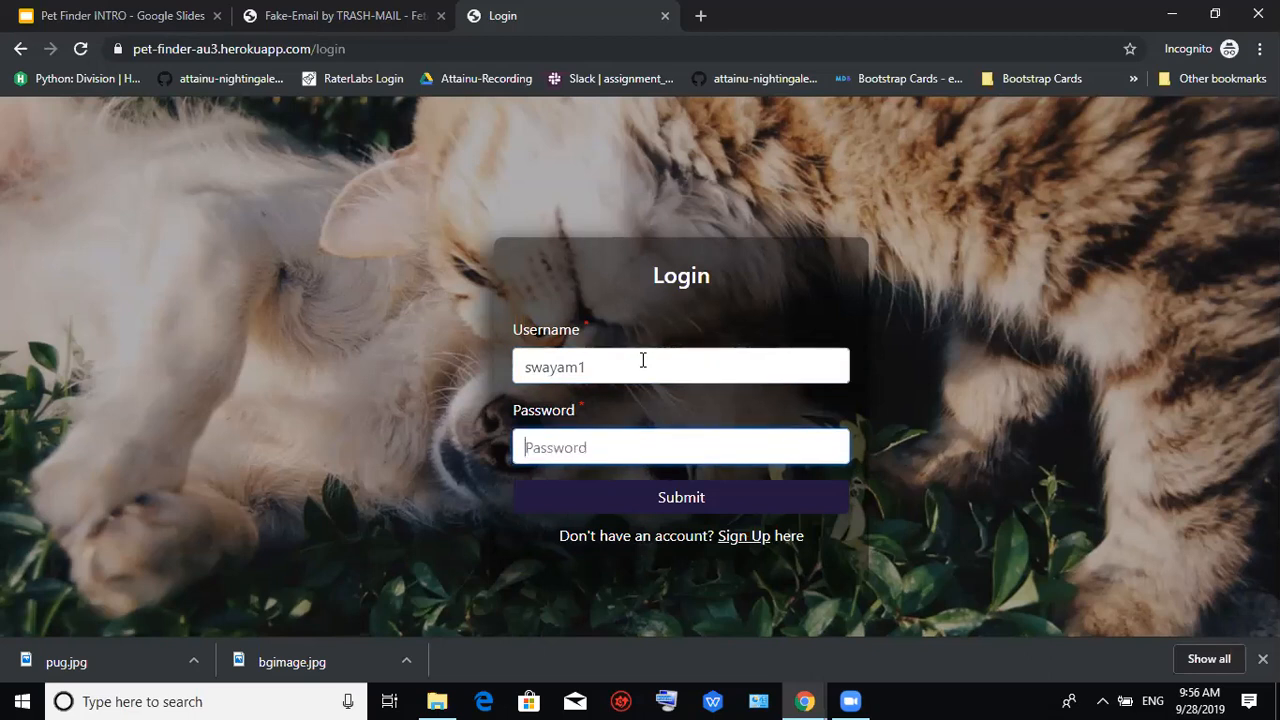
{"action": "type", "text": "•••••"}
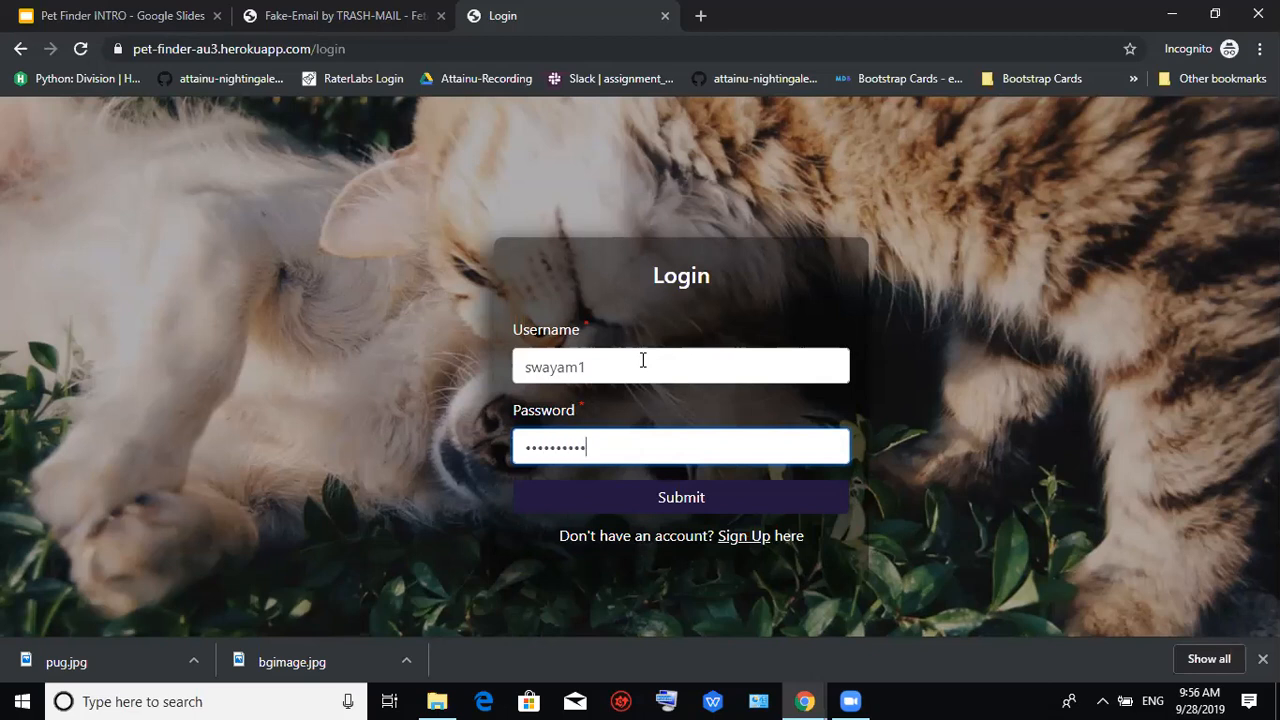
Submit the login to reach the signed-in home page with Add Pets and Logout.
{"action": "left_click", "coordinate": [681, 497]}
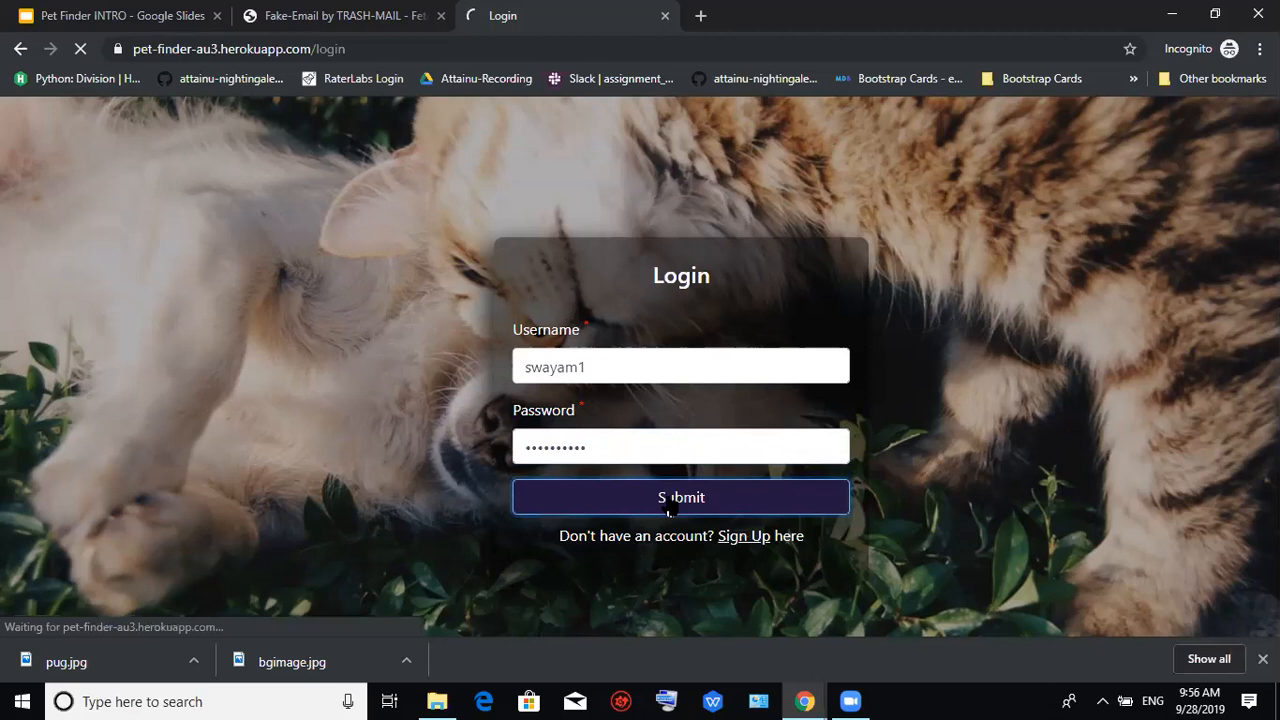
{"action": "left_click", "coordinate": [680, 497]}
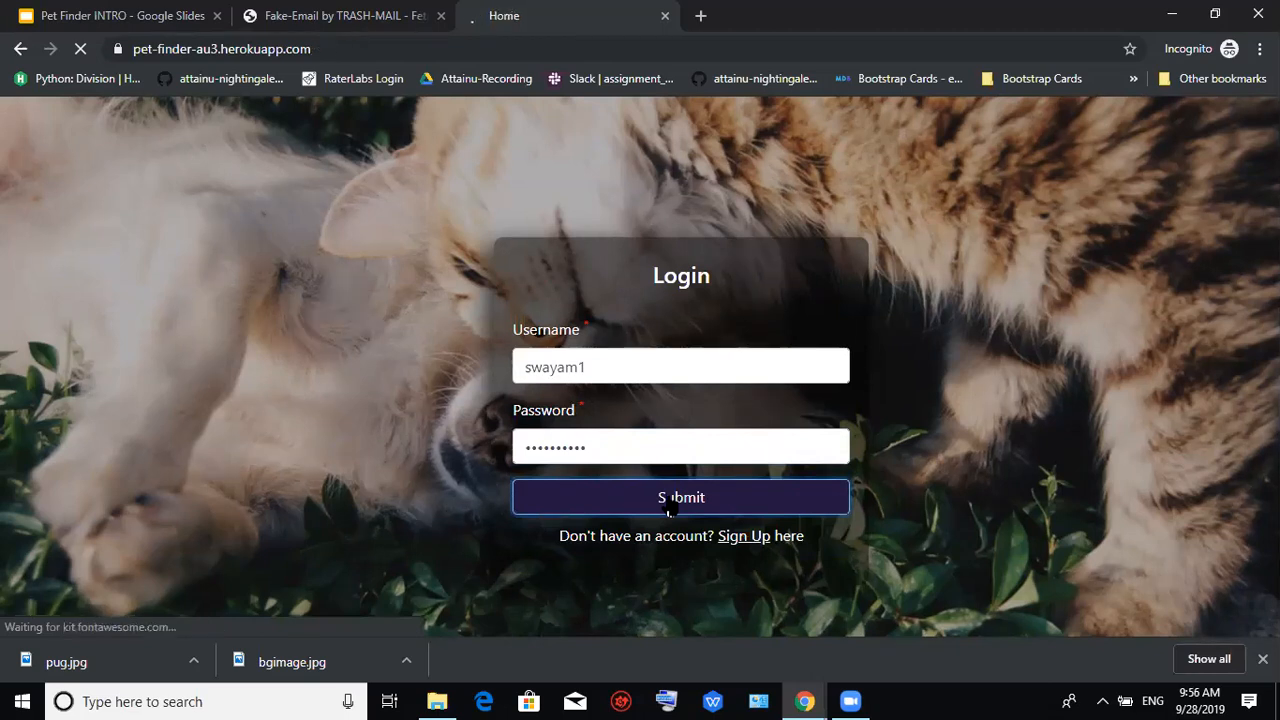
{"action": "left_click", "coordinate": [680, 497]}
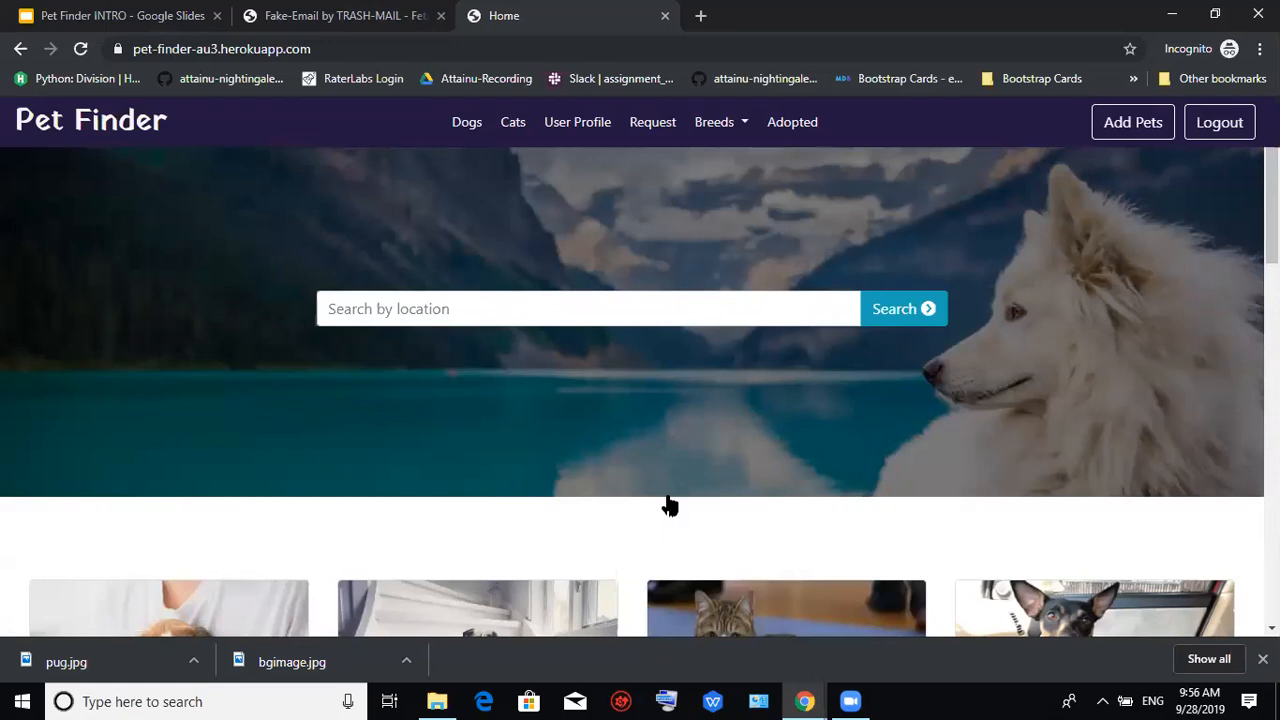
{"action": "mouse_move", "coordinate": [1188, 192]}
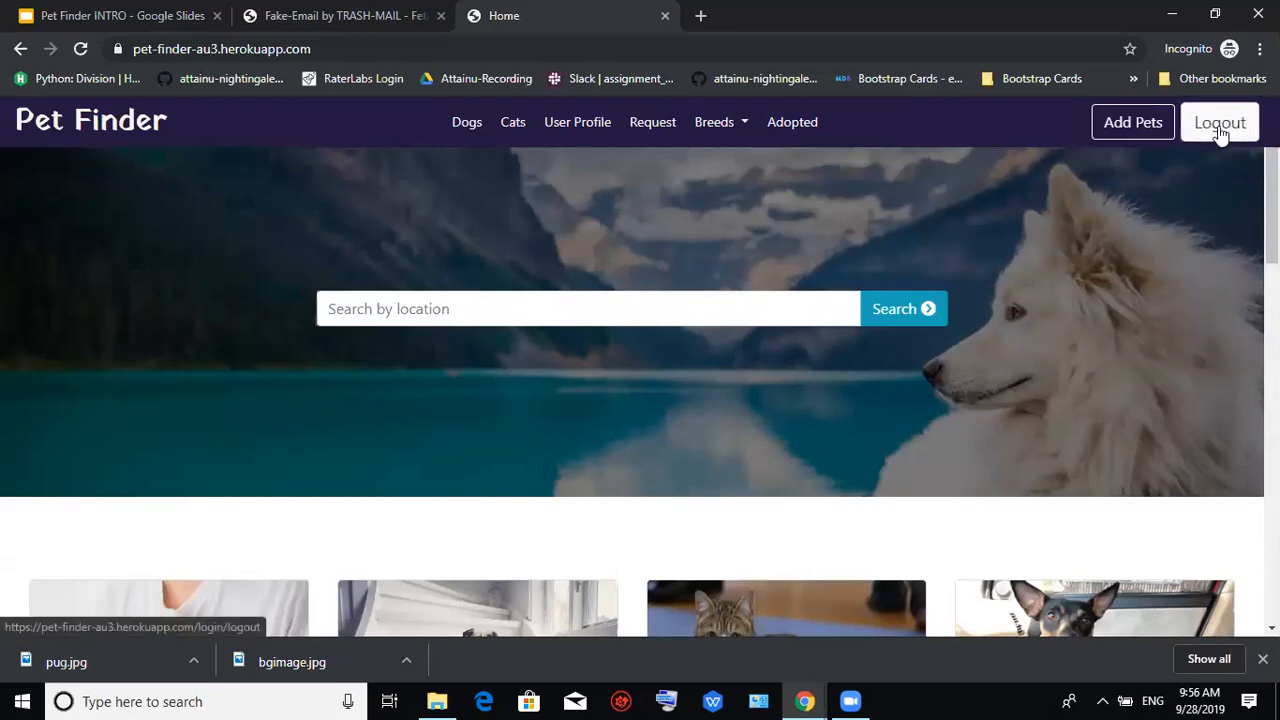
{"action": "mouse_move", "coordinate": [575, 177]}
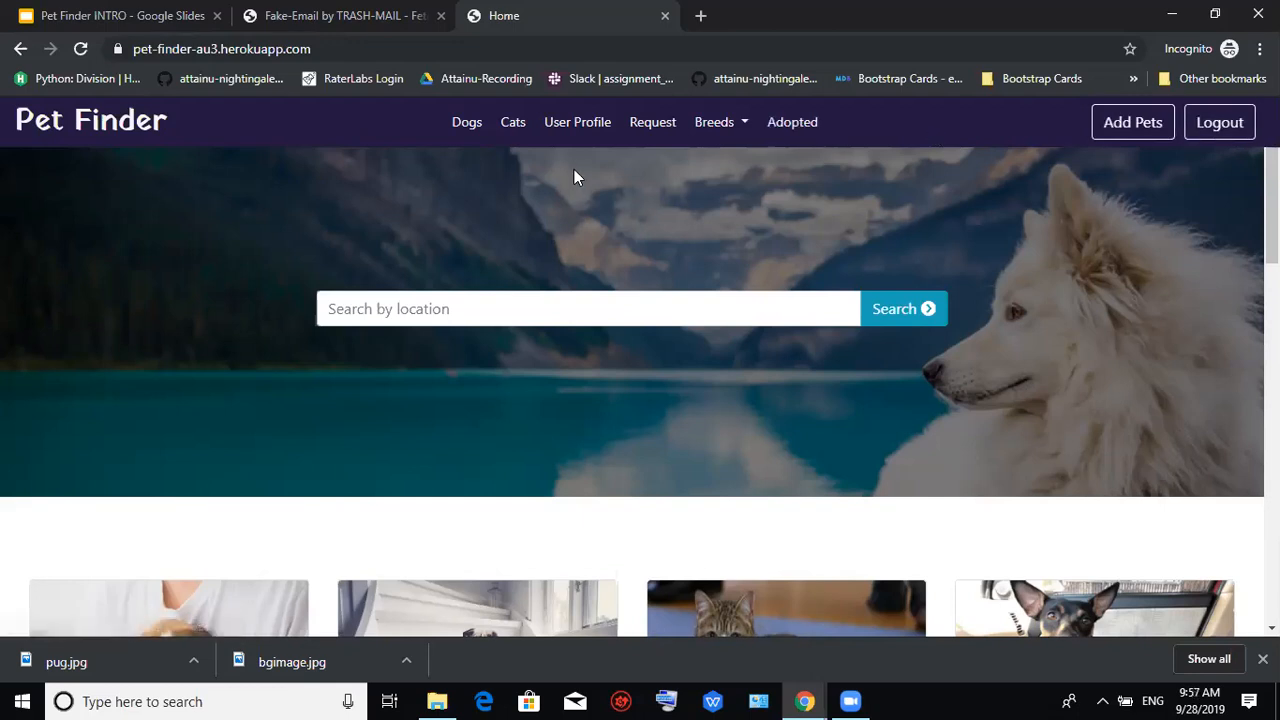
{"action": "mouse_move", "coordinate": [577, 121]}
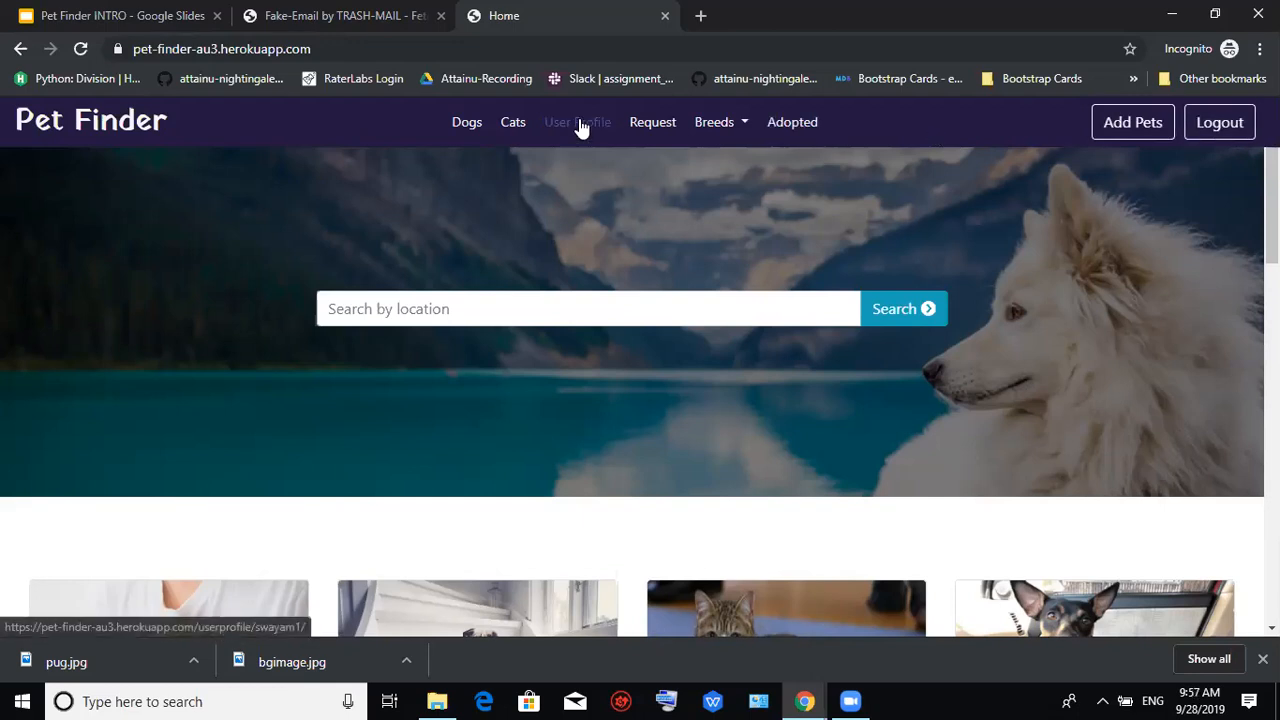
Open User Profile to view the account's name, email and username.
{"action": "left_click", "coordinate": [577, 122]}
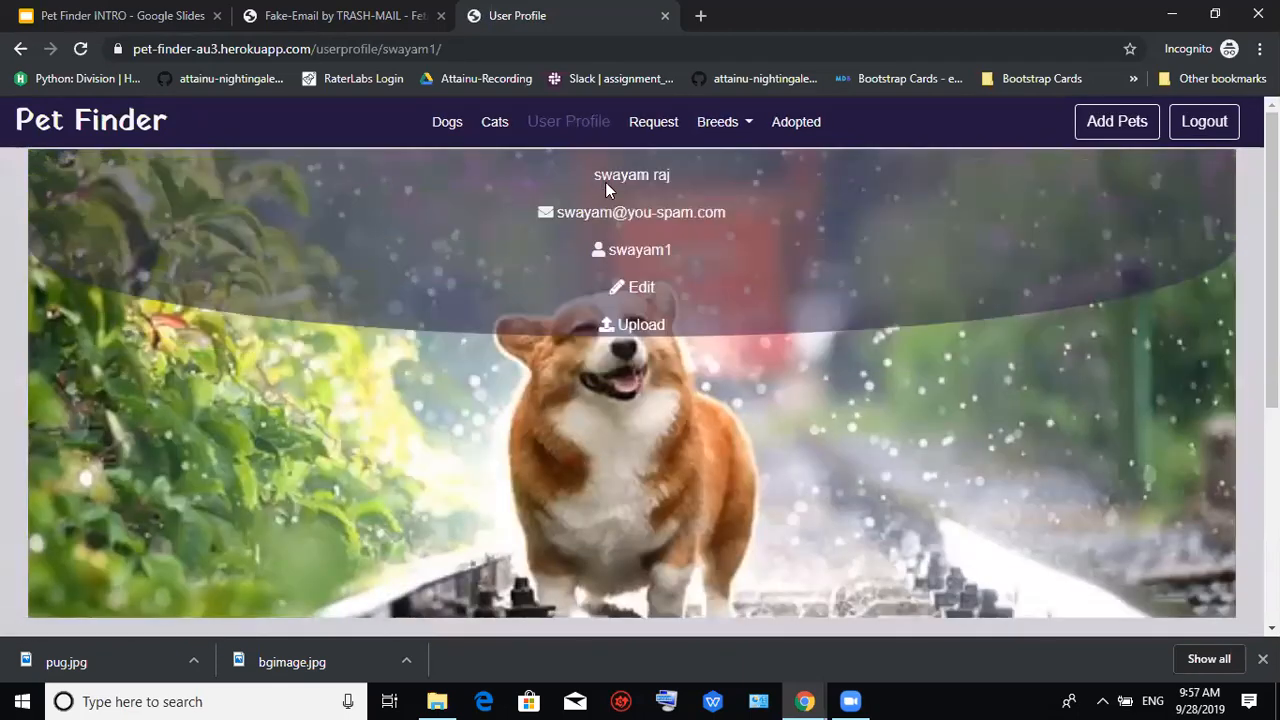
{"action": "mouse_move", "coordinate": [672, 186]}
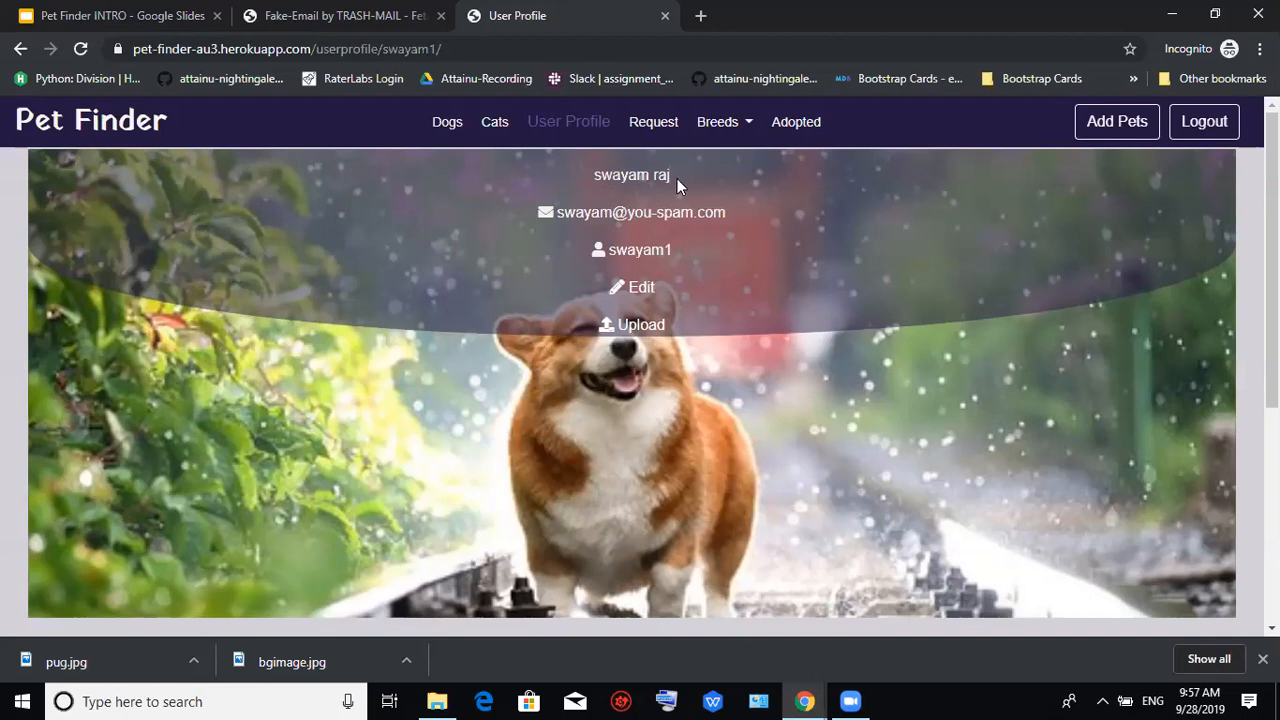
{"action": "mouse_move", "coordinate": [686, 188]}
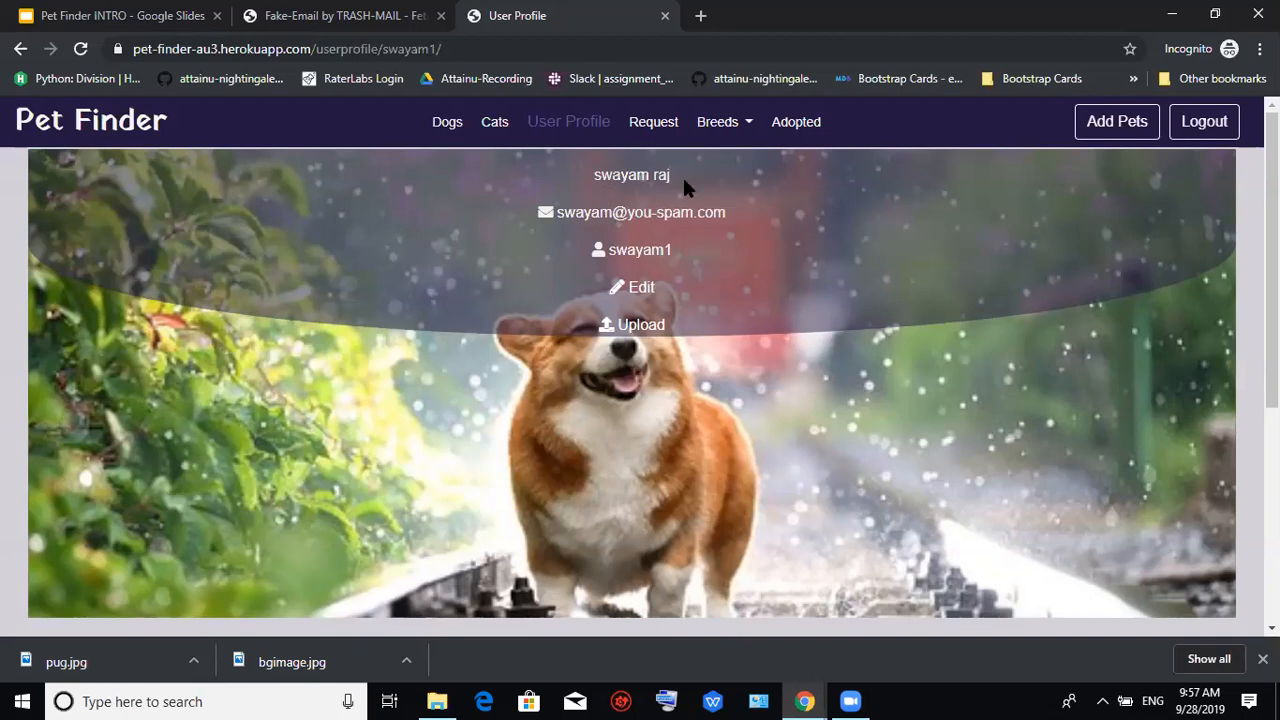
{"action": "mouse_move", "coordinate": [617, 212]}
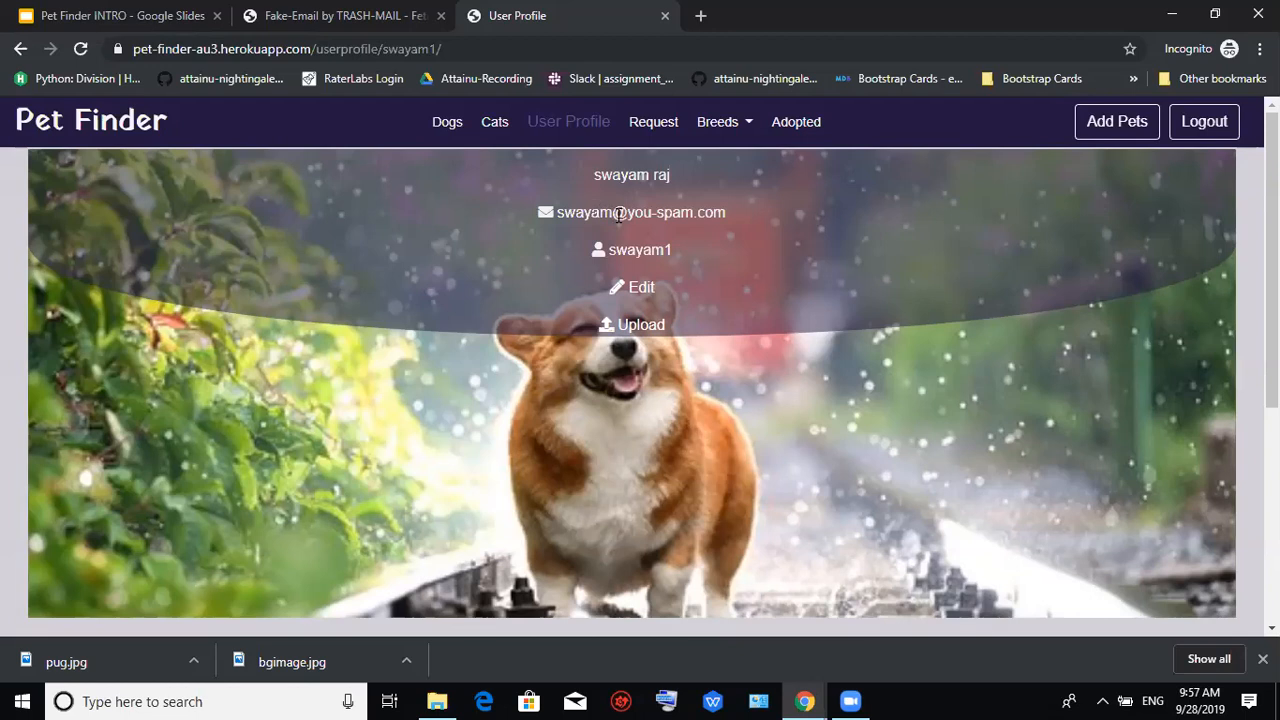
{"action": "mouse_move", "coordinate": [625, 273]}
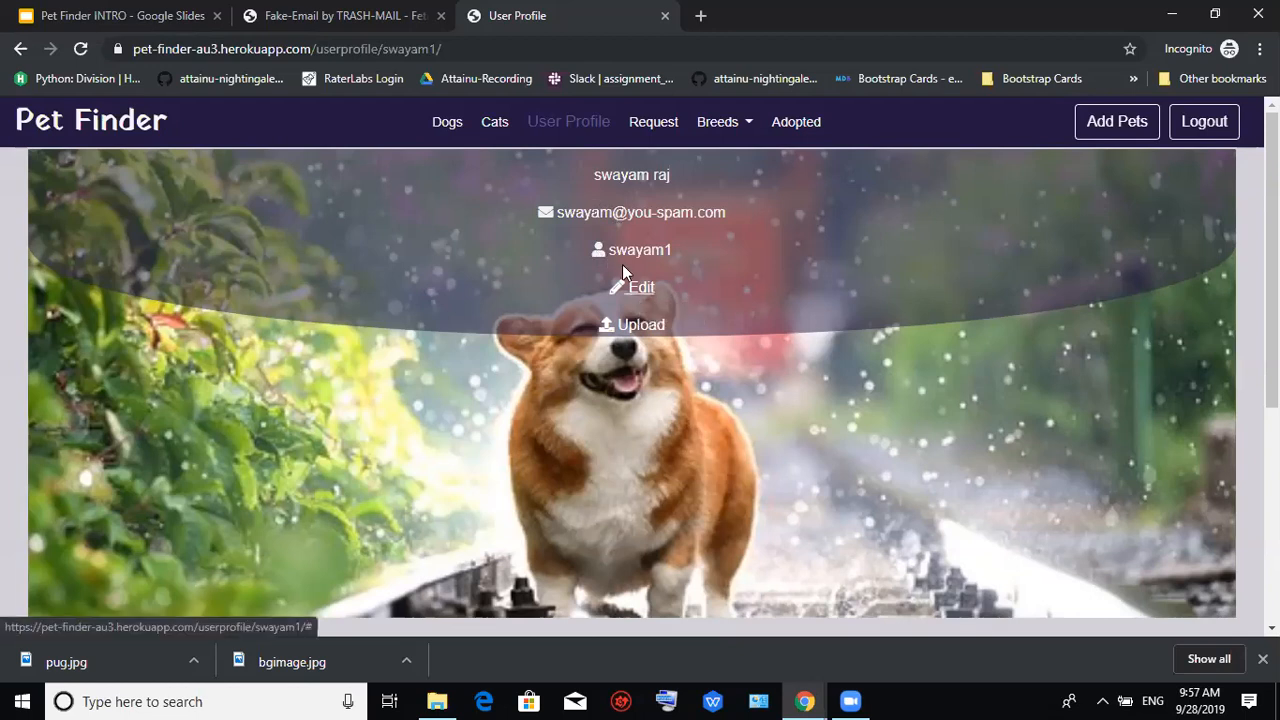
Append 'k' to the profile first name, save the update, and close the dialog.
{"action": "left_click", "coordinate": [640, 287]}
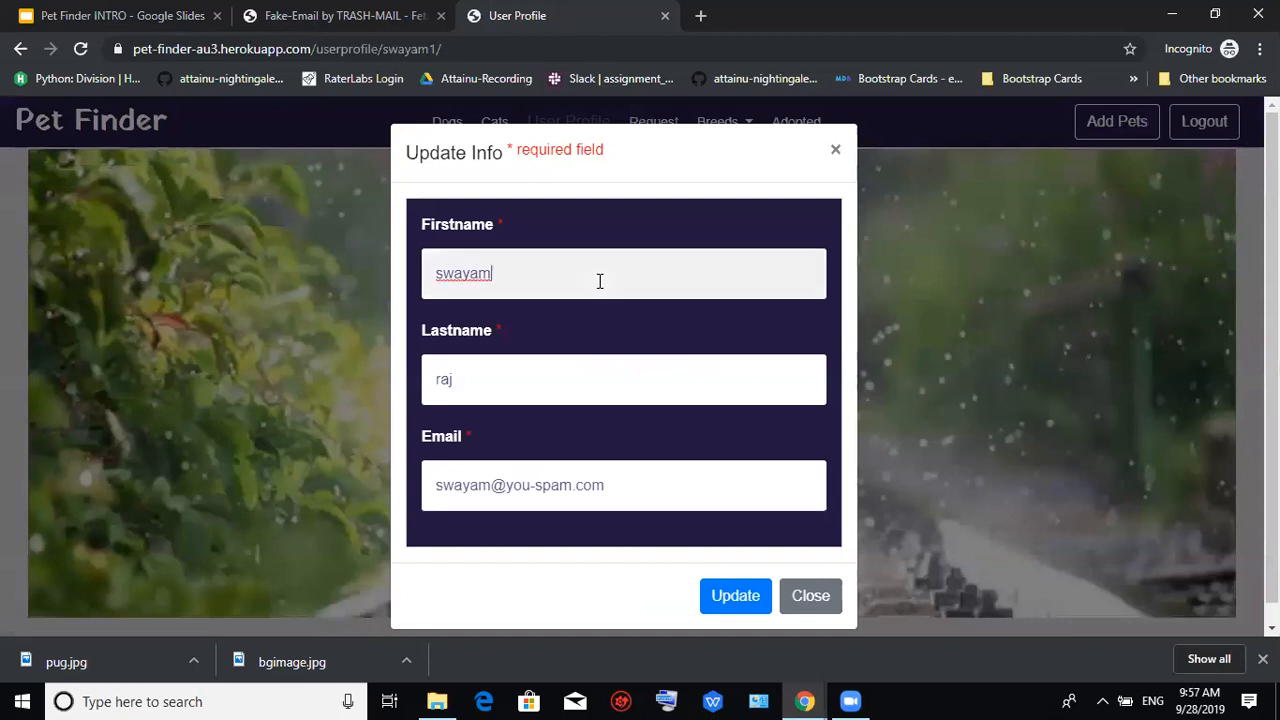
{"action": "type", "text": "k"}
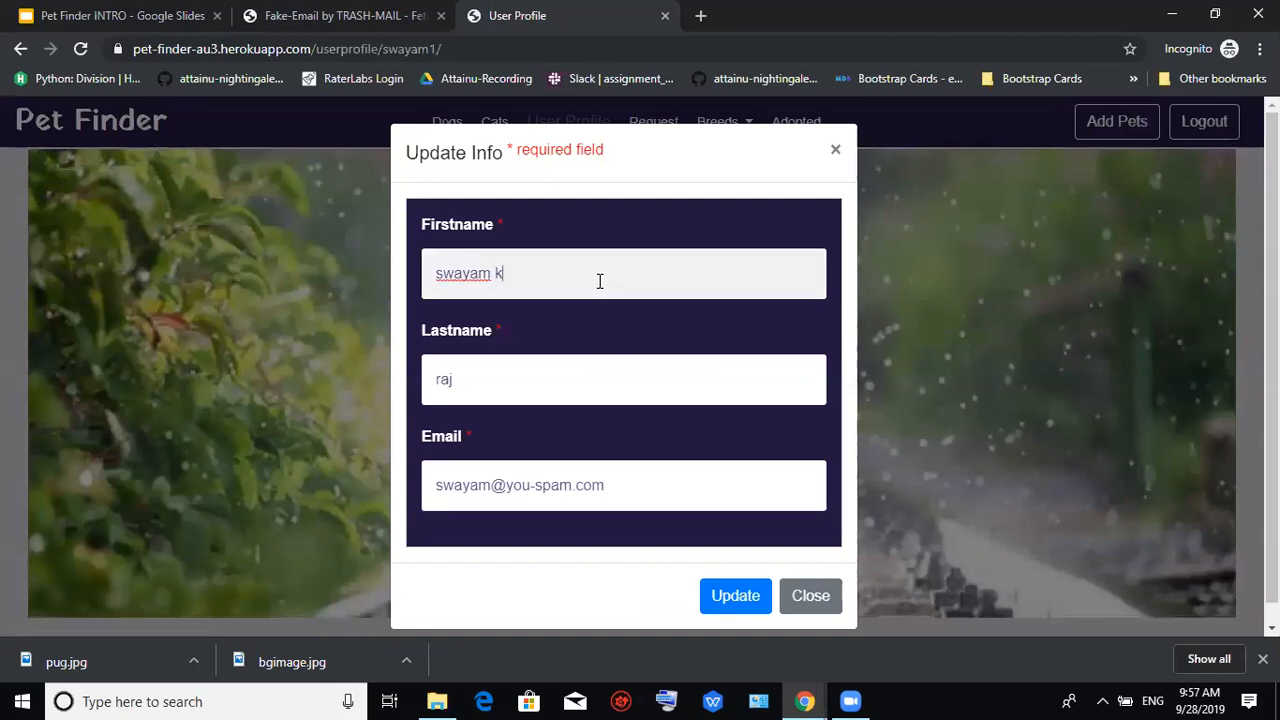
{"action": "mouse_move", "coordinate": [735, 595]}
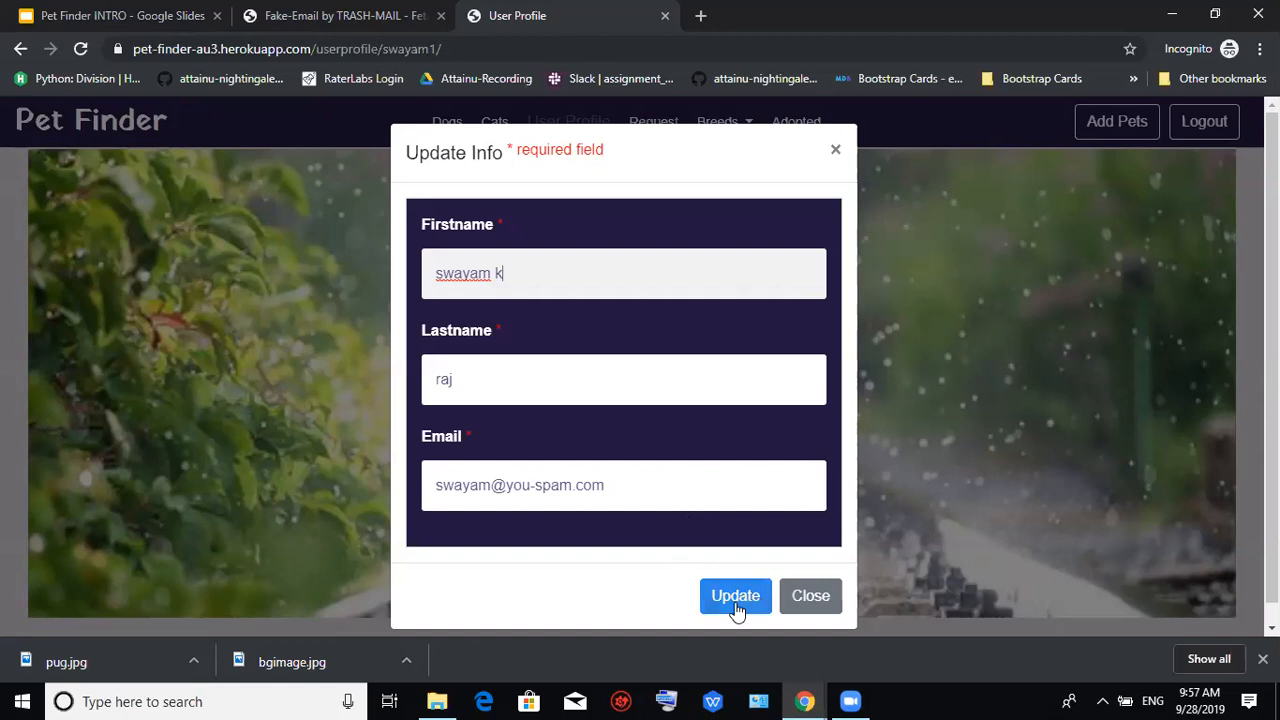
{"action": "left_click", "coordinate": [735, 595]}
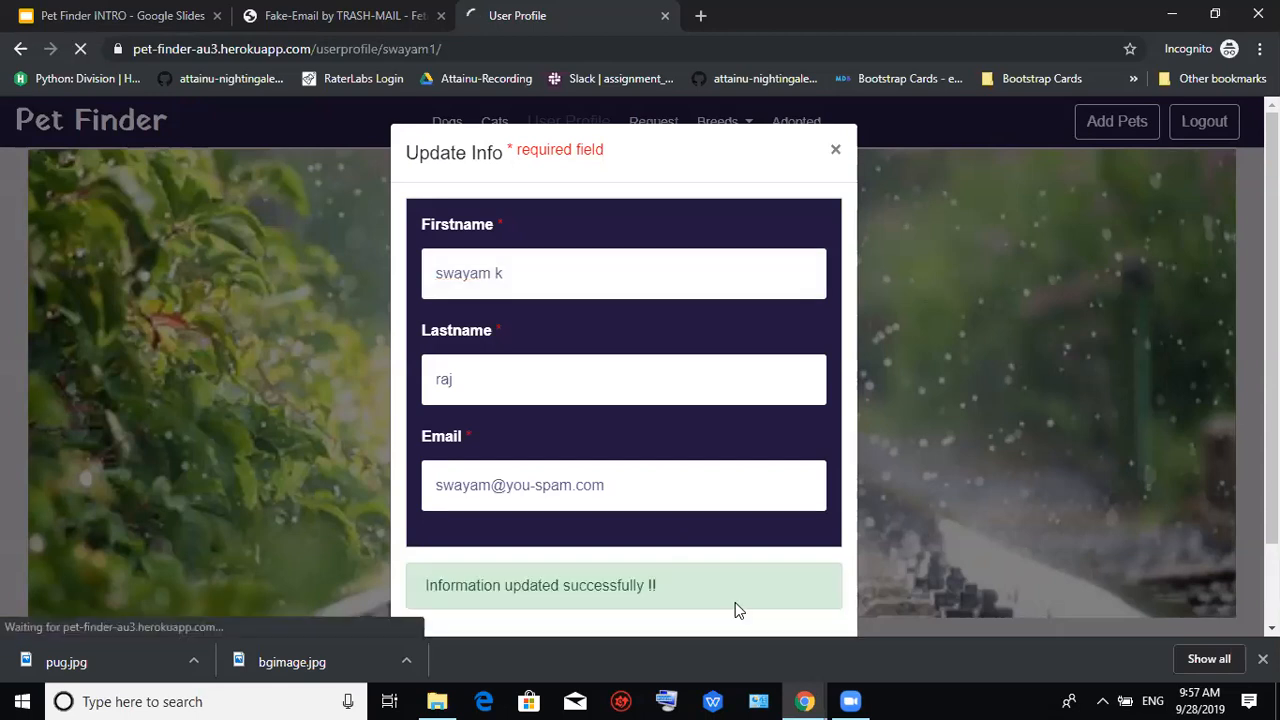
{"action": "left_click", "coordinate": [835, 149]}
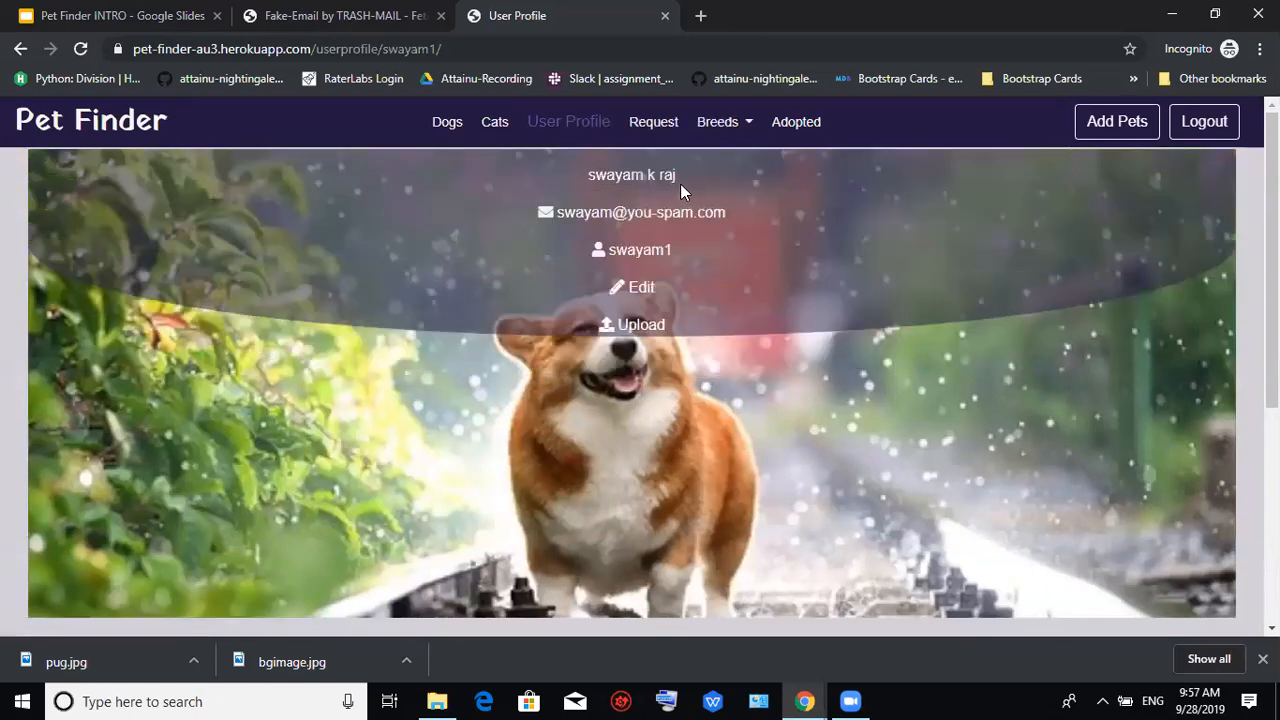
{"action": "mouse_move", "coordinate": [590, 342]}
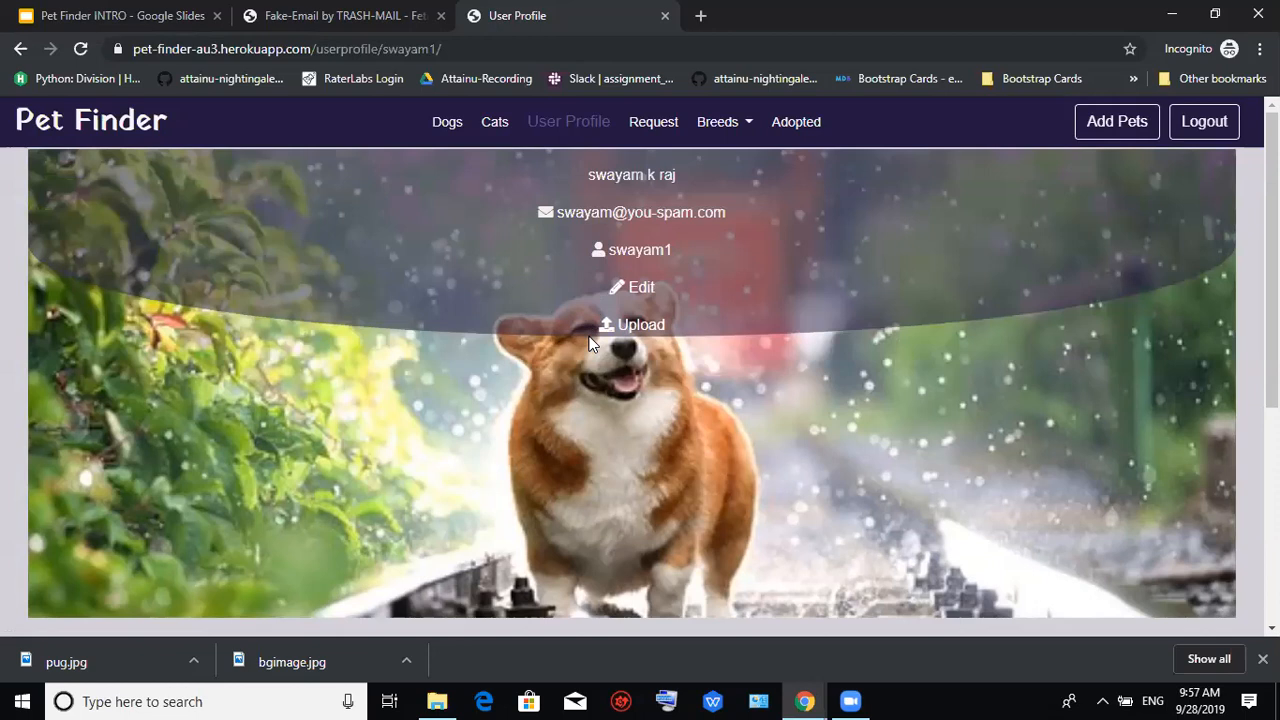
{"action": "mouse_move", "coordinate": [641, 324]}
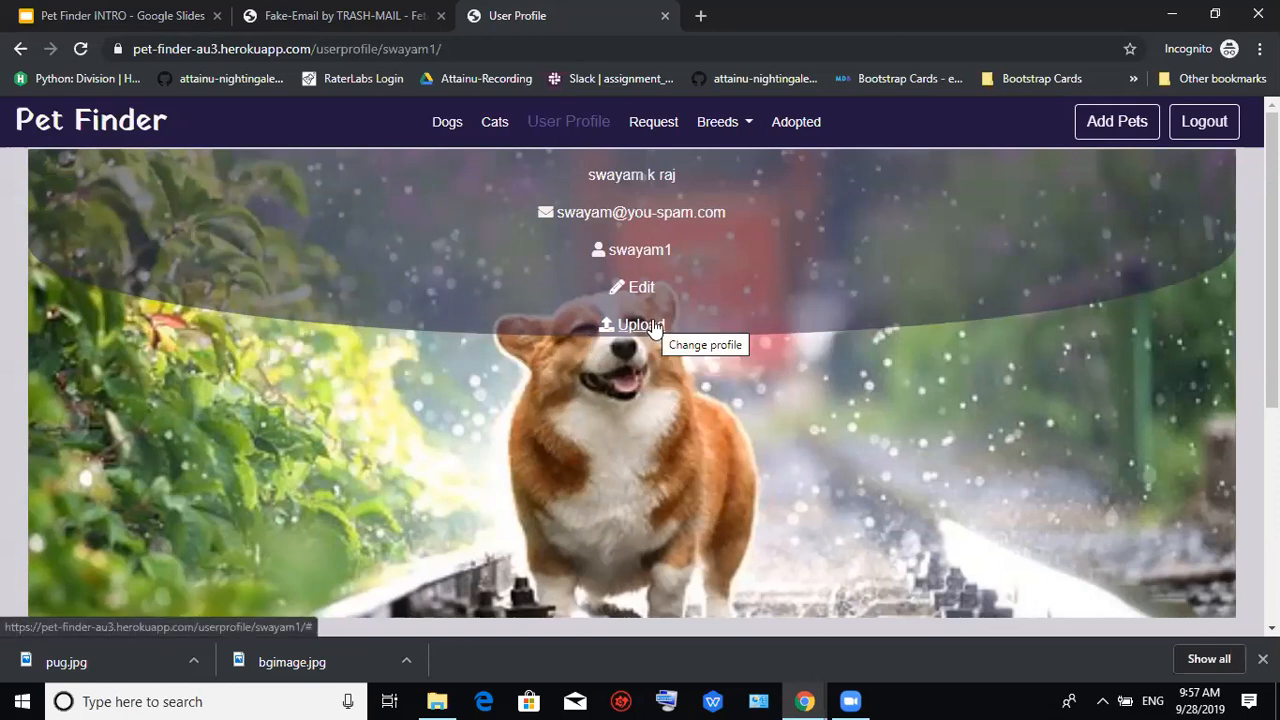
Upload bengal.jpg from drive F: as the new profile picture.
{"action": "left_click", "coordinate": [640, 325]}
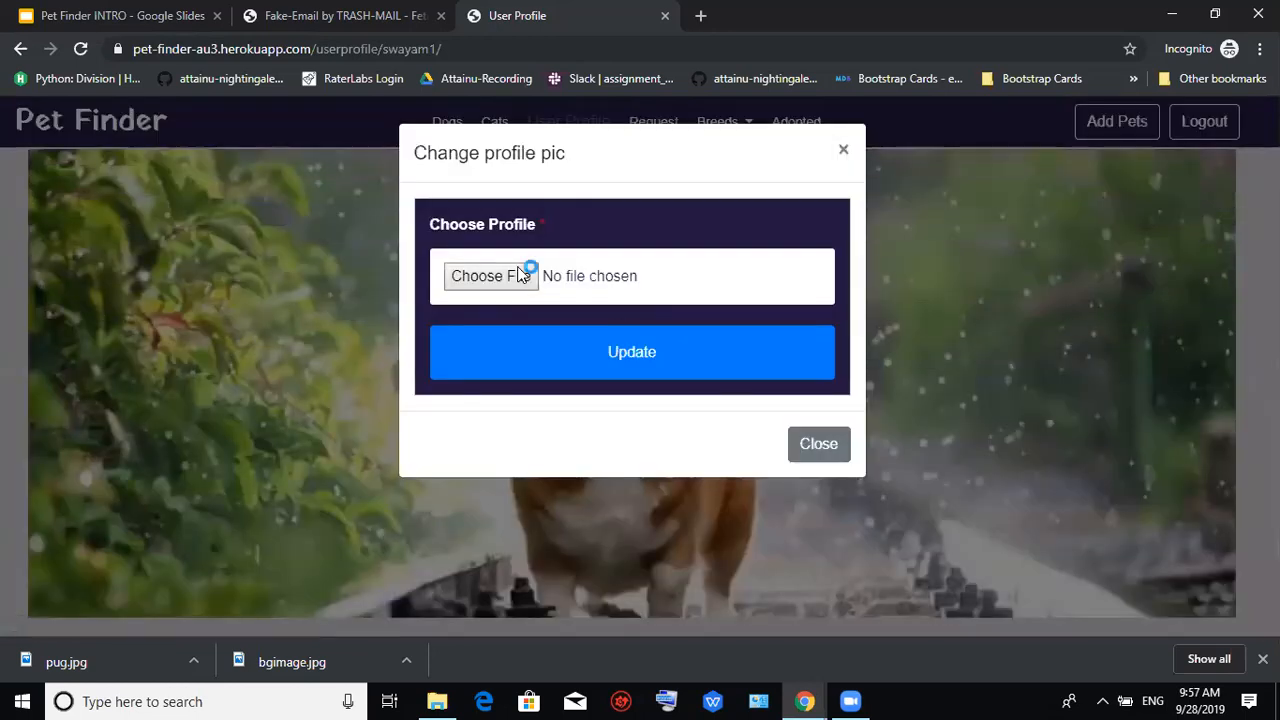
{"action": "left_click", "coordinate": [490, 276]}
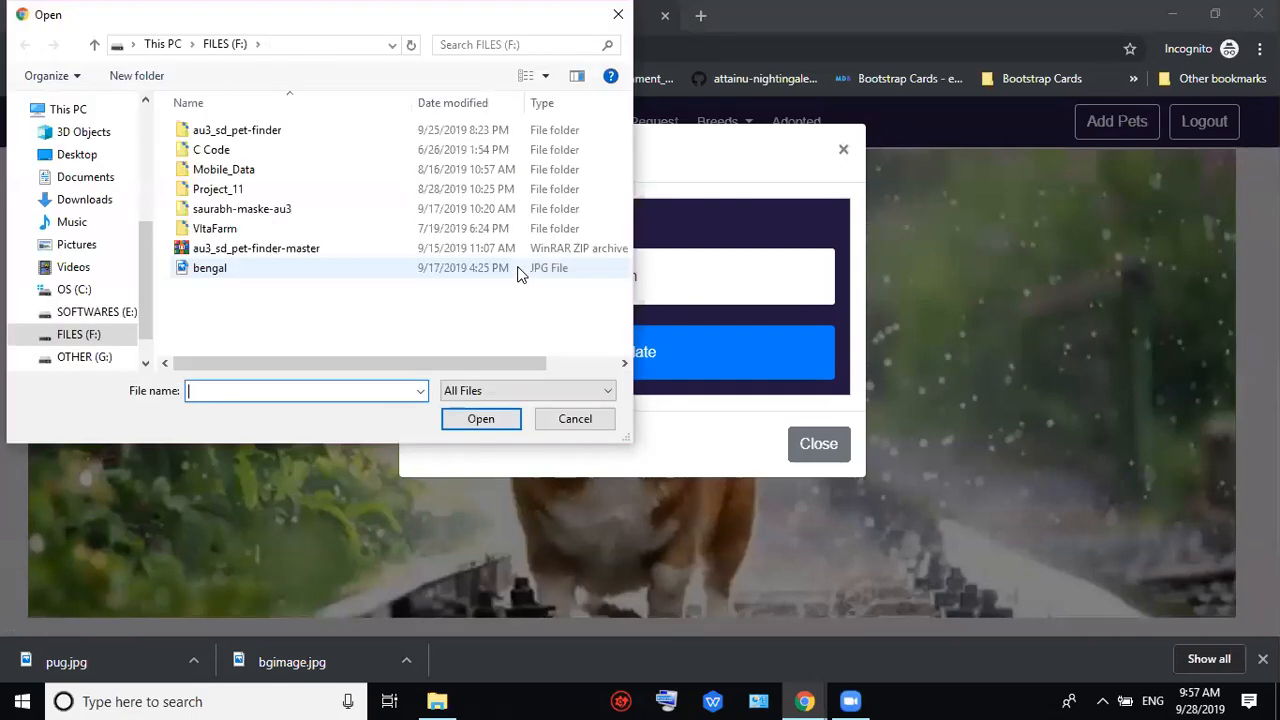
{"action": "left_click", "coordinate": [210, 267]}
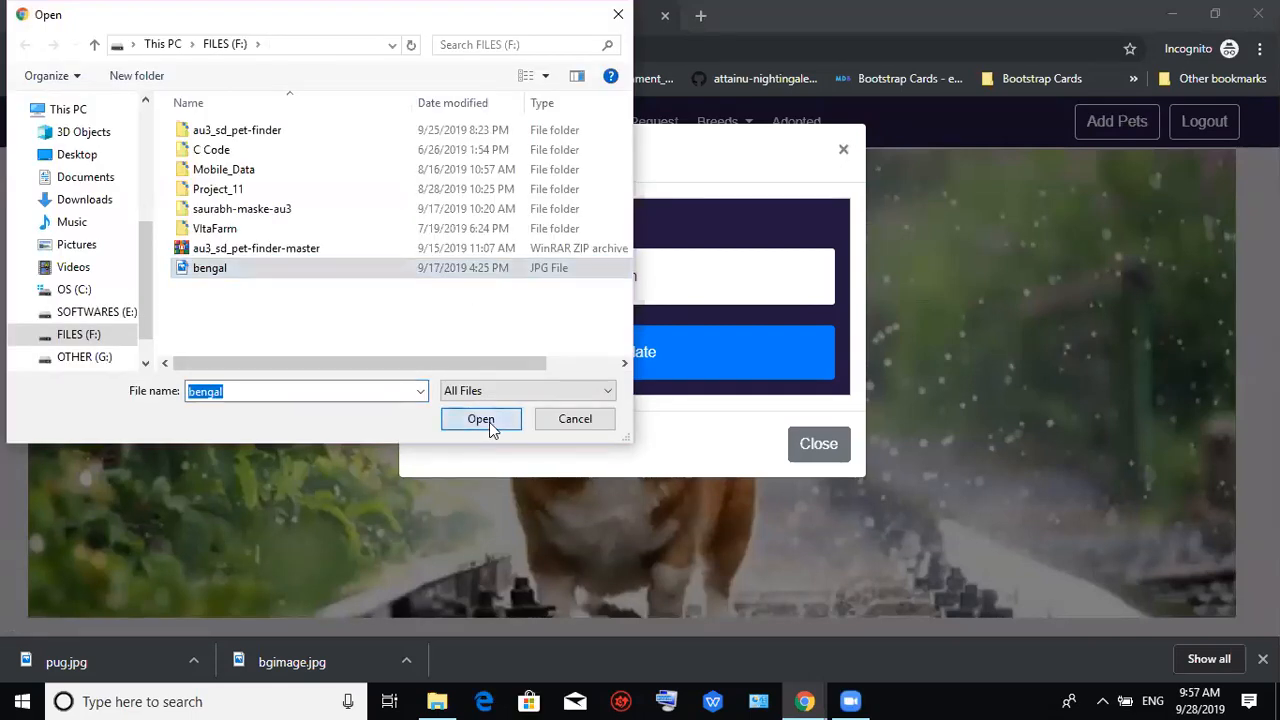
{"action": "left_click", "coordinate": [481, 418]}
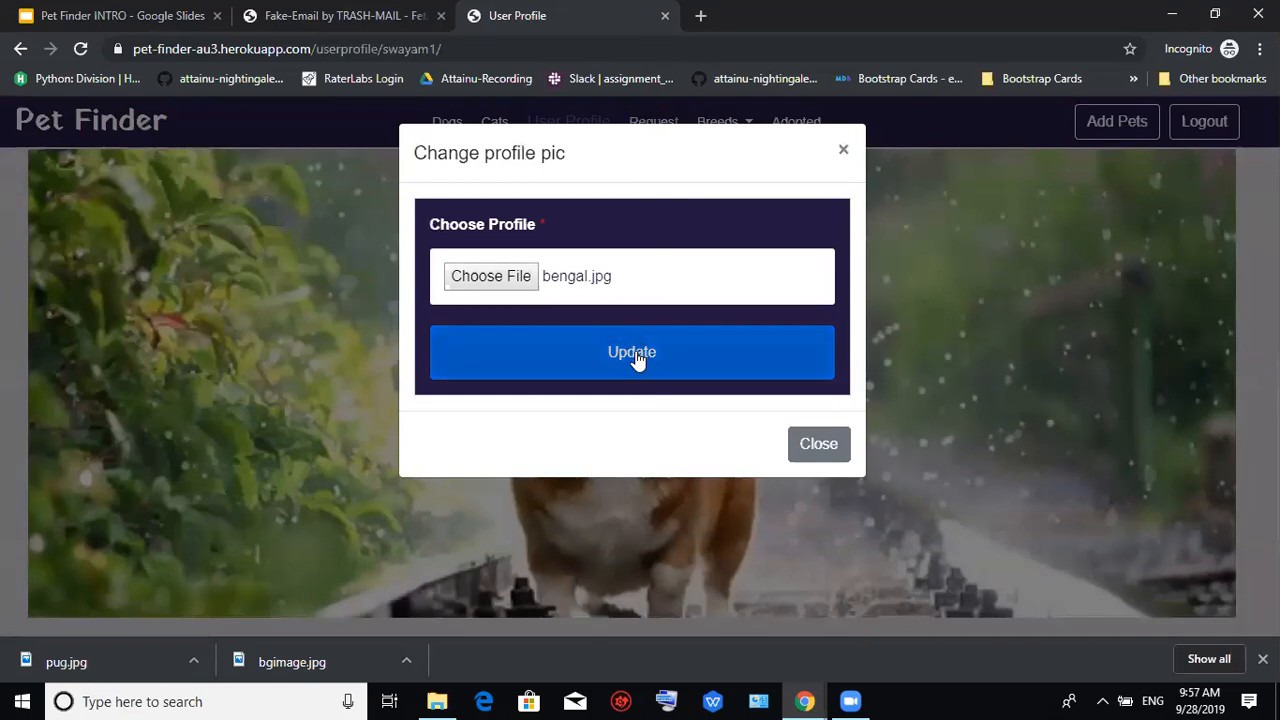
{"action": "left_click", "coordinate": [631, 352]}
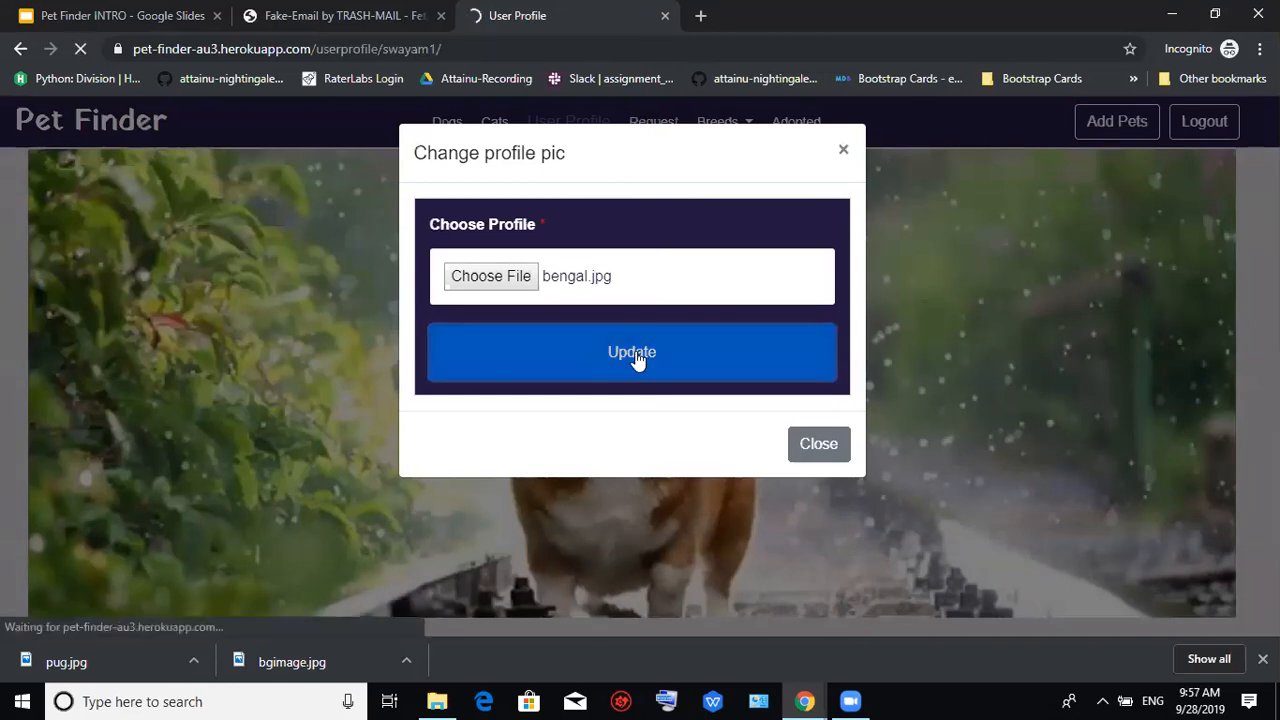
{"action": "left_click", "coordinate": [632, 352]}
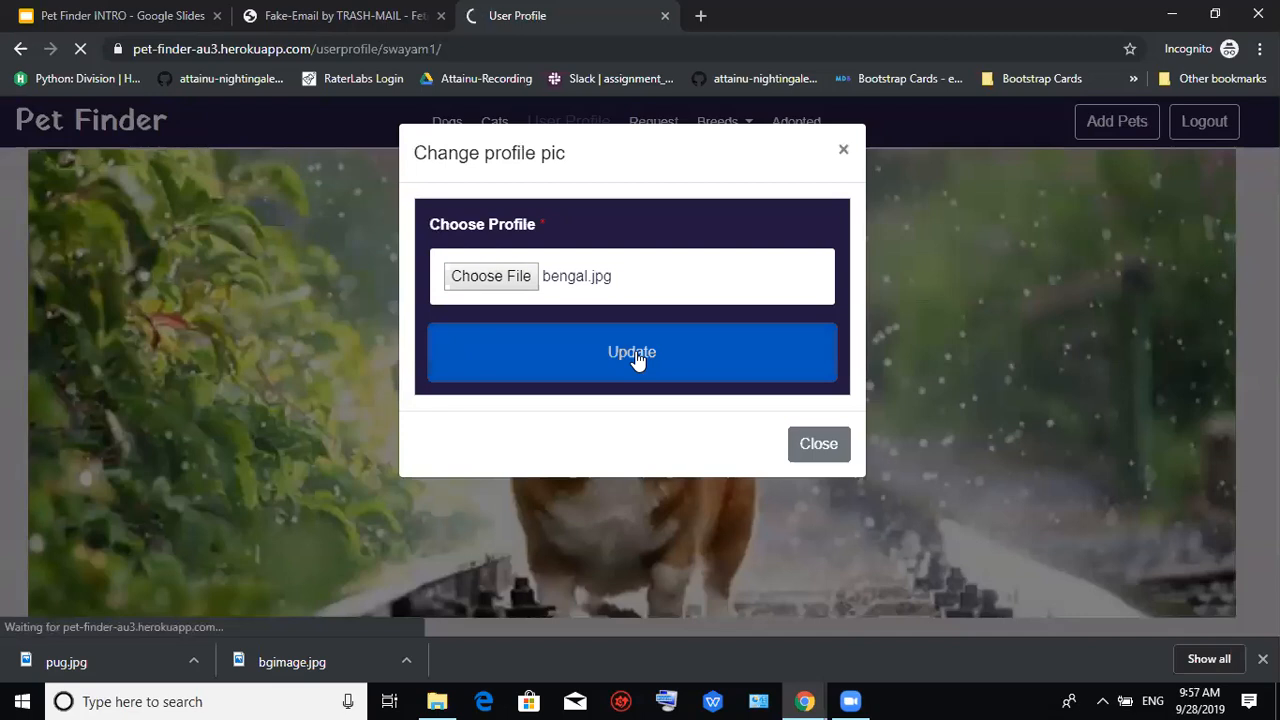
{"action": "left_click", "coordinate": [631, 352]}
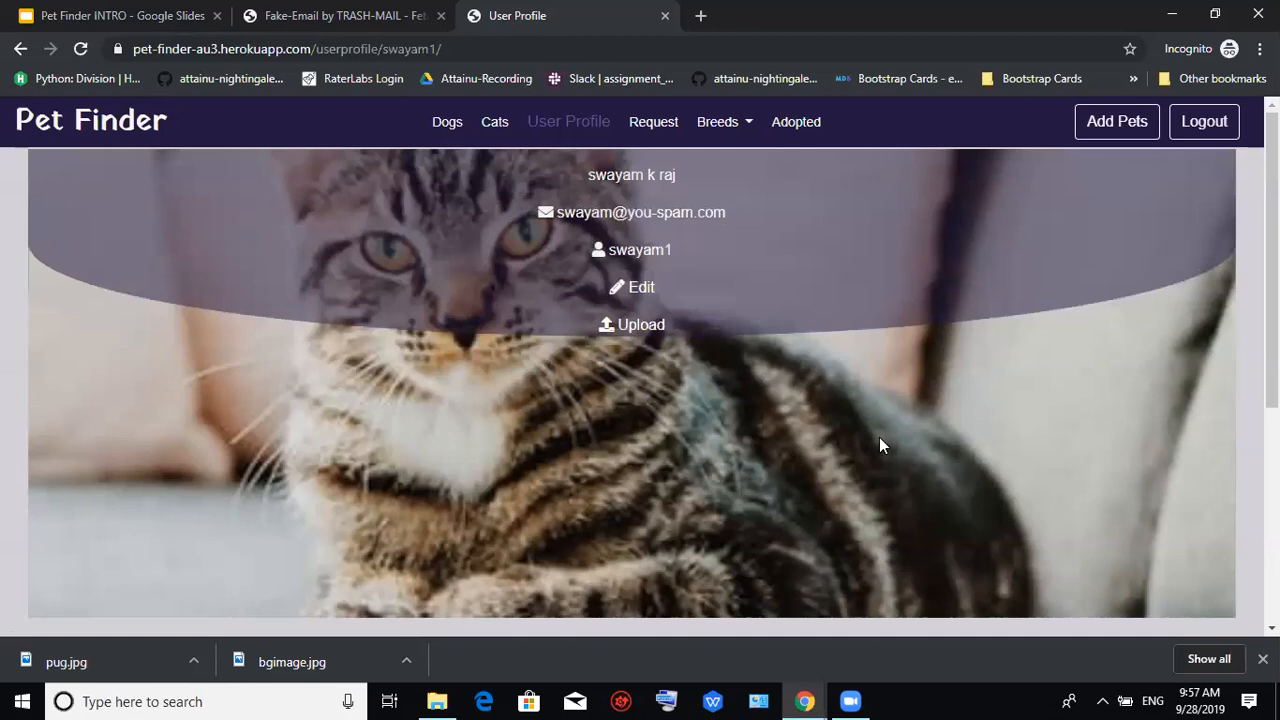
{"action": "scroll", "scroll_direction": "down", "scroll_amount": 3}
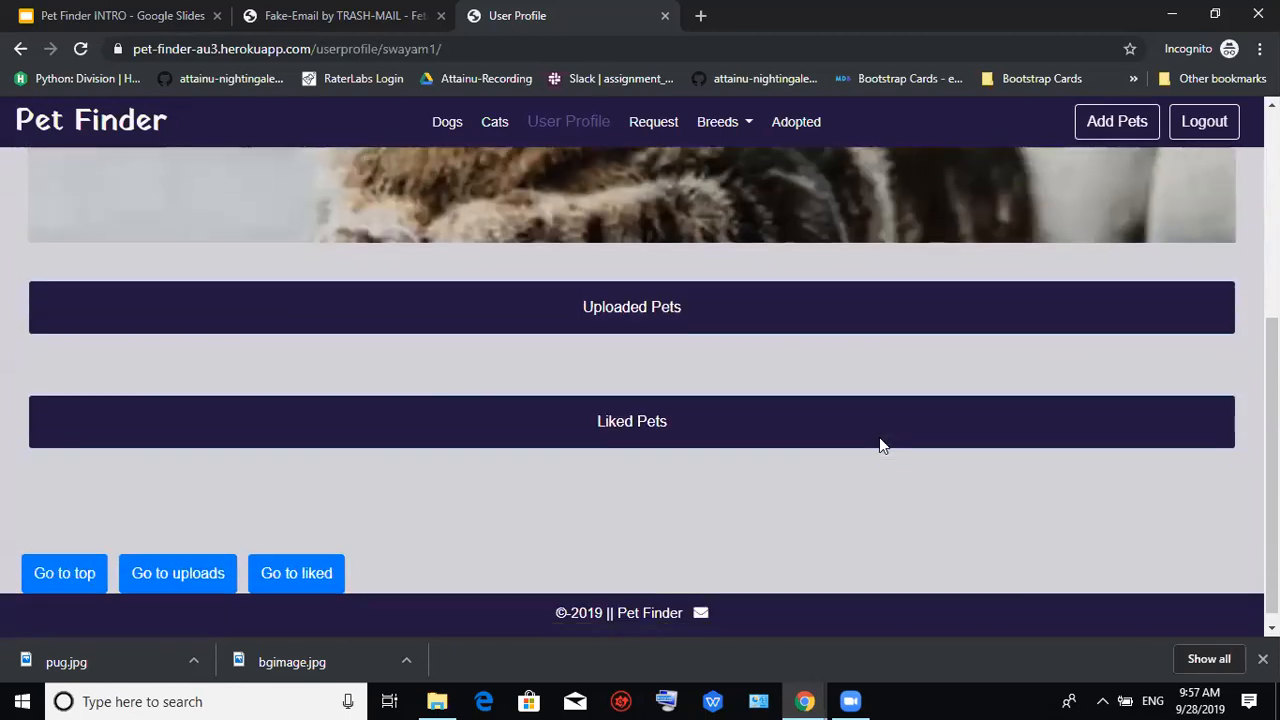
{"action": "scroll", "scroll_direction": "down", "scroll_amount": 3}
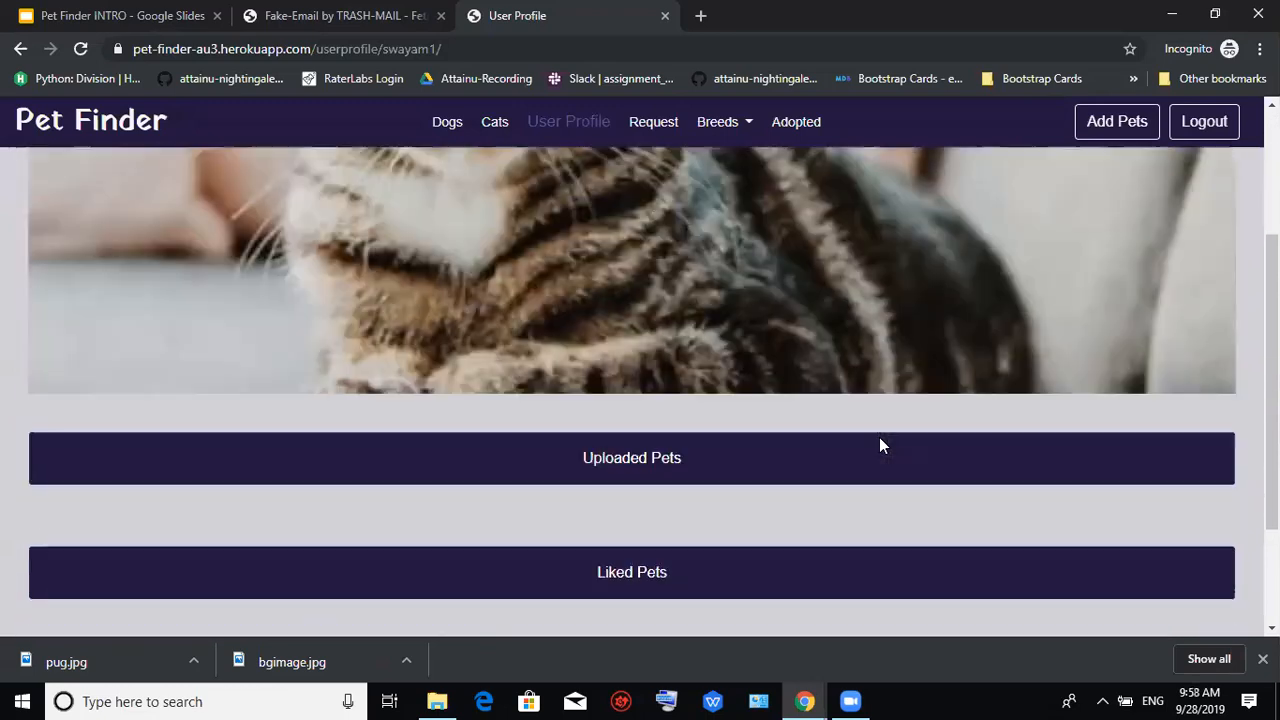
{"action": "scroll", "scroll_direction": "down", "scroll_amount": 3}
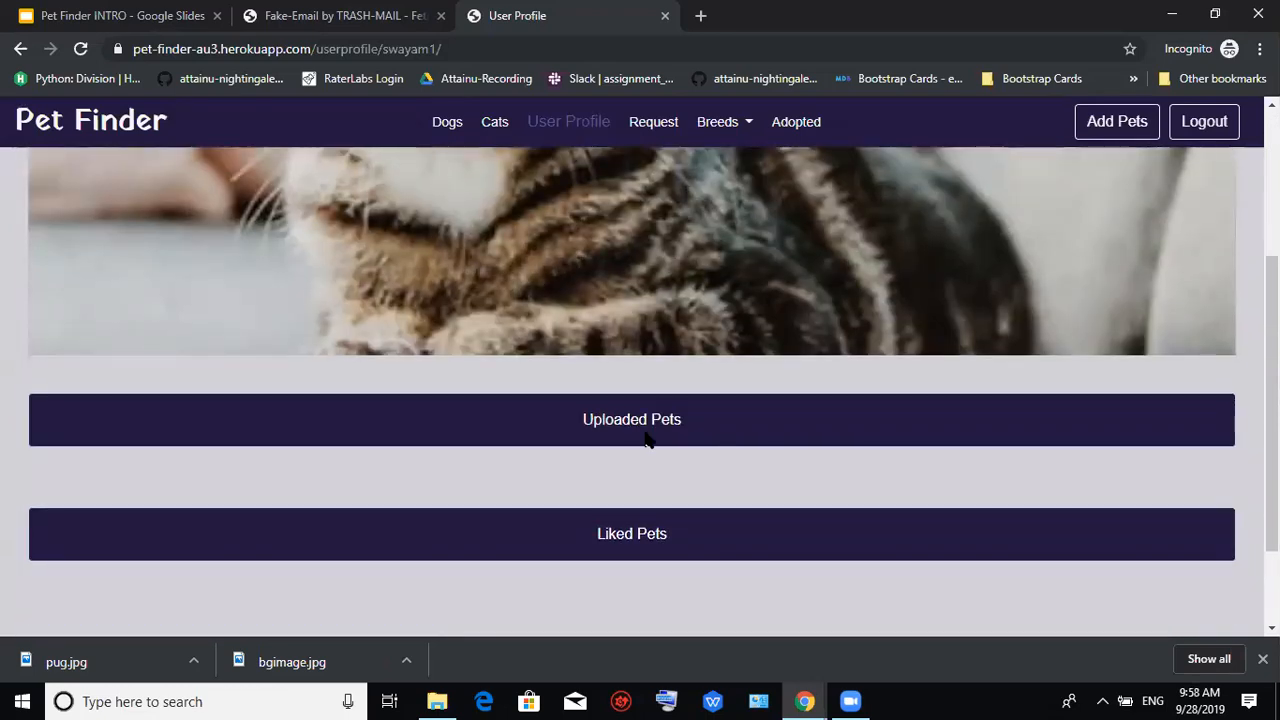
{"action": "mouse_move", "coordinate": [648, 450]}
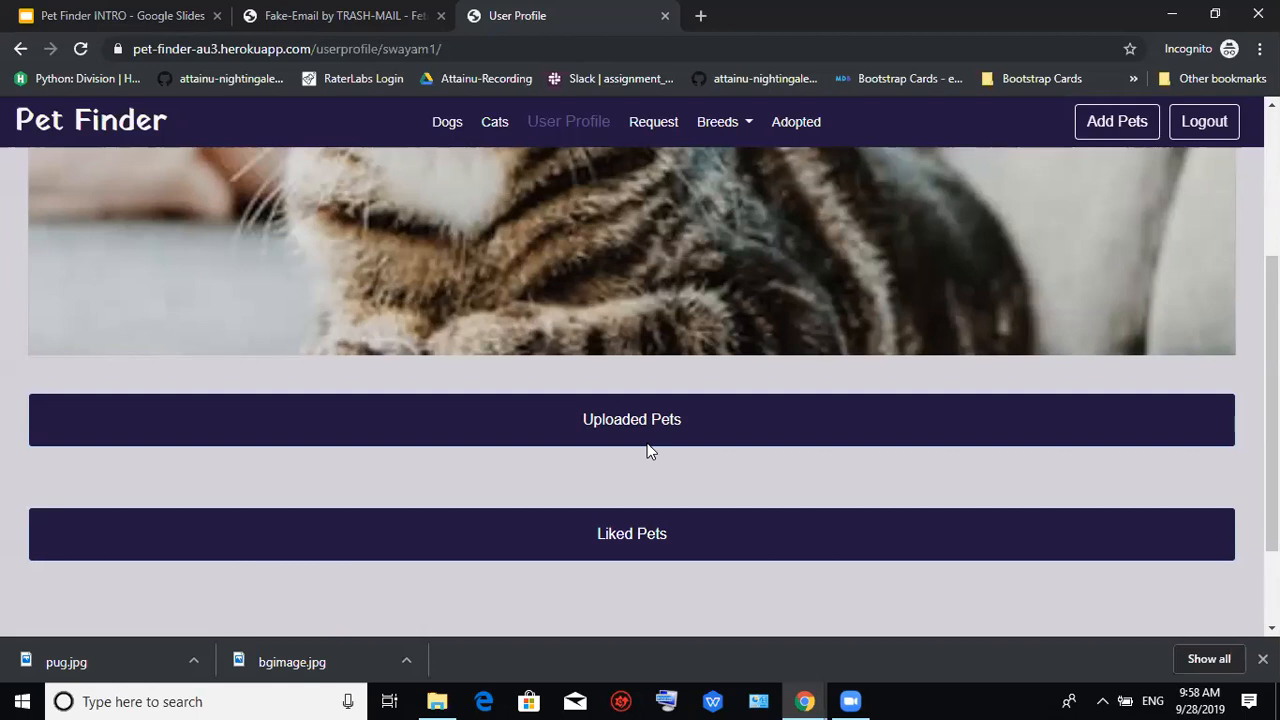
{"action": "mouse_move", "coordinate": [765, 550]}
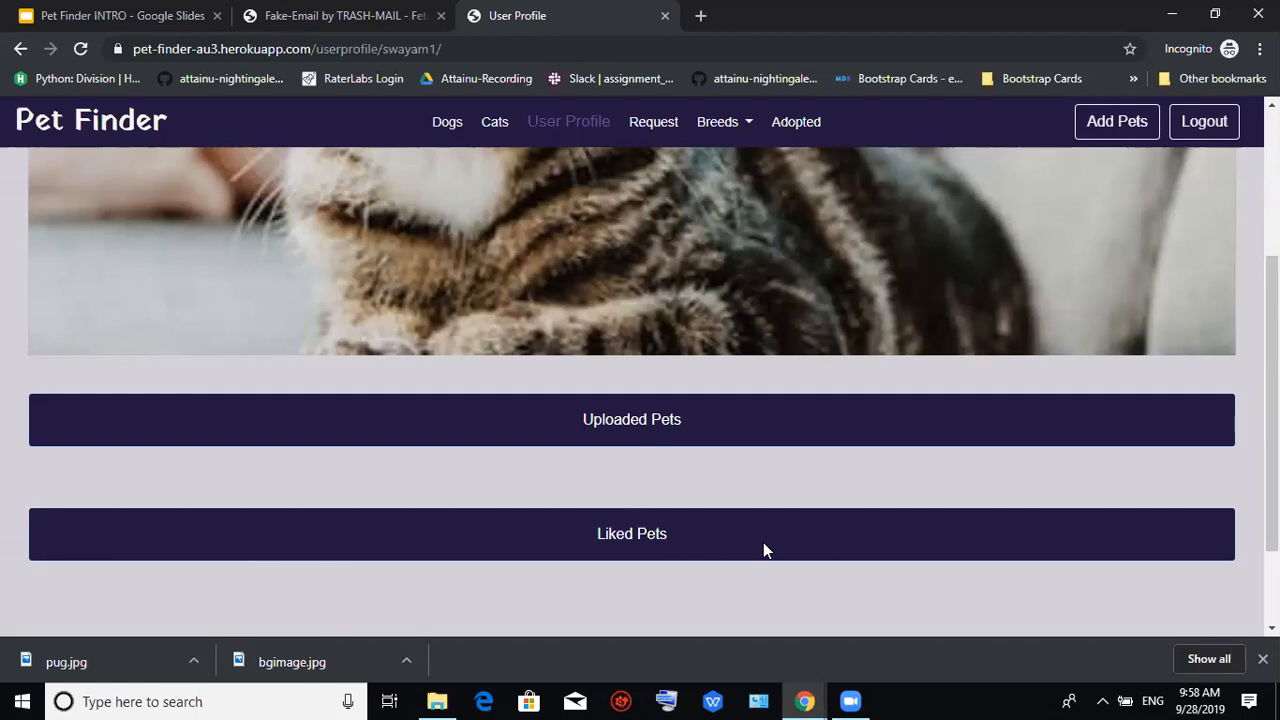
{"action": "mouse_move", "coordinate": [808, 424]}
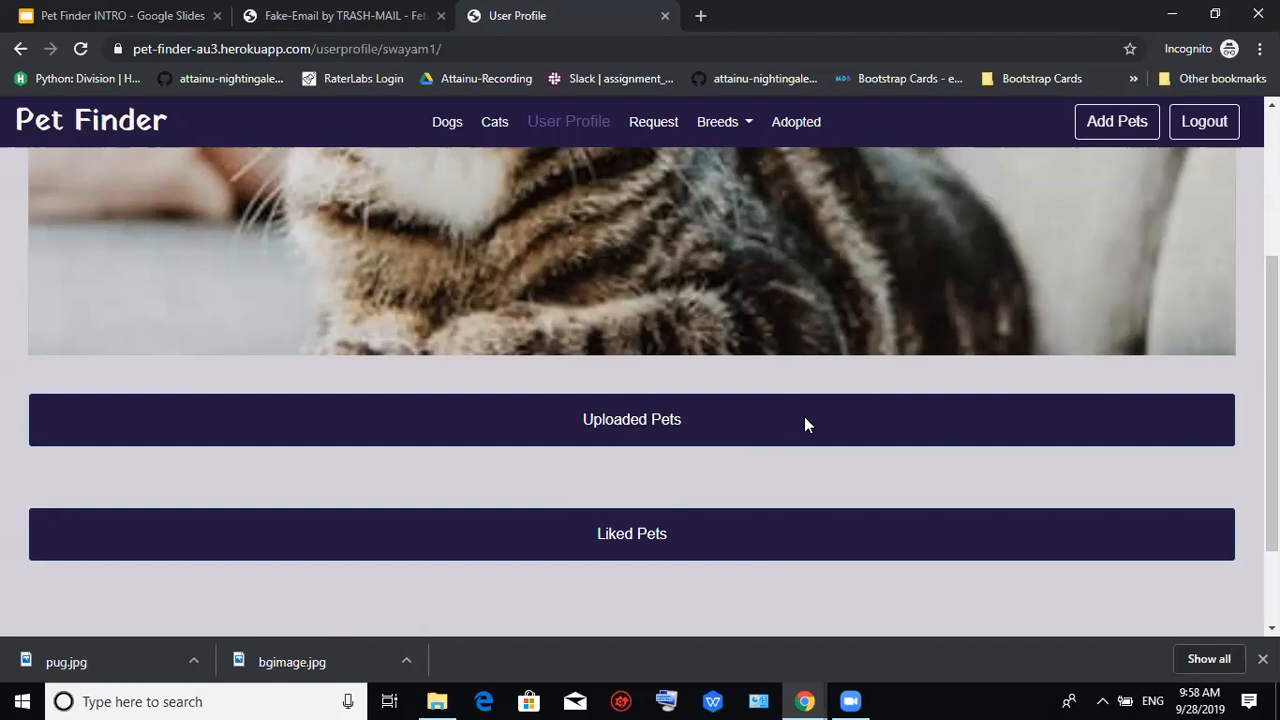
{"action": "mouse_move", "coordinate": [1116, 121]}
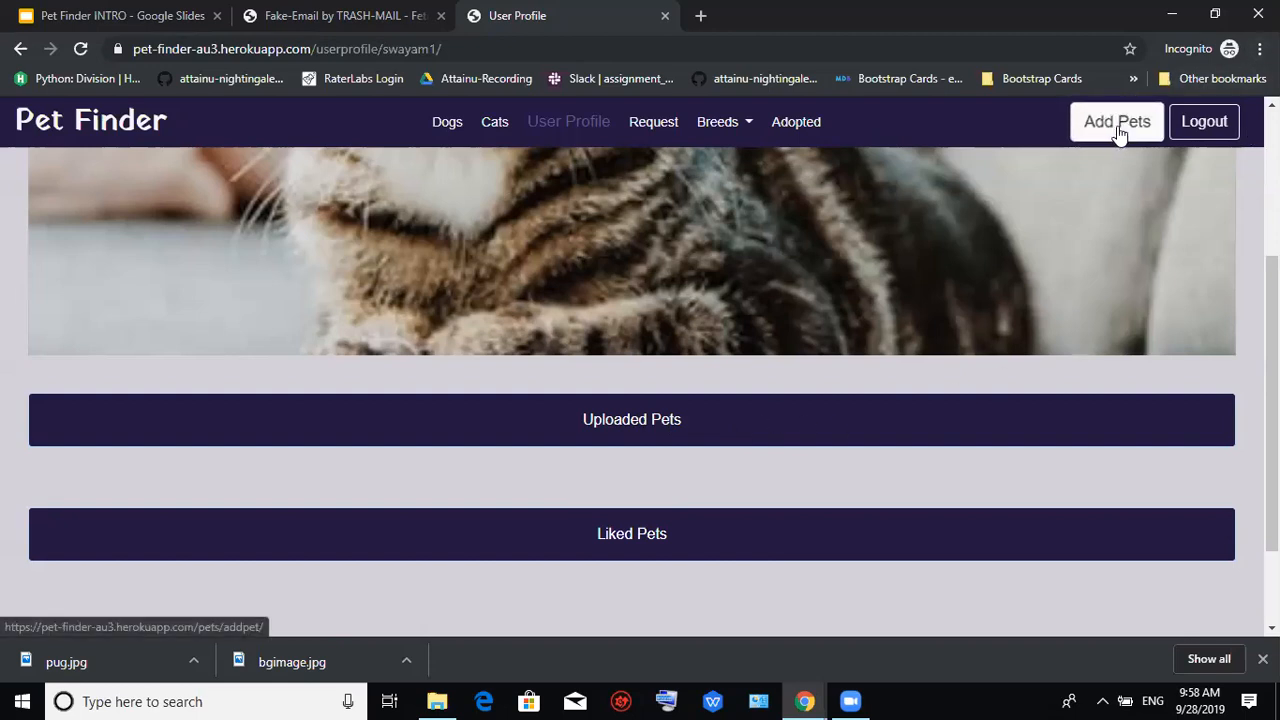
Start a new pet listing named 'smith', aged '1 y'.
{"action": "left_click", "coordinate": [1116, 121]}
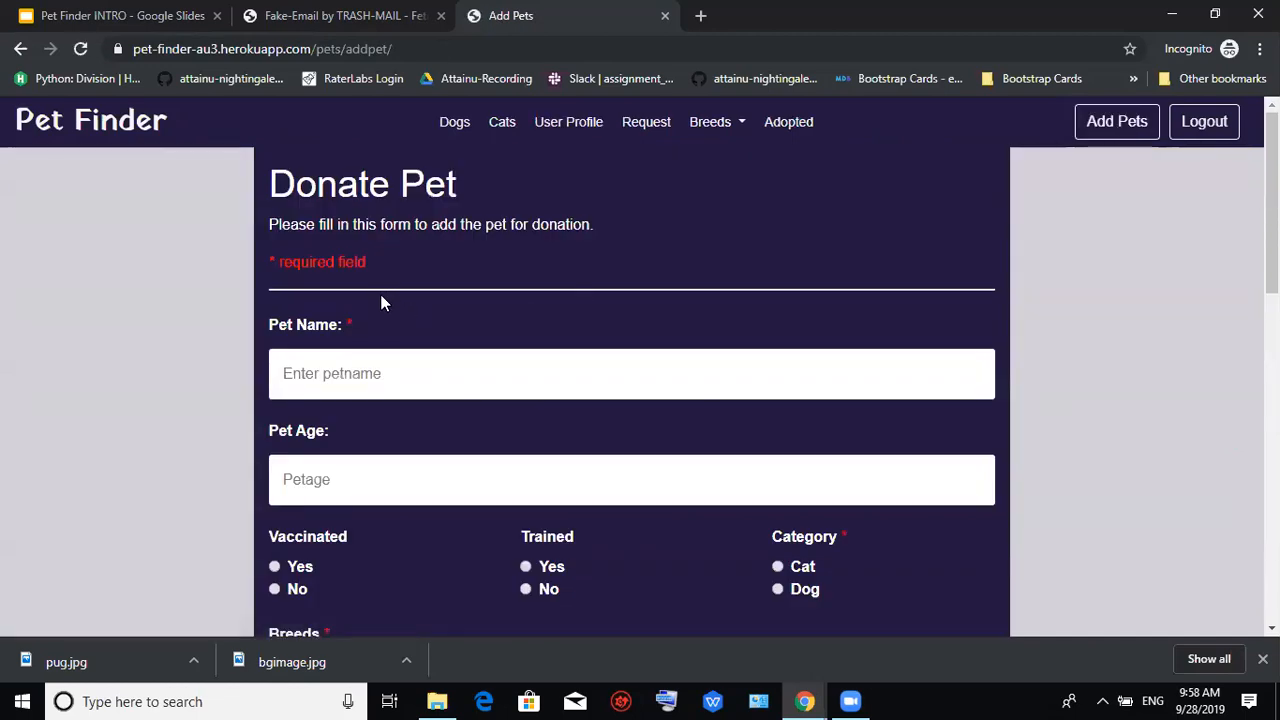
{"action": "left_click", "coordinate": [631, 373]}
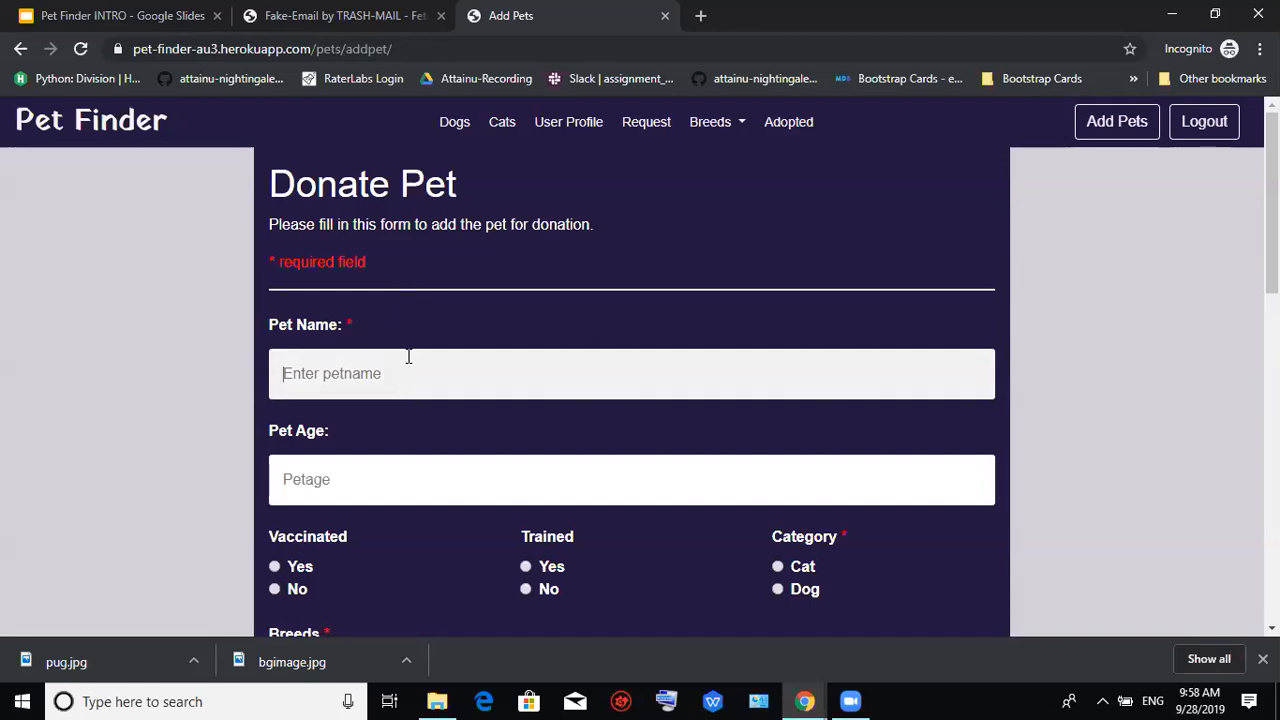
{"action": "type", "text": "sm"}
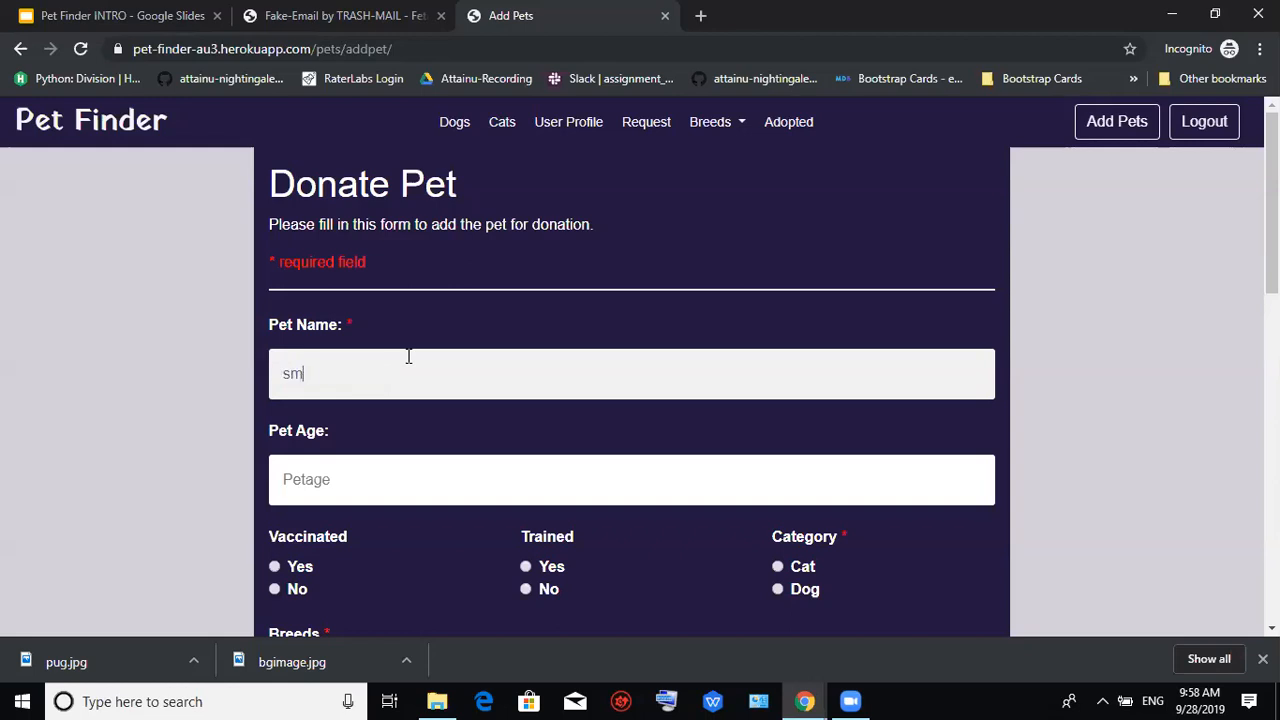
{"action": "type", "text": "ith"}
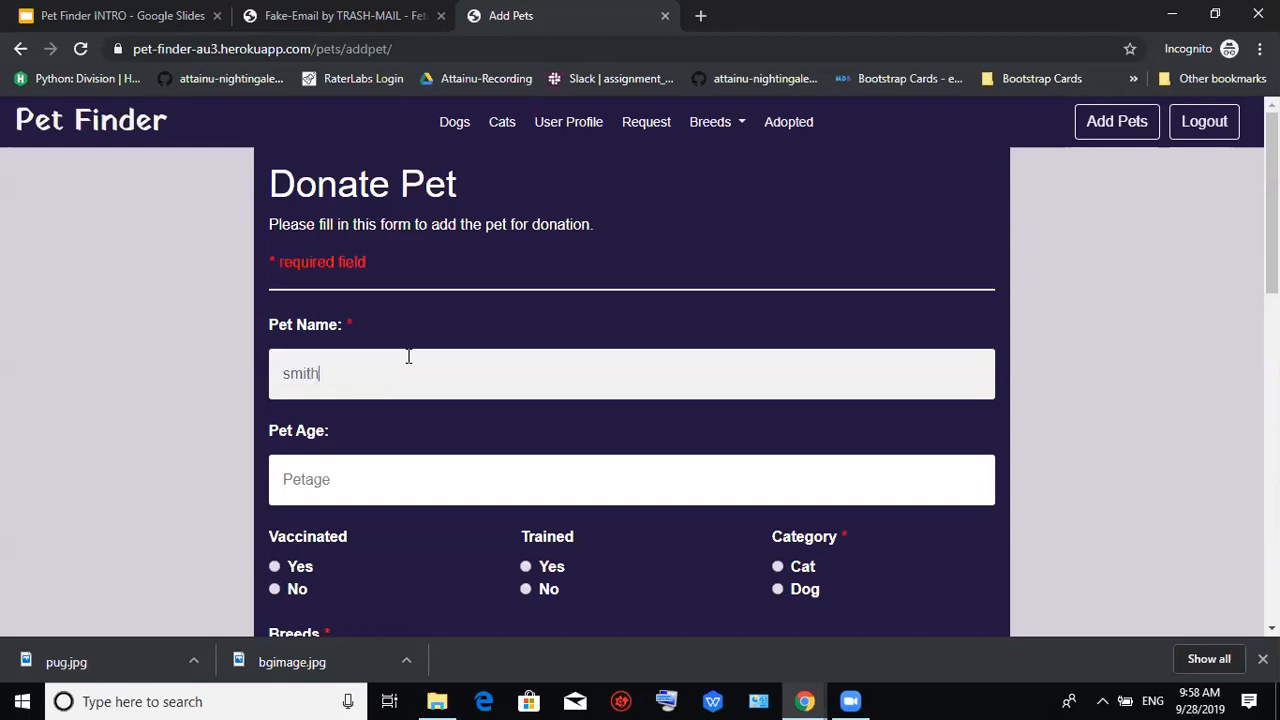
{"action": "left_click", "coordinate": [631, 479]}
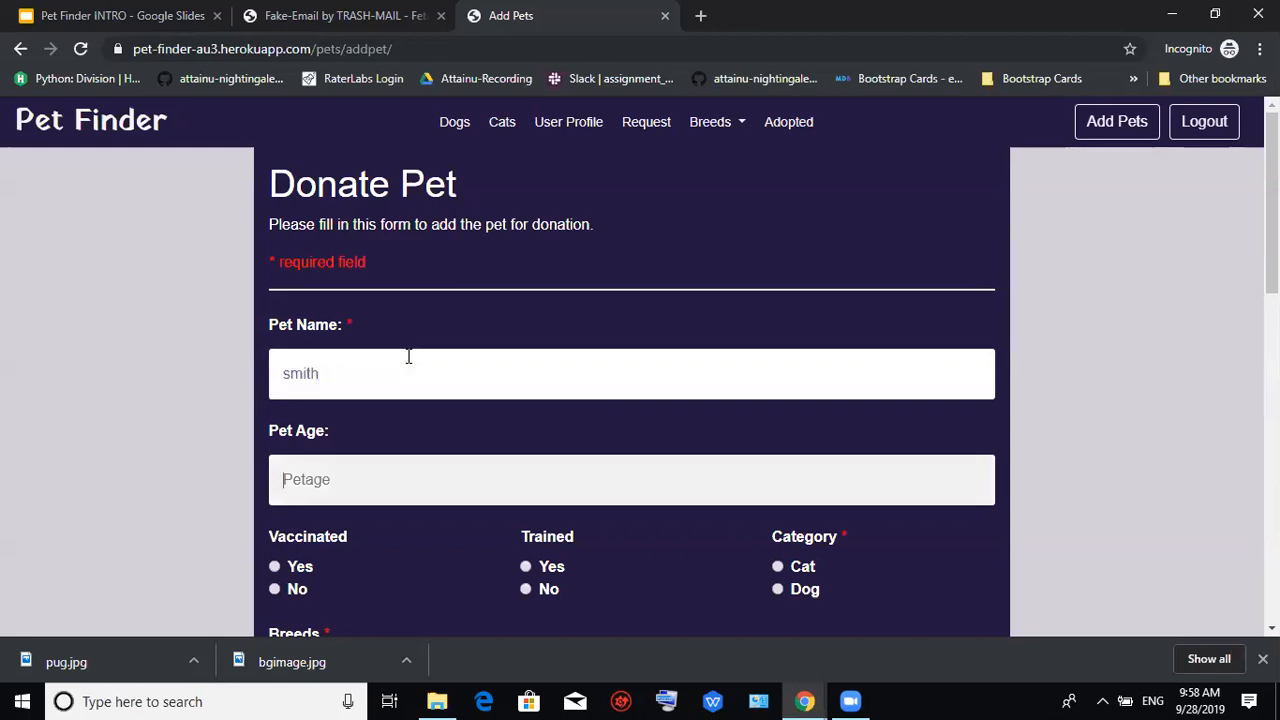
{"action": "type", "text": "1 year"}
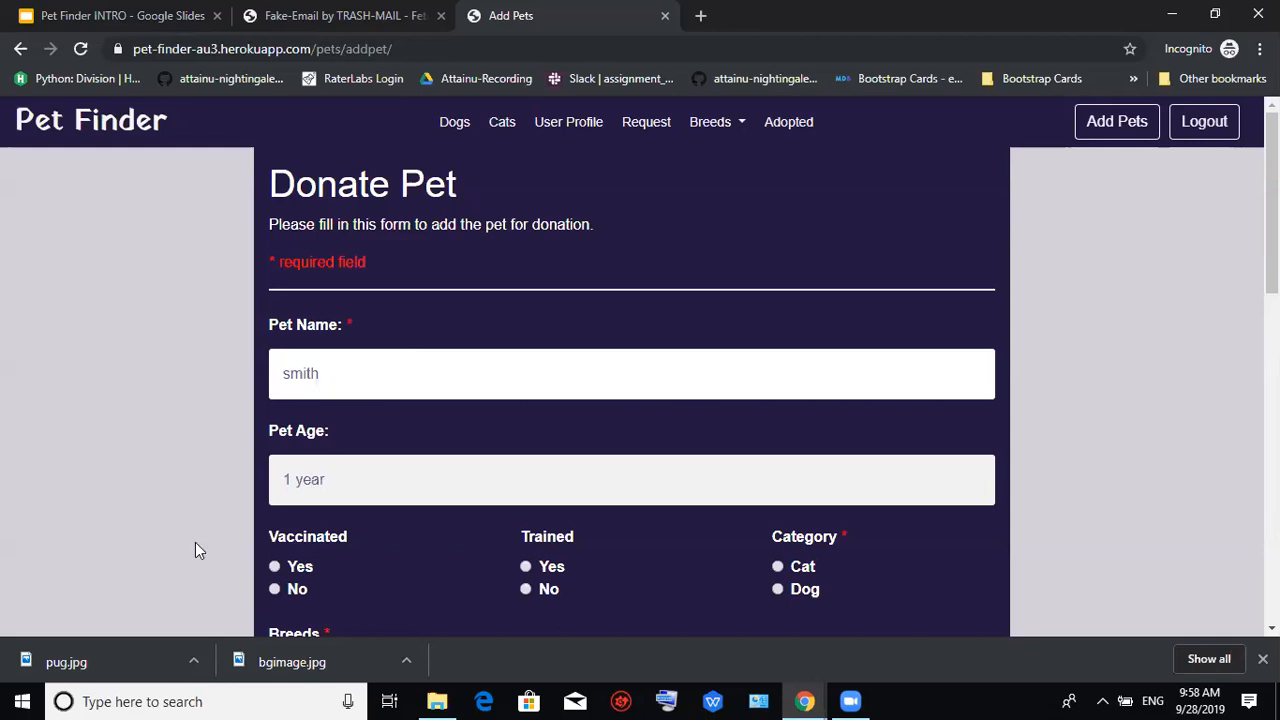
Mark the pet vaccinated and trained, category Dog, breed pug.
{"action": "scroll", "scroll_direction": "down", "scroll_amount": 3}
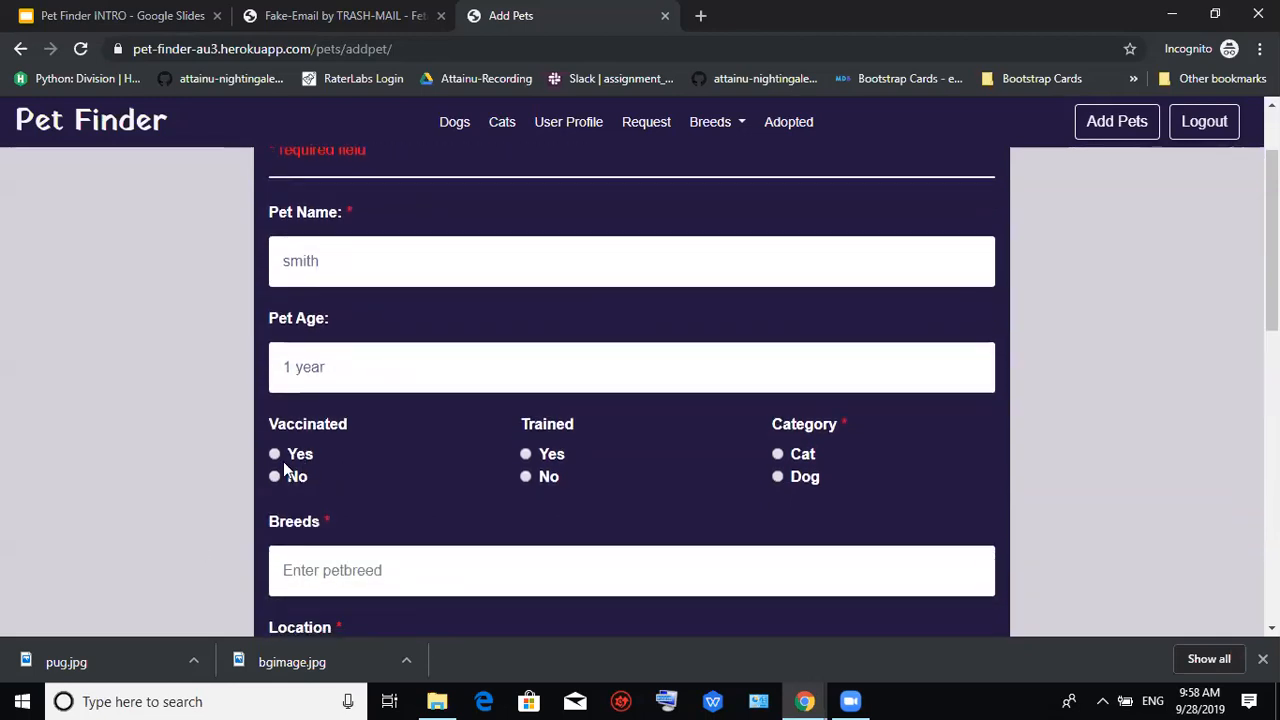
{"action": "left_click", "coordinate": [274, 453]}
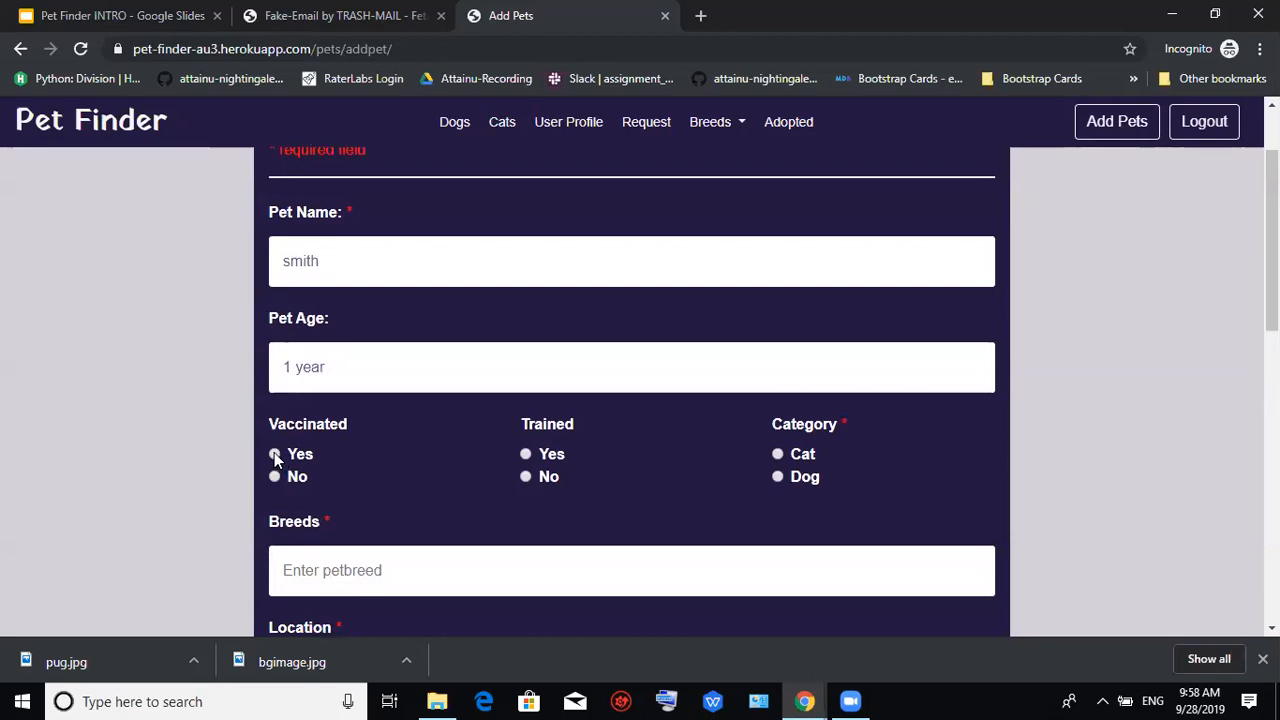
{"action": "left_click", "coordinate": [274, 453]}
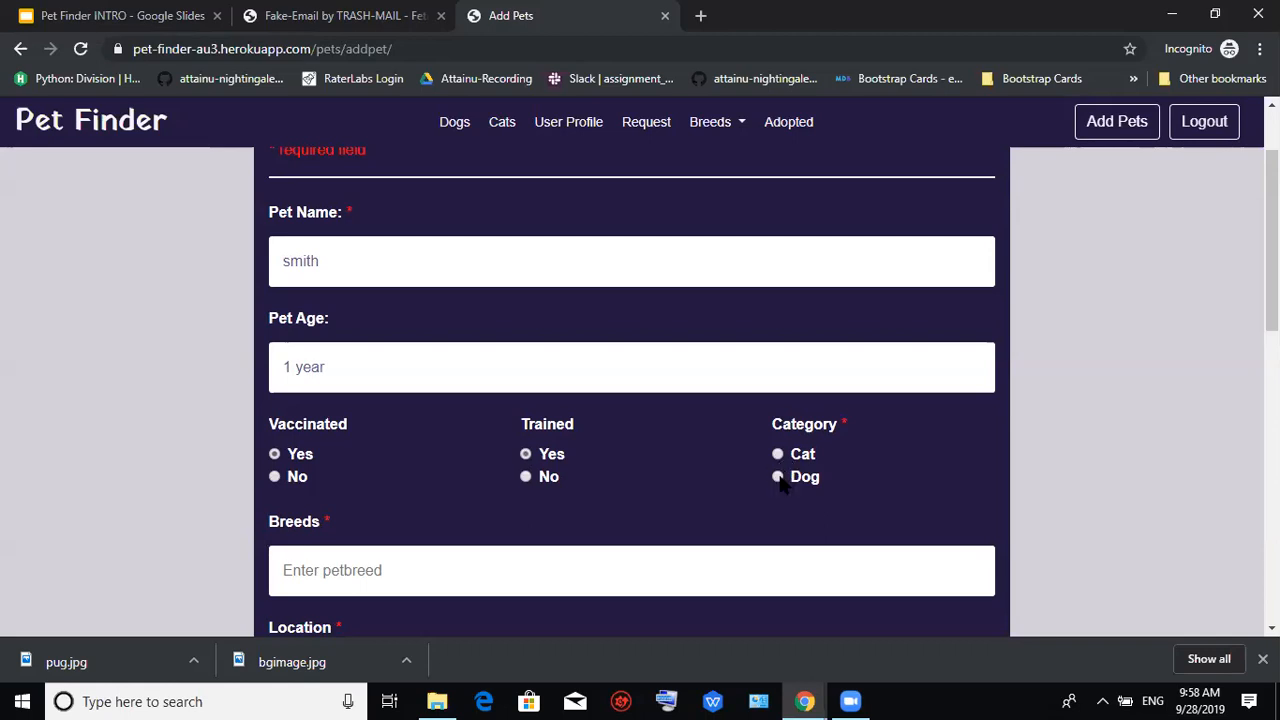
{"action": "left_click", "coordinate": [778, 476]}
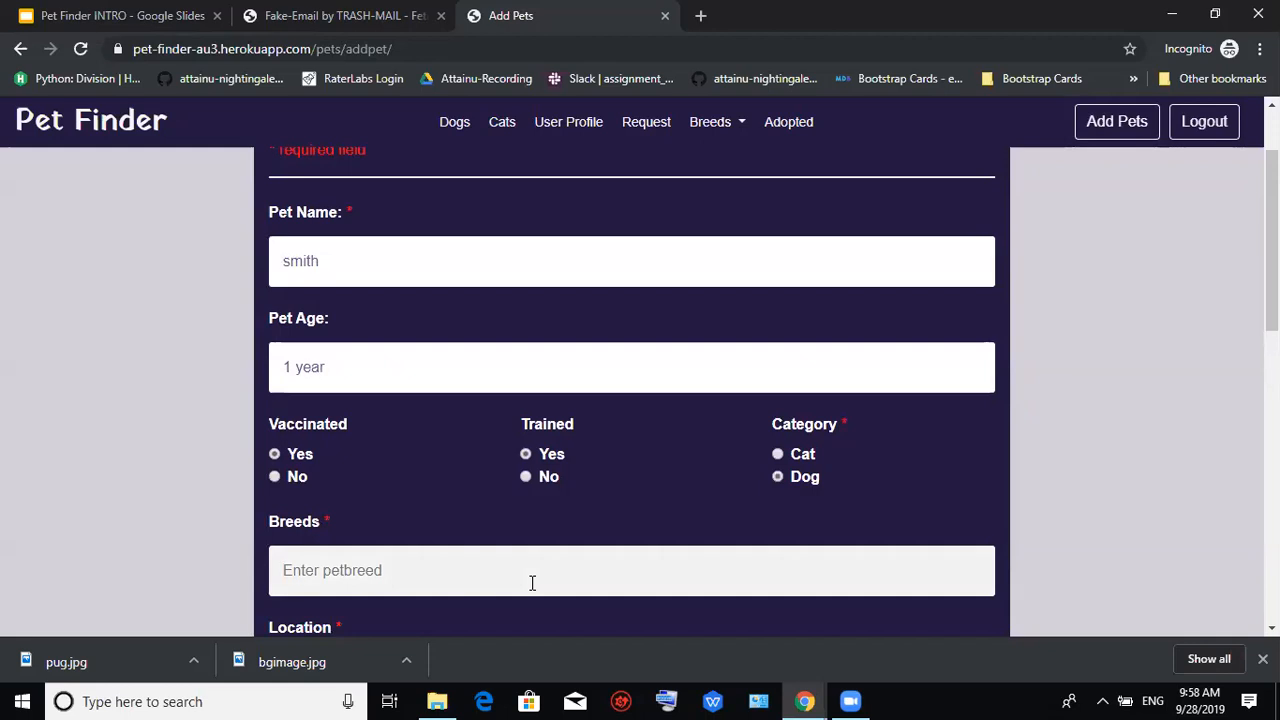
{"action": "type", "text": "pug"}
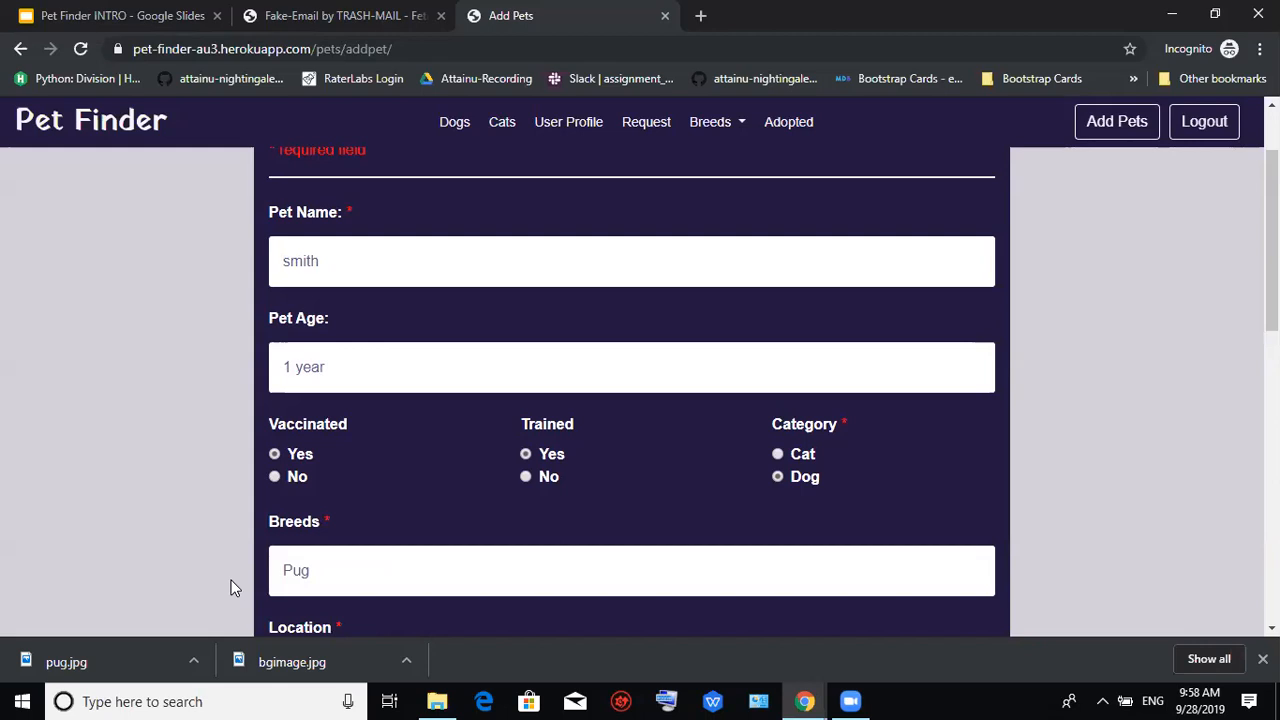
Set the pet's location to Mumbai, Maharashtra, India.
{"action": "scroll", "scroll_direction": "down", "scroll_amount": 3}
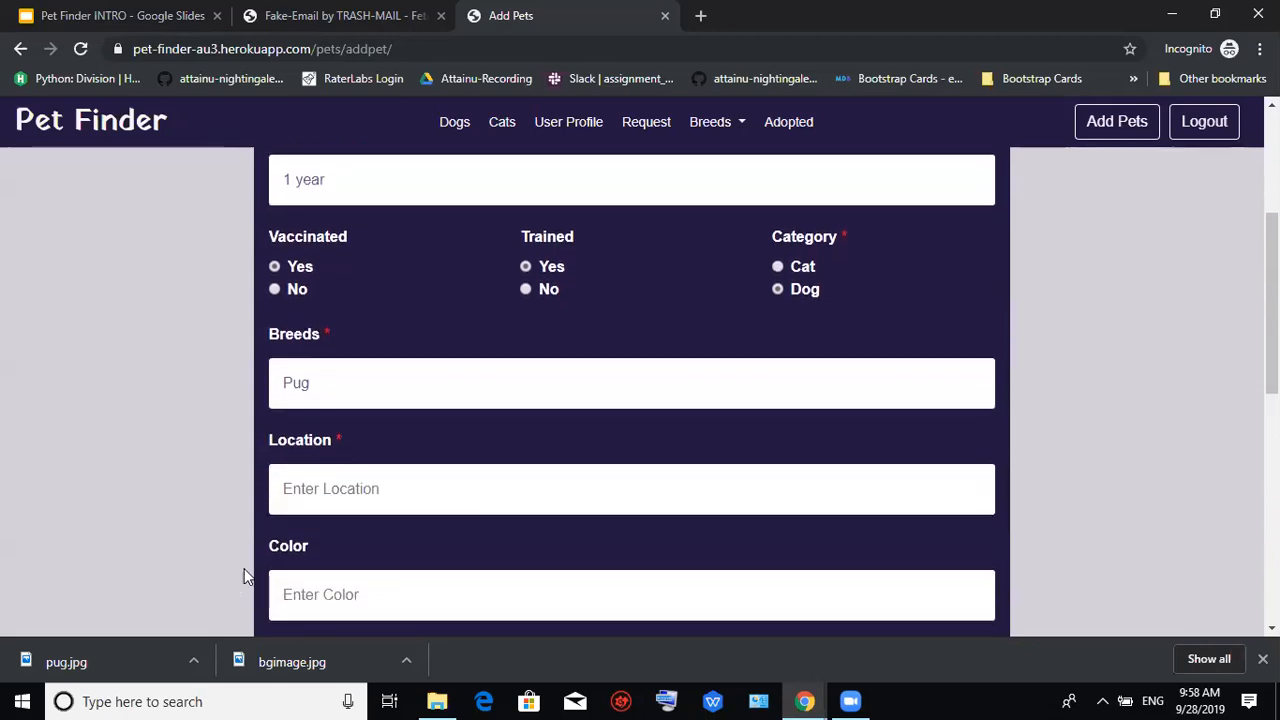
{"action": "left_click", "coordinate": [631, 488]}
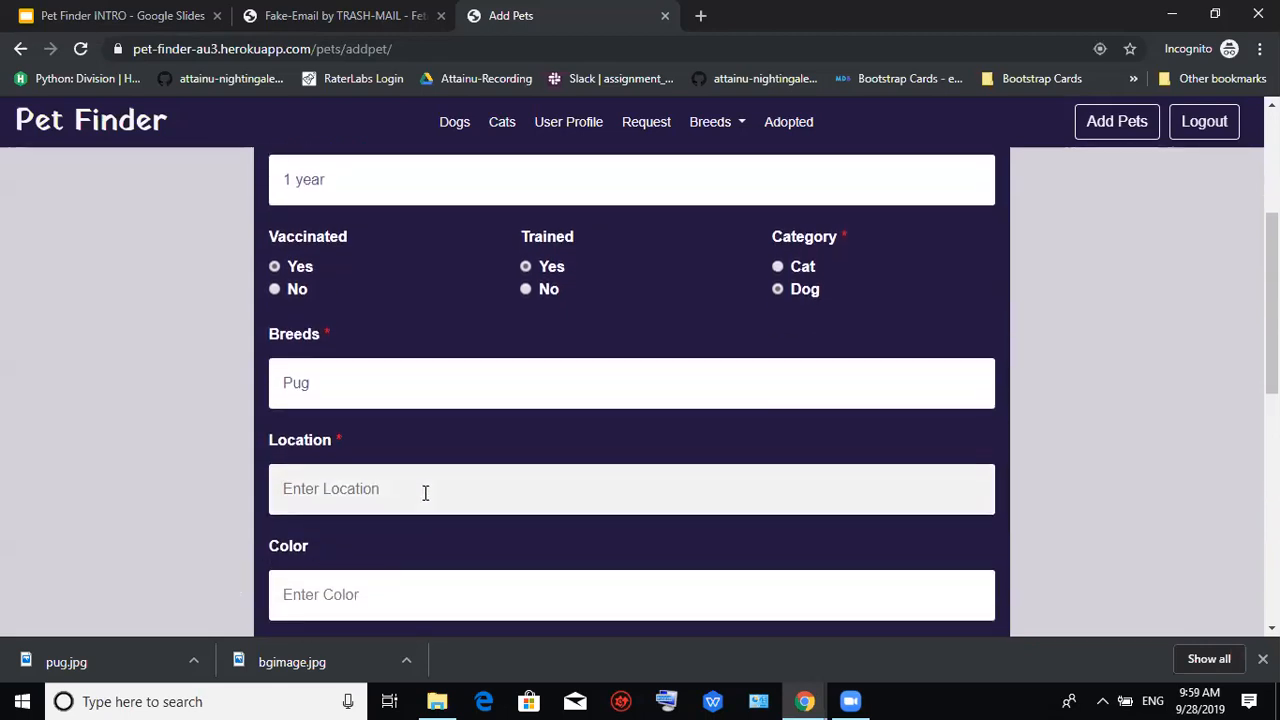
{"action": "type", "text": "mu"}
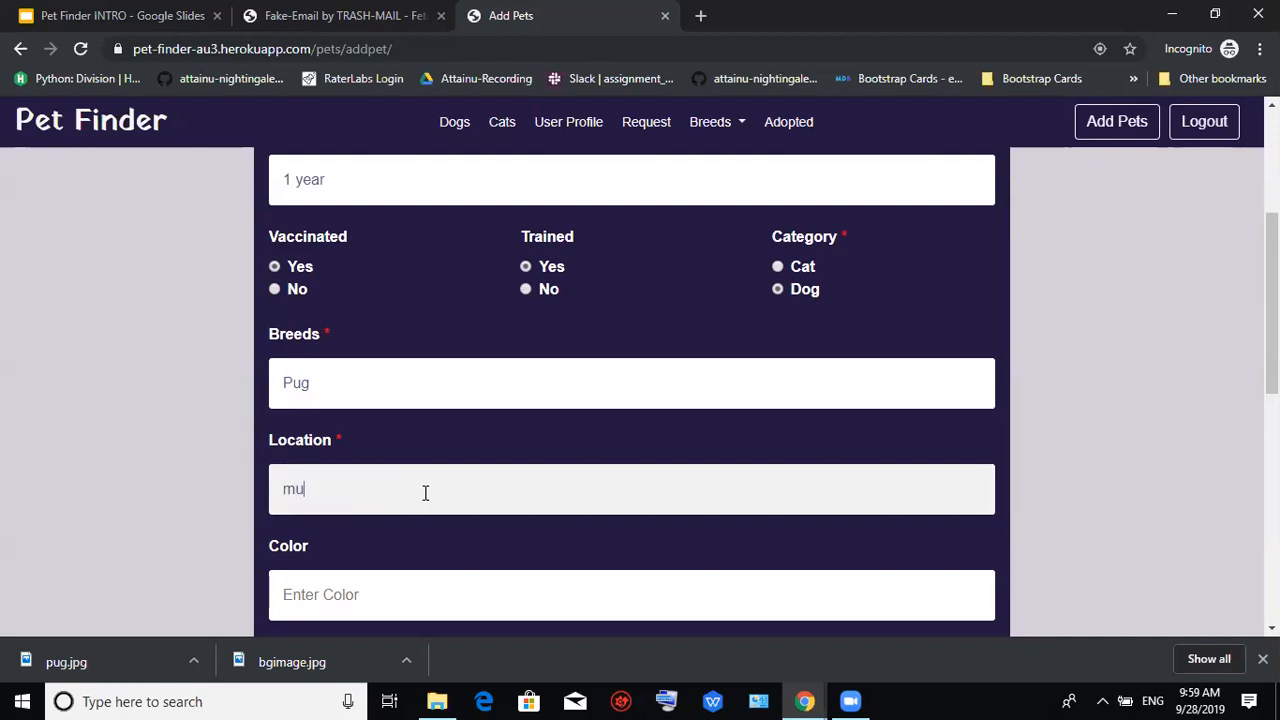
{"action": "type", "text": "mb"}
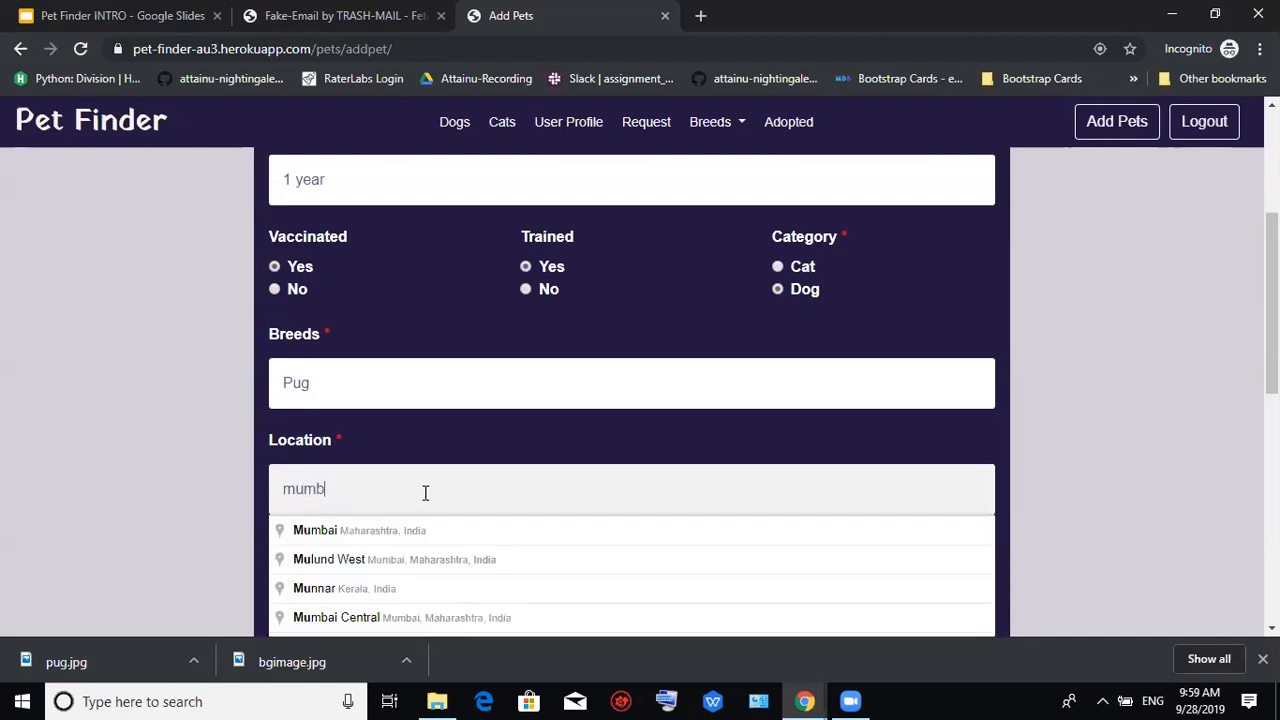
{"action": "type", "text": "a"}
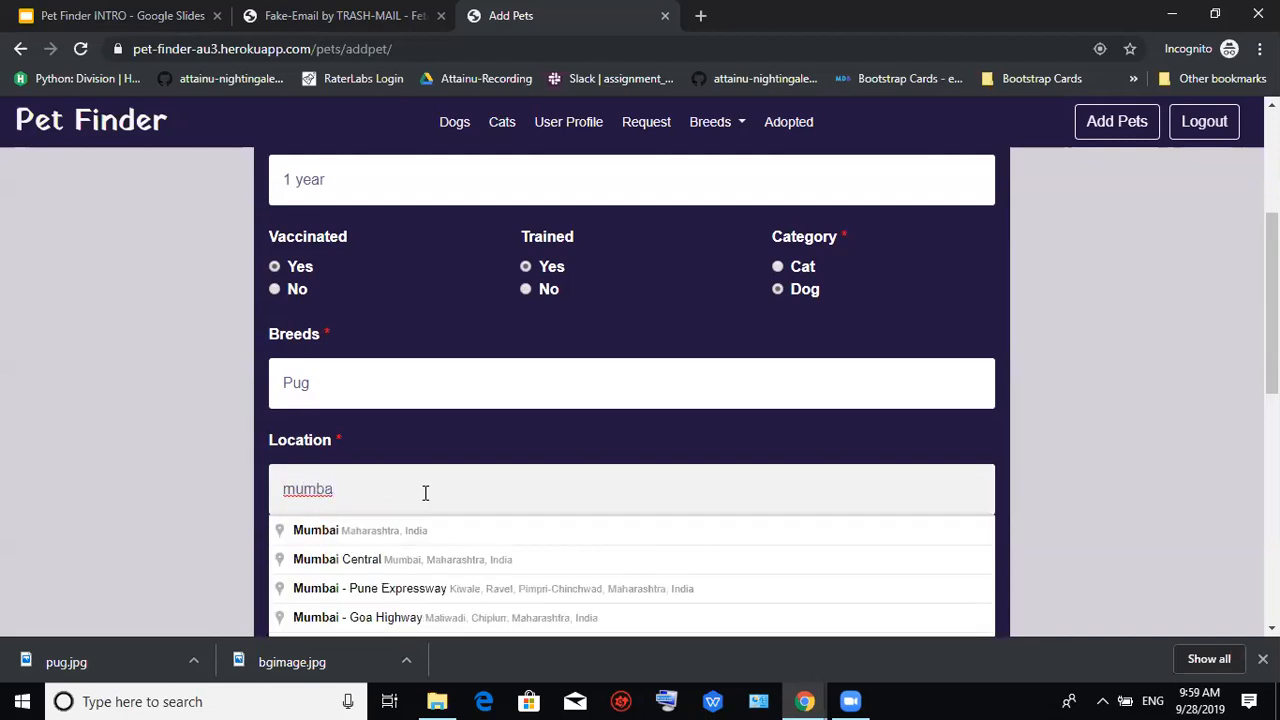
{"action": "mouse_move", "coordinate": [322, 539]}
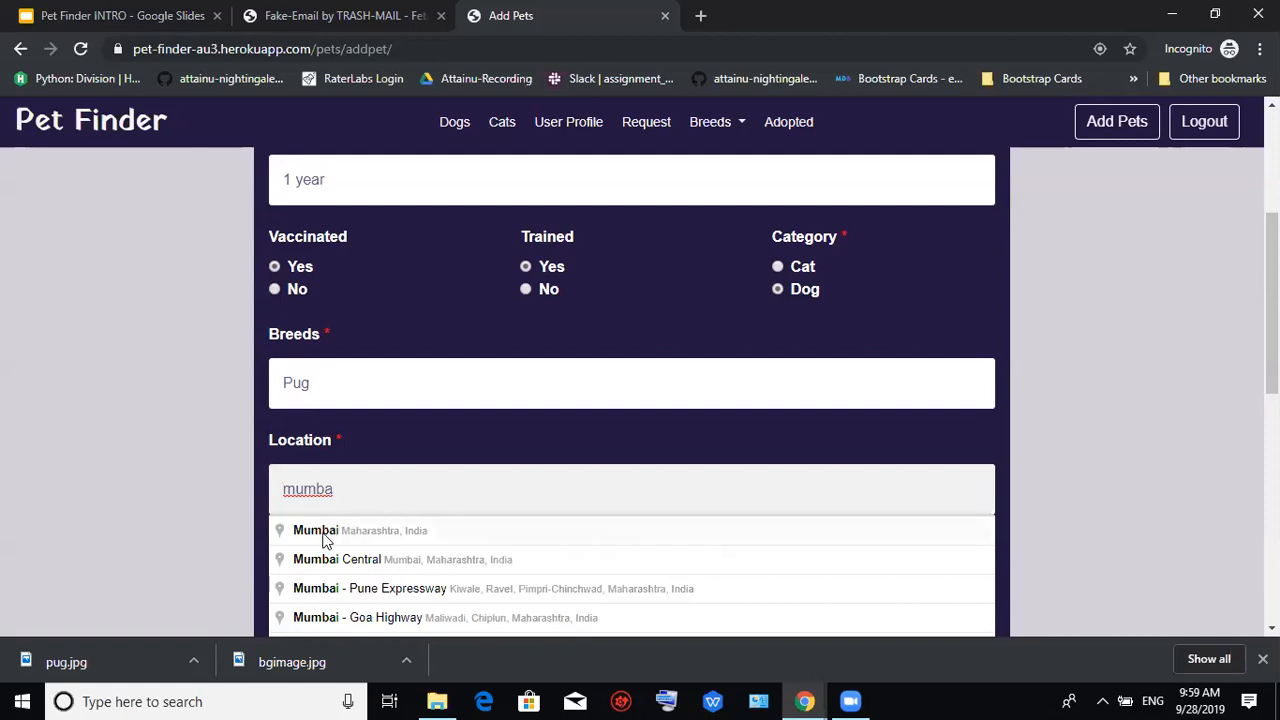
{"action": "left_click", "coordinate": [315, 530]}
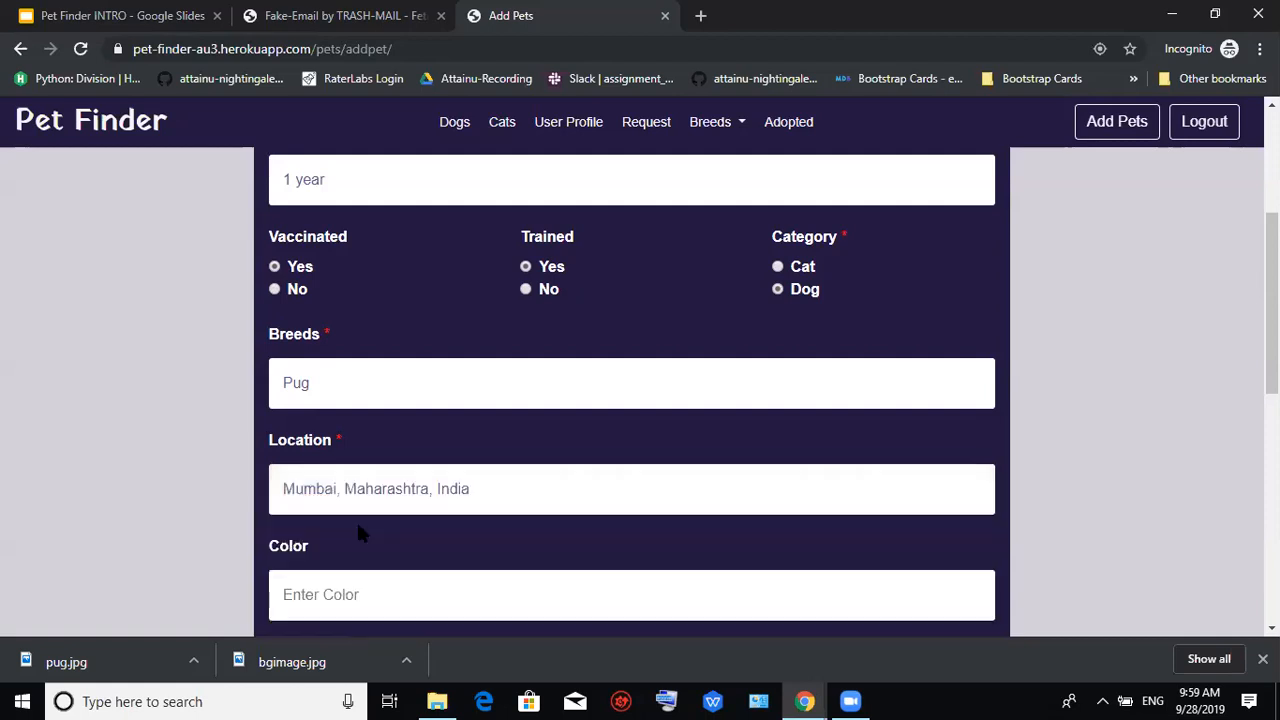
{"action": "scroll", "scroll_direction": "down", "scroll_amount": 3}
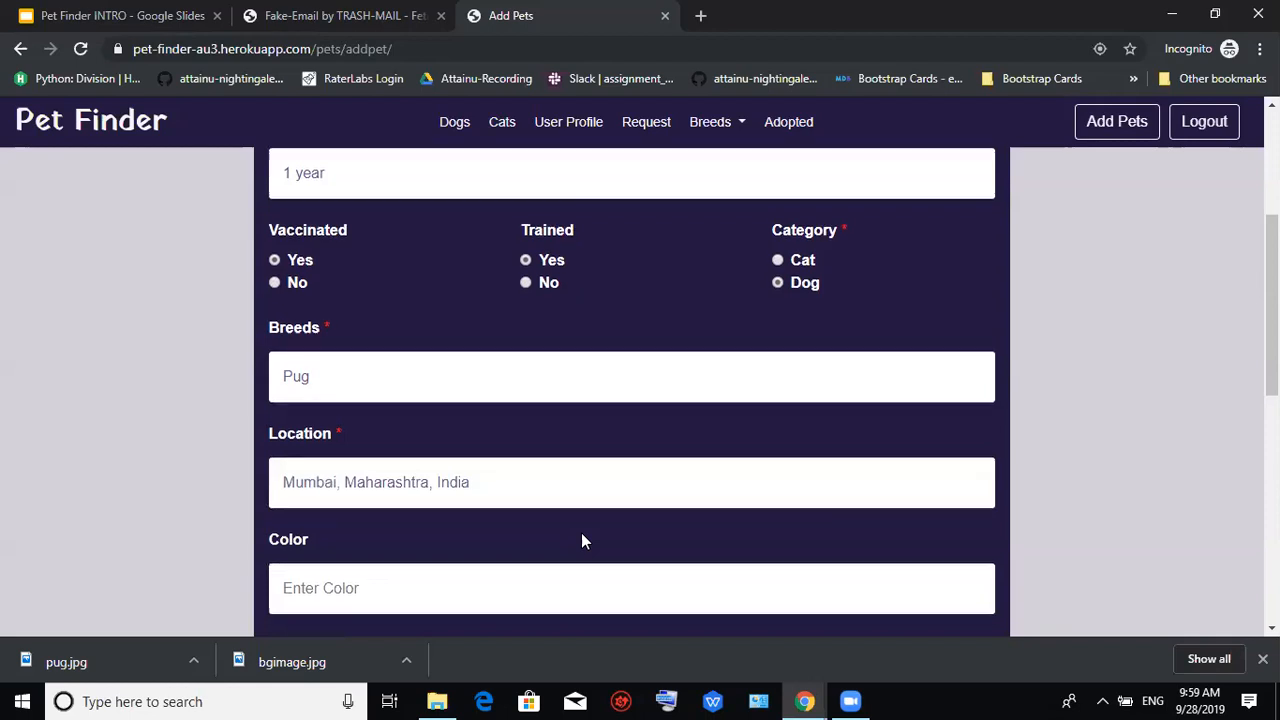
{"action": "scroll", "scroll_direction": "down", "scroll_amount": 3}
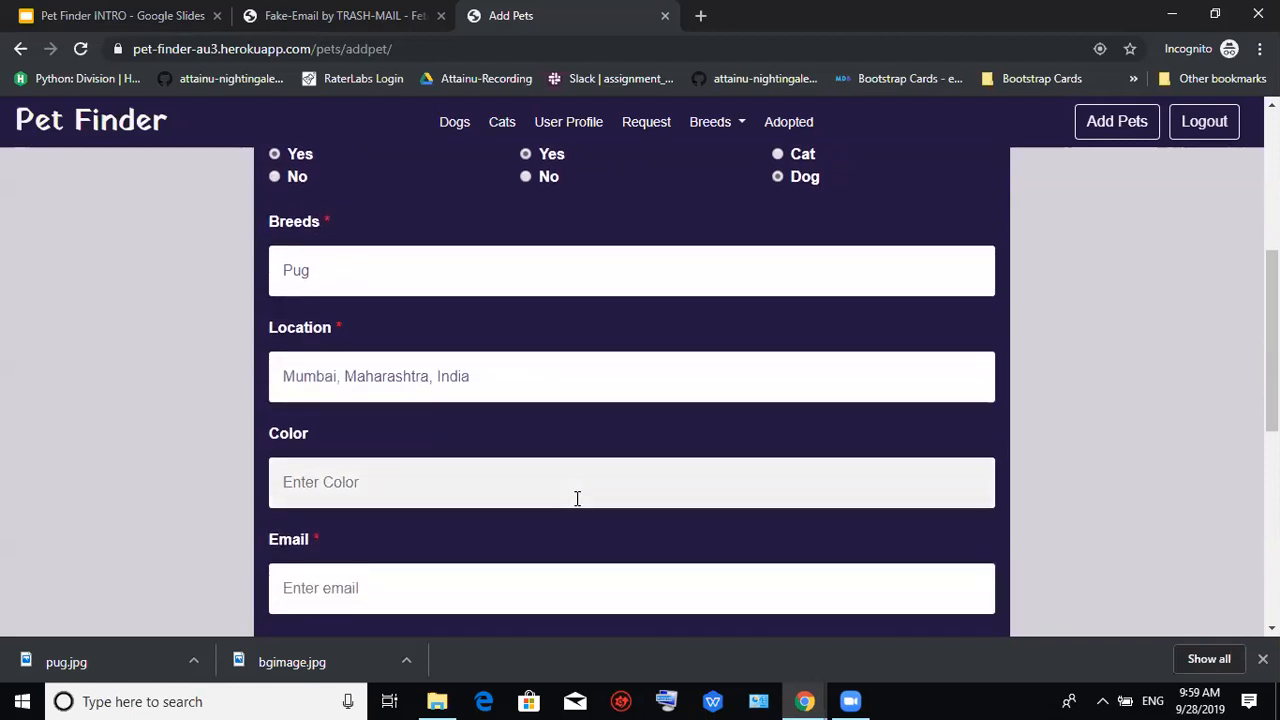
{"action": "type", "text": "bla"}
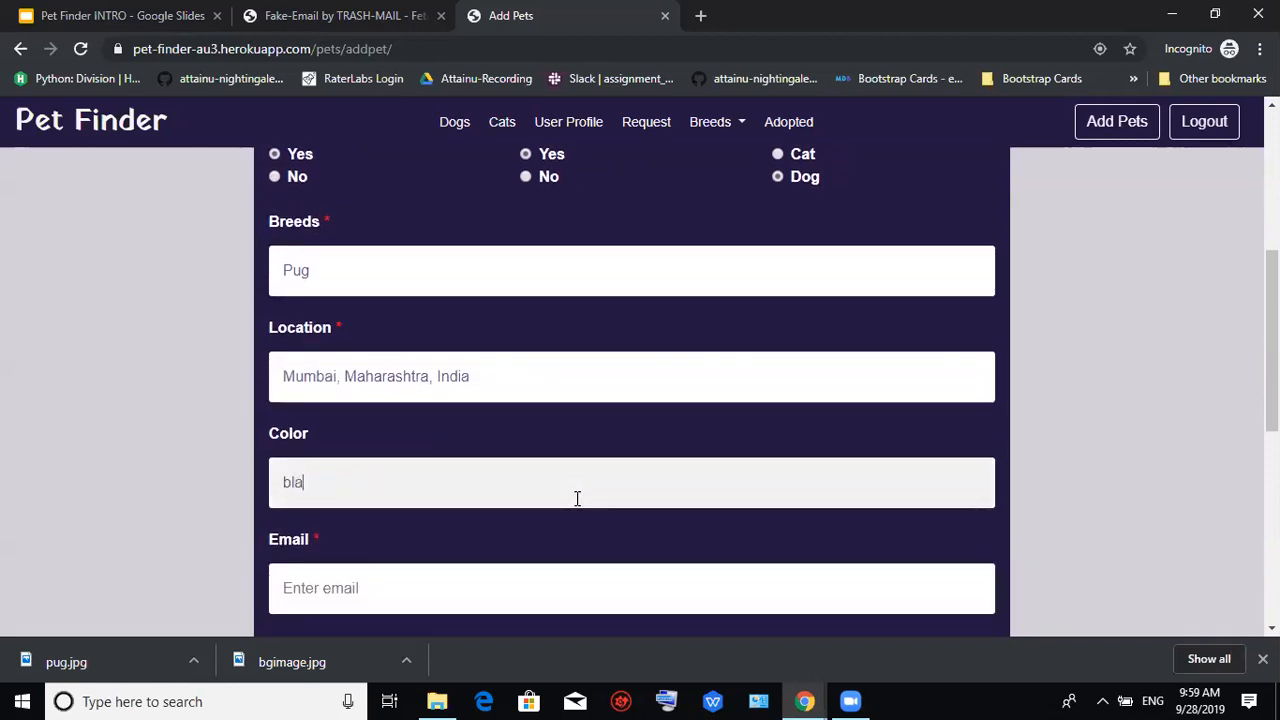
{"action": "type", "text": "ck"}
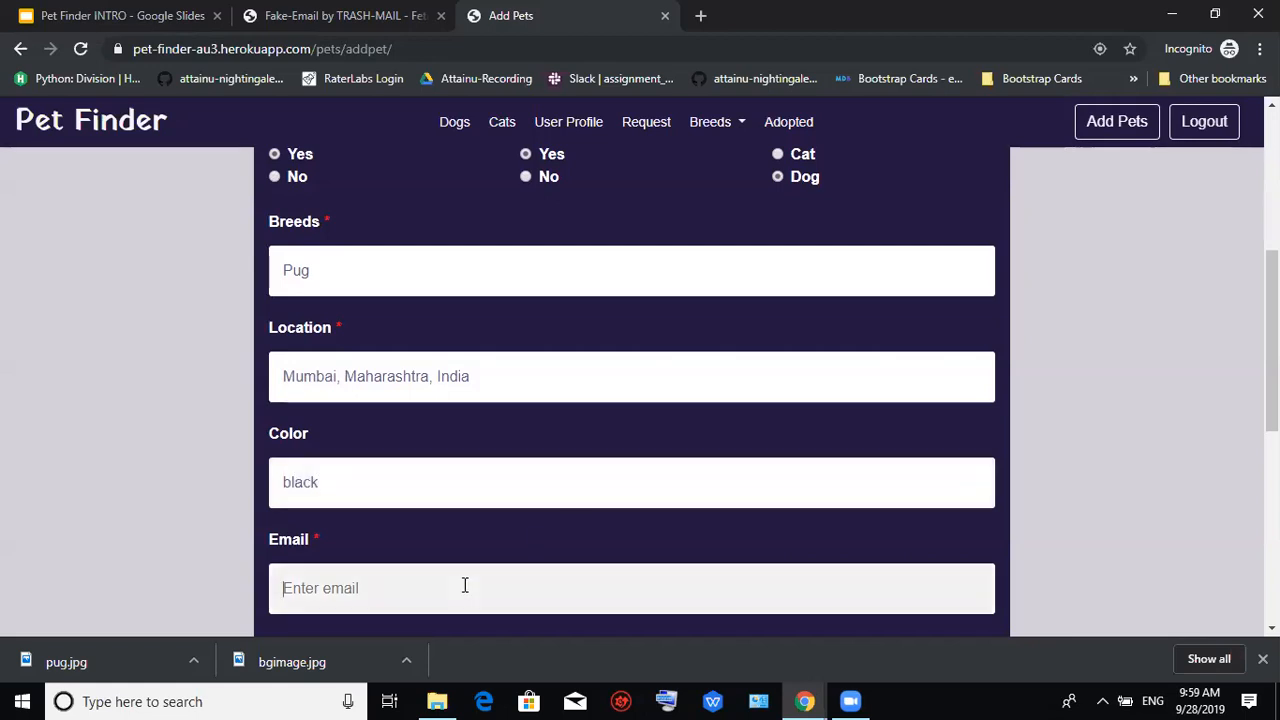
{"action": "right_click", "coordinate": [464, 588]}
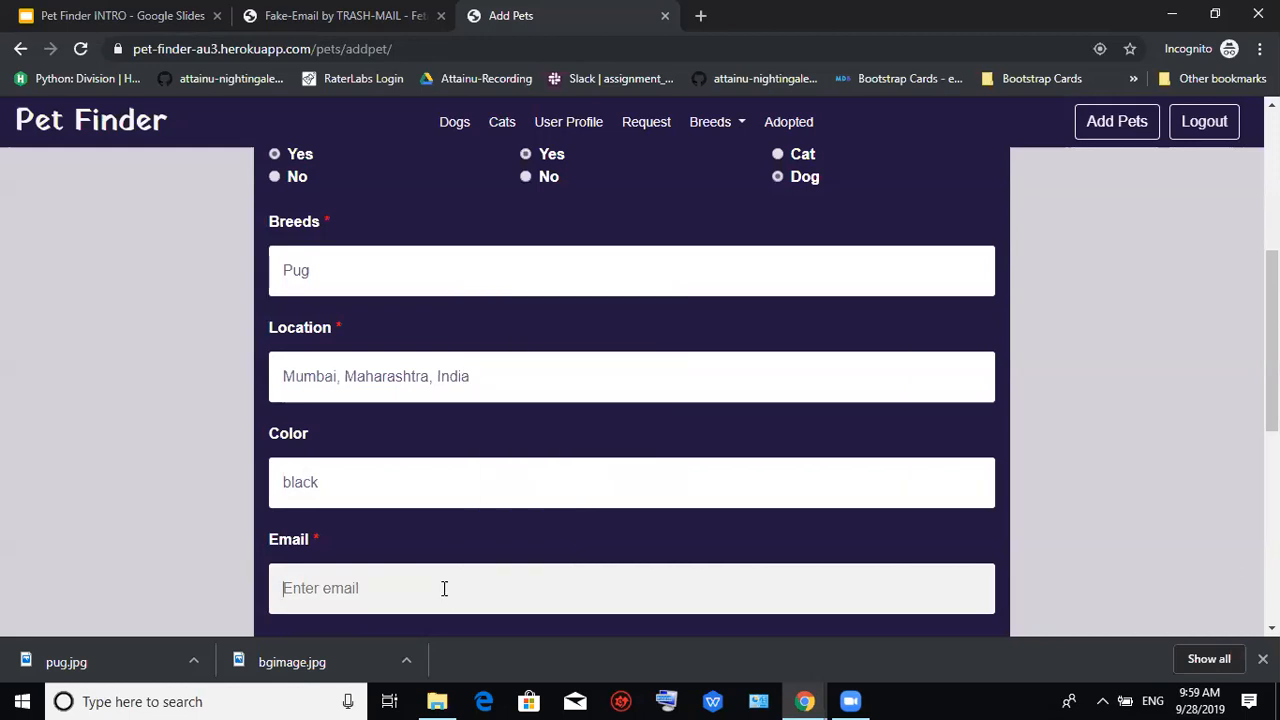
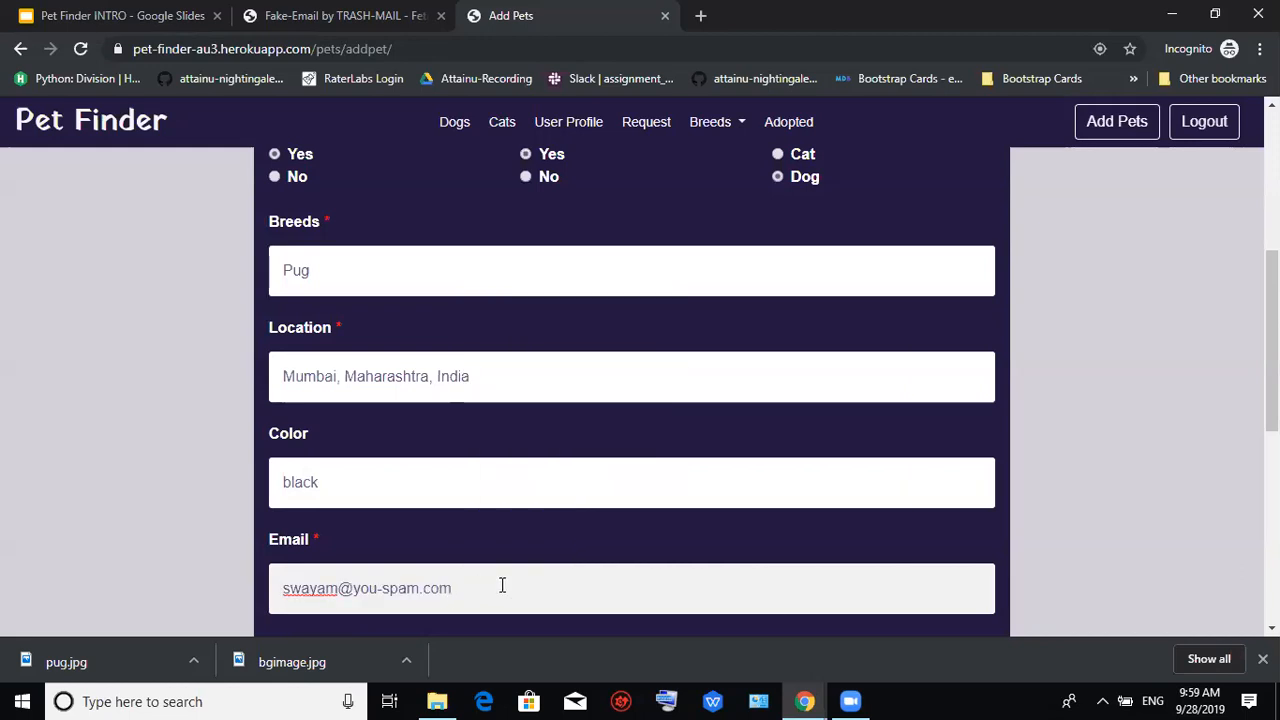
{"action": "mouse_move", "coordinate": [575, 539]}
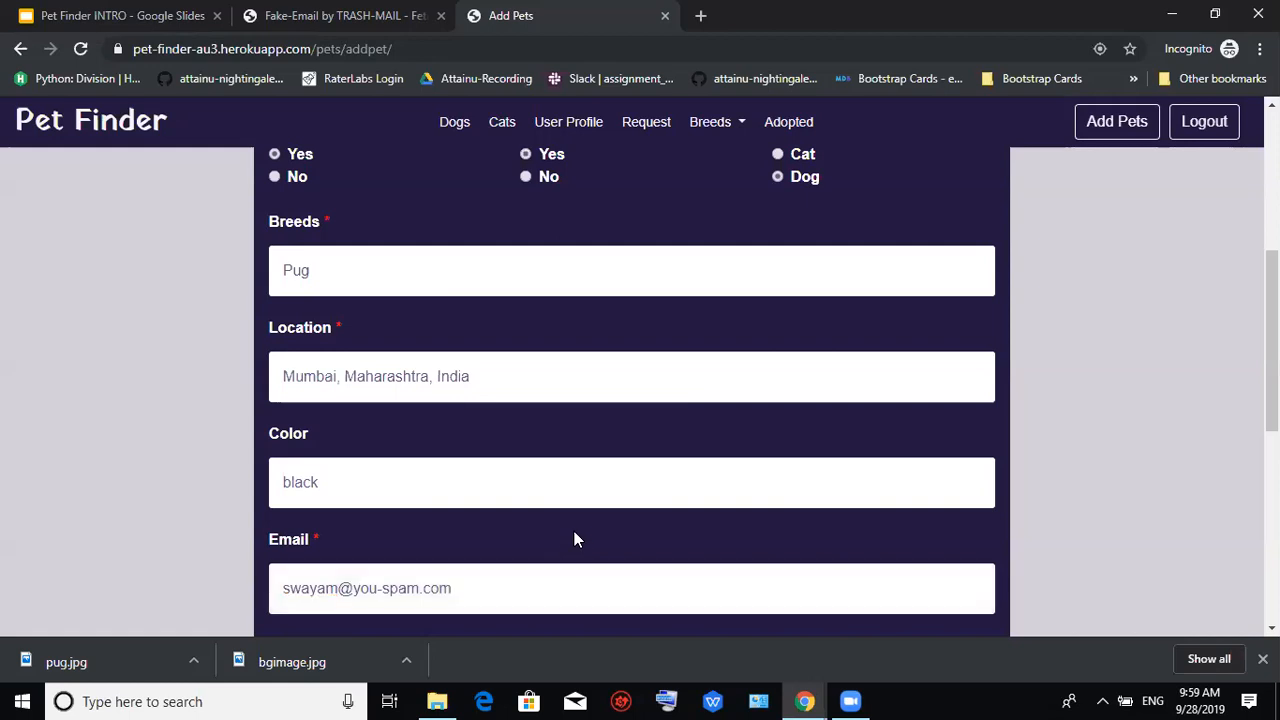
Fill in the phone number and the 'little cute pug' description.
{"action": "scroll", "scroll_direction": "down", "scroll_amount": 3}
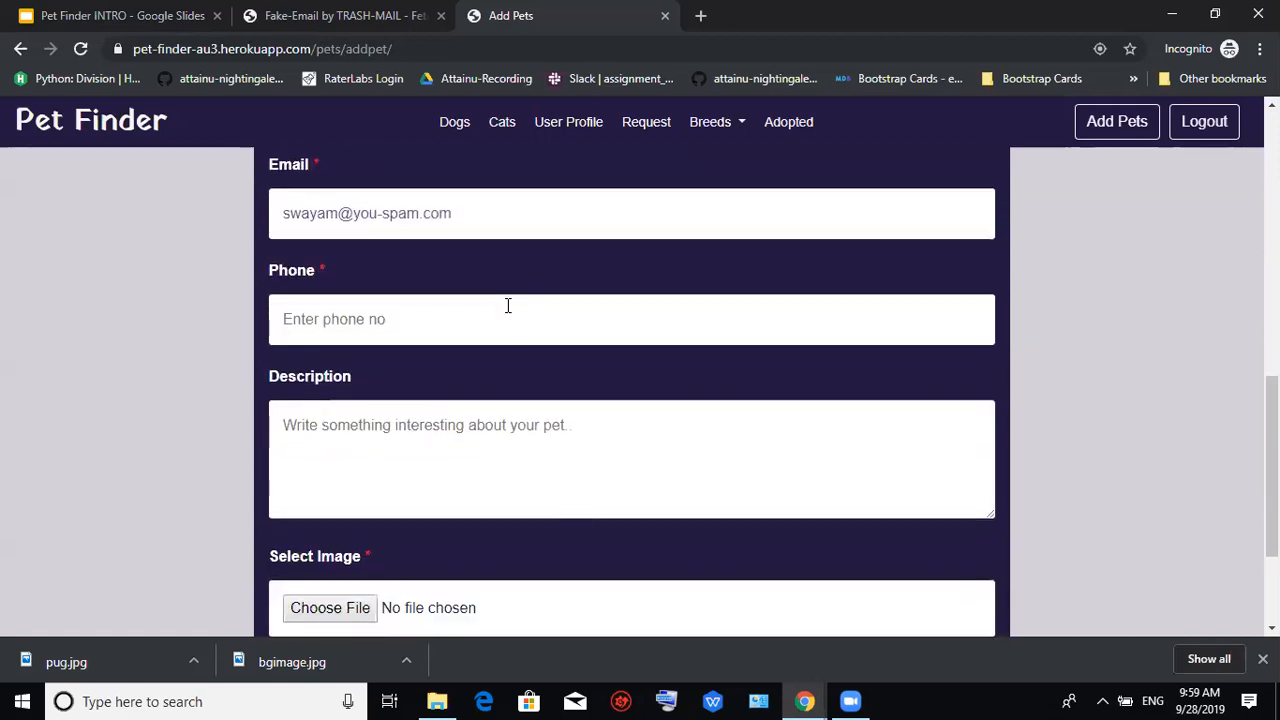
{"action": "type", "text": "987654321"}
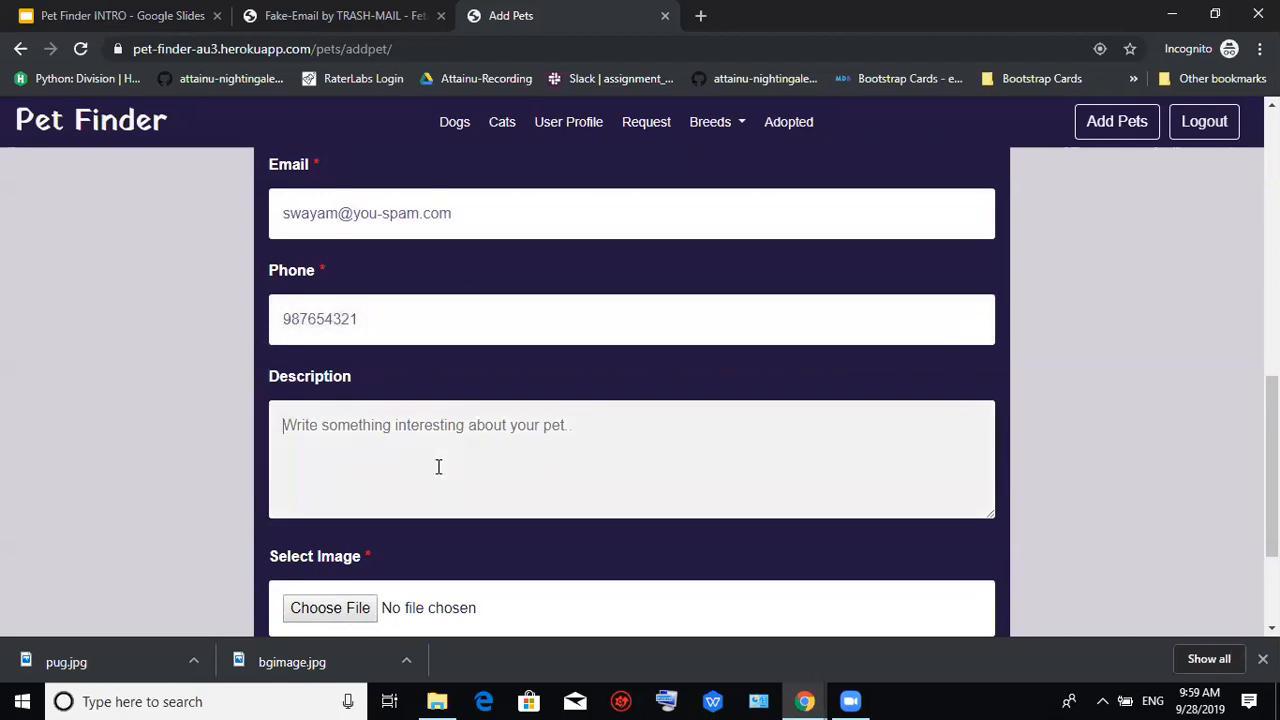
{"action": "type", "text": "little cute pug"}
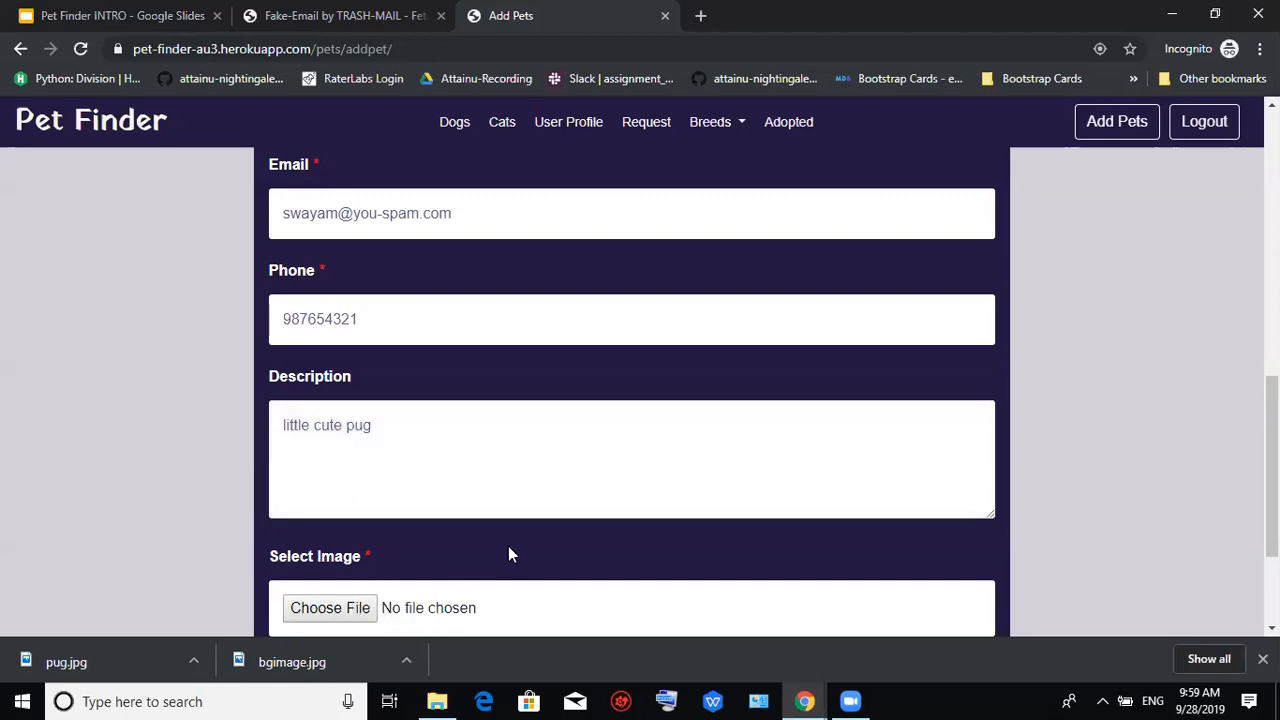
{"action": "scroll", "scroll_direction": "down", "scroll_amount": 3}
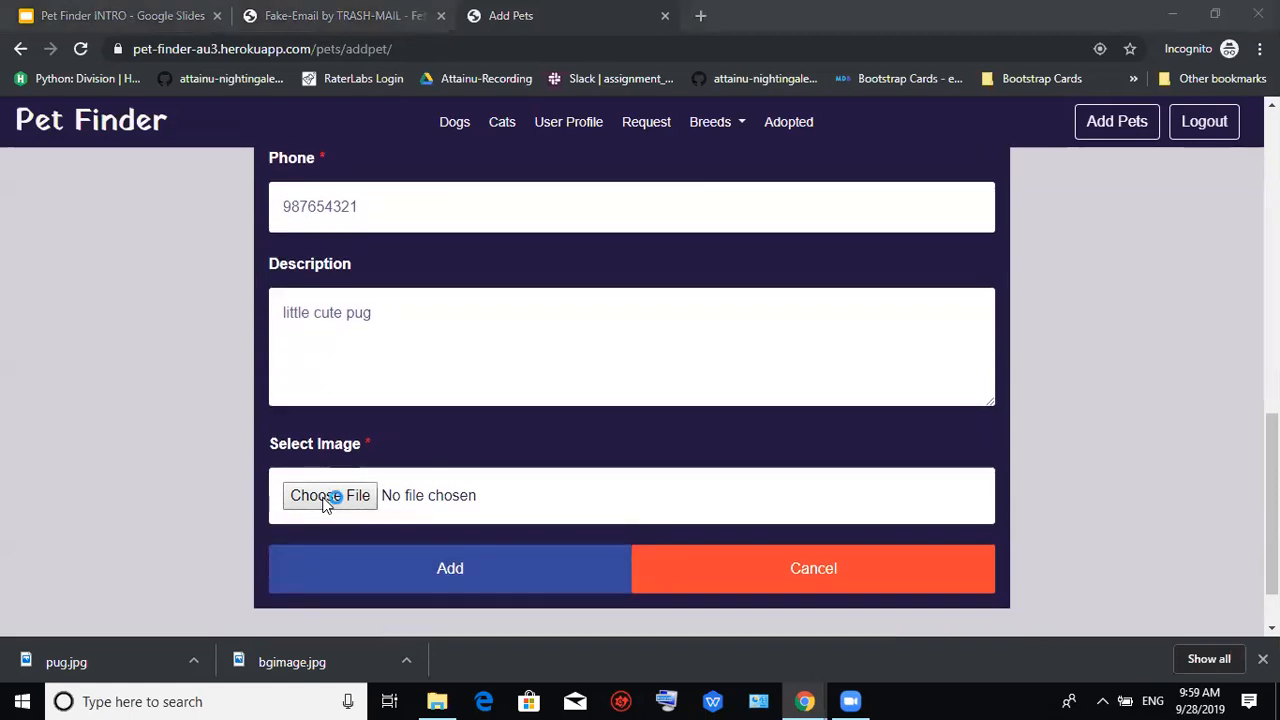
Attach pug.jpg from the Desktop as the pet photo after a failed Downloads attempt.
{"action": "left_click", "coordinate": [329, 495]}
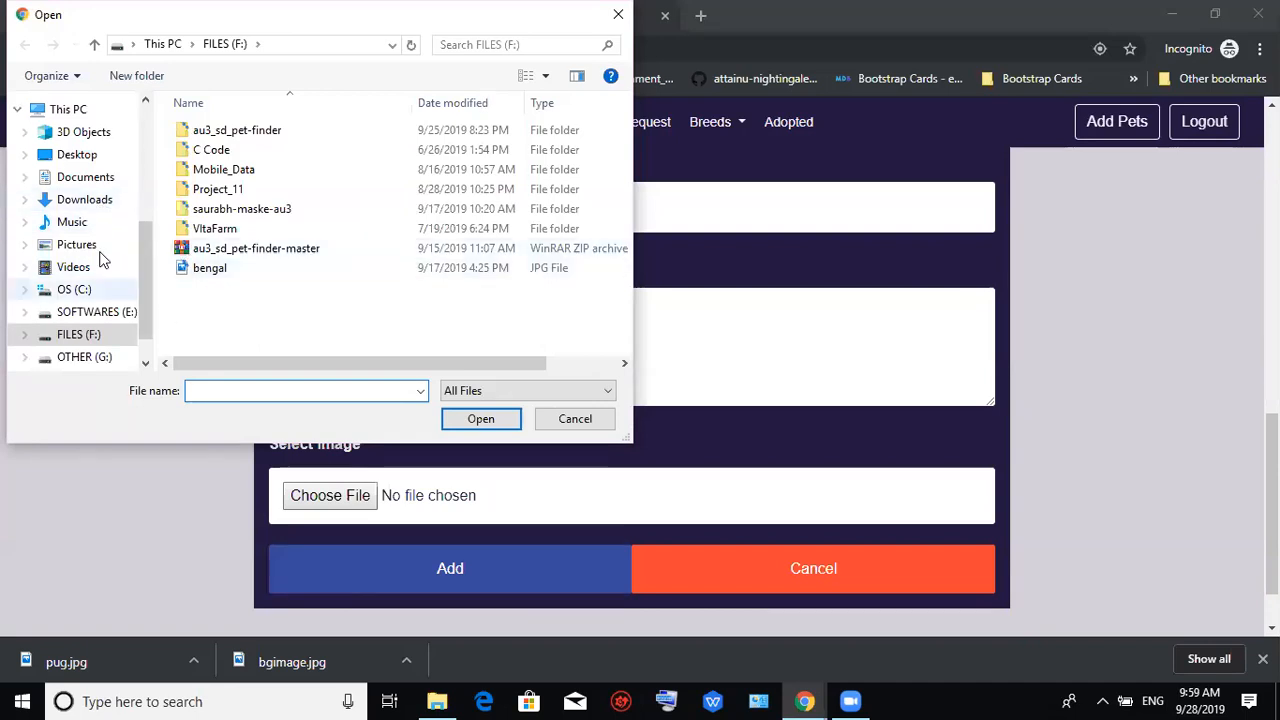
{"action": "left_click", "coordinate": [84, 199]}
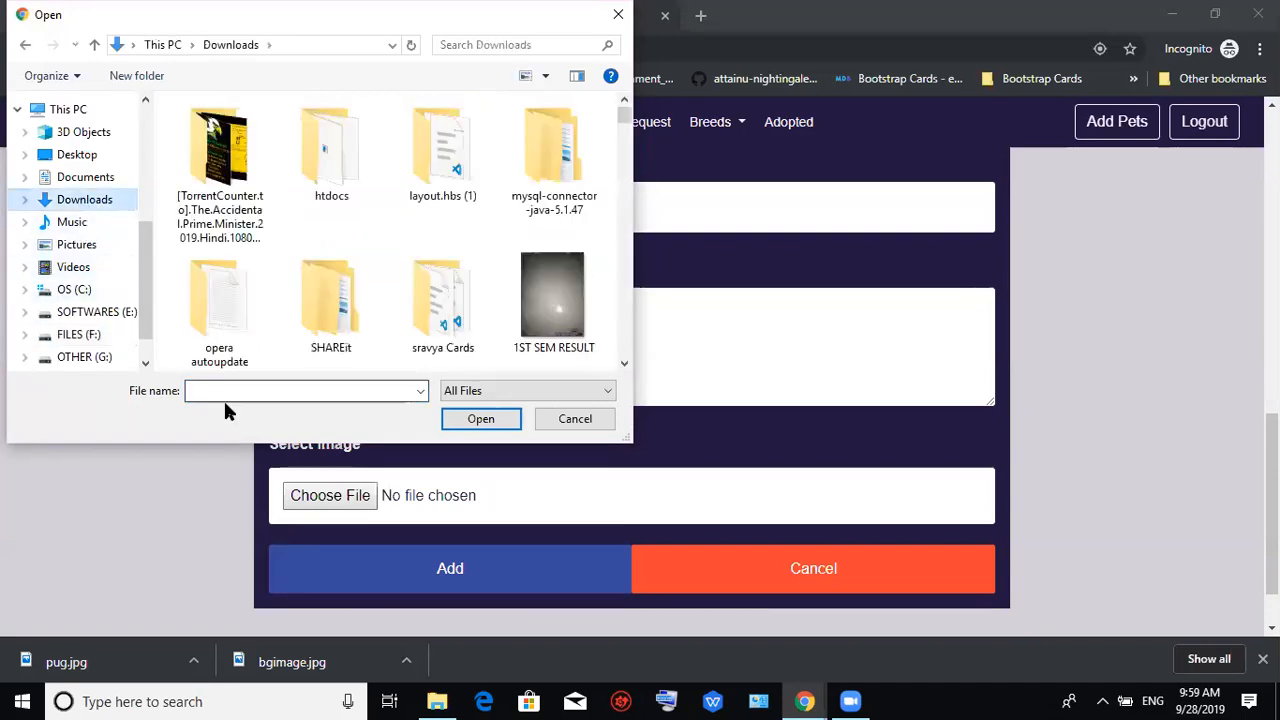
{"action": "type", "text": "p"}
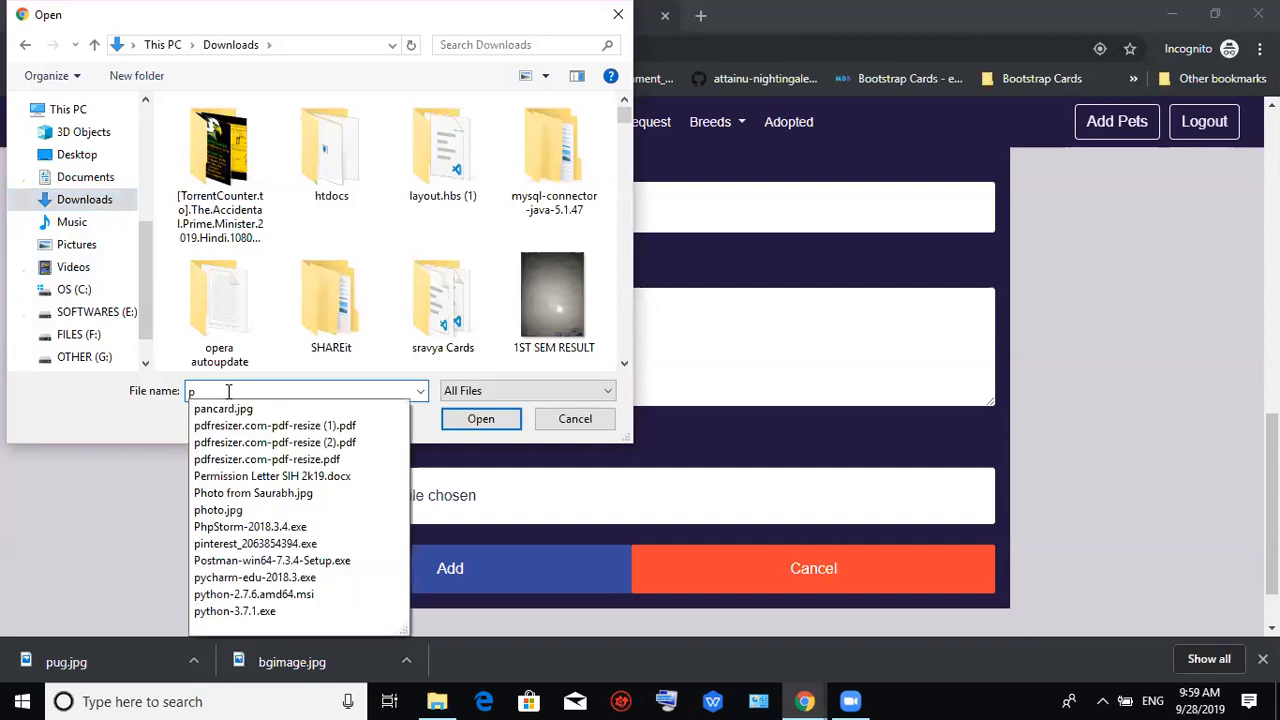
{"action": "type", "text": "ug"}
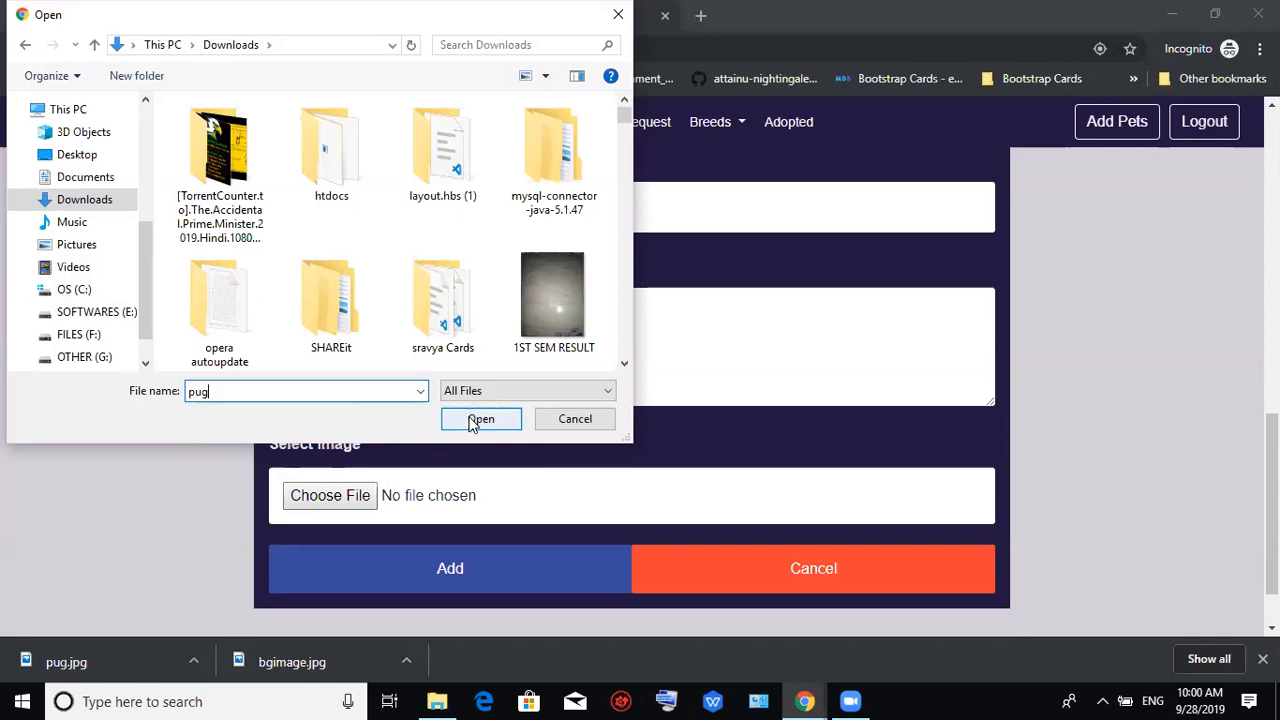
{"action": "left_click", "coordinate": [480, 419]}
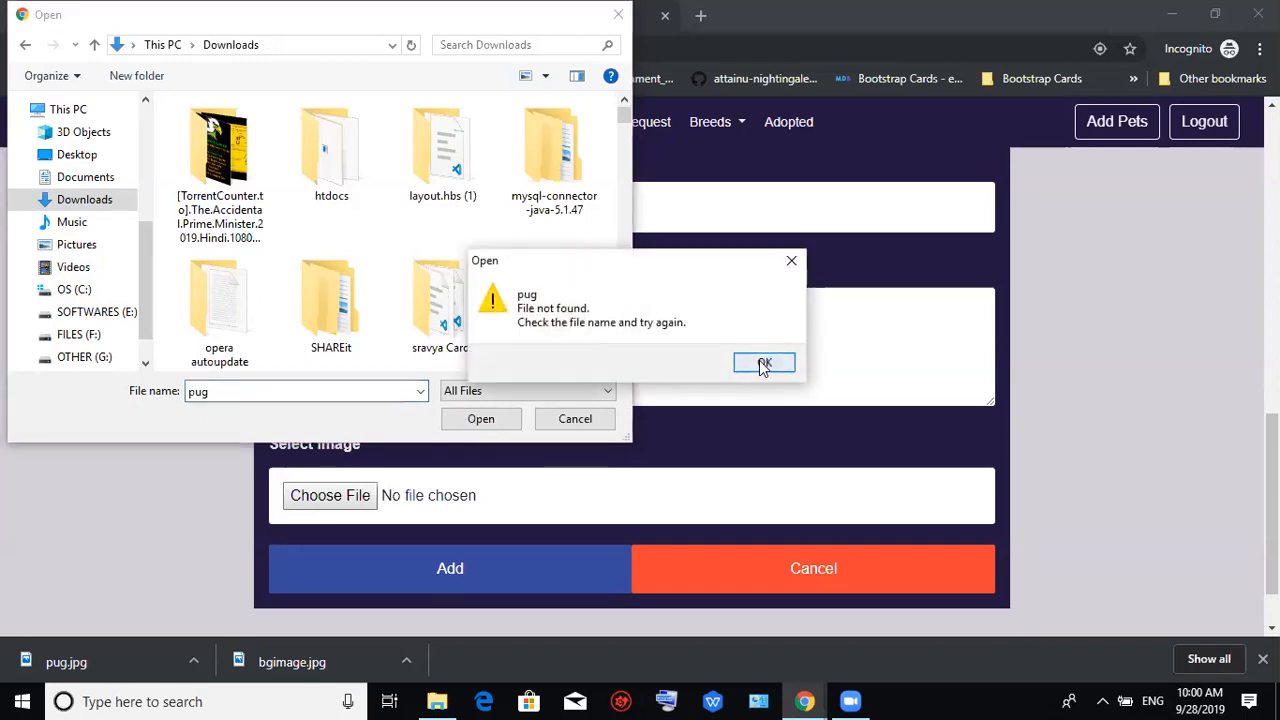
{"action": "left_click", "coordinate": [764, 362]}
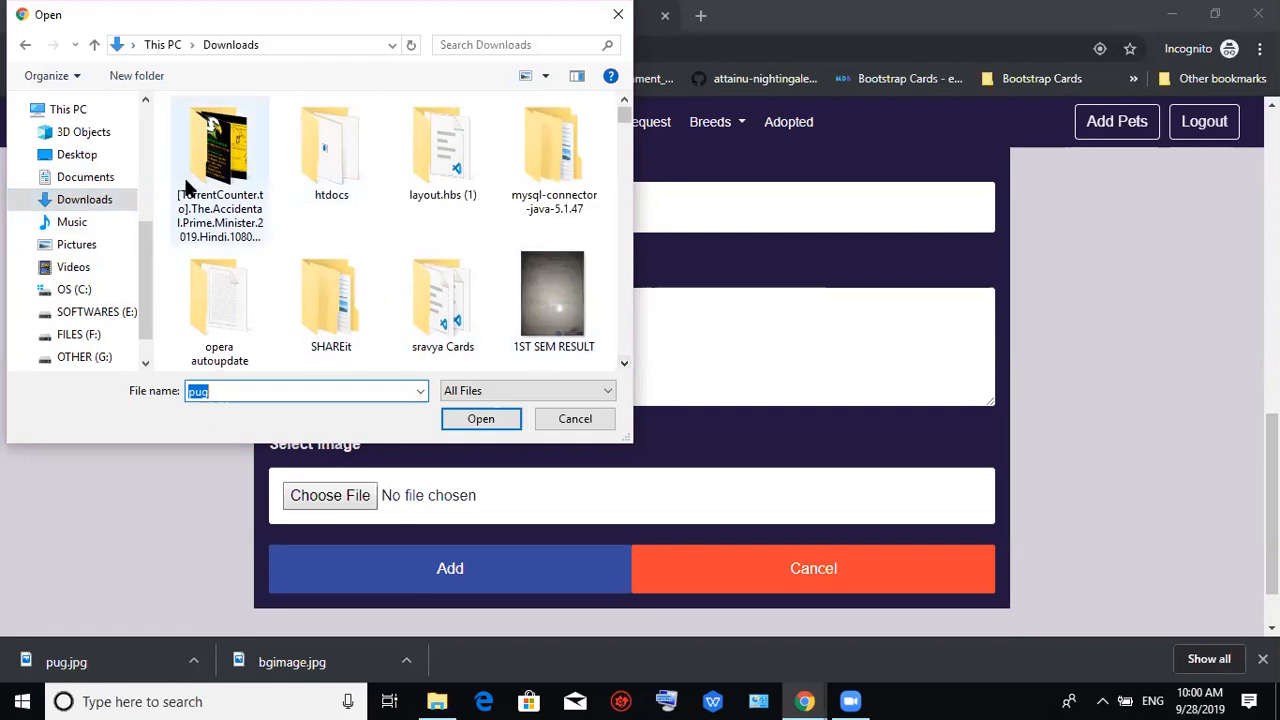
{"action": "left_click", "coordinate": [77, 154]}
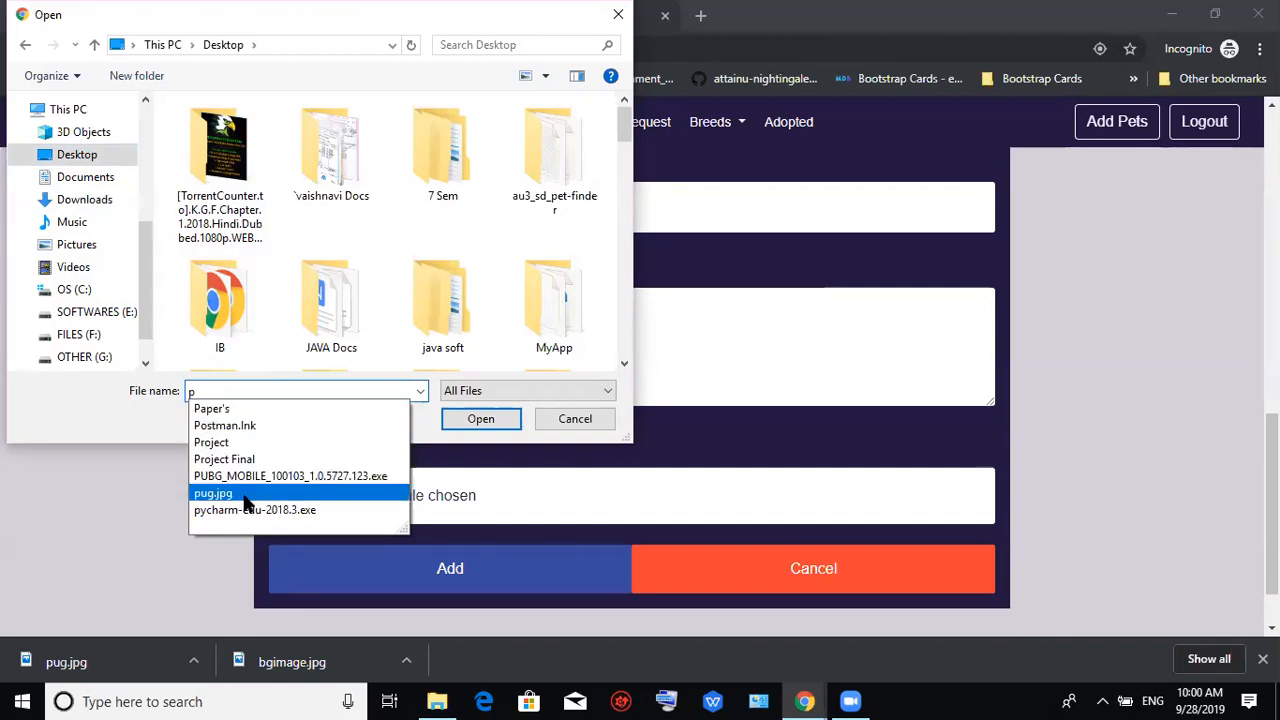
{"action": "left_click", "coordinate": [212, 493]}
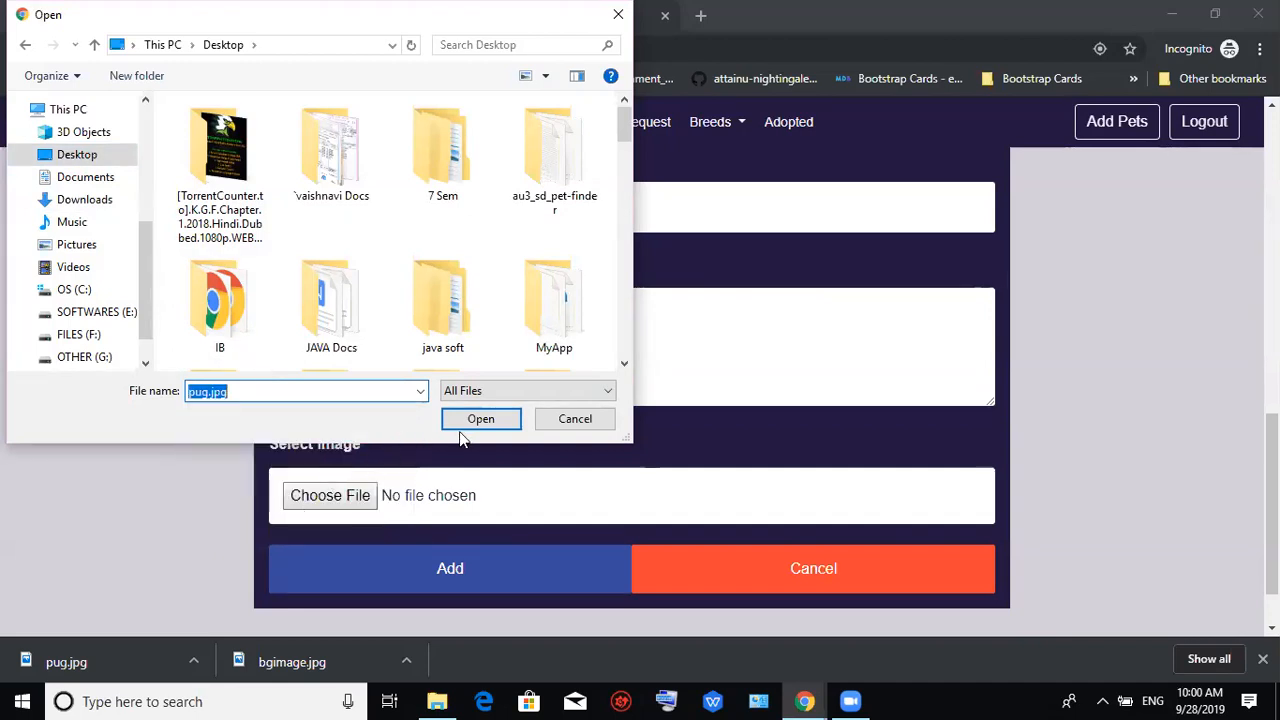
{"action": "left_click", "coordinate": [480, 418]}
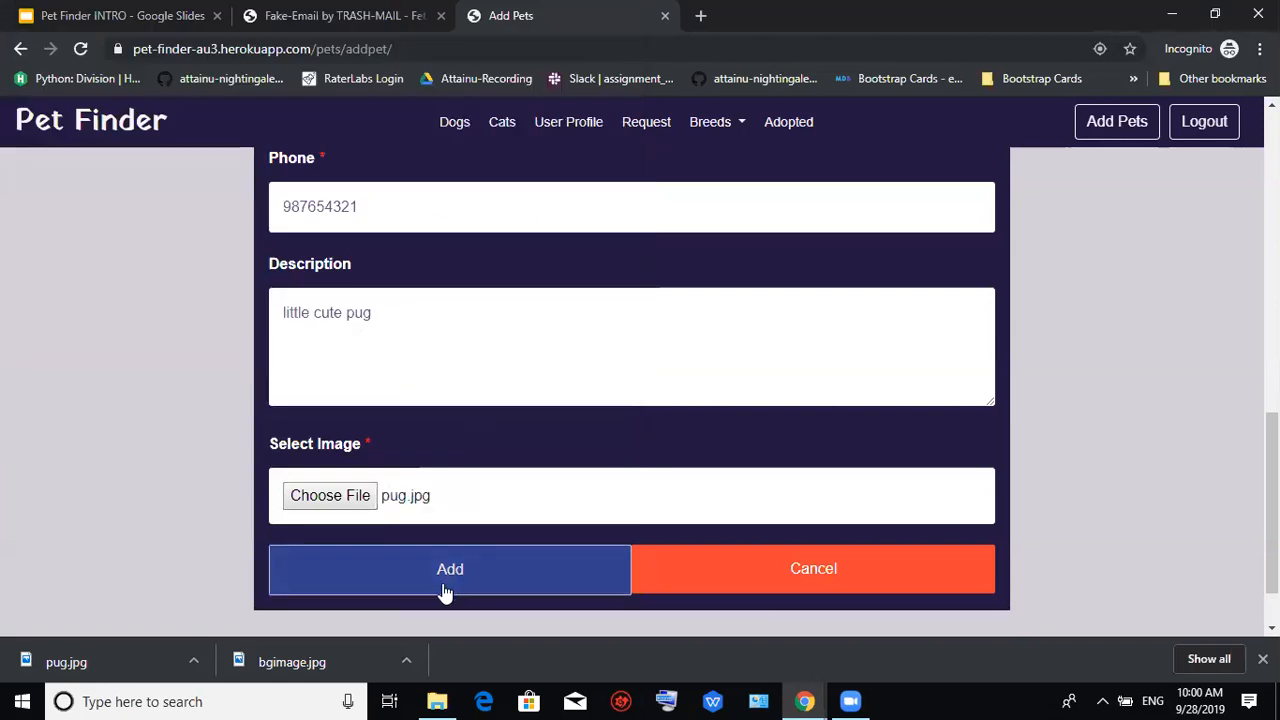
{"action": "mouse_move", "coordinate": [443, 585]}
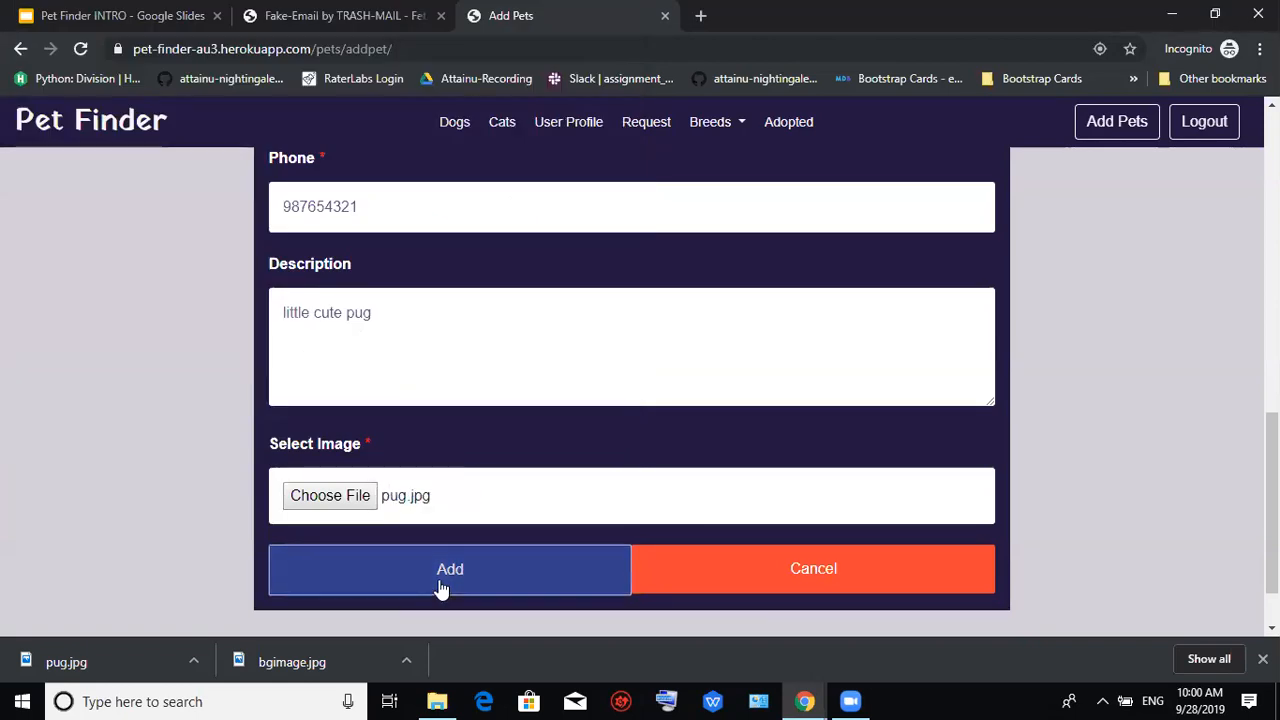
Submit the smith pug listing and scroll to the Uploaded Pets section.
{"action": "left_click", "coordinate": [449, 569]}
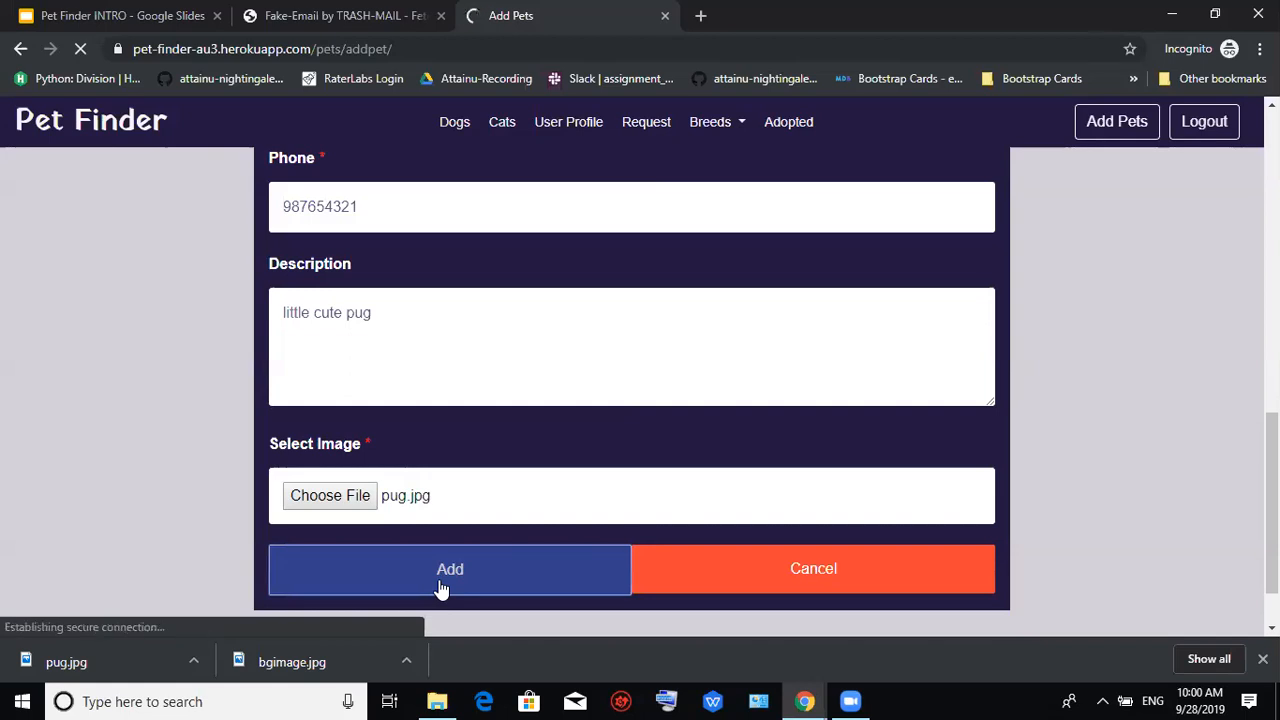
{"action": "left_click", "coordinate": [449, 569]}
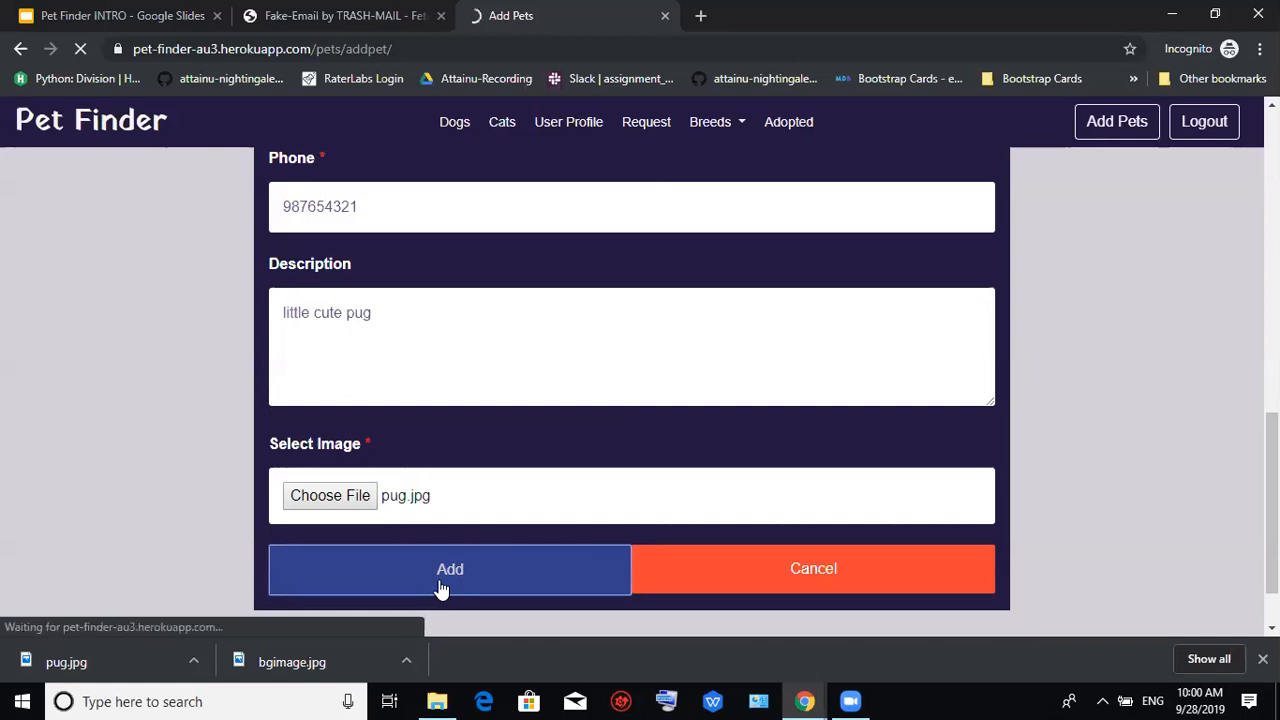
{"action": "left_click", "coordinate": [449, 569]}
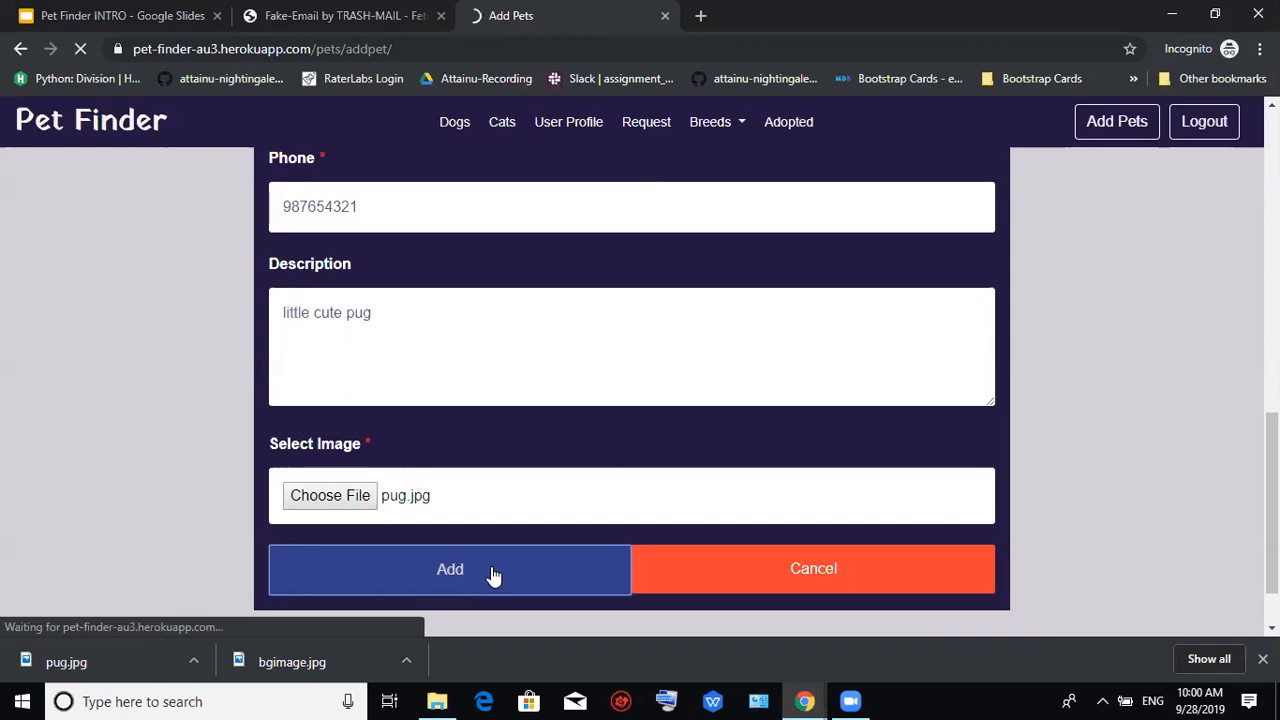
{"action": "left_click", "coordinate": [449, 569]}
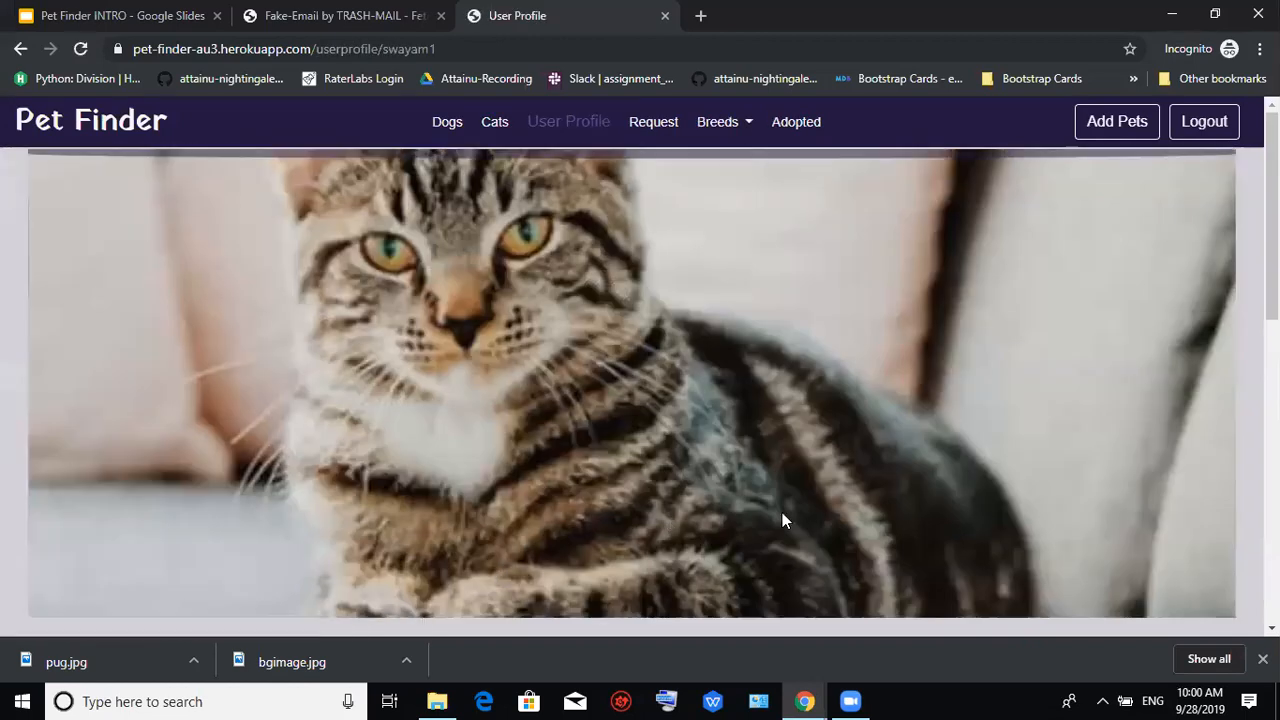
{"action": "scroll", "scroll_direction": "down", "scroll_amount": 3}
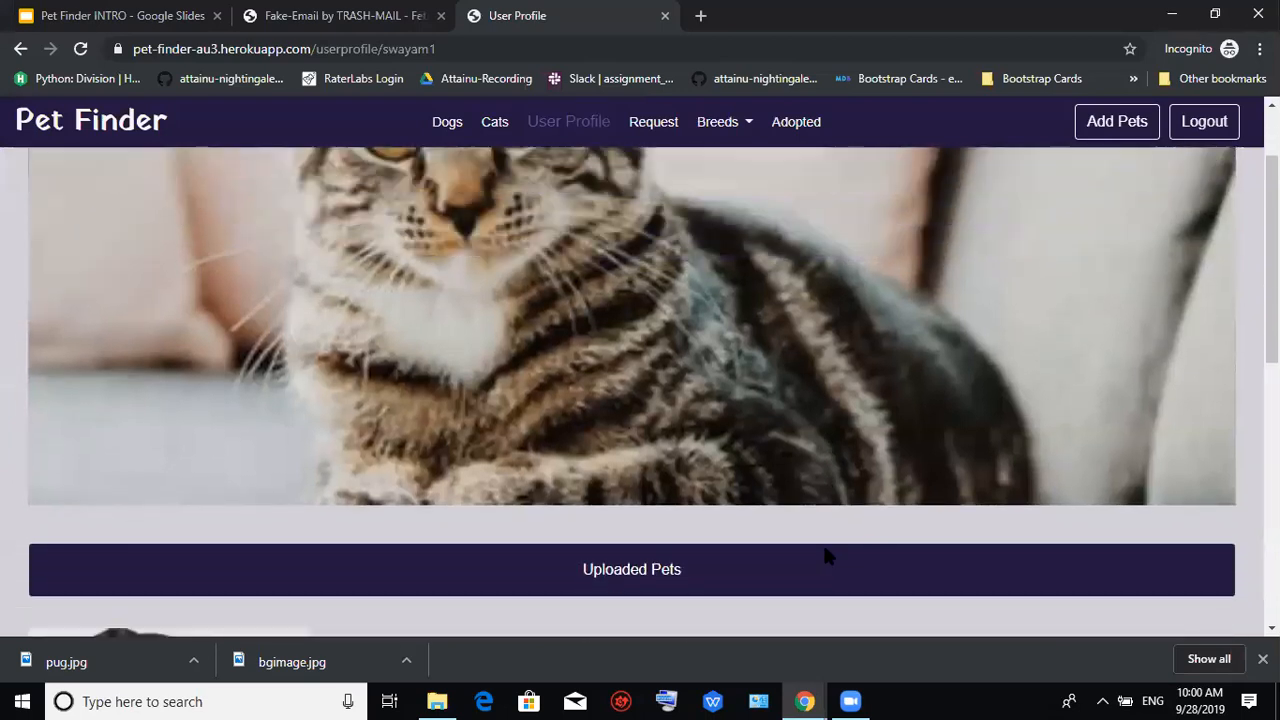
{"action": "scroll", "scroll_direction": "down", "scroll_amount": 3}
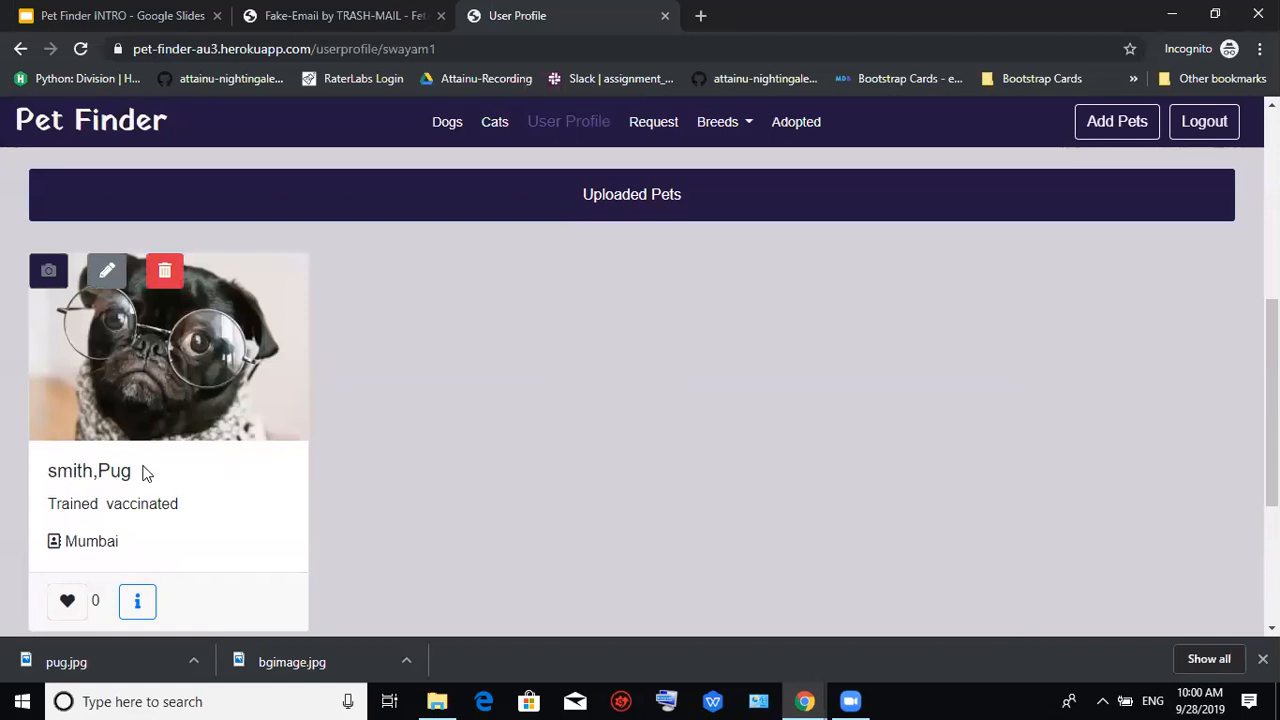
{"action": "mouse_move", "coordinate": [605, 425]}
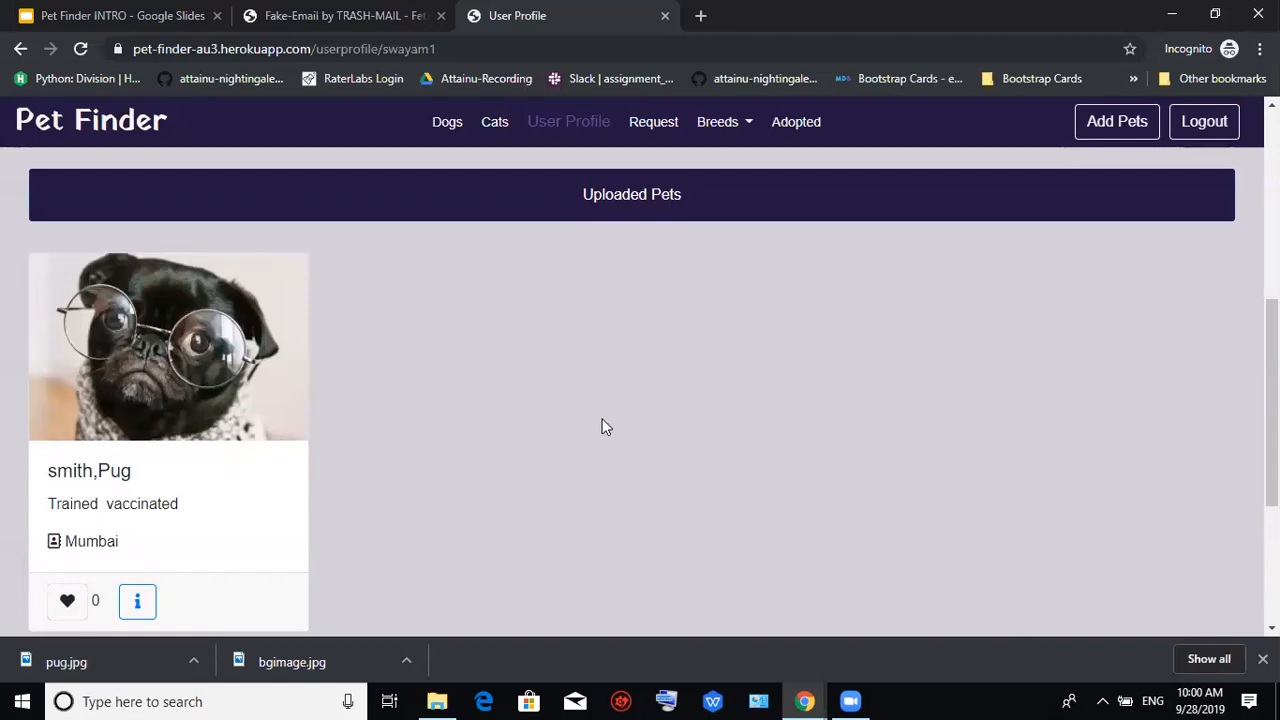
{"action": "mouse_move", "coordinate": [605, 457]}
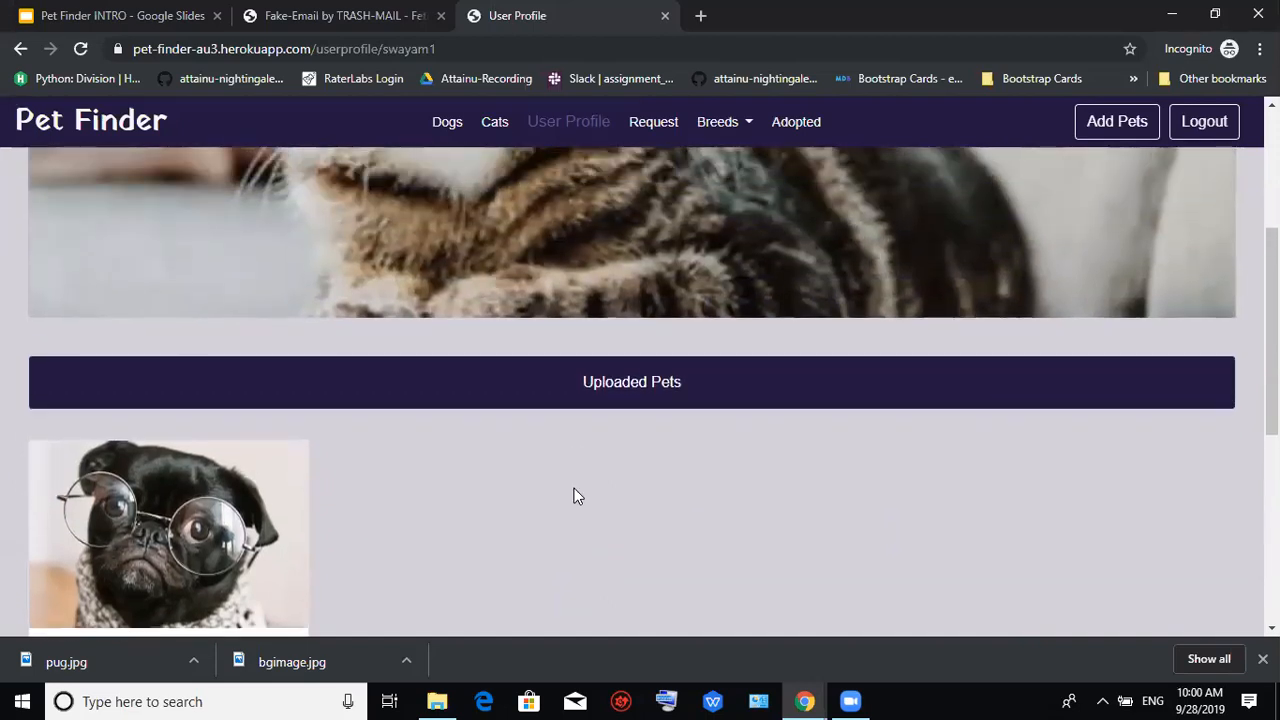
{"action": "mouse_move", "coordinate": [447, 121]}
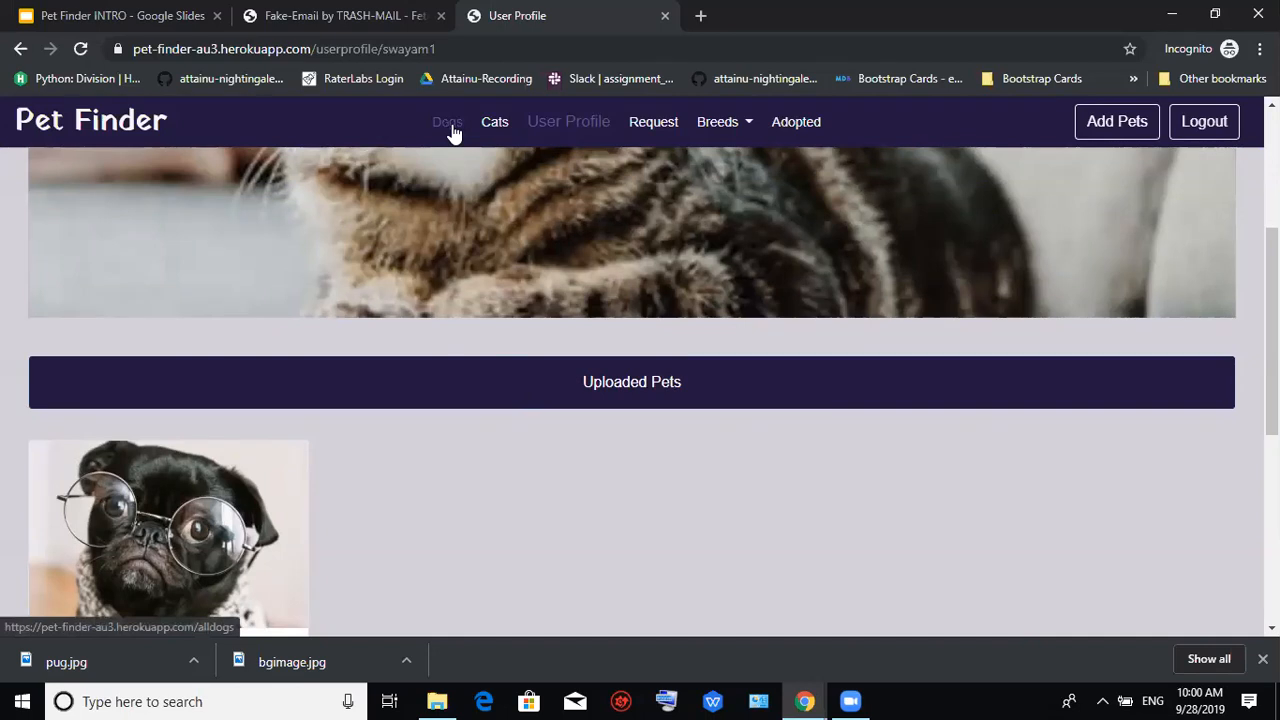
Show the Dogs page with smith listed and expand the breeds menu.
{"action": "left_click", "coordinate": [447, 121]}
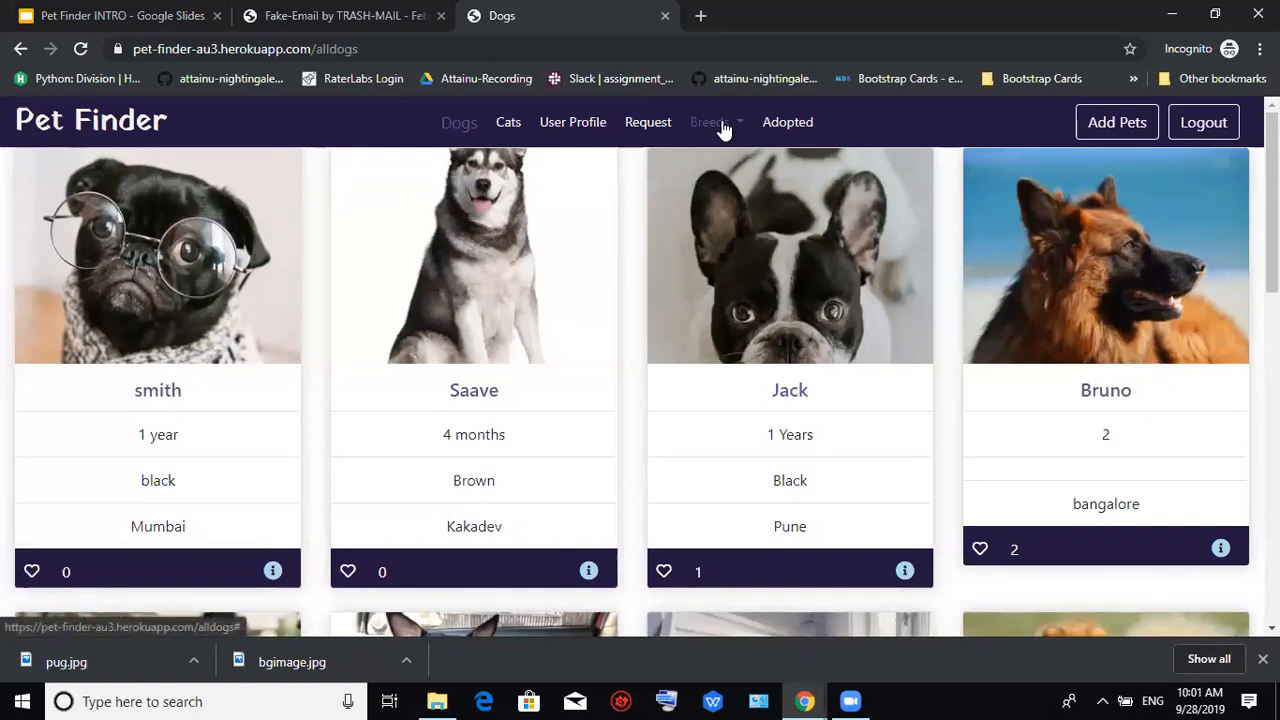
{"action": "left_click", "coordinate": [710, 121]}
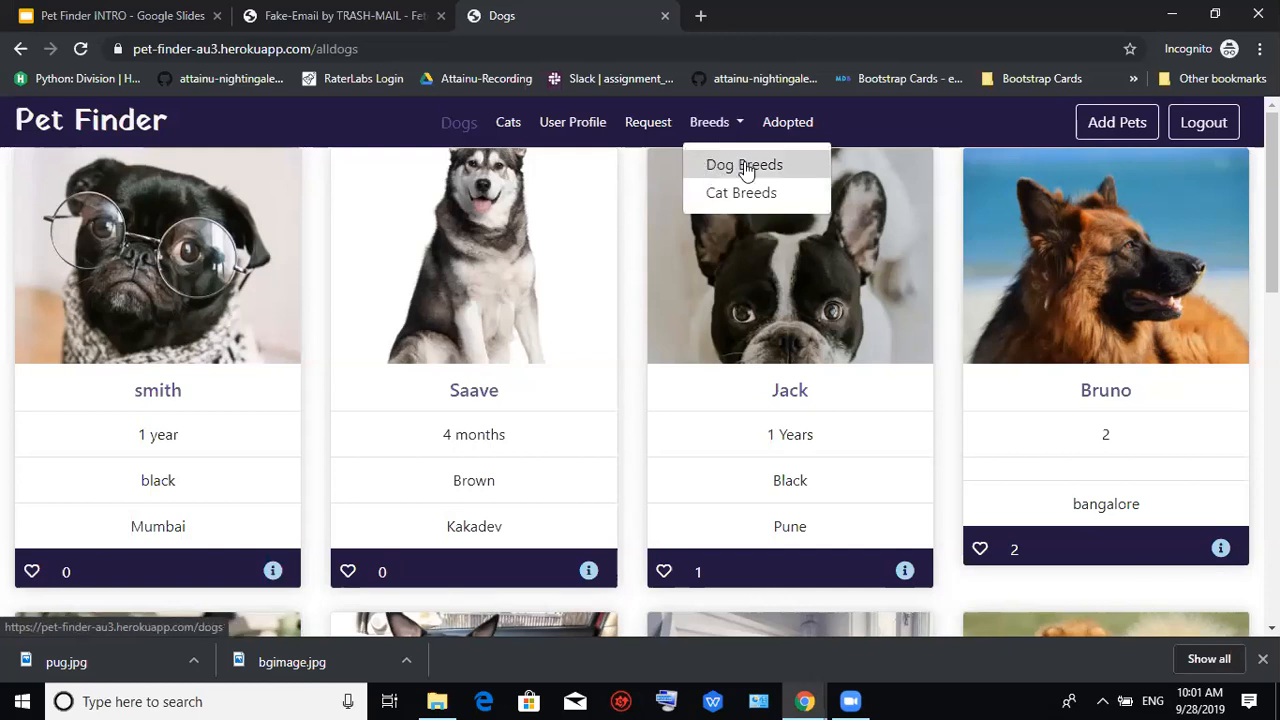
Search dogs by the Pug breed to list Simbha and smith.
{"action": "left_click", "coordinate": [744, 164]}
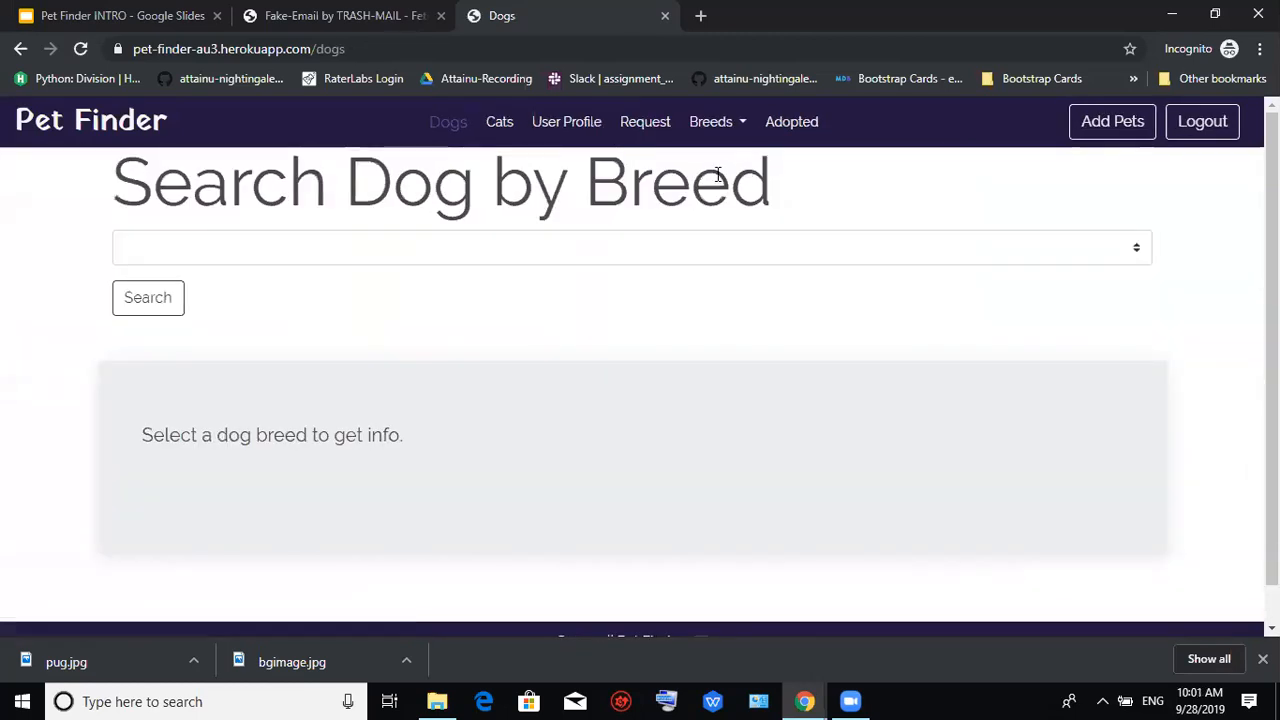
{"action": "mouse_move", "coordinate": [257, 247]}
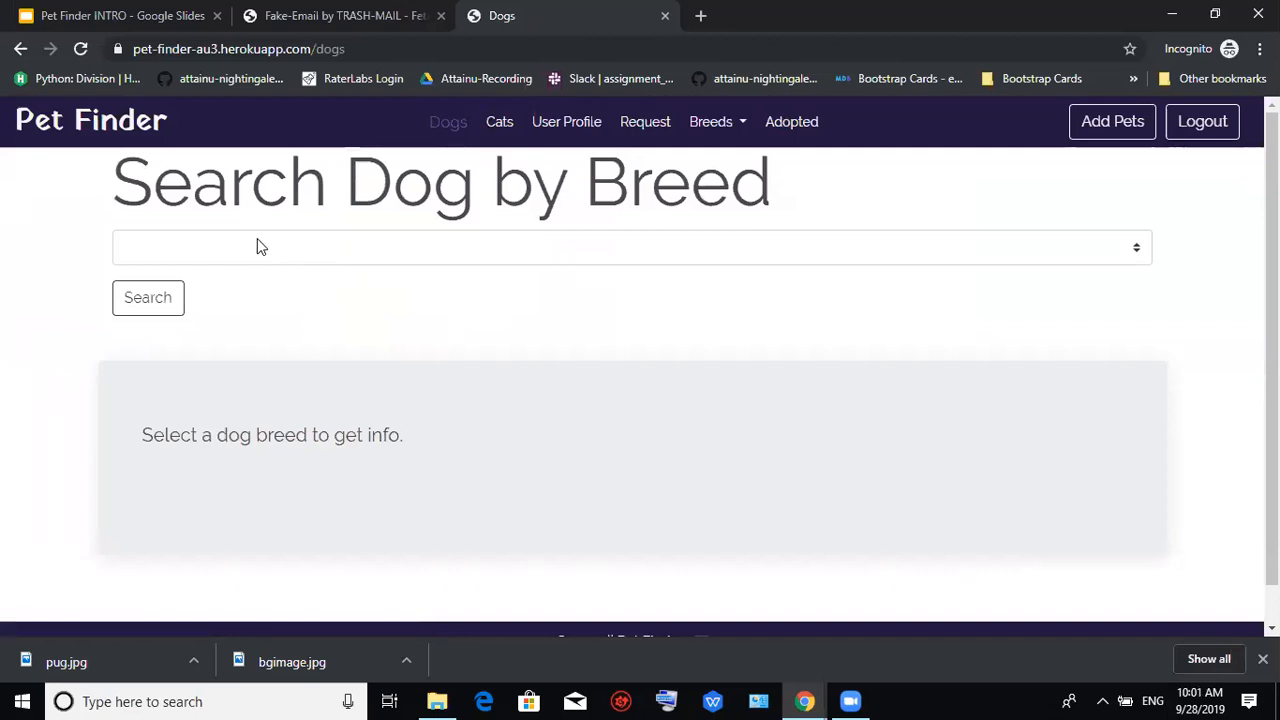
{"action": "left_click", "coordinate": [630, 247]}
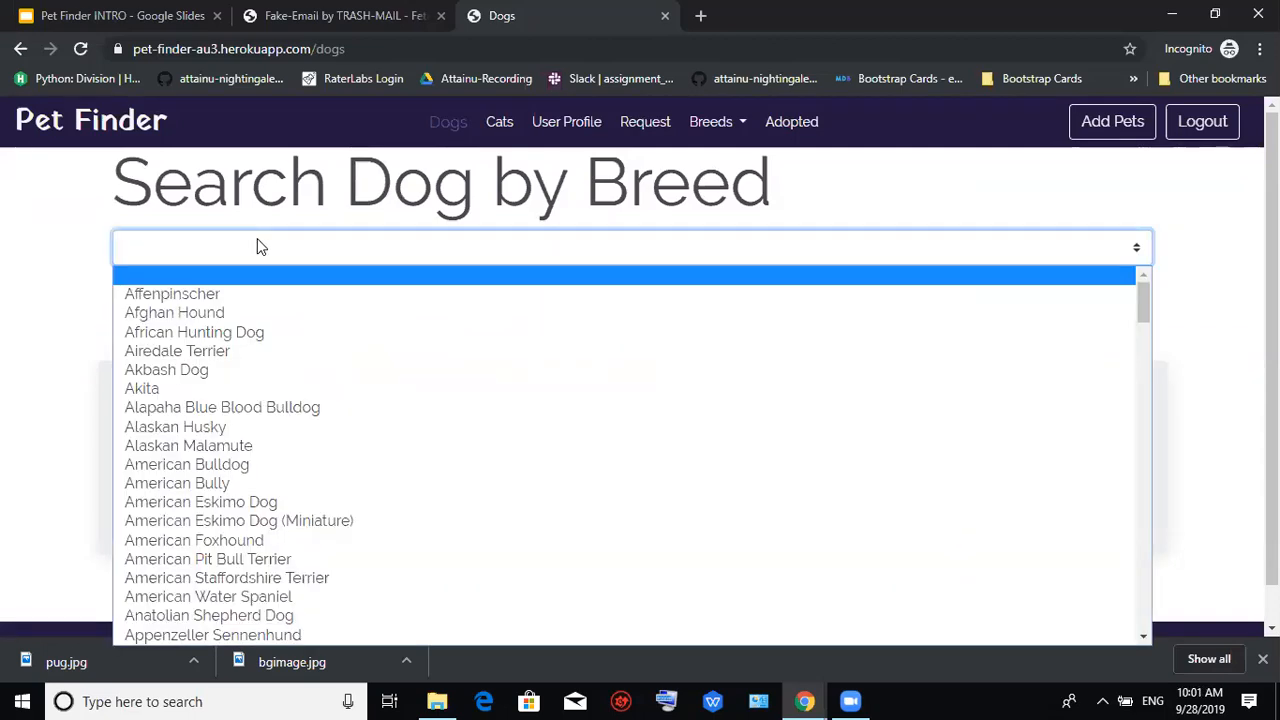
{"action": "type", "text": "Pug"}
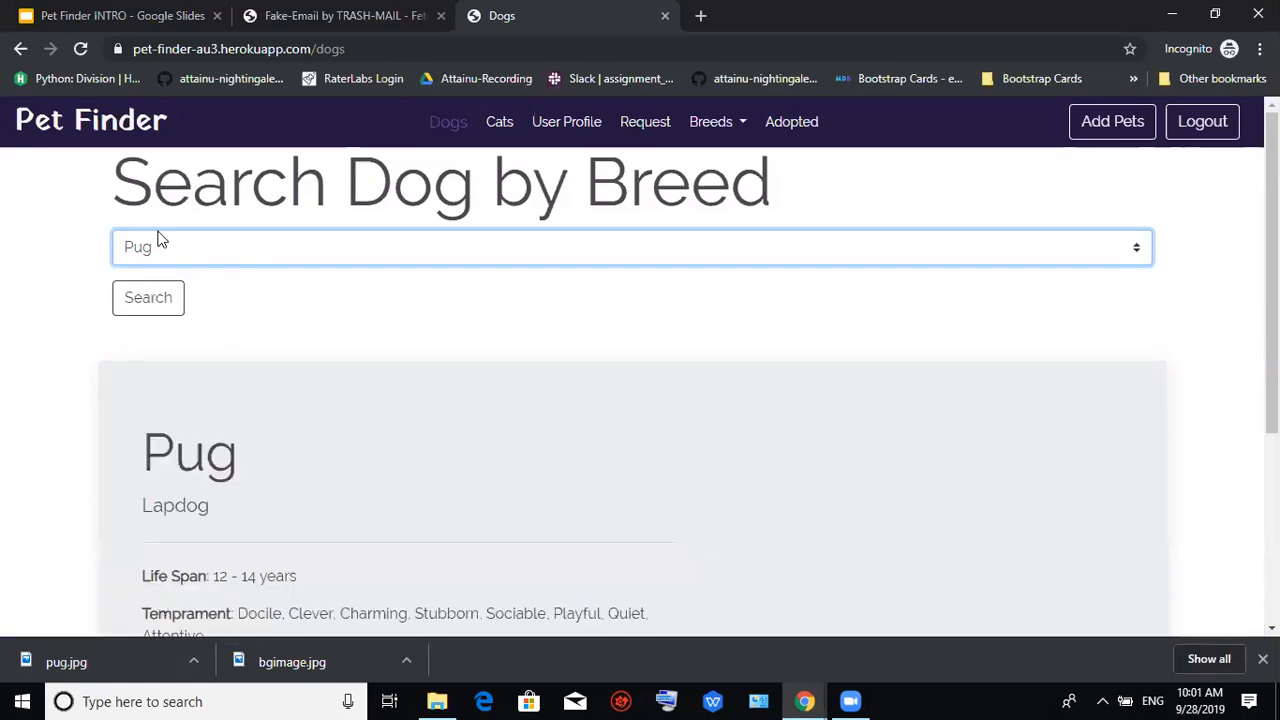
{"action": "left_click", "coordinate": [148, 297]}
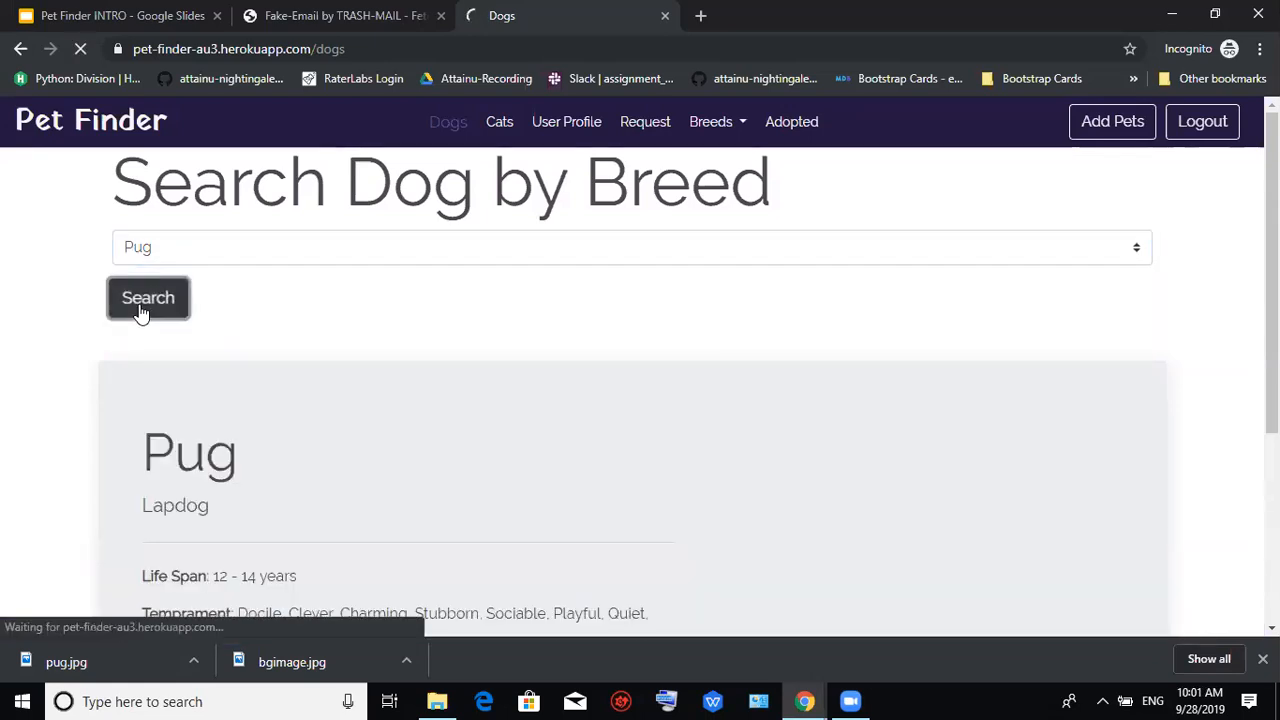
{"action": "left_click", "coordinate": [147, 298]}
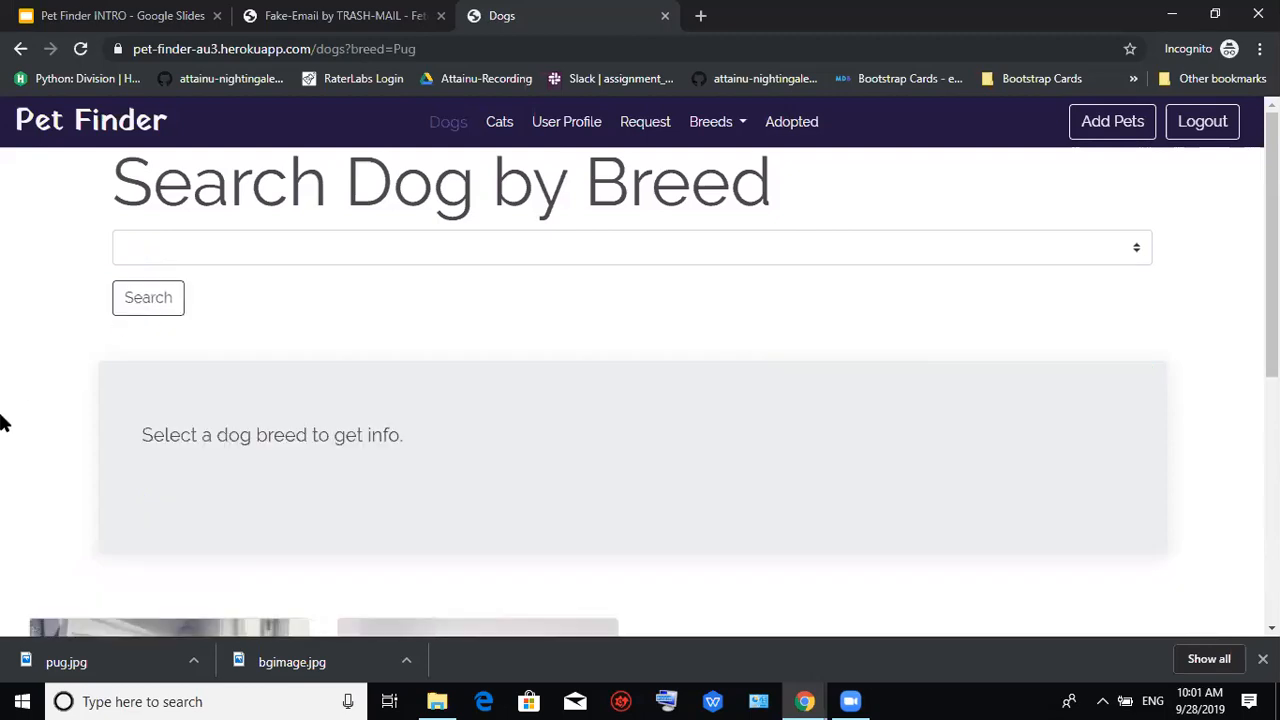
{"action": "scroll", "scroll_direction": "down", "scroll_amount": 3}
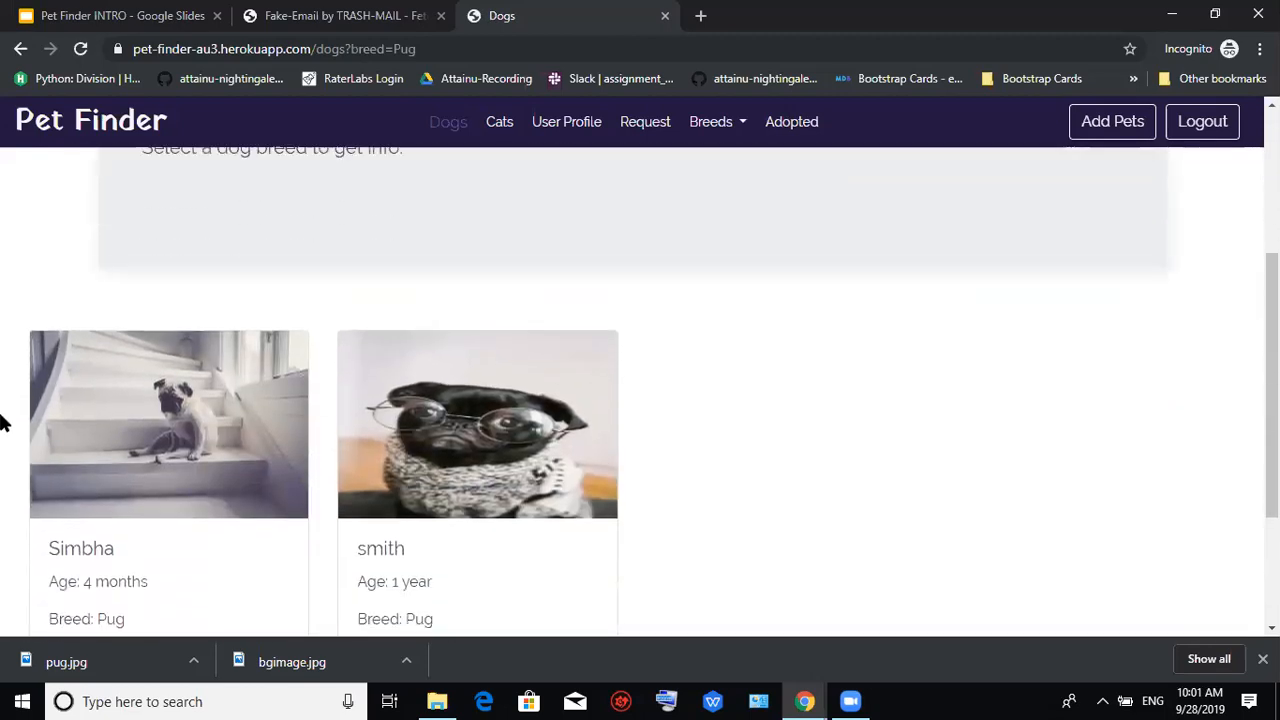
{"action": "scroll", "scroll_direction": "down", "scroll_amount": 3}
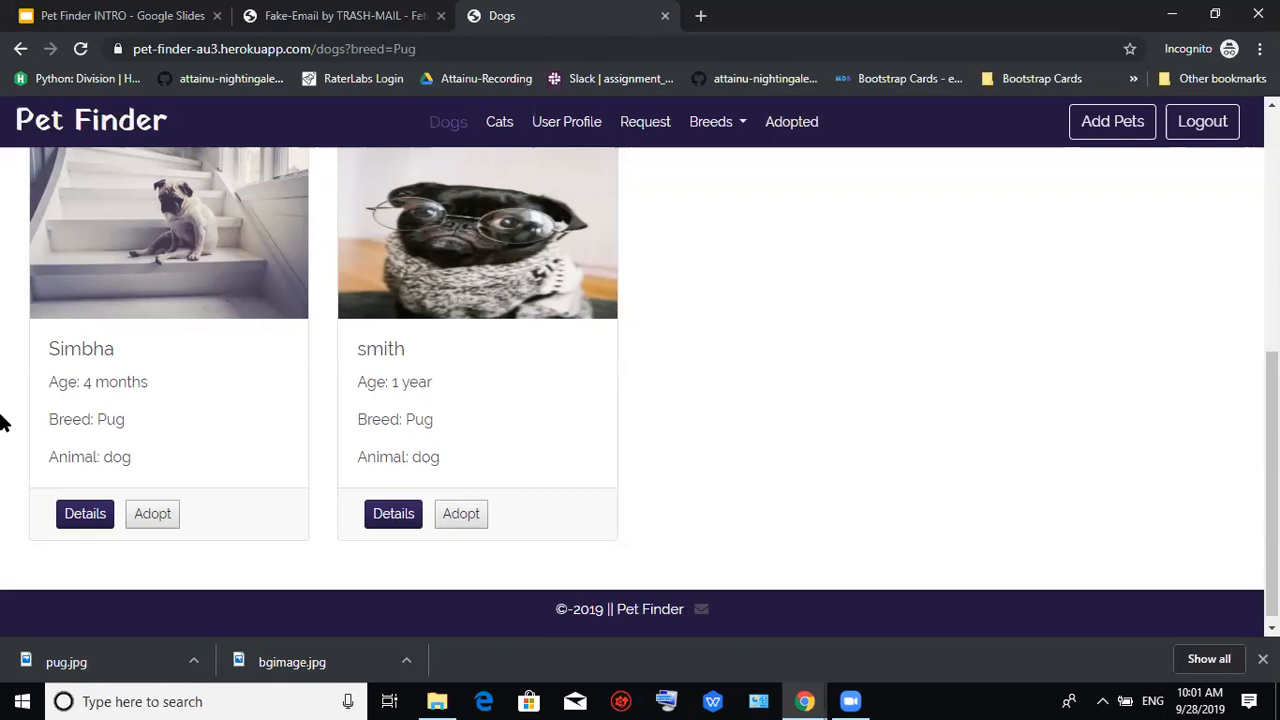
{"action": "mouse_move", "coordinate": [167, 390]}
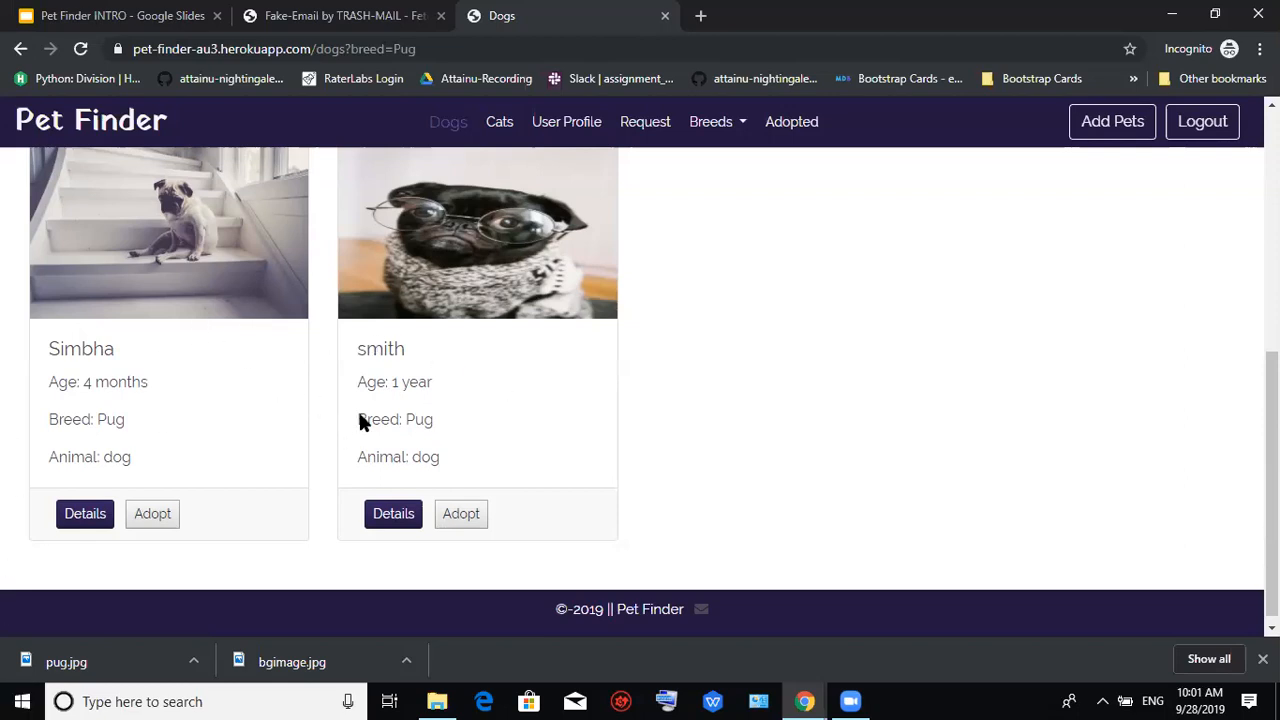
{"action": "mouse_move", "coordinate": [569, 441]}
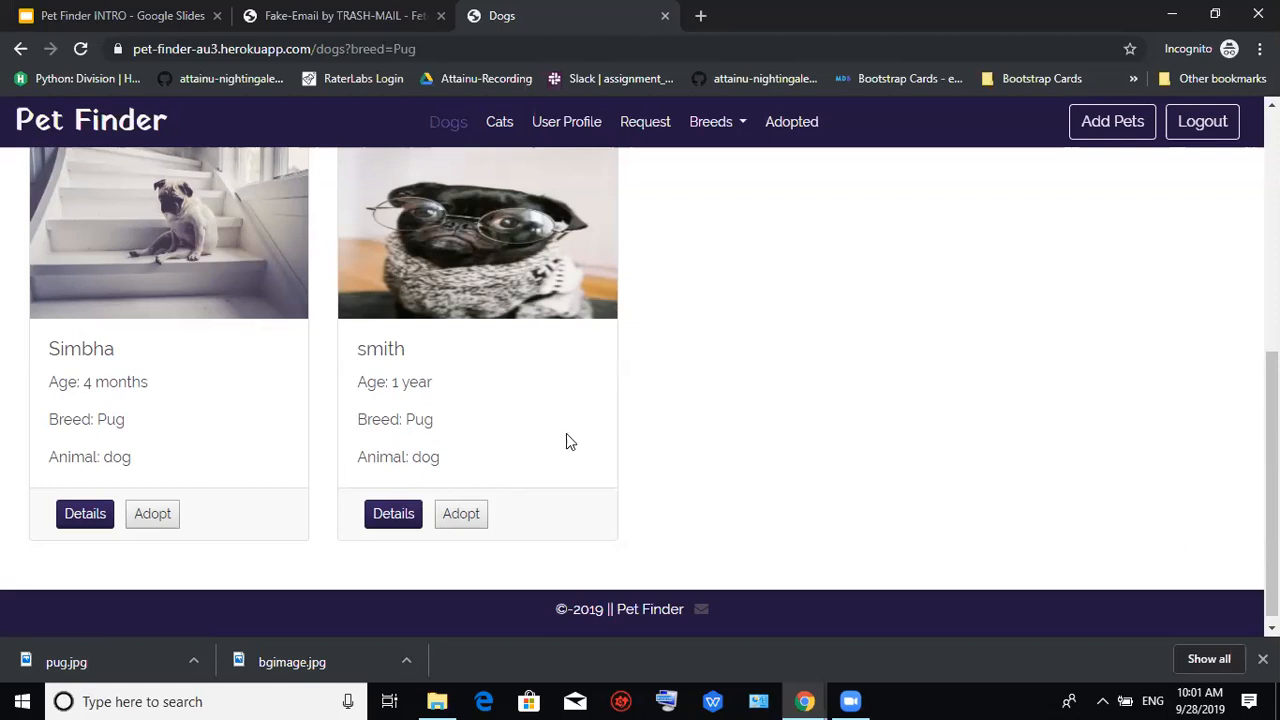
{"action": "mouse_move", "coordinate": [450, 420]}
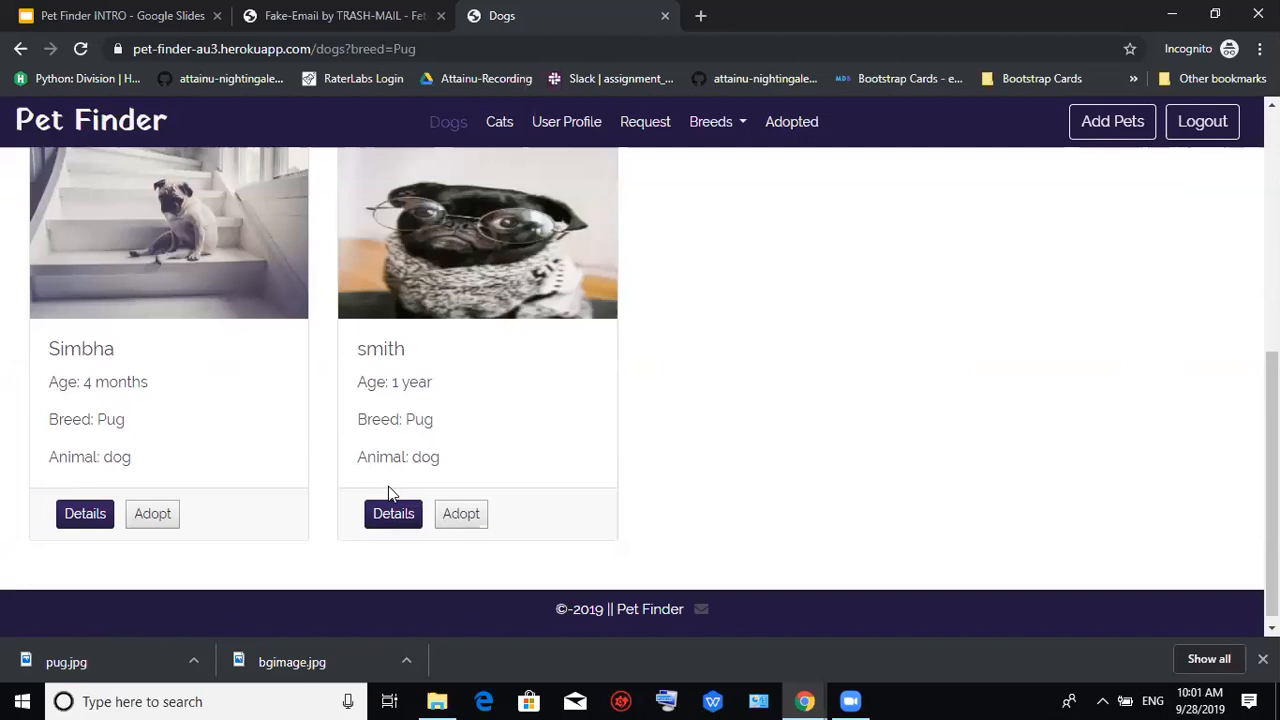
{"action": "left_click", "coordinate": [393, 513]}
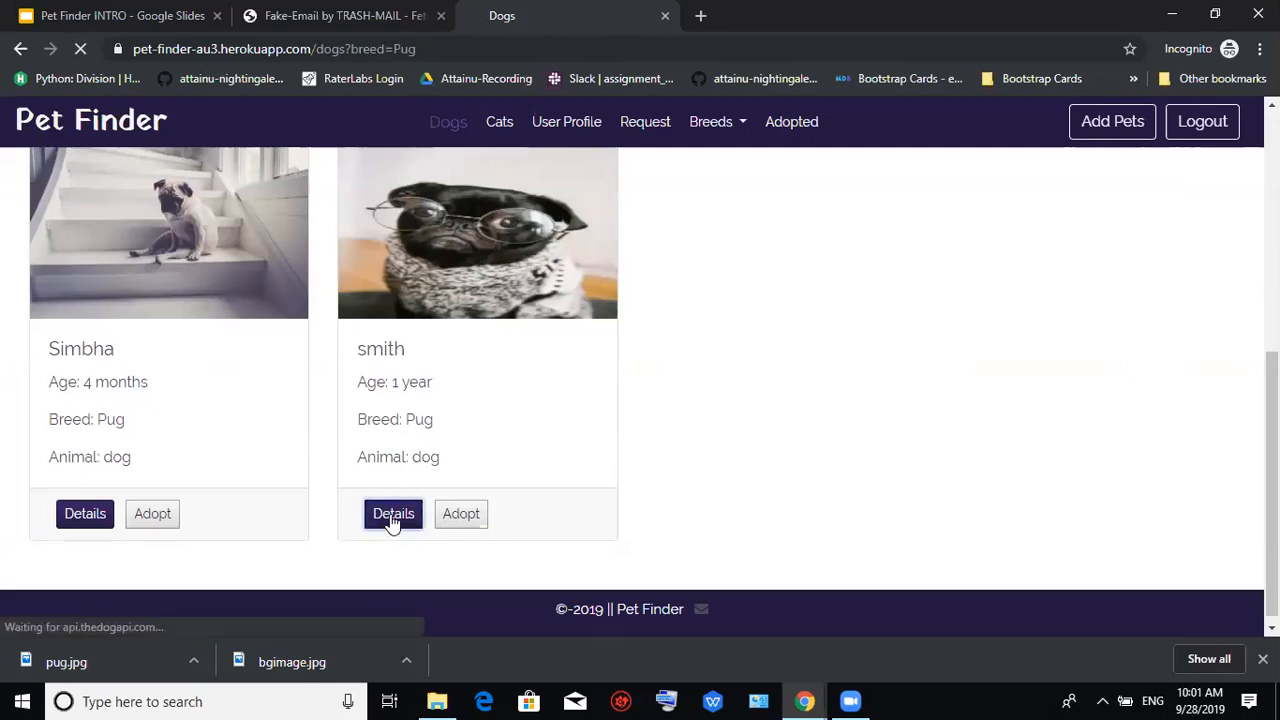
Review smith's profile: Pug, 1 year, black, Mumbai, vaccinated, trained.
{"action": "left_click", "coordinate": [393, 513]}
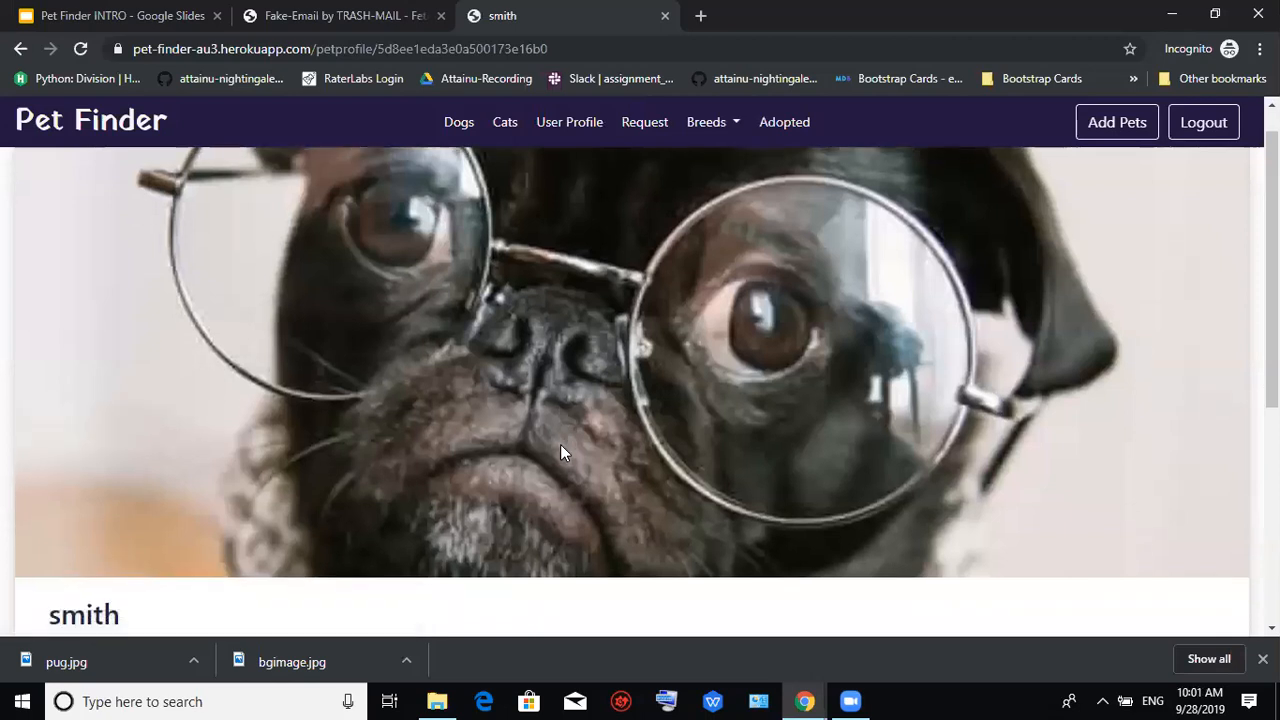
{"action": "scroll", "scroll_direction": "down", "scroll_amount": 3}
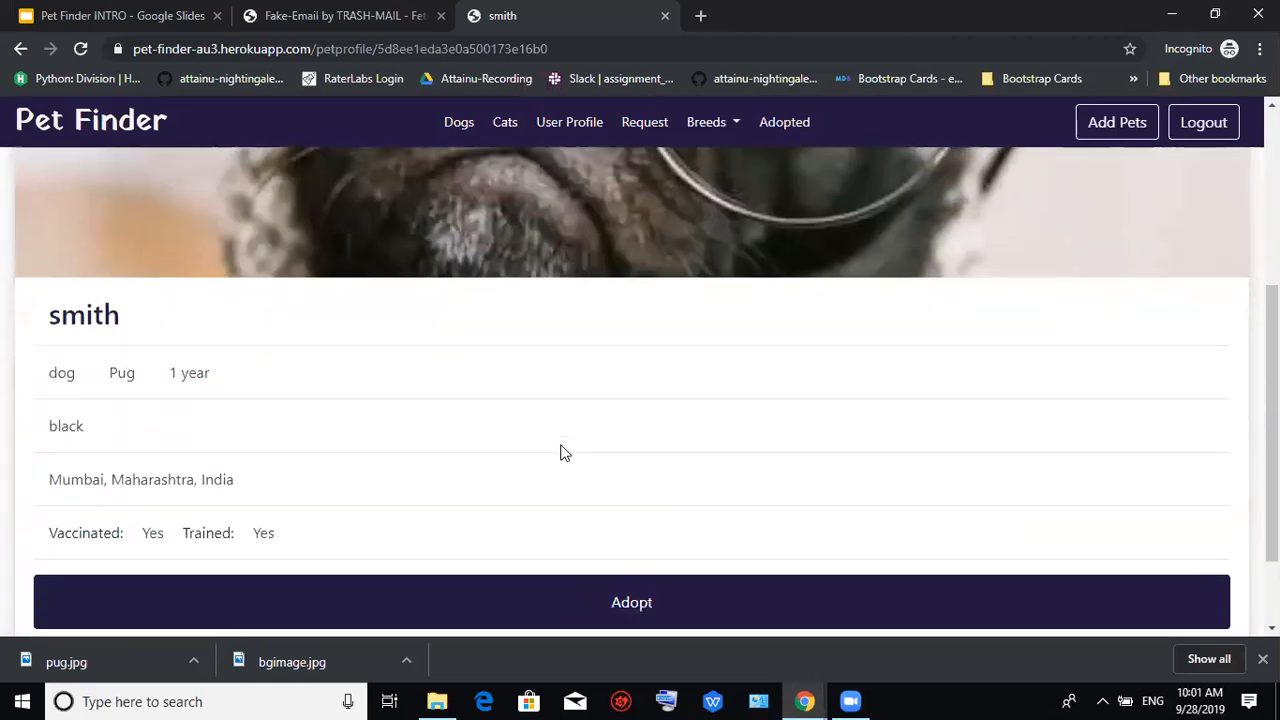
{"action": "mouse_move", "coordinate": [186, 378]}
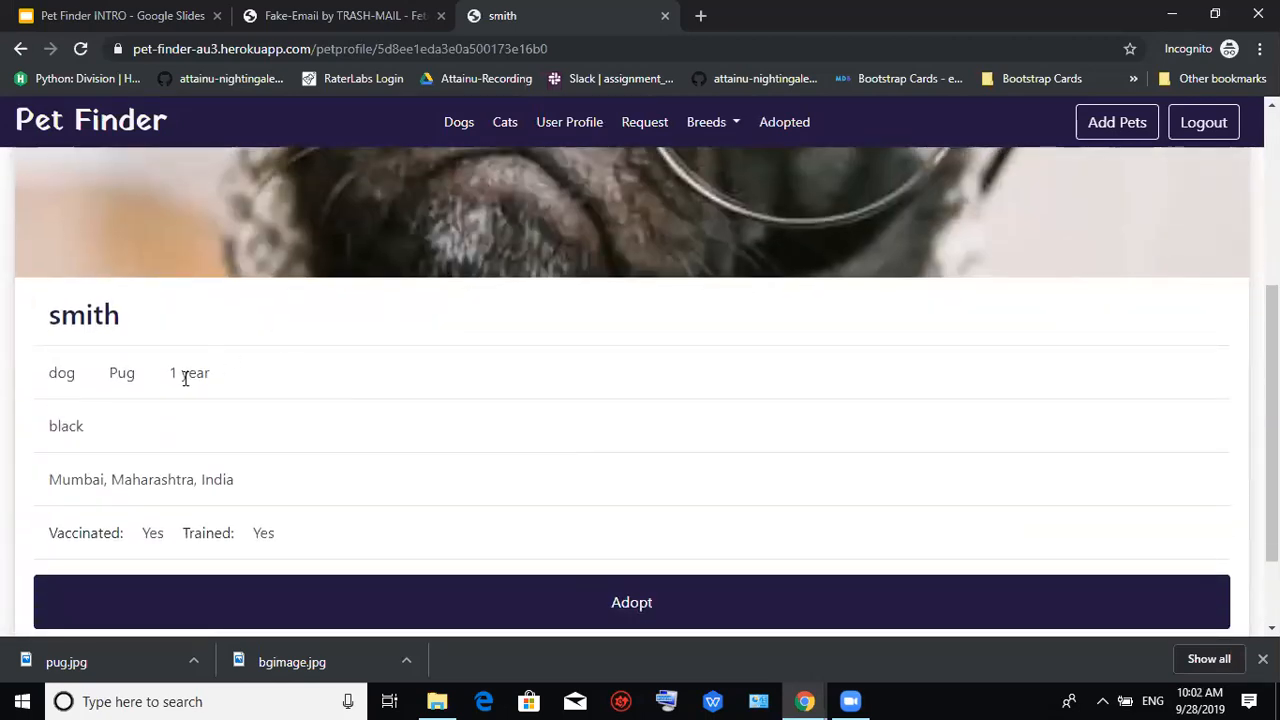
{"action": "mouse_move", "coordinate": [68, 382]}
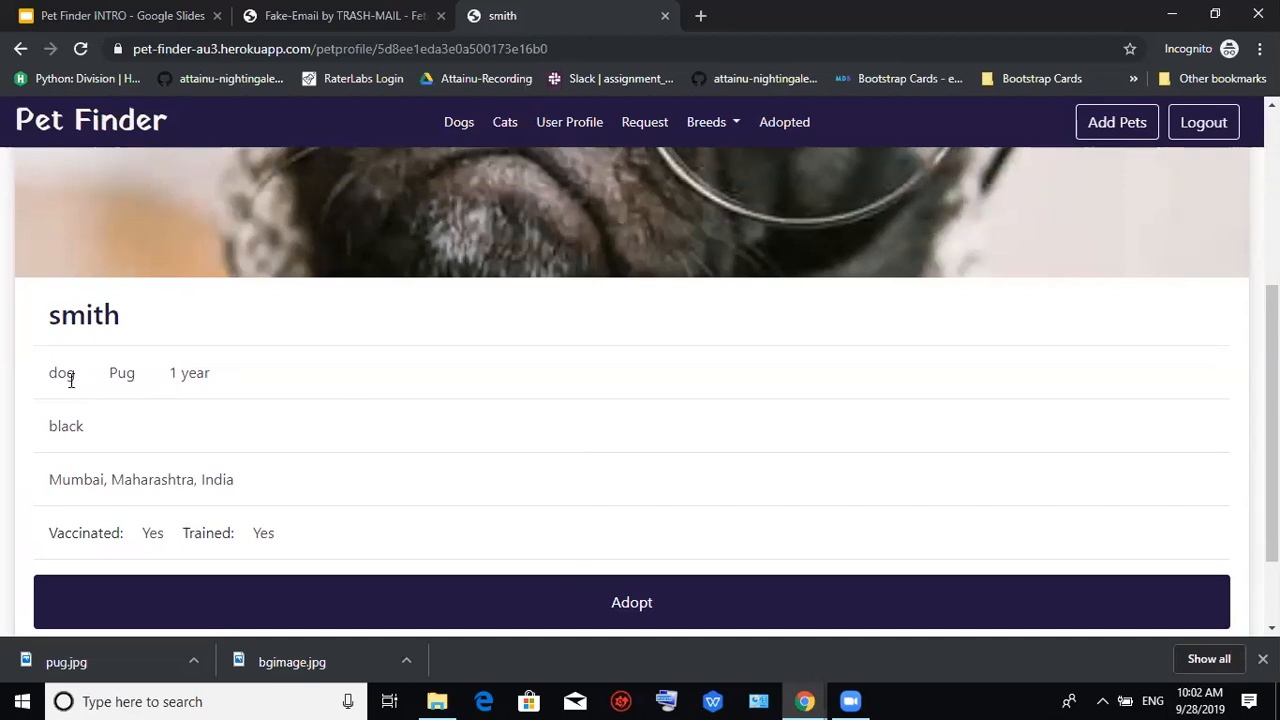
{"action": "mouse_move", "coordinate": [128, 388]}
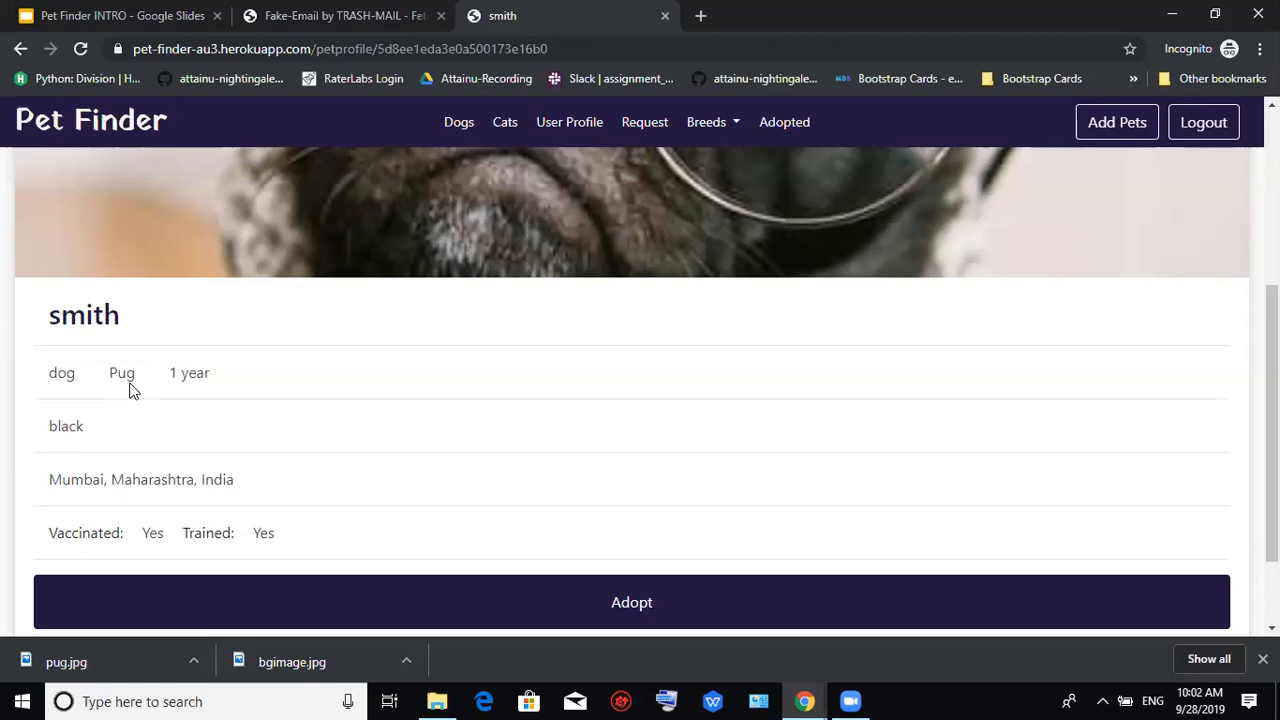
{"action": "mouse_move", "coordinate": [210, 385]}
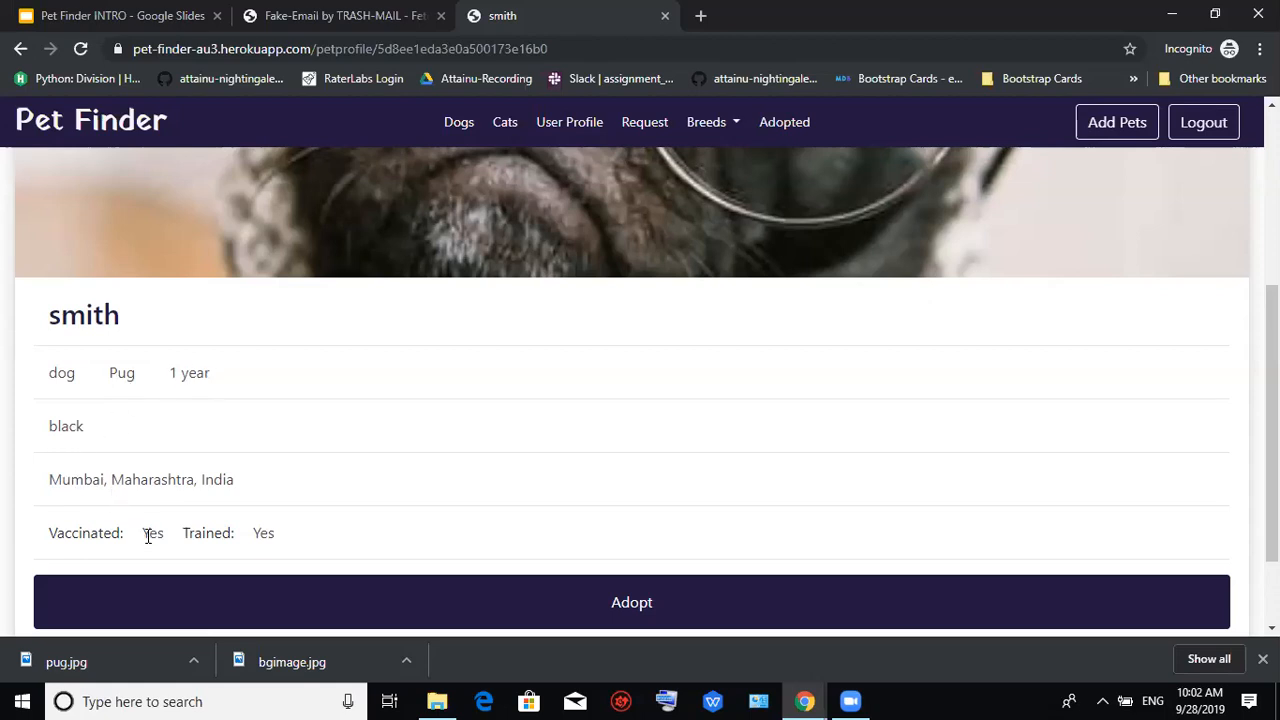
{"action": "mouse_move", "coordinate": [1000, 321]}
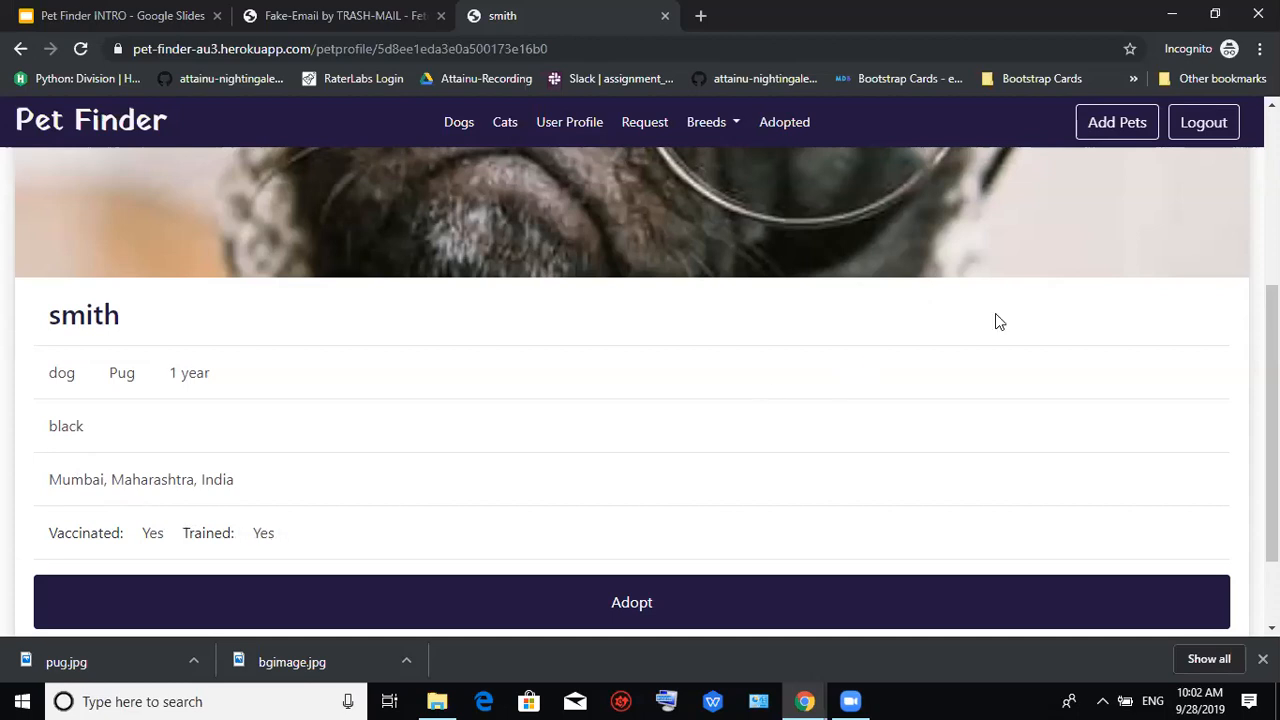
{"action": "scroll", "scroll_direction": "up", "scroll_amount": 3}
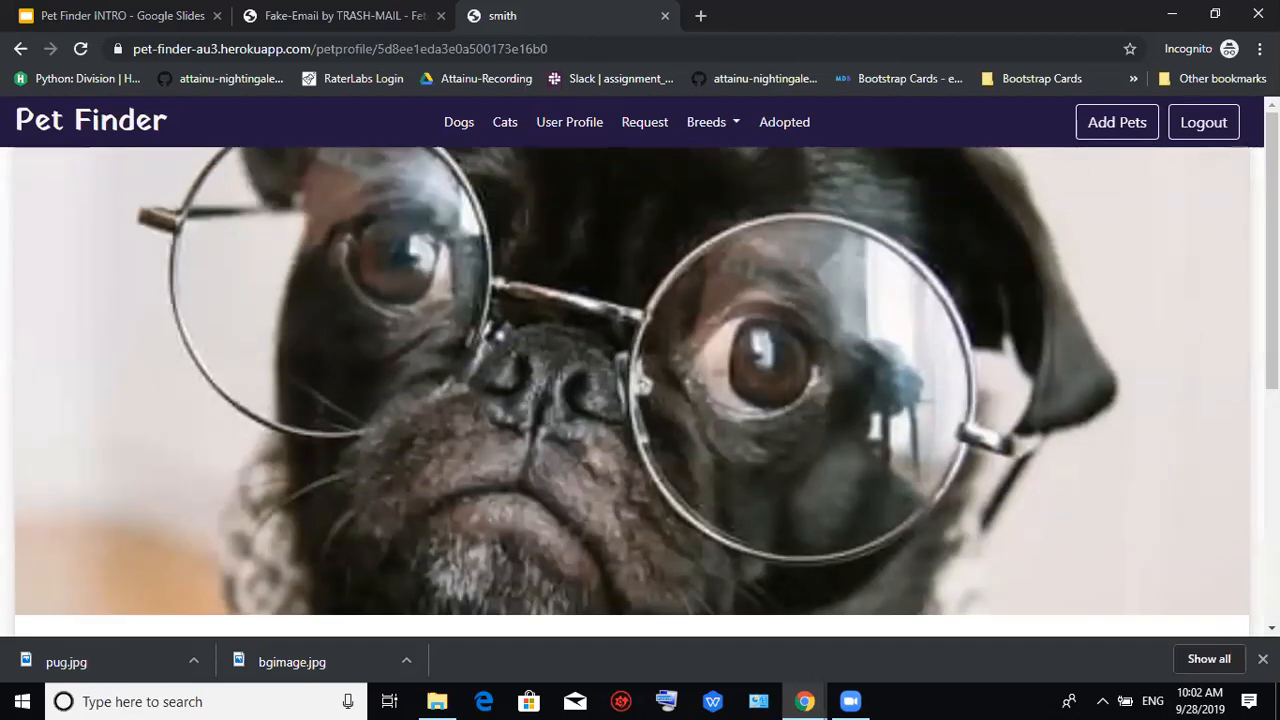
{"action": "mouse_move", "coordinate": [911, 85]}
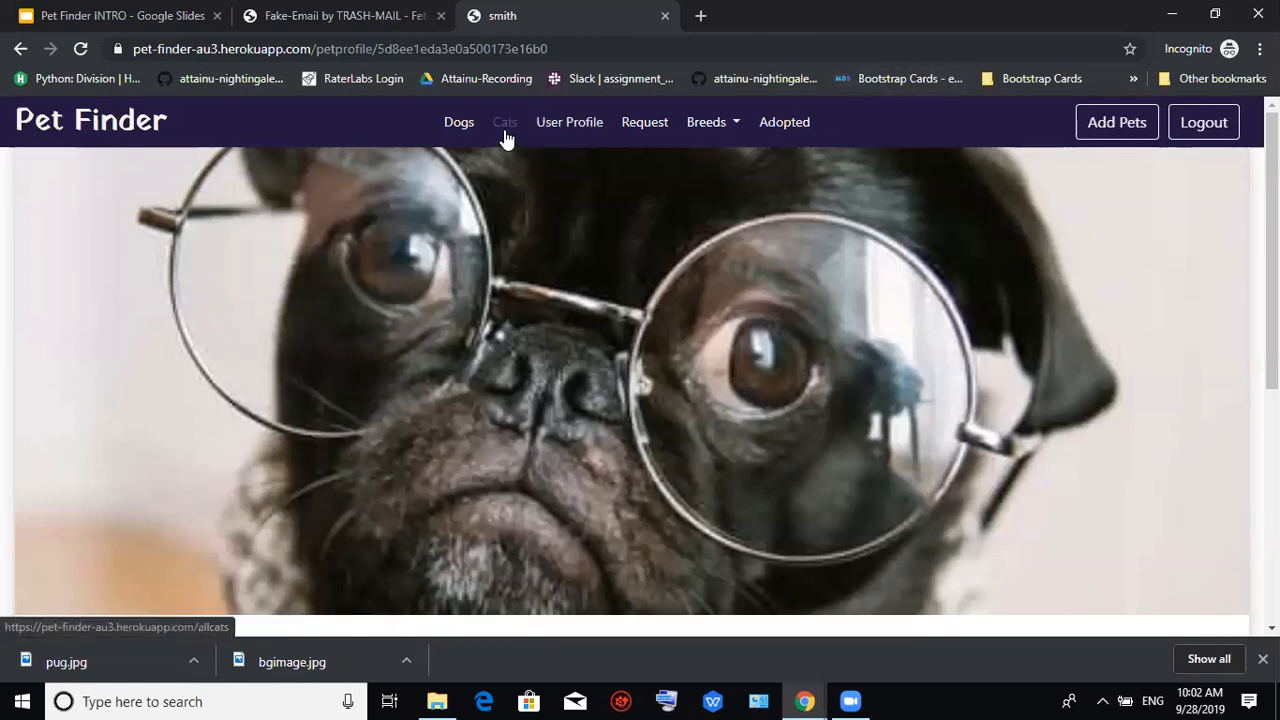
{"action": "left_click", "coordinate": [505, 122]}
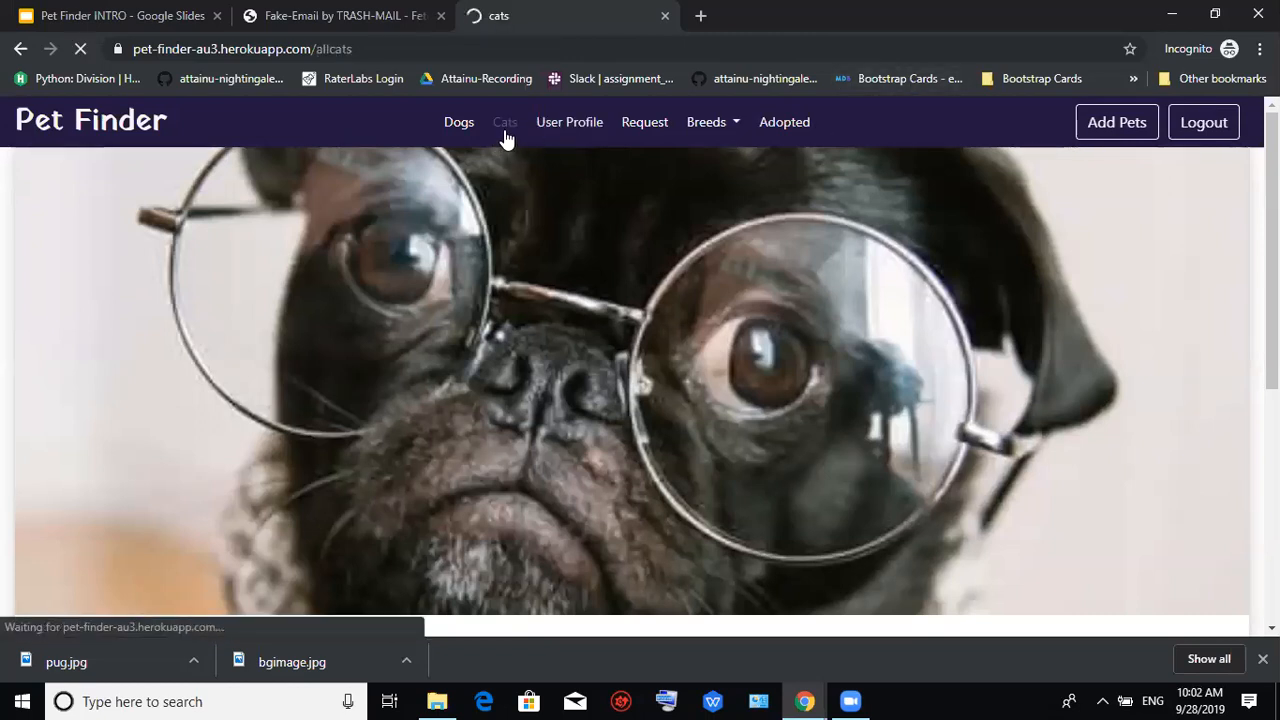
Browse the All Cats listing down to the footer and back.
{"action": "left_click", "coordinate": [505, 121]}
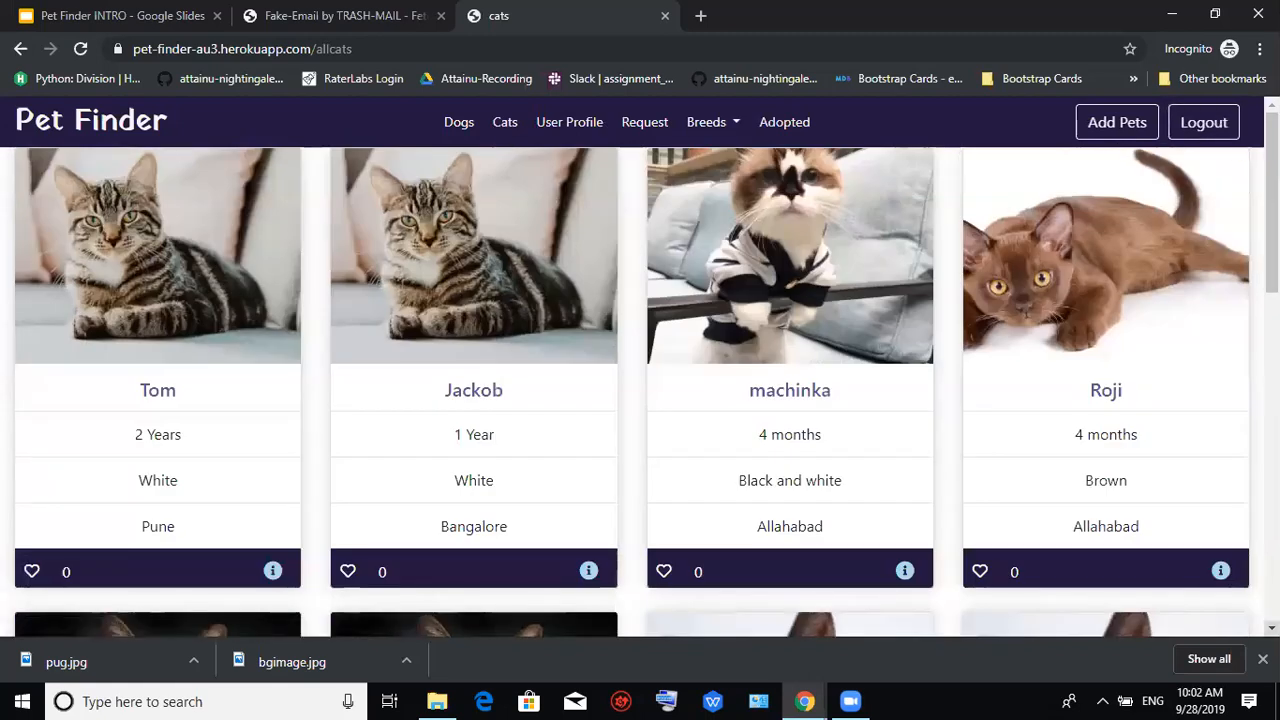
{"action": "scroll", "scroll_direction": "down", "scroll_amount": 3}
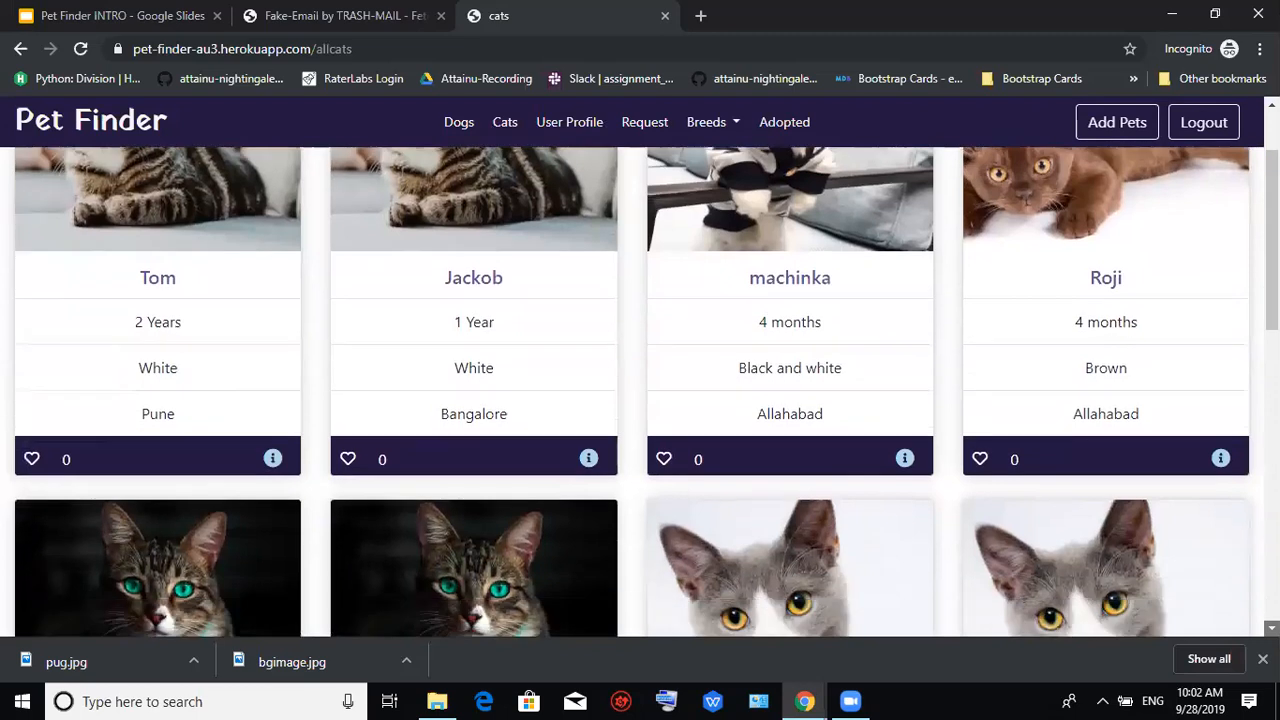
{"action": "scroll", "scroll_direction": "down", "scroll_amount": 3}
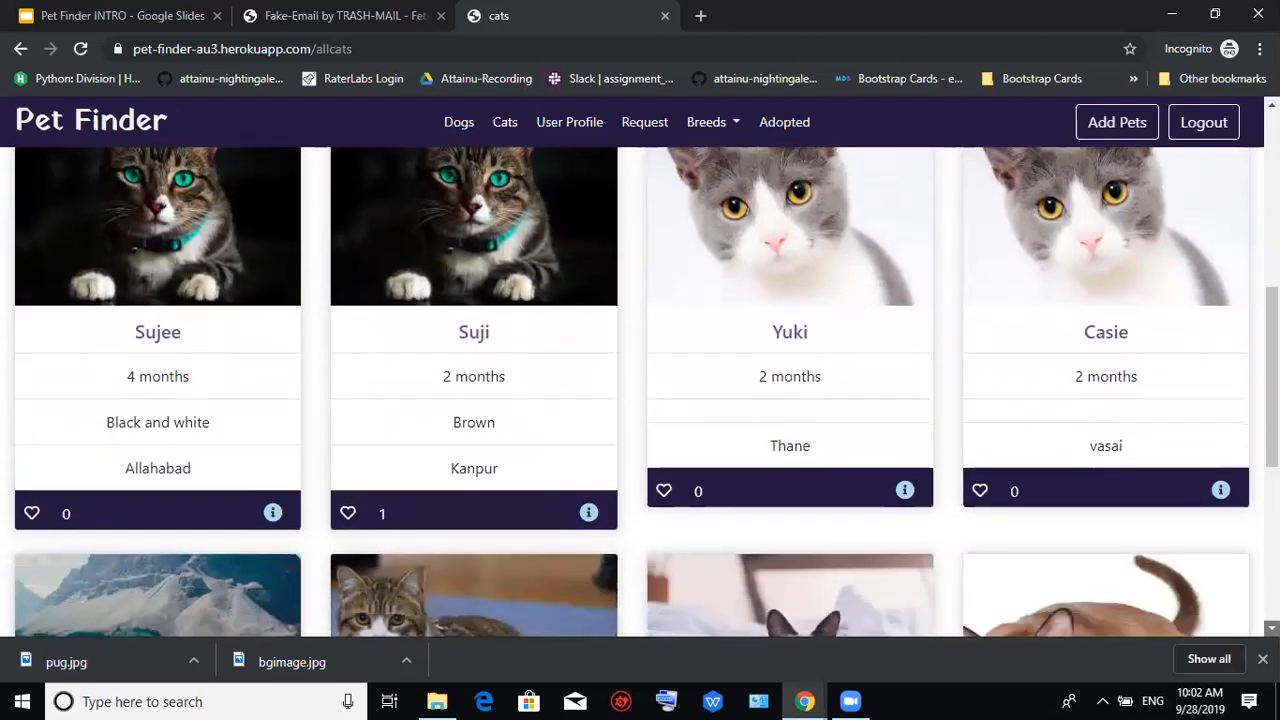
{"action": "scroll", "scroll_direction": "down", "scroll_amount": 3}
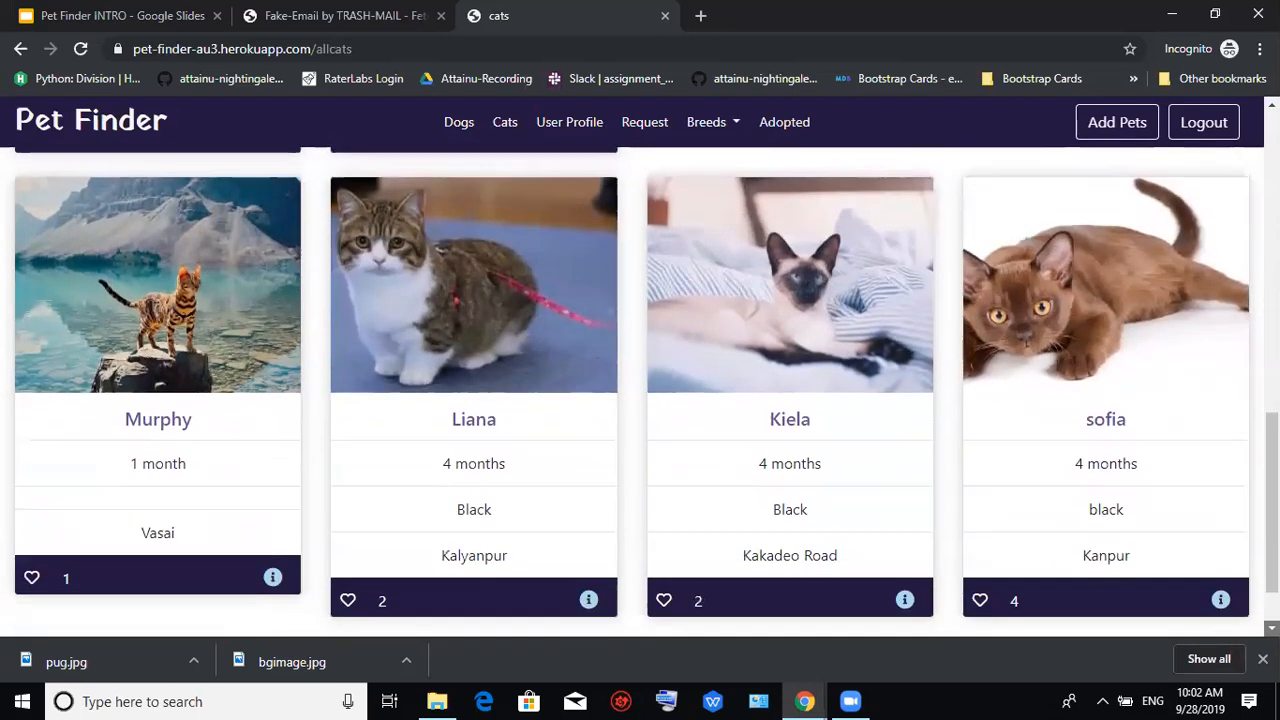
{"action": "scroll", "scroll_direction": "down", "scroll_amount": 3}
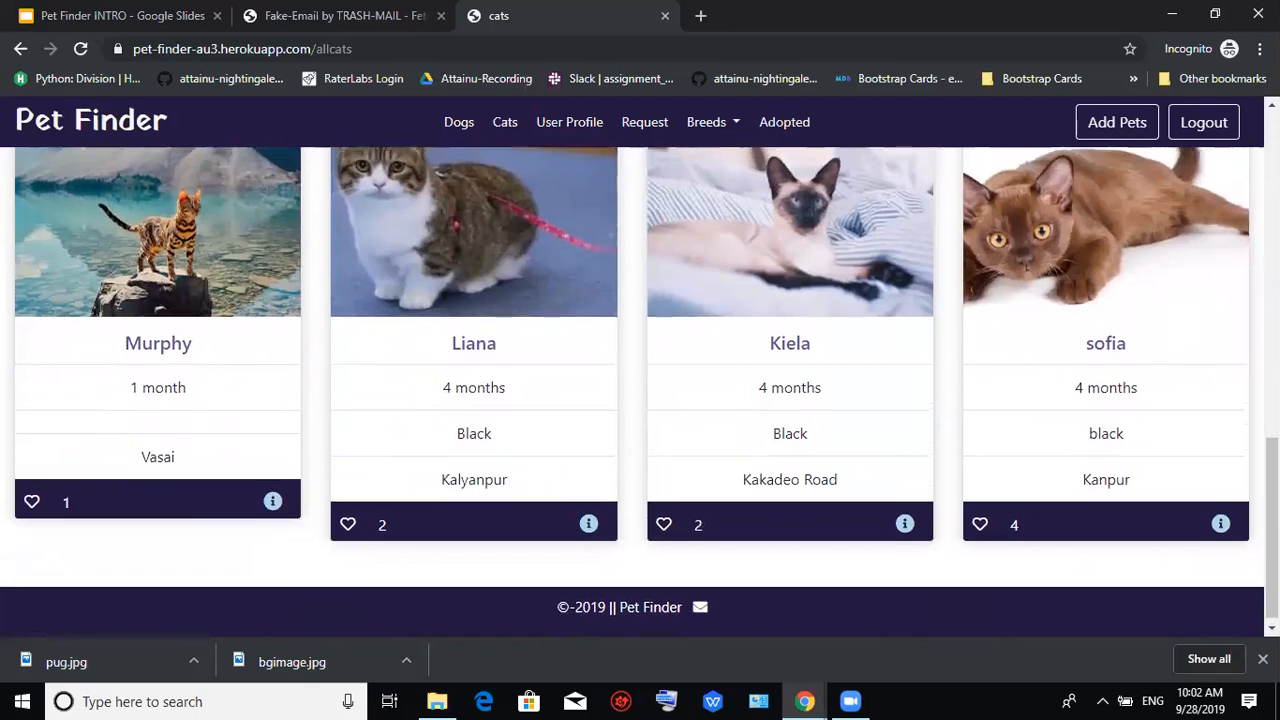
{"action": "scroll", "scroll_direction": "down", "scroll_amount": 3}
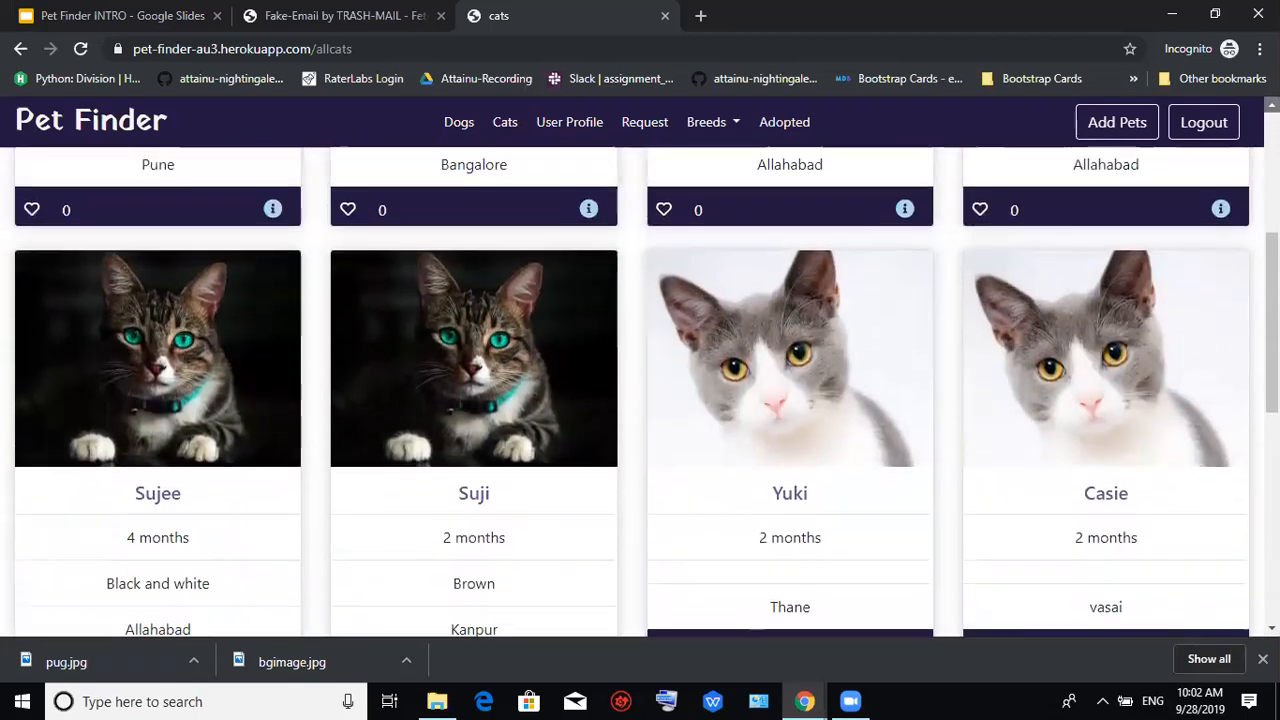
{"action": "scroll", "scroll_direction": "down", "scroll_amount": 3}
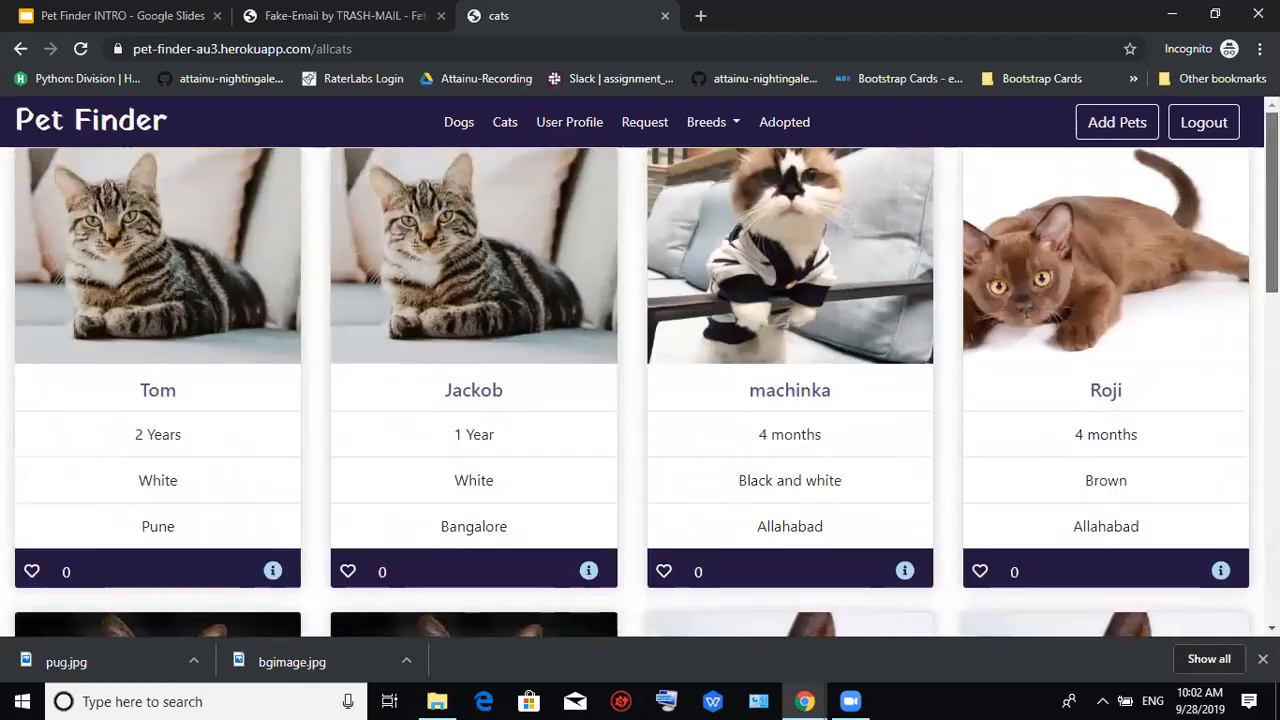
{"action": "mouse_move", "coordinate": [644, 121]}
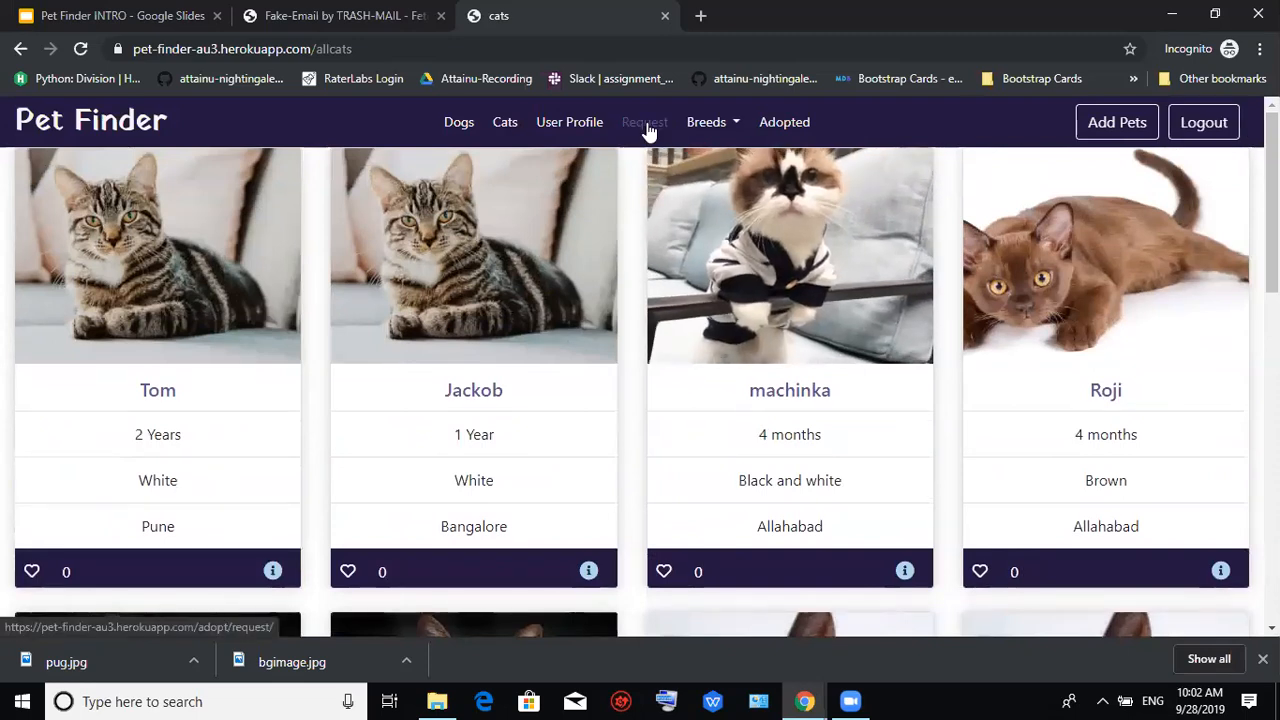
{"action": "left_click", "coordinate": [644, 122]}
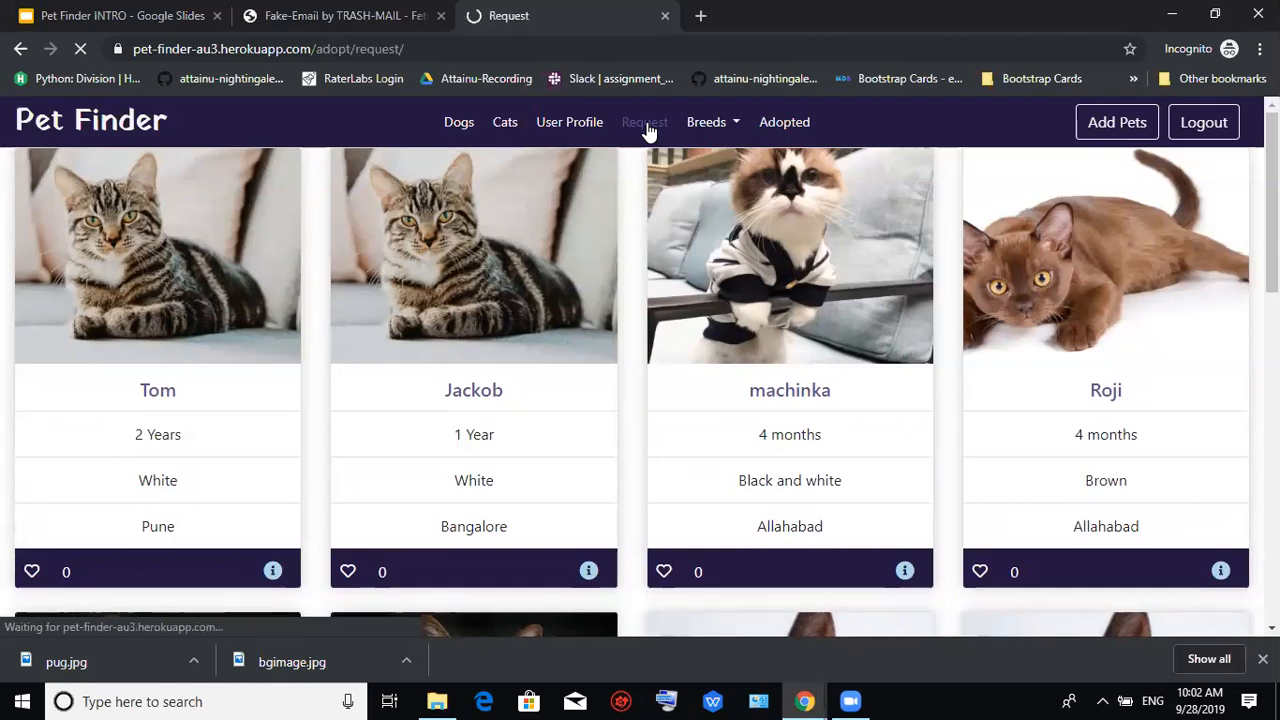
View the empty adoption Request page, then log out.
{"action": "left_click", "coordinate": [644, 121]}
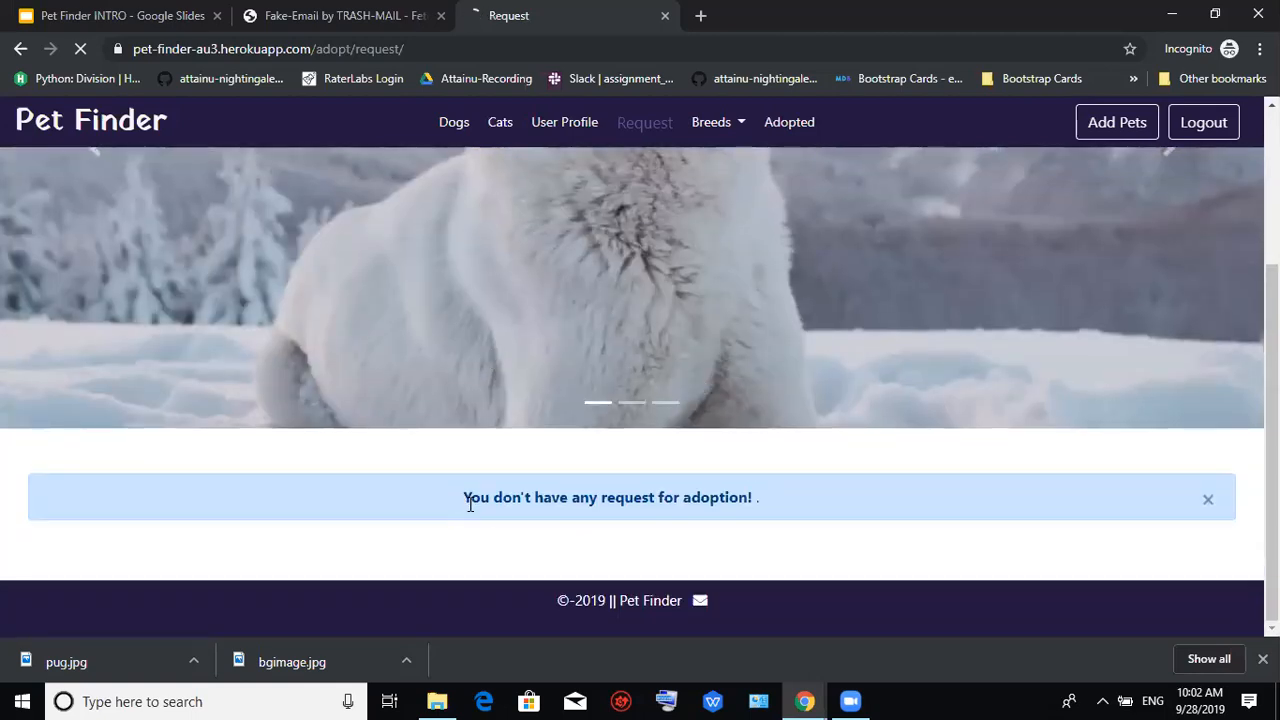
{"action": "left_click_drag", "start_coordinate": [462, 497], "coordinate": [548, 497]}
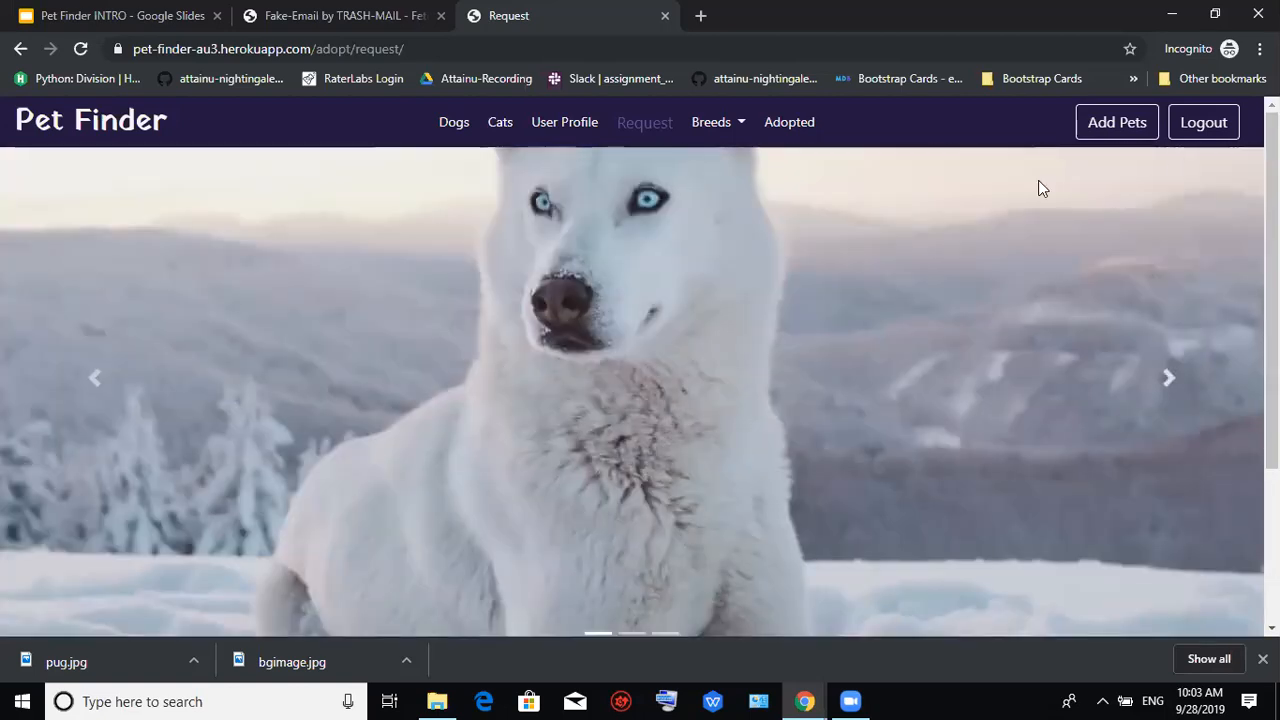
{"action": "mouse_move", "coordinate": [1075, 120]}
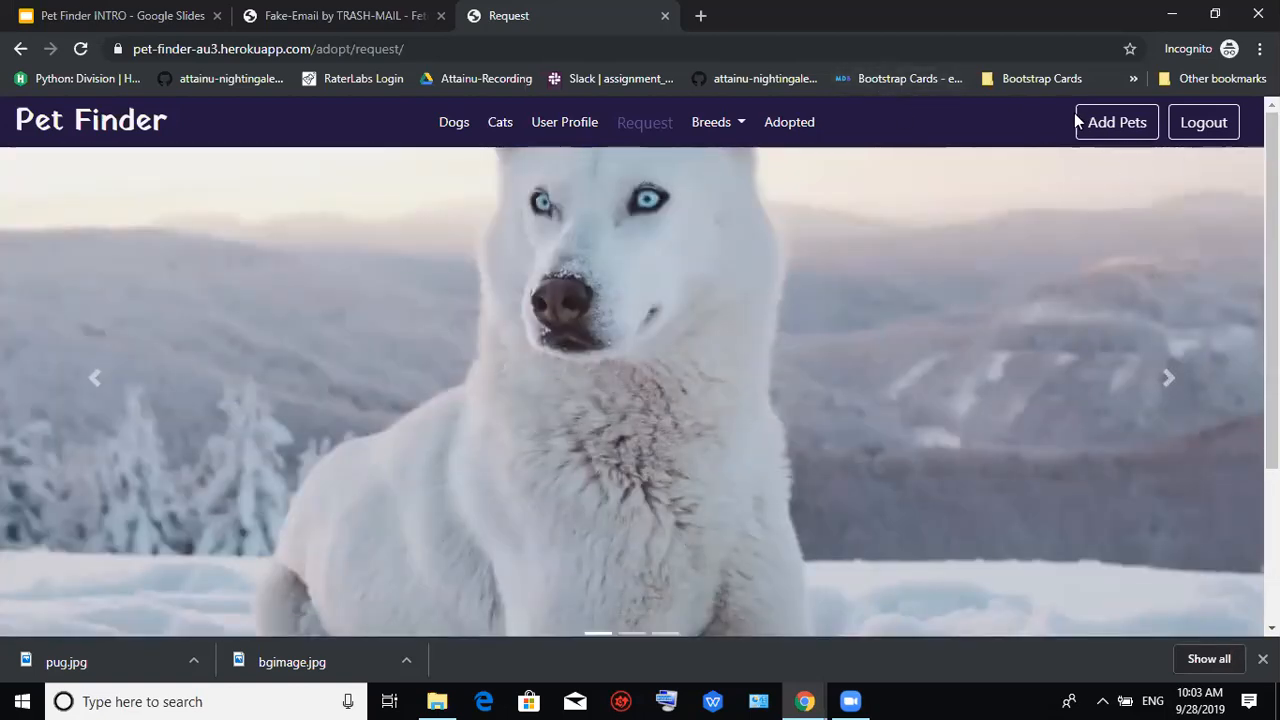
{"action": "mouse_move", "coordinate": [1204, 122]}
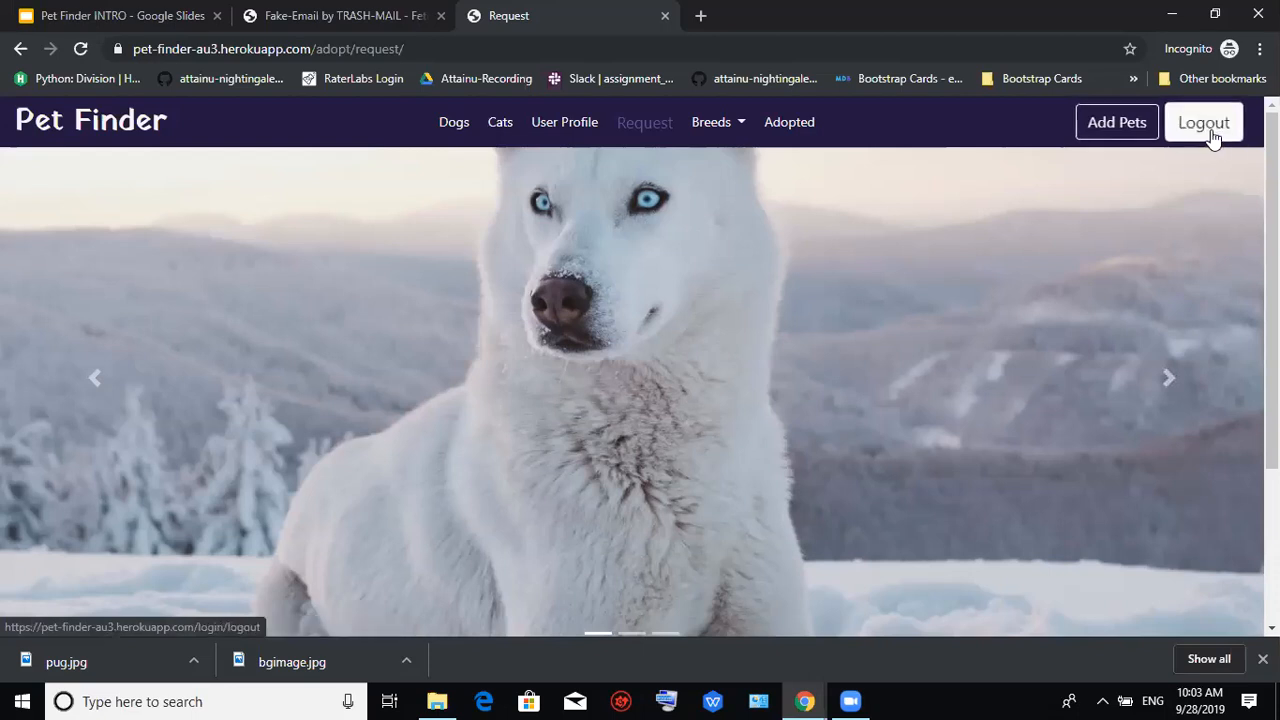
{"action": "left_click", "coordinate": [1204, 122]}
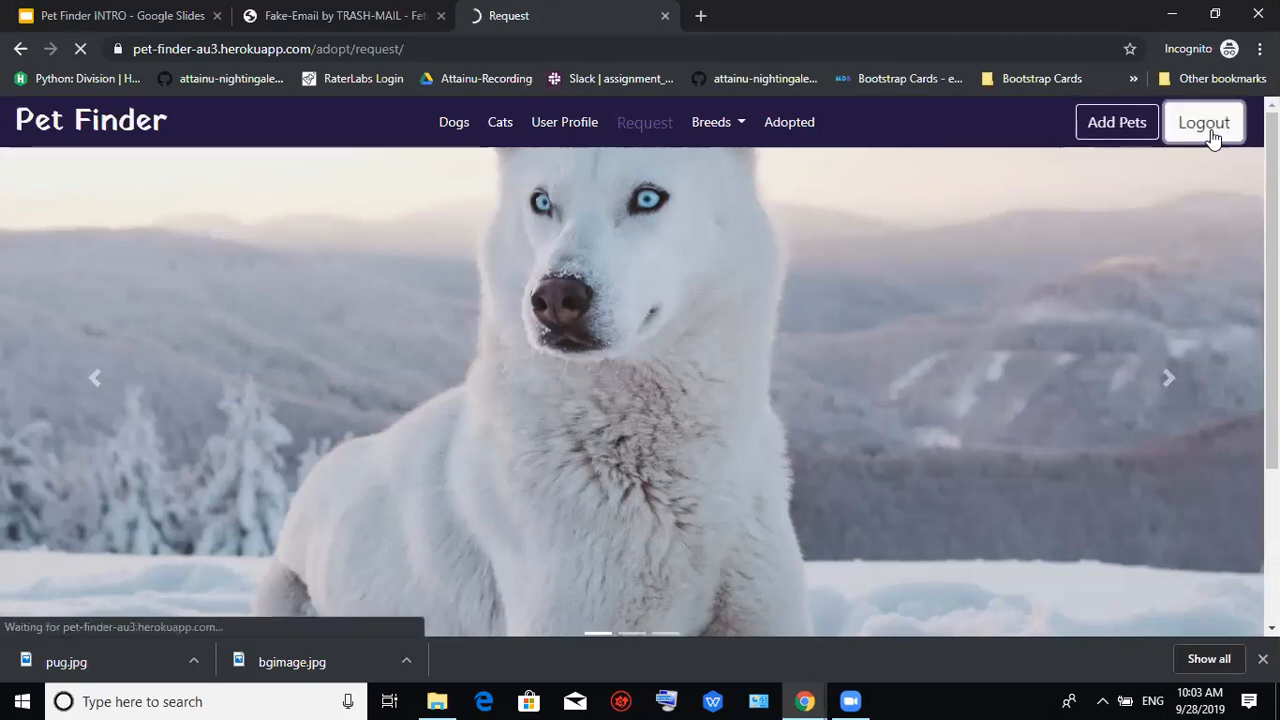
Log in as saurabh and reach the signed-in home page.
{"action": "left_click", "coordinate": [1204, 122]}
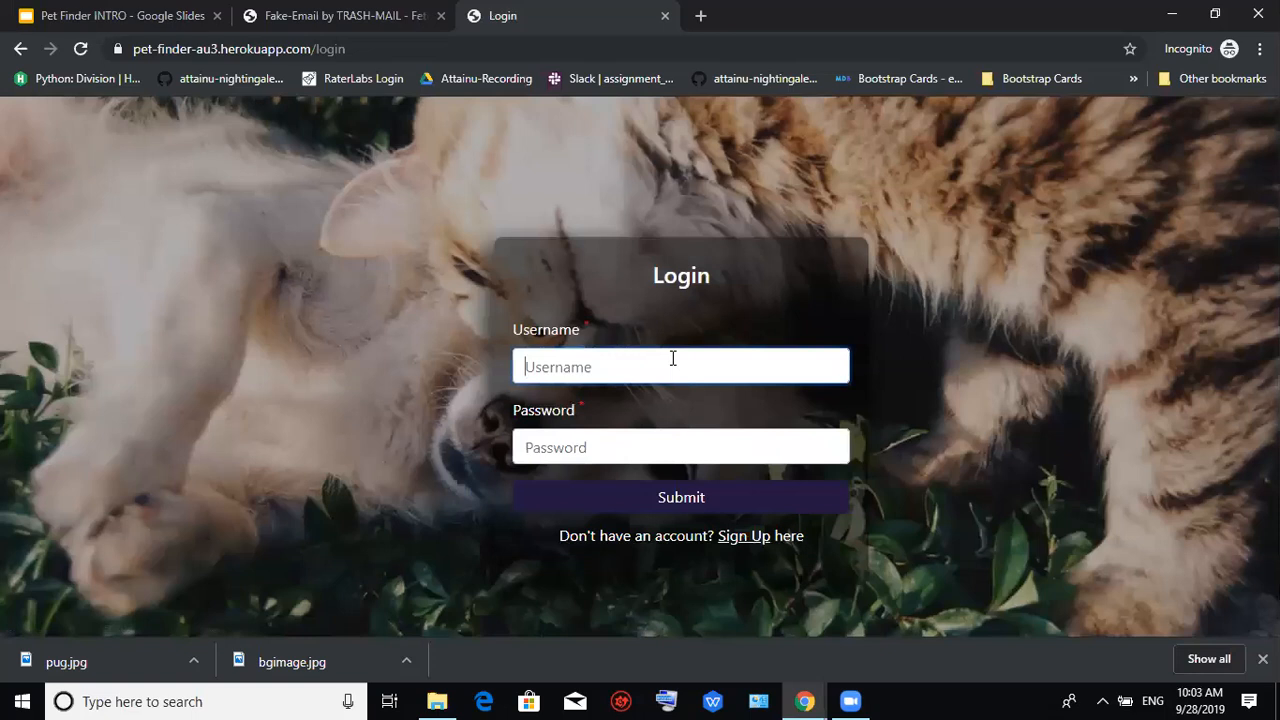
{"action": "type", "text": "saurabh"}
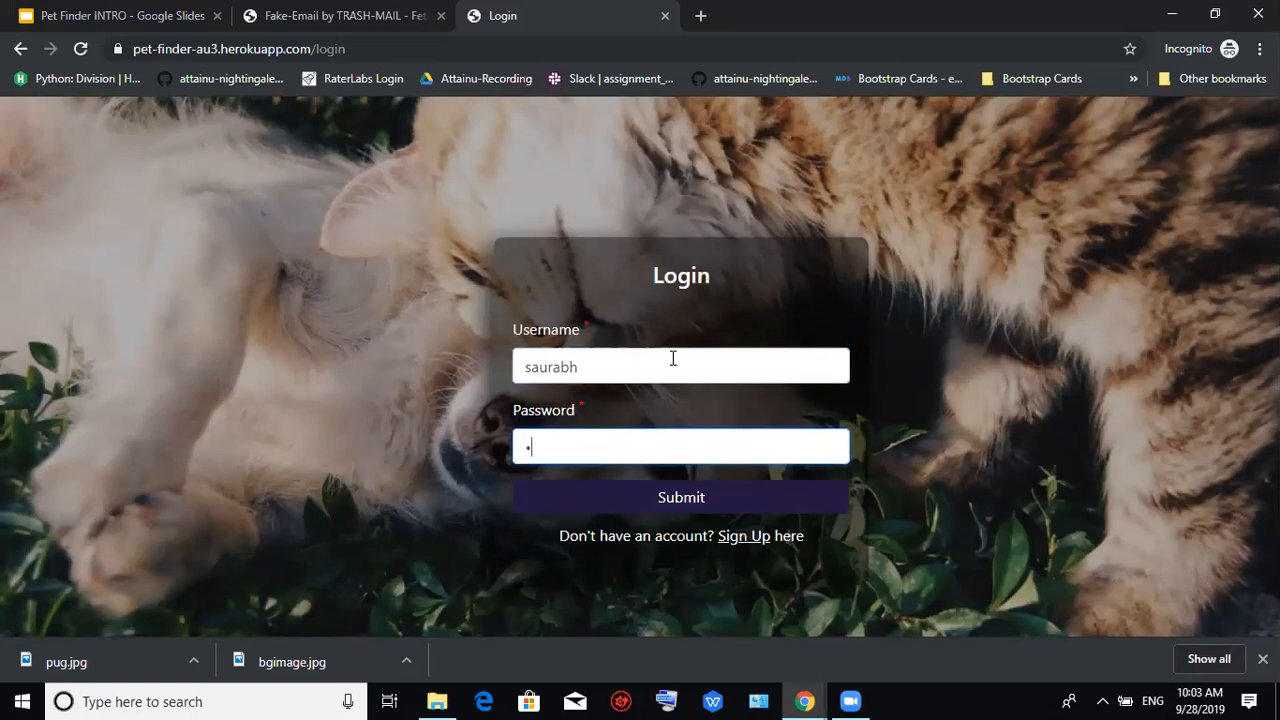
{"action": "type", "text": "password"}
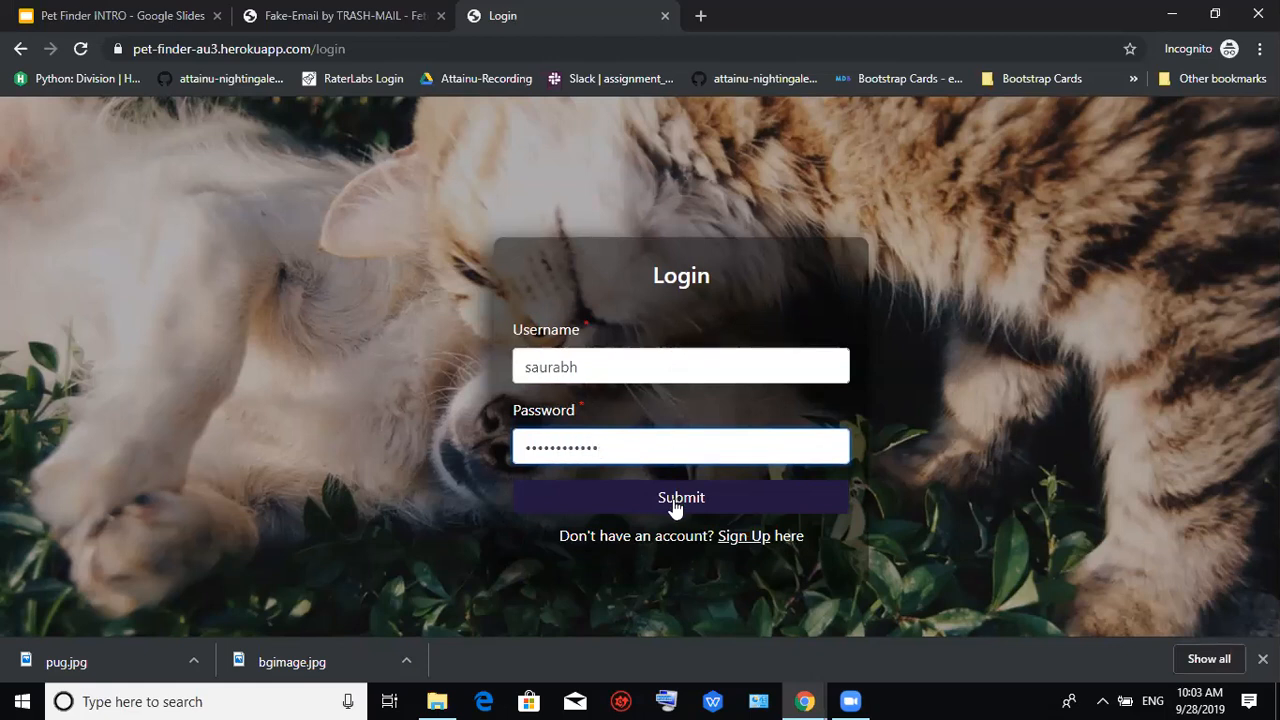
{"action": "left_click", "coordinate": [681, 497]}
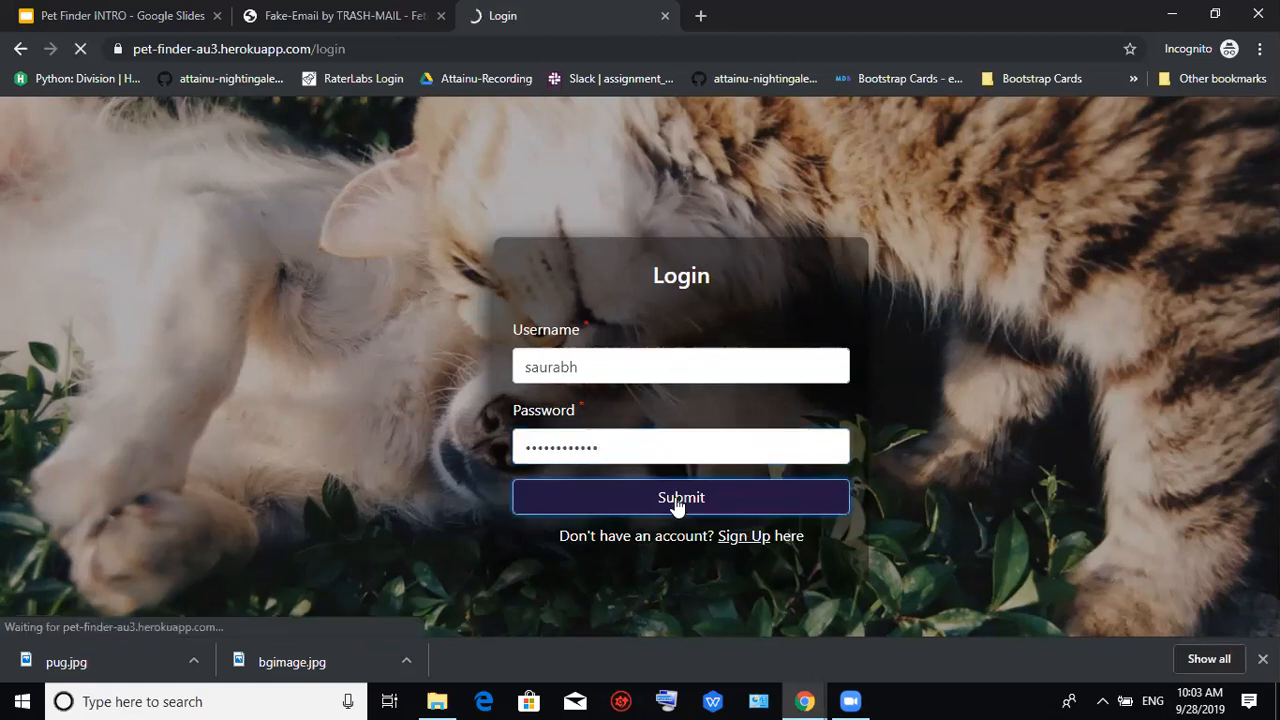
{"action": "left_click", "coordinate": [681, 497]}
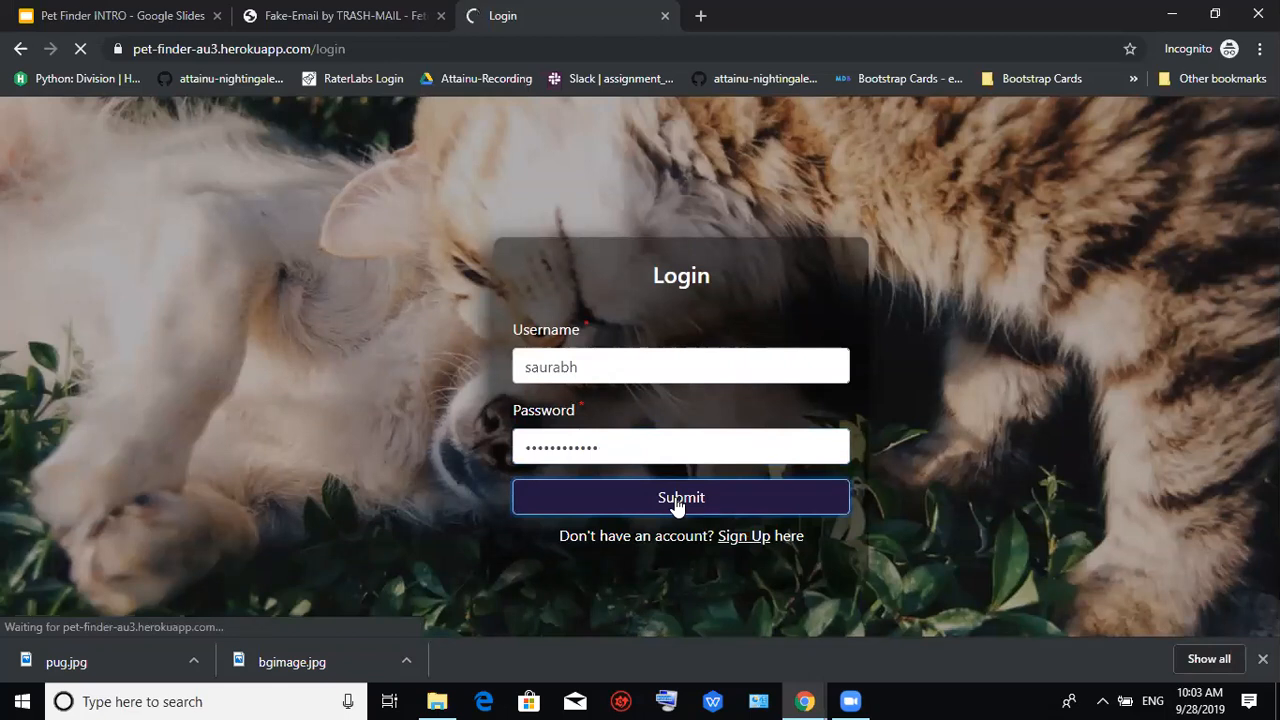
{"action": "left_click", "coordinate": [681, 497]}
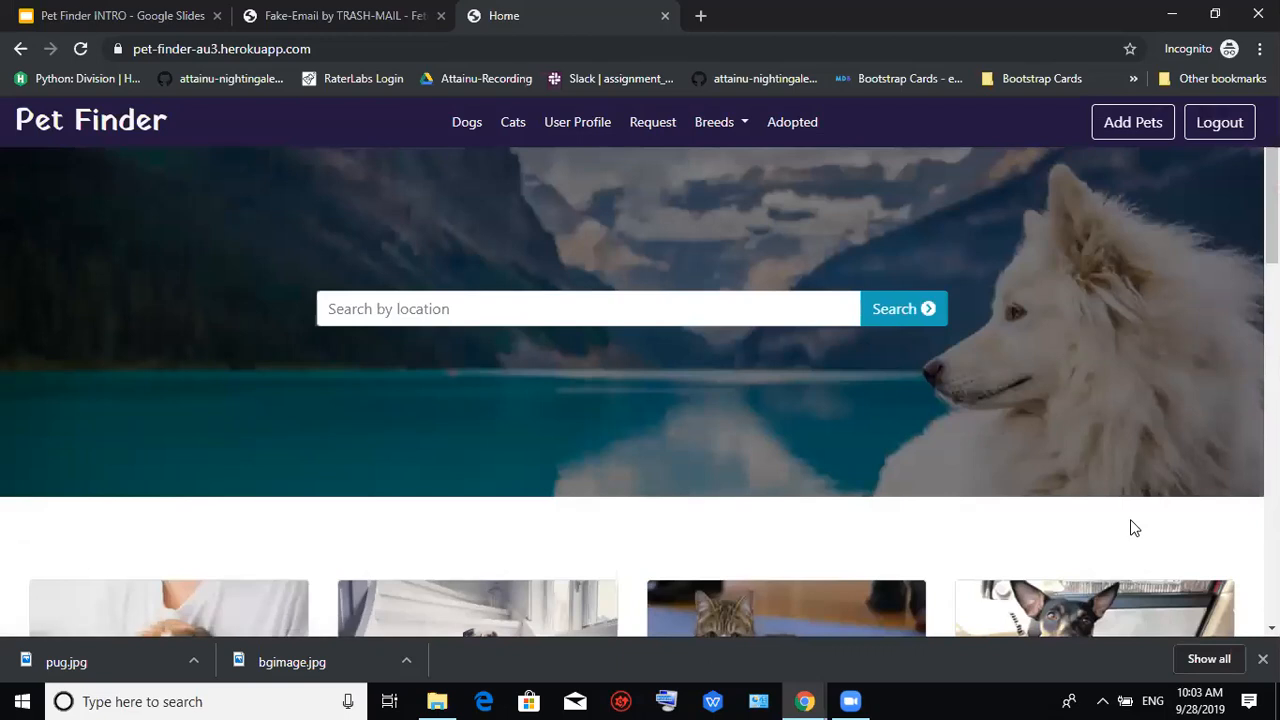
{"action": "mouse_move", "coordinate": [1059, 379]}
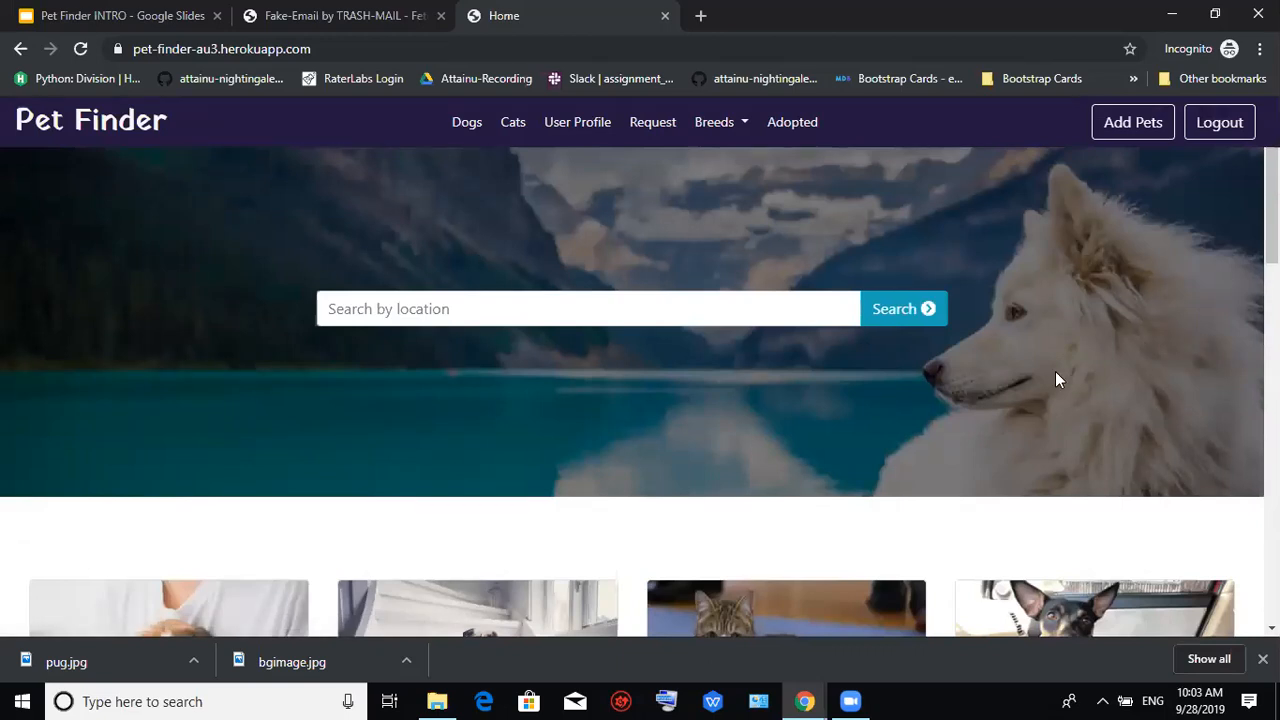
{"action": "left_click", "coordinate": [466, 122]}
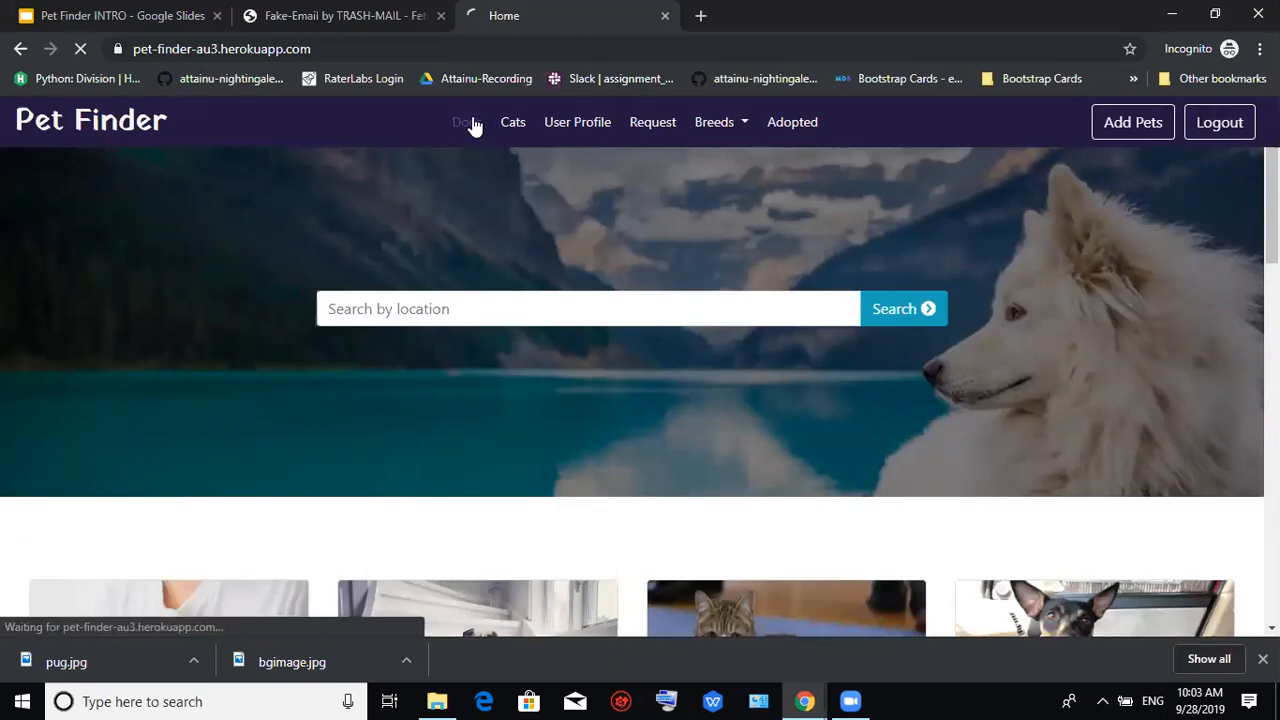
From the Dogs listing, open the profile page of smith the pug.
{"action": "left_click", "coordinate": [465, 121]}
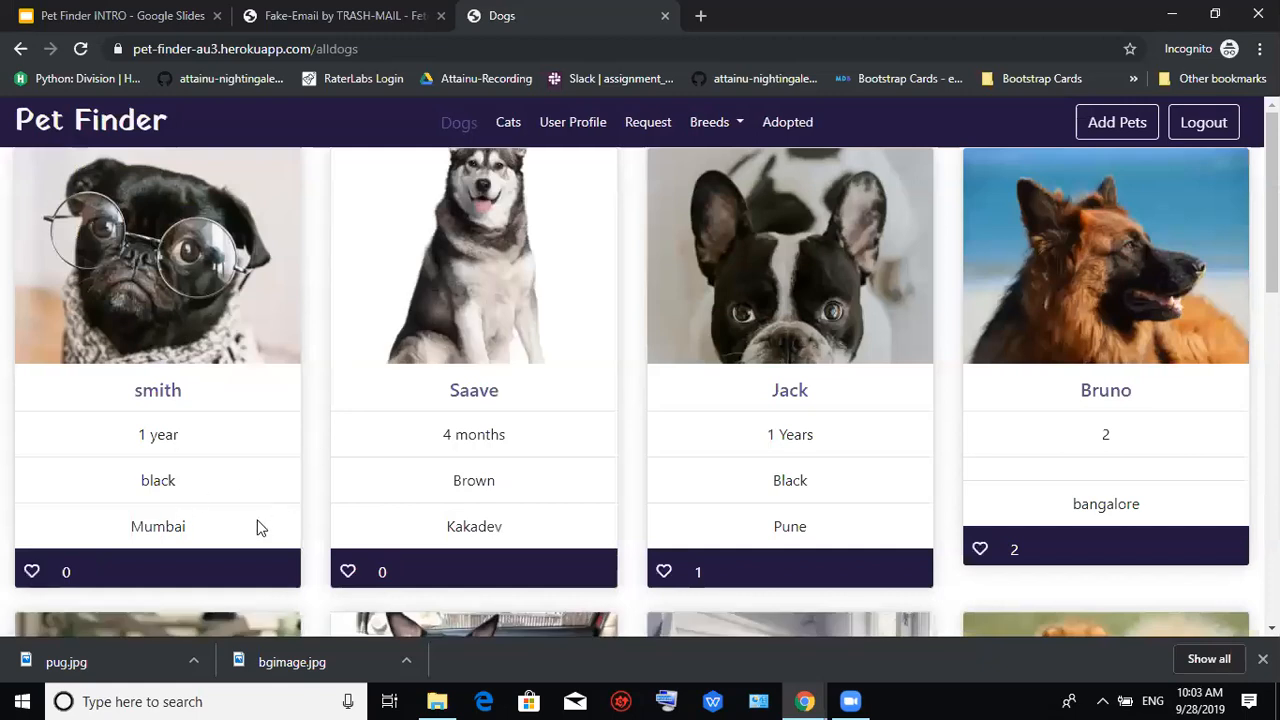
{"action": "scroll", "scroll_direction": "down", "scroll_amount": 3}
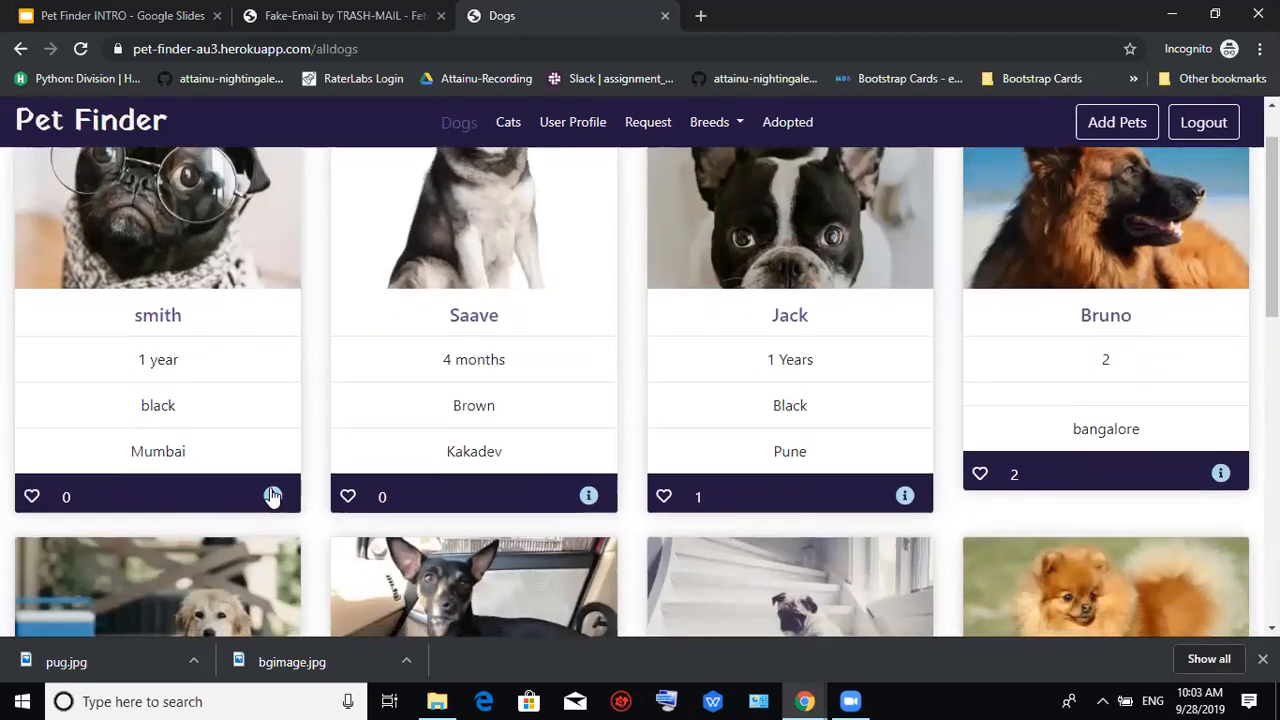
{"action": "left_click", "coordinate": [273, 496]}
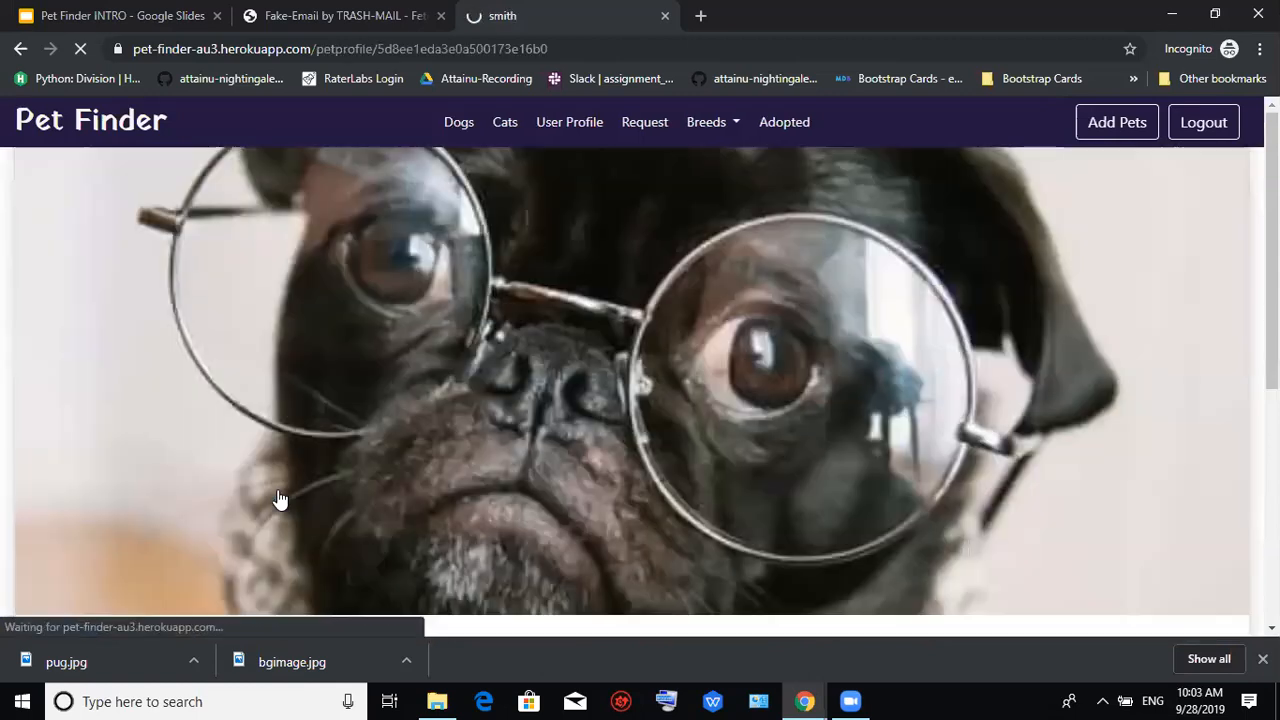
Request adoption of smith, accepting the no-cancel warning and the request-sent notice.
{"action": "scroll", "scroll_direction": "down", "scroll_amount": 3}
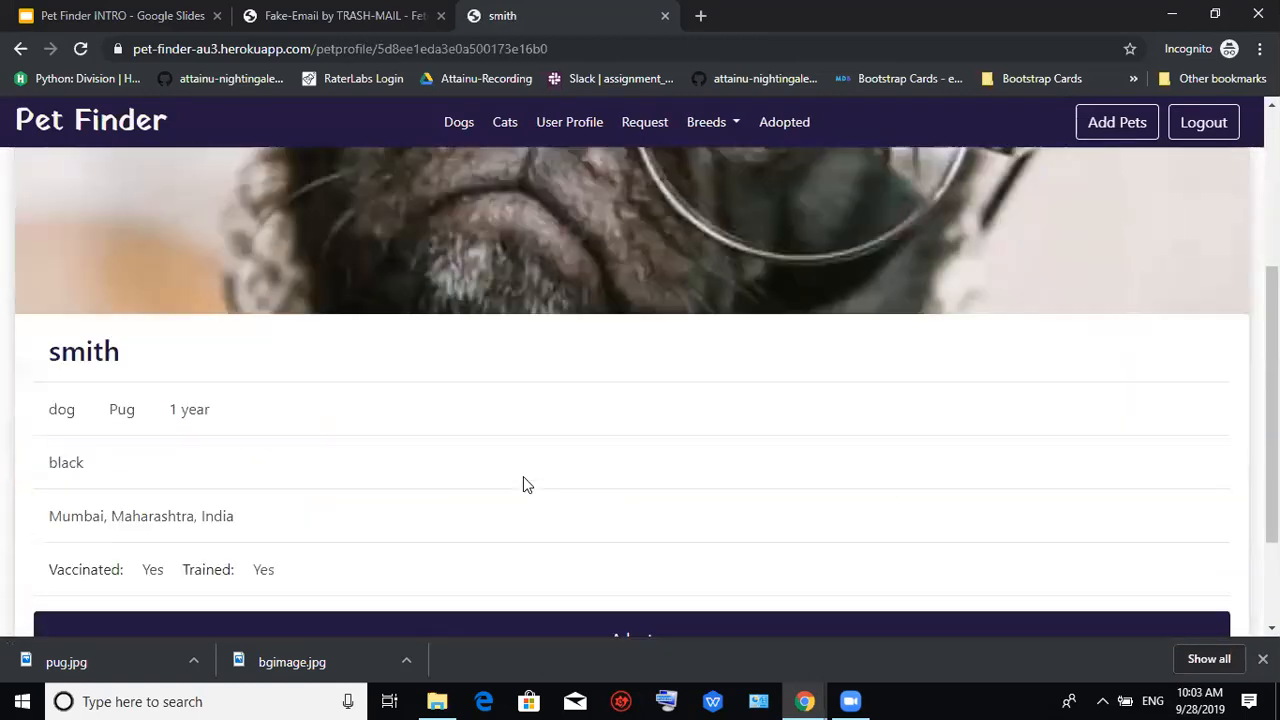
{"action": "scroll", "scroll_direction": "down", "scroll_amount": 3}
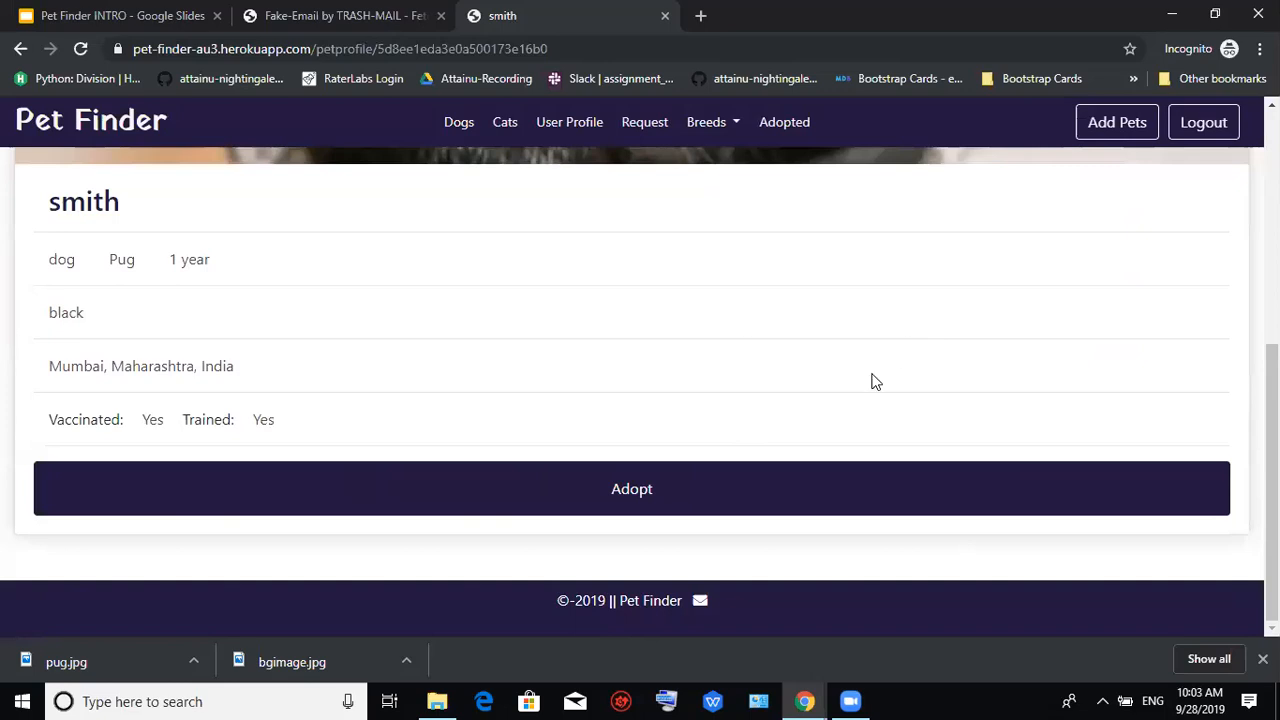
{"action": "mouse_move", "coordinate": [629, 499]}
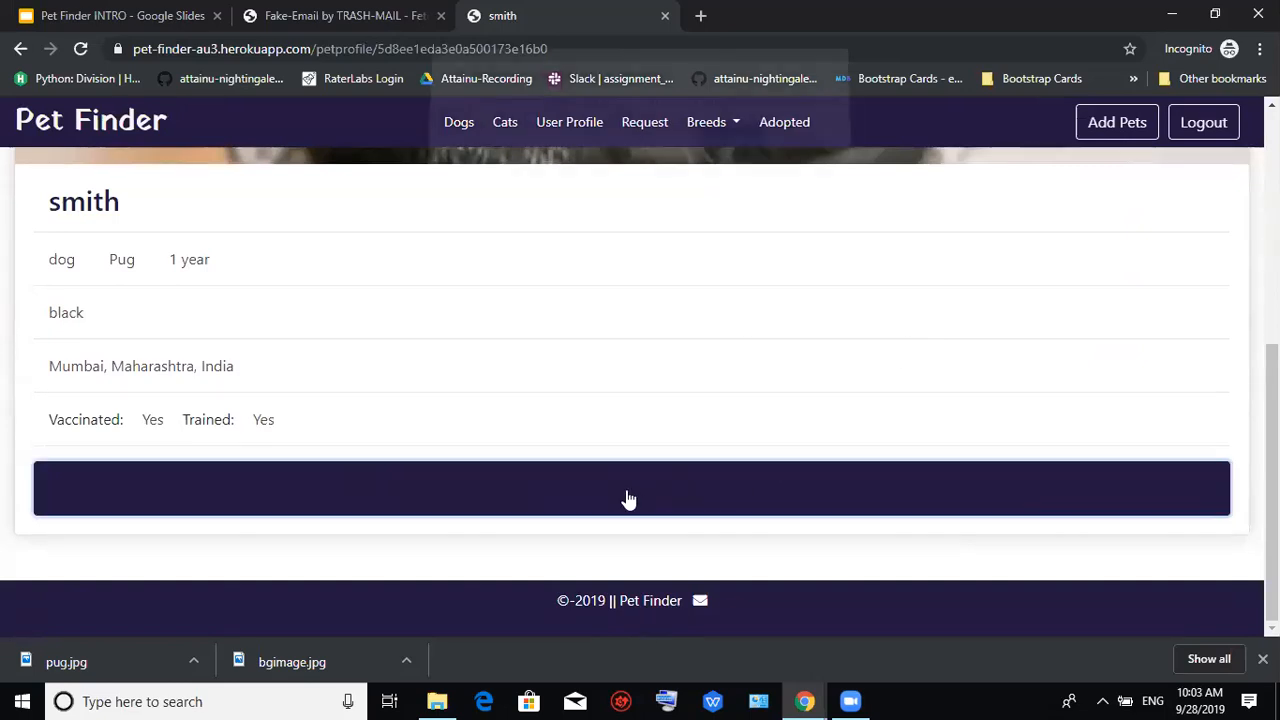
{"action": "left_click", "coordinate": [630, 488]}
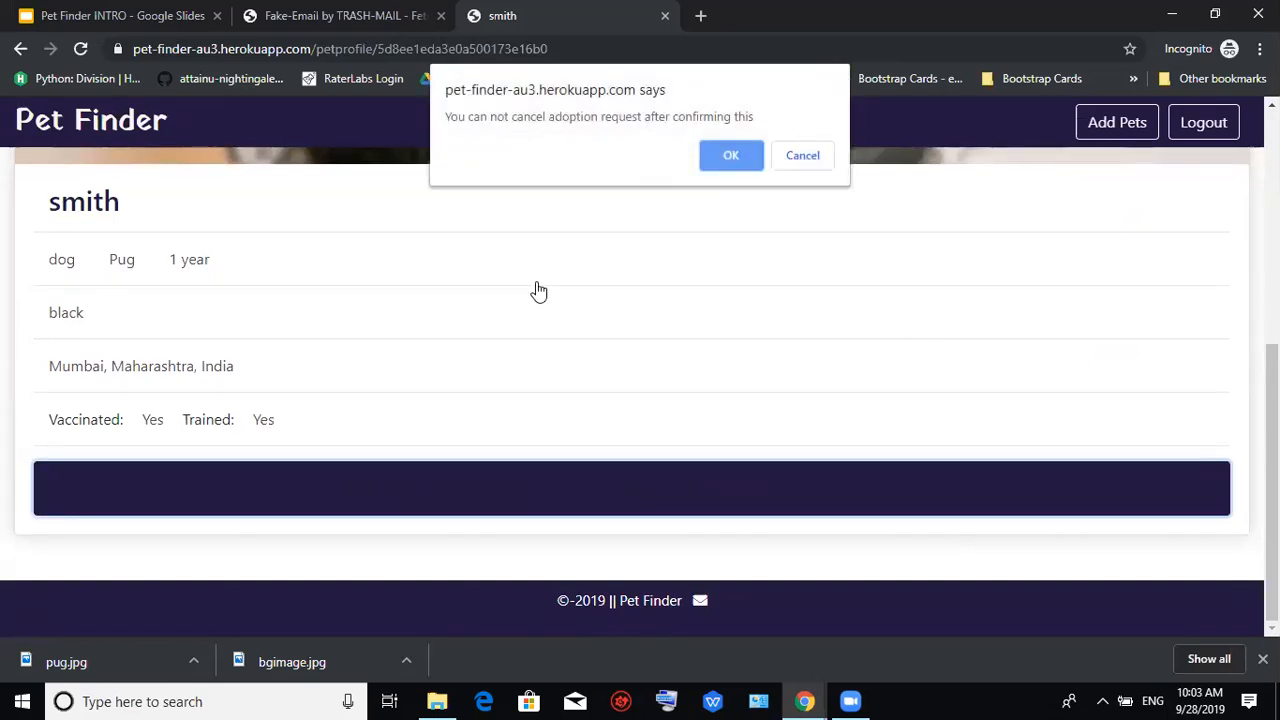
{"action": "mouse_move", "coordinate": [686, 166]}
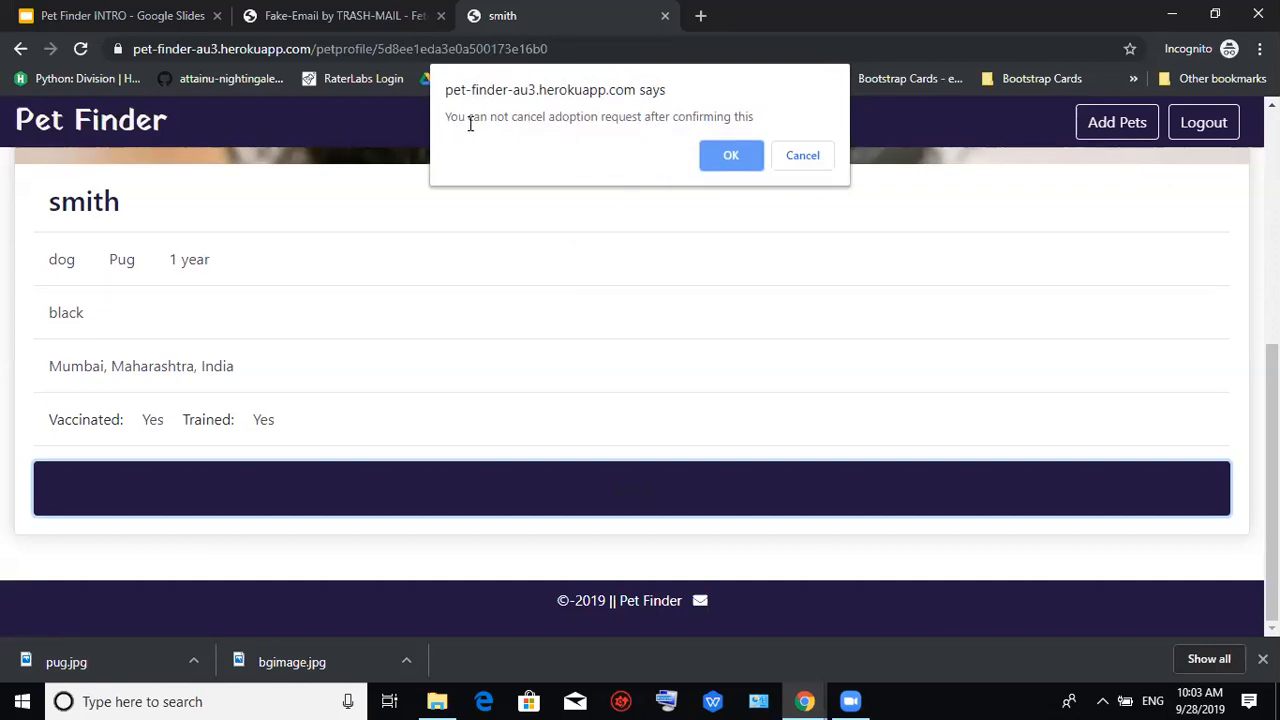
{"action": "mouse_move", "coordinate": [650, 137]}
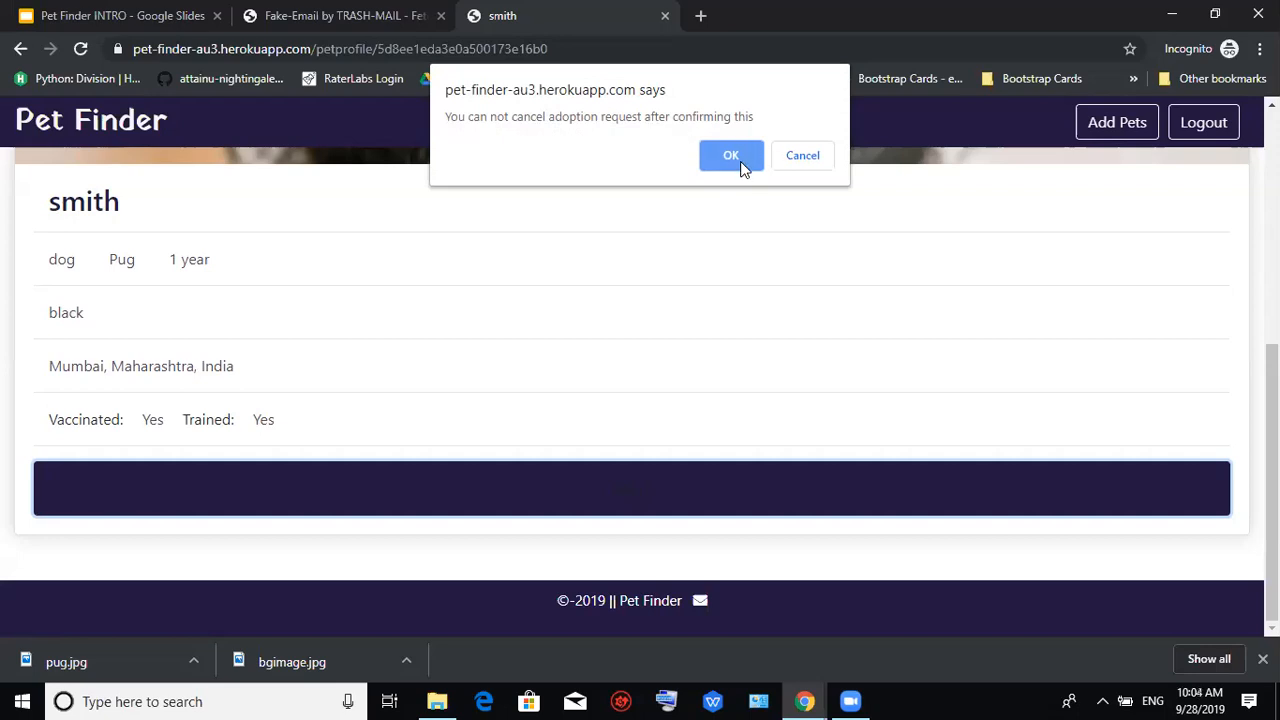
{"action": "left_click", "coordinate": [730, 155]}
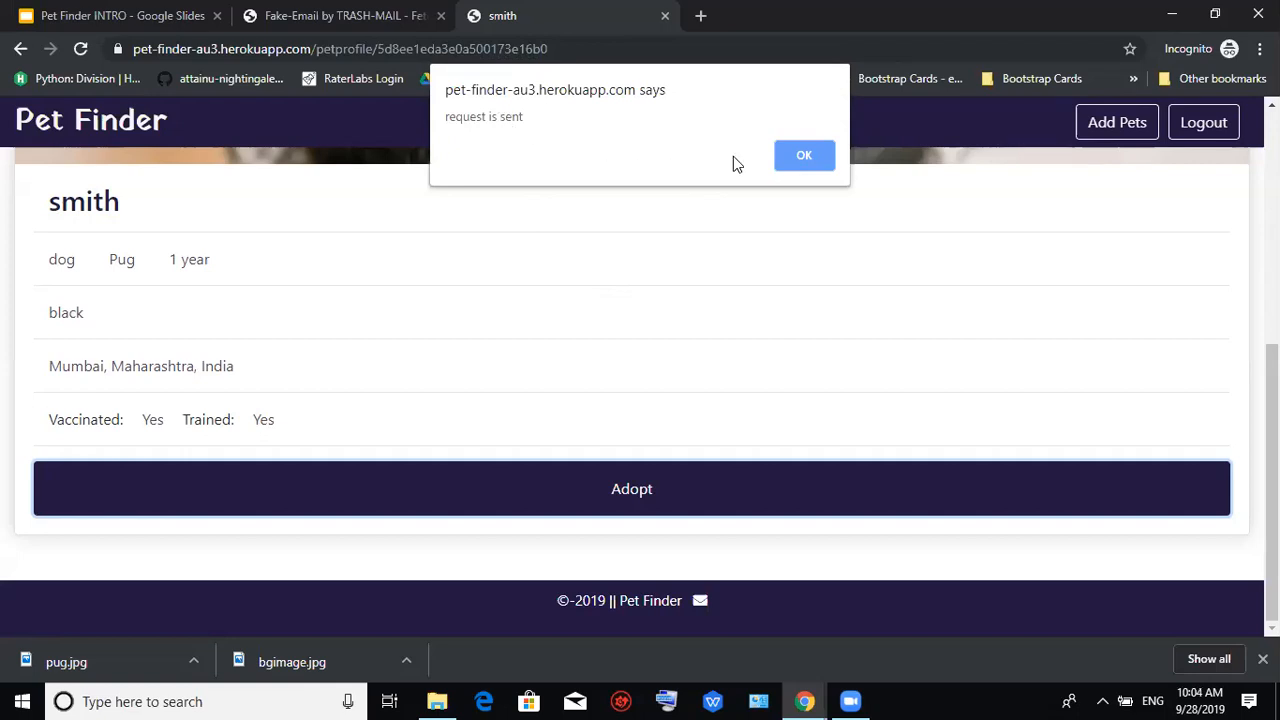
{"action": "left_click", "coordinate": [803, 155]}
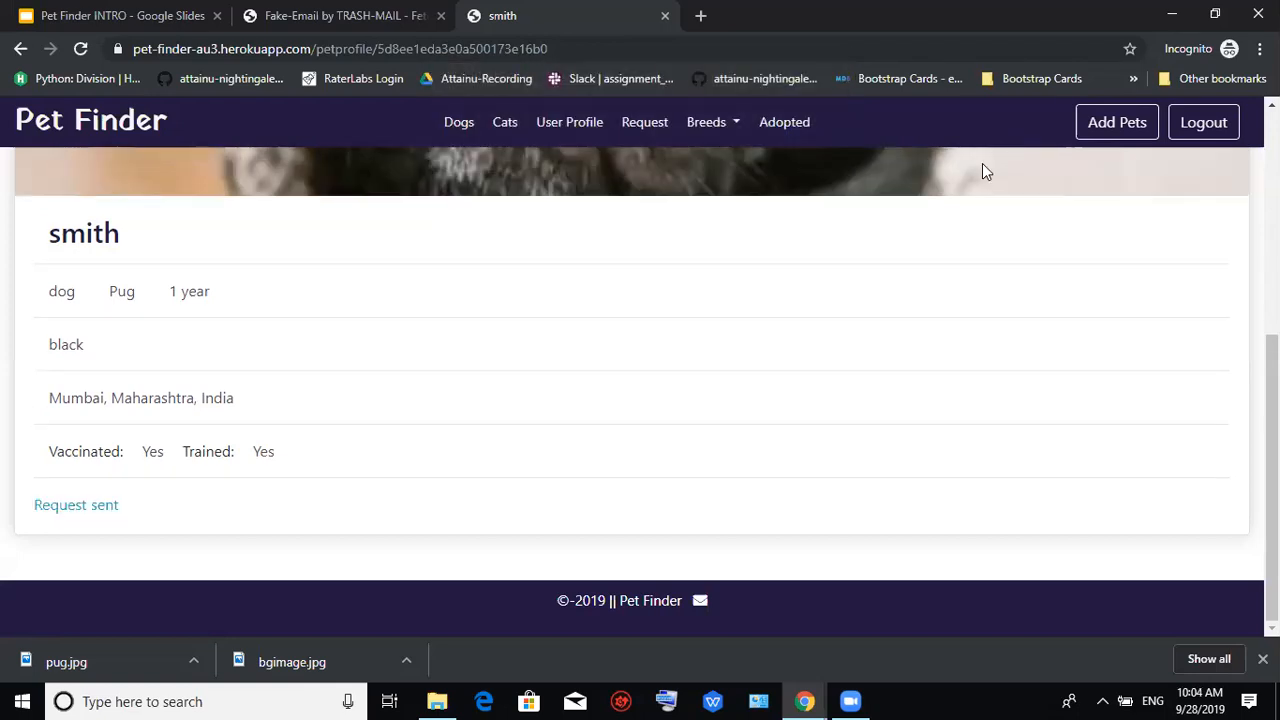
Scroll back up and return to the Dogs listing.
{"action": "scroll", "scroll_direction": "up", "scroll_amount": 3}
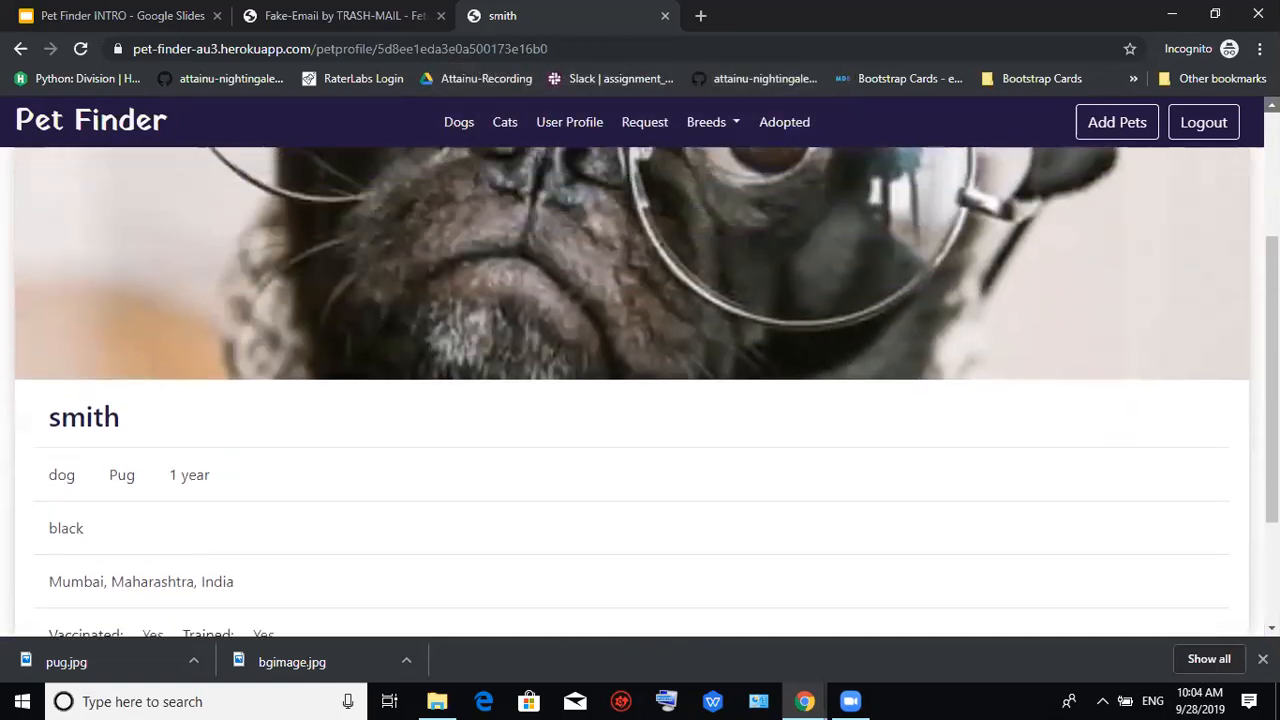
{"action": "scroll", "scroll_direction": "up", "scroll_amount": 3}
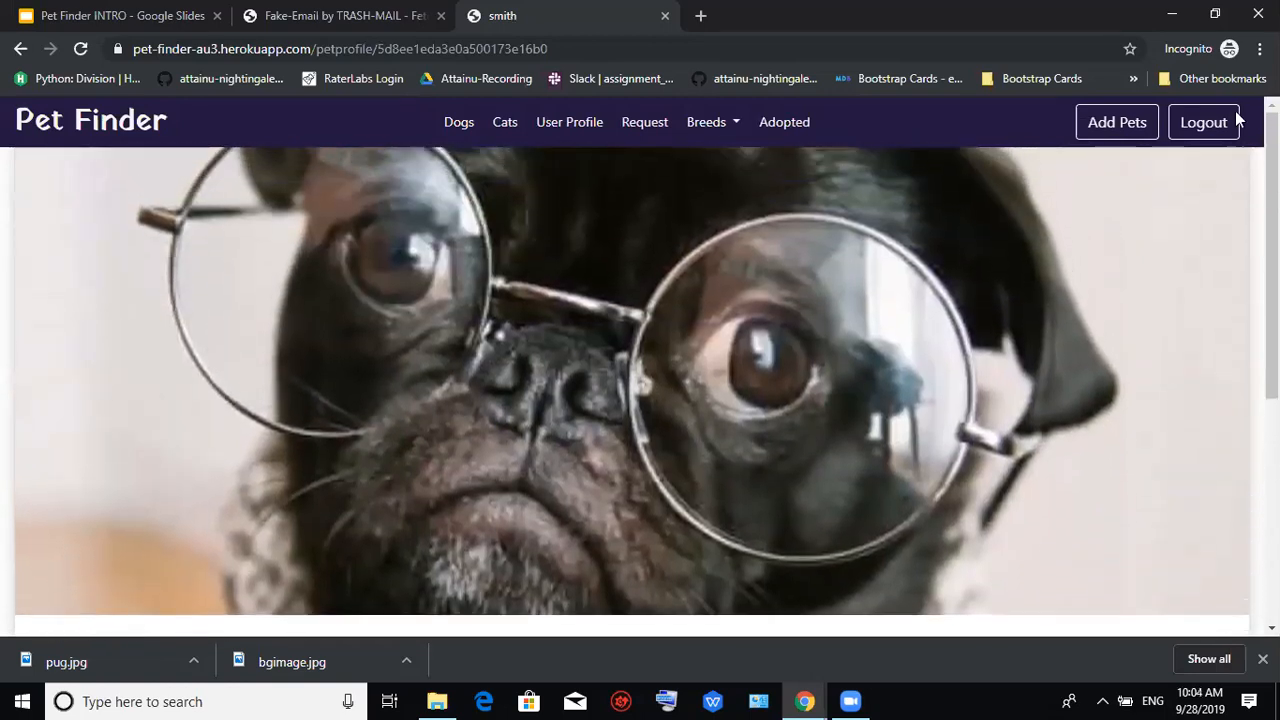
{"action": "left_click", "coordinate": [458, 121]}
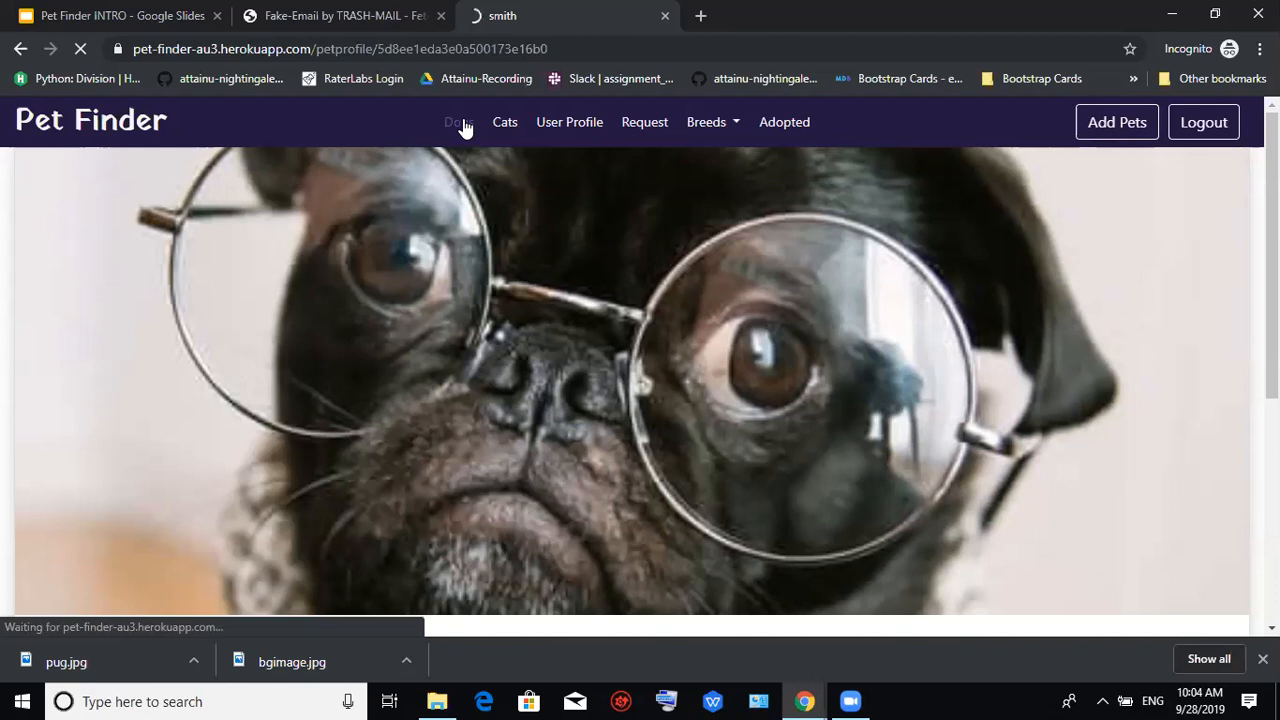
{"action": "left_click", "coordinate": [458, 122]}
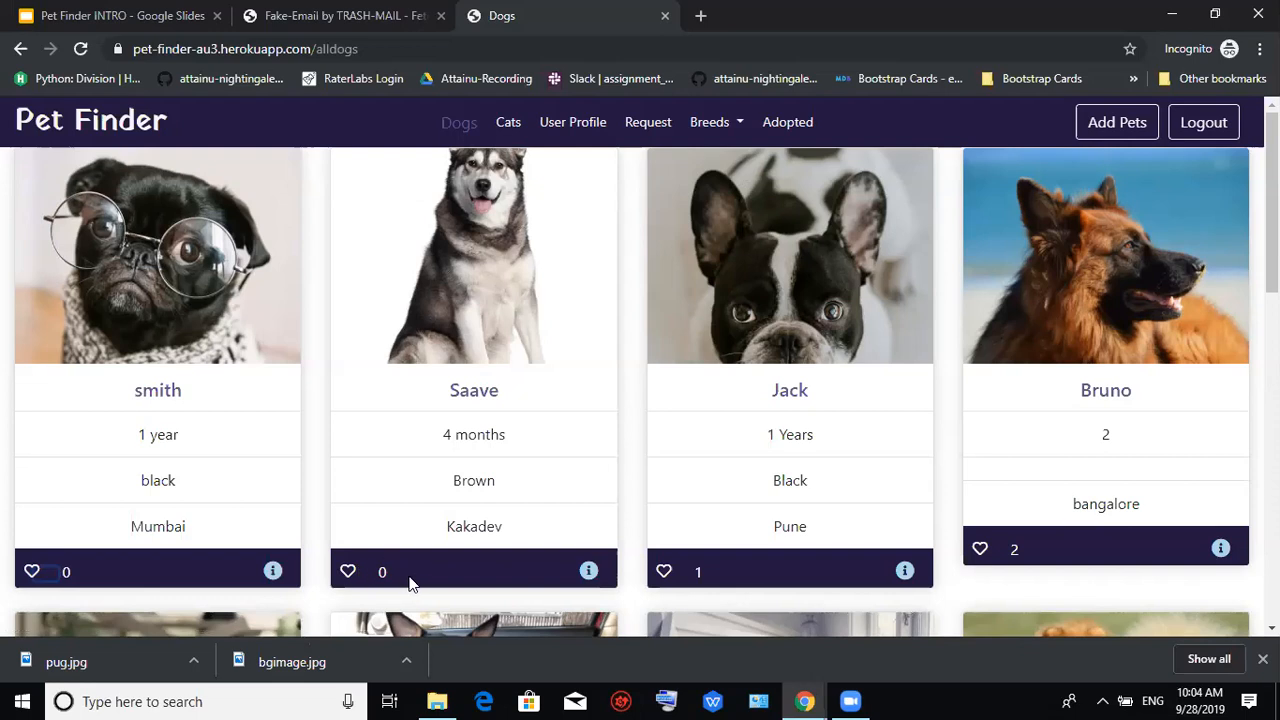
{"action": "mouse_move", "coordinate": [1070, 384]}
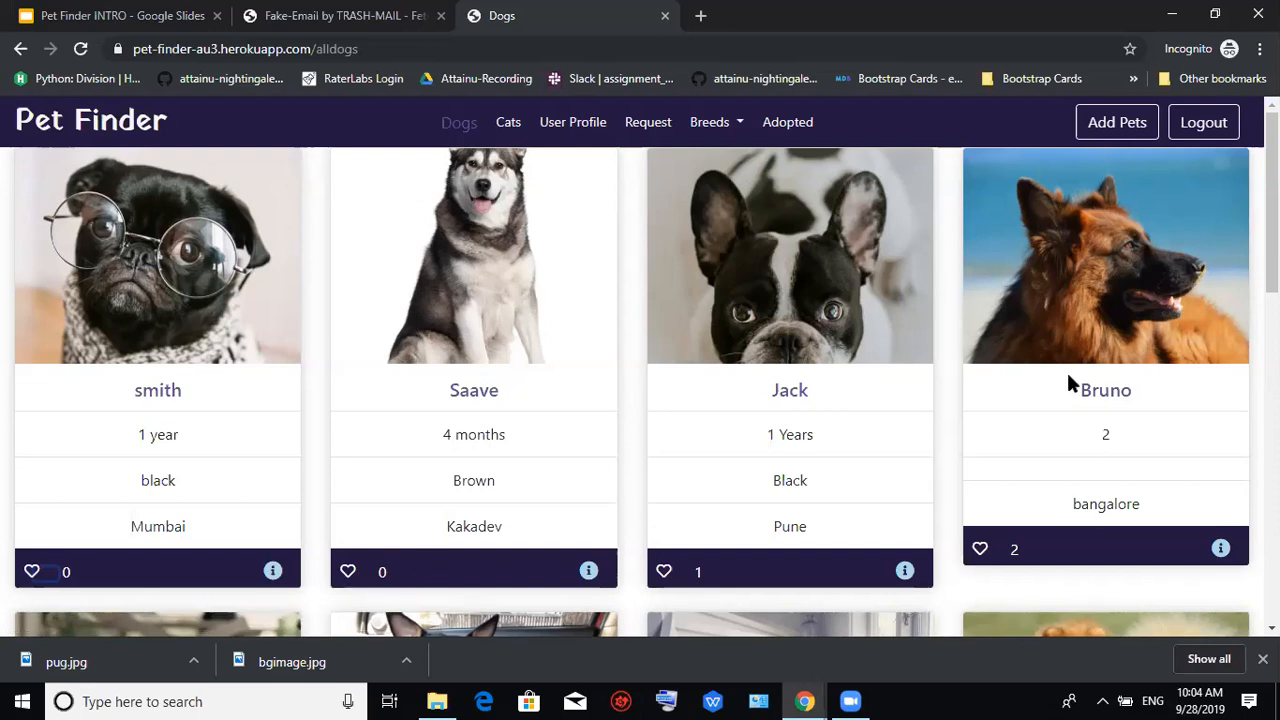
{"action": "mouse_move", "coordinate": [1204, 122]}
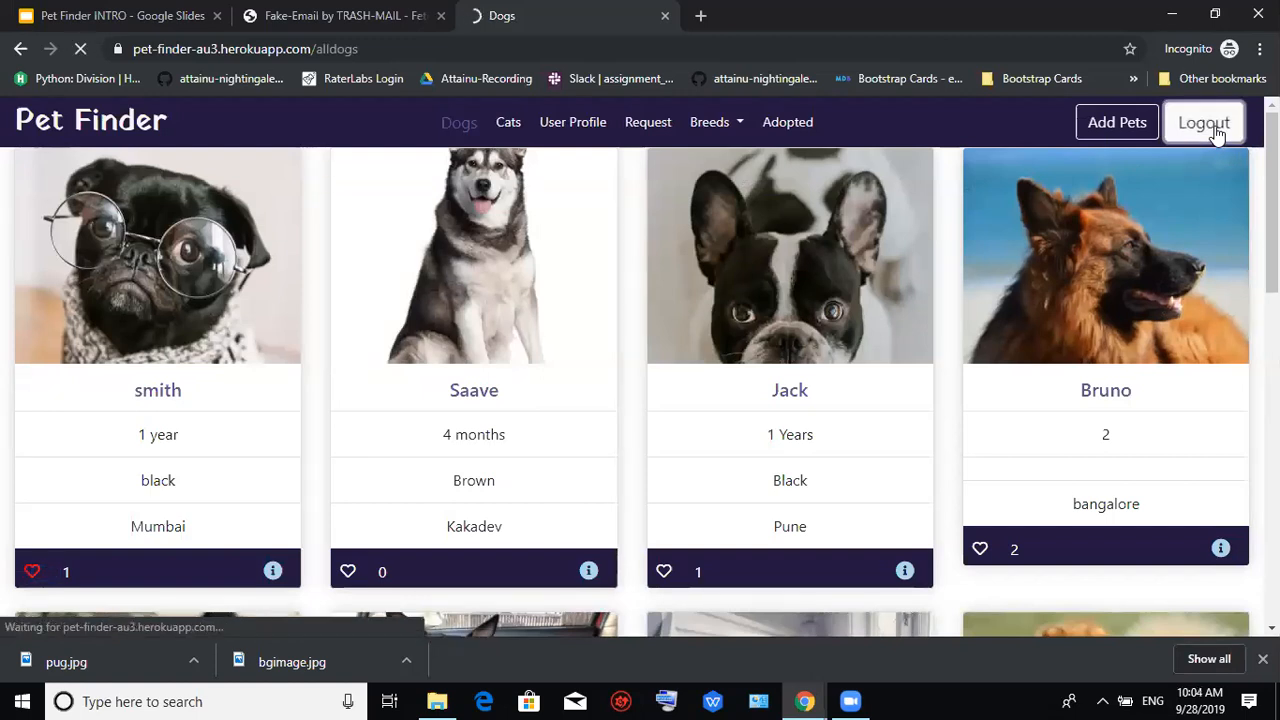
Log out of the Pet Finder account from the Dogs page.
{"action": "left_click", "coordinate": [1204, 122]}
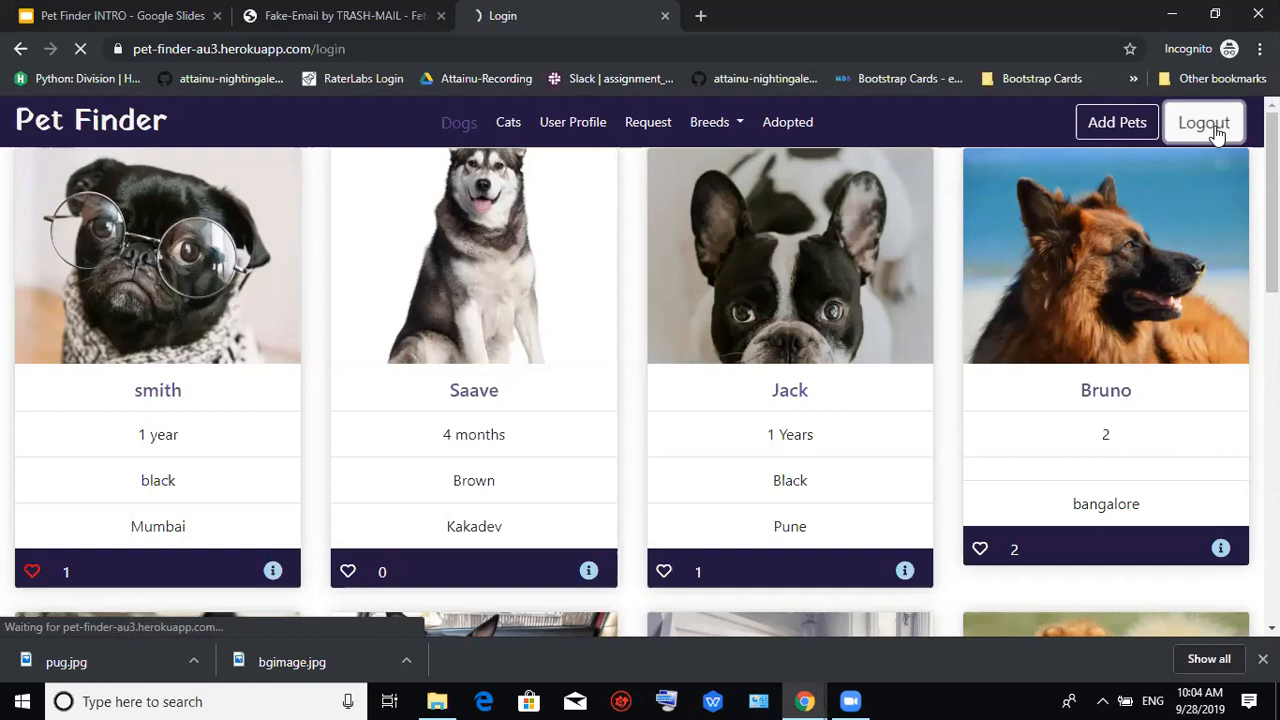
Enter a username and submit a first login, which fails as wrong credentials.
{"action": "left_click", "coordinate": [1204, 122]}
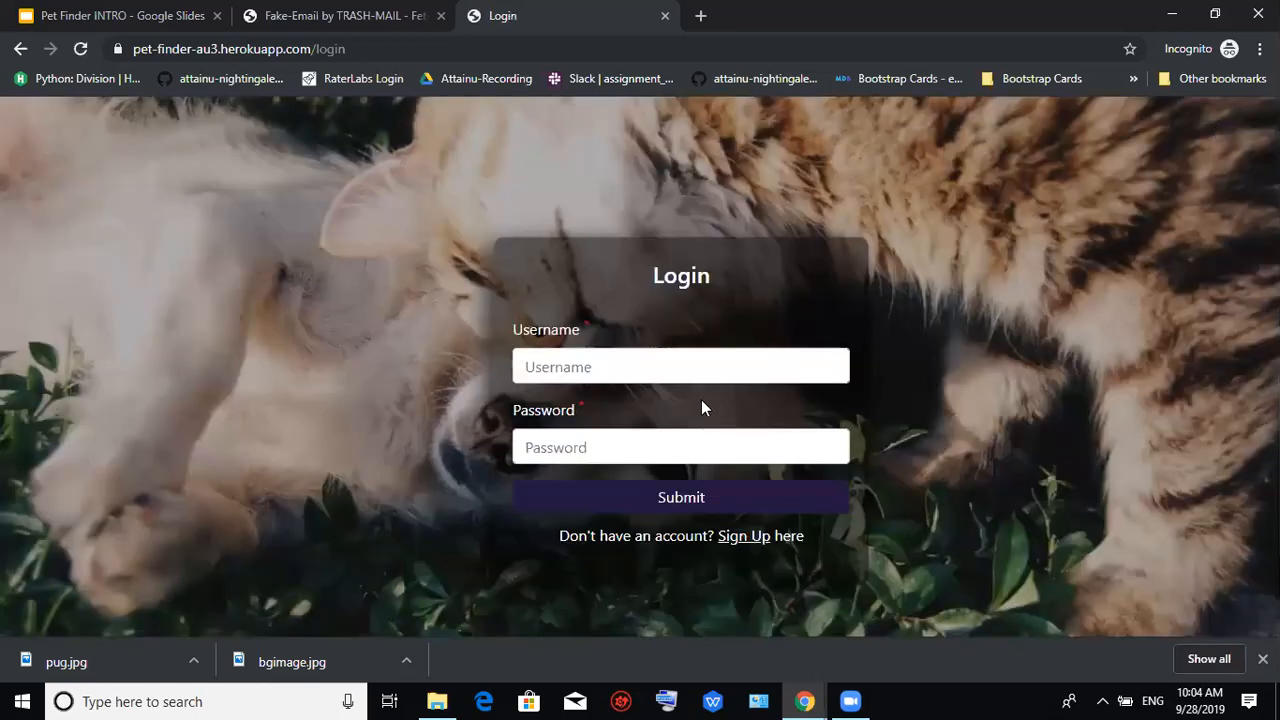
{"action": "type", "text": "swa"}
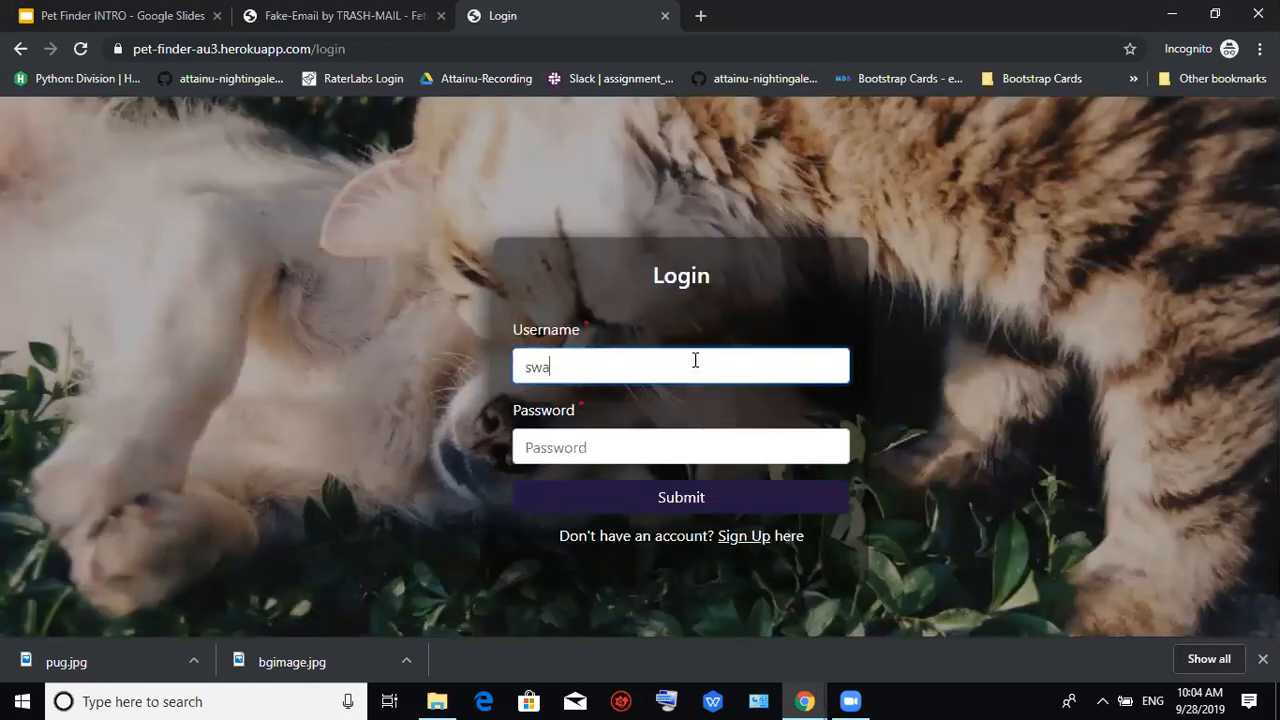
{"action": "type", "text": "yam1"}
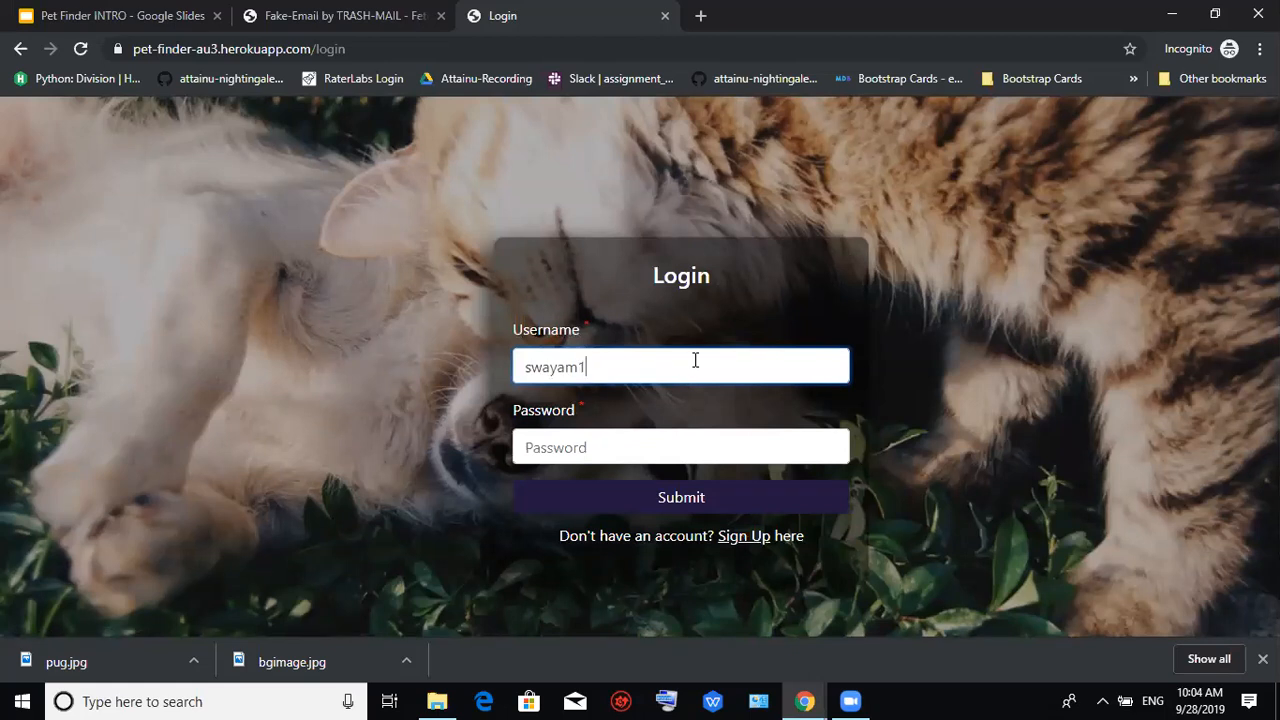
{"action": "key", "text": "BackSpace"}
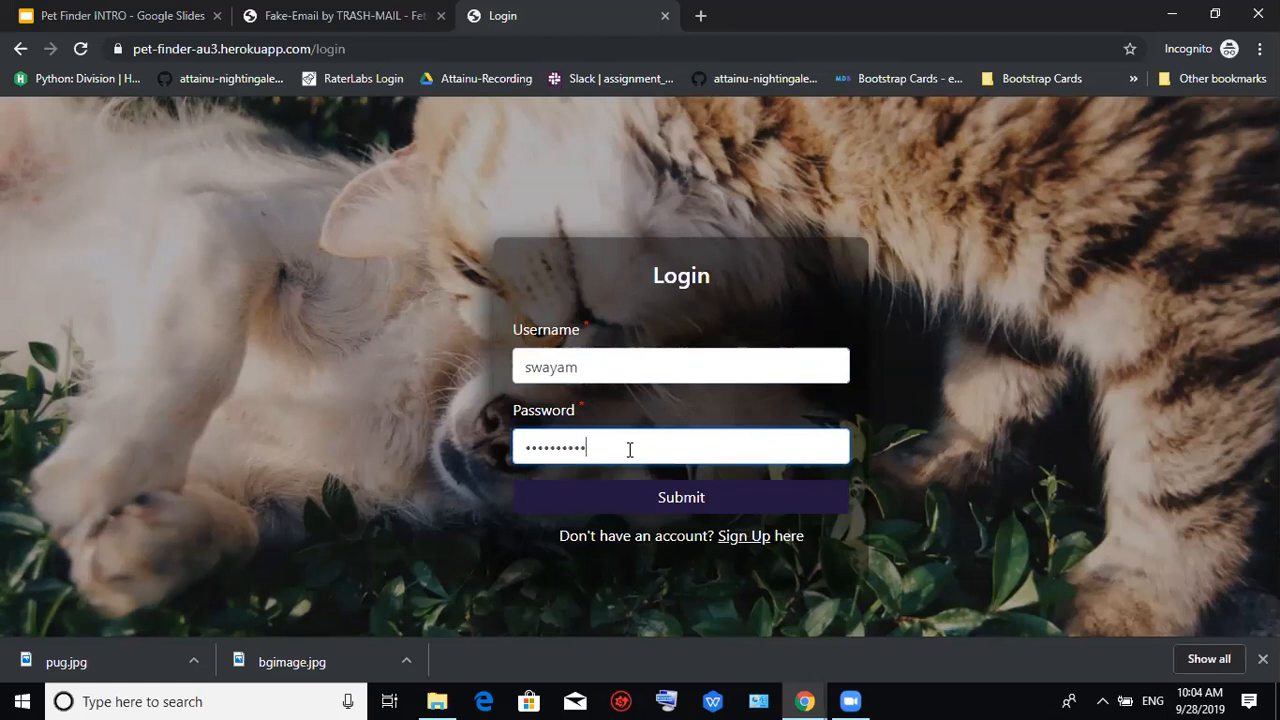
{"action": "left_click", "coordinate": [680, 497]}
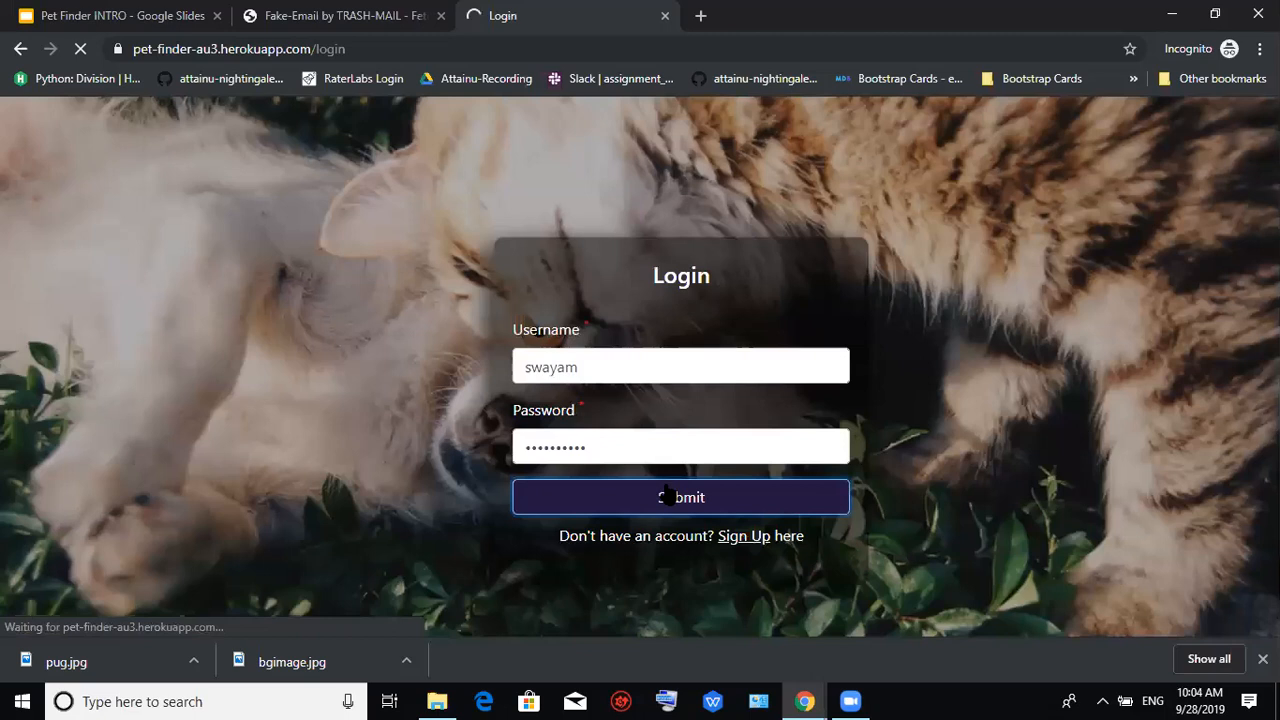
Re-enter username 'swayam1' and submit again to reach the Home page.
{"action": "left_click", "coordinate": [681, 497]}
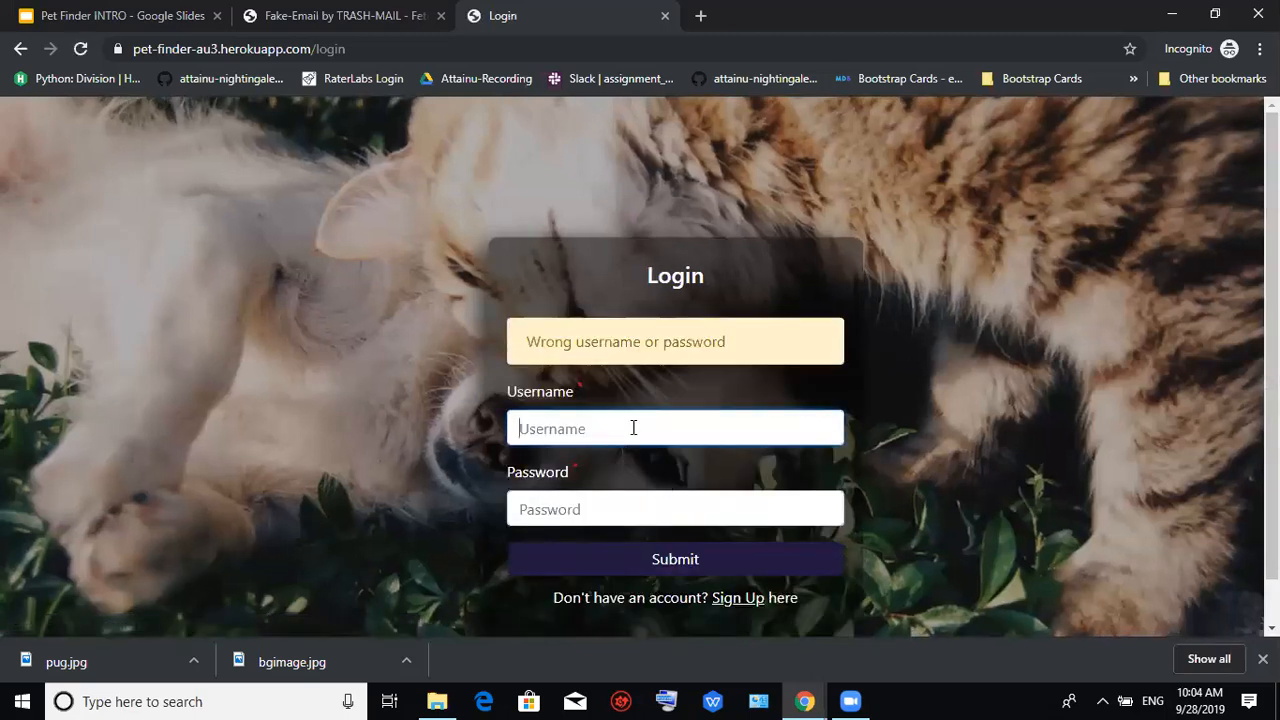
{"action": "type", "text": "swayam1"}
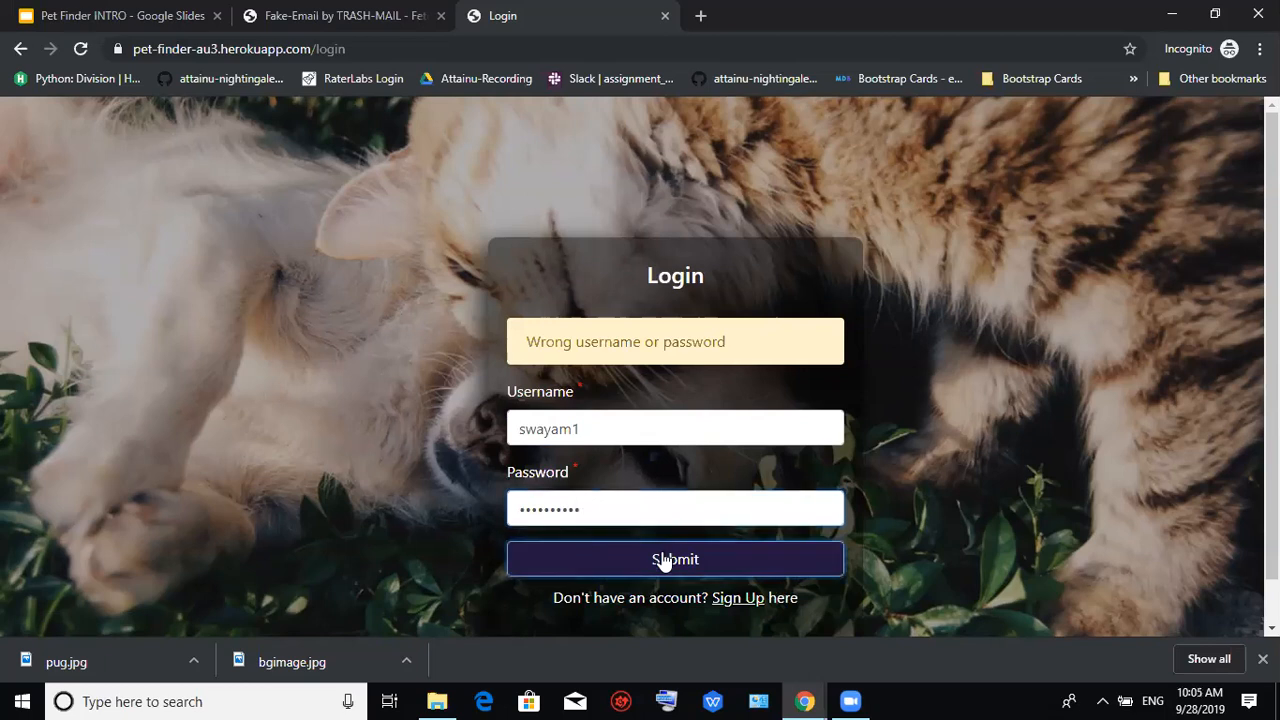
{"action": "left_click", "coordinate": [675, 559]}
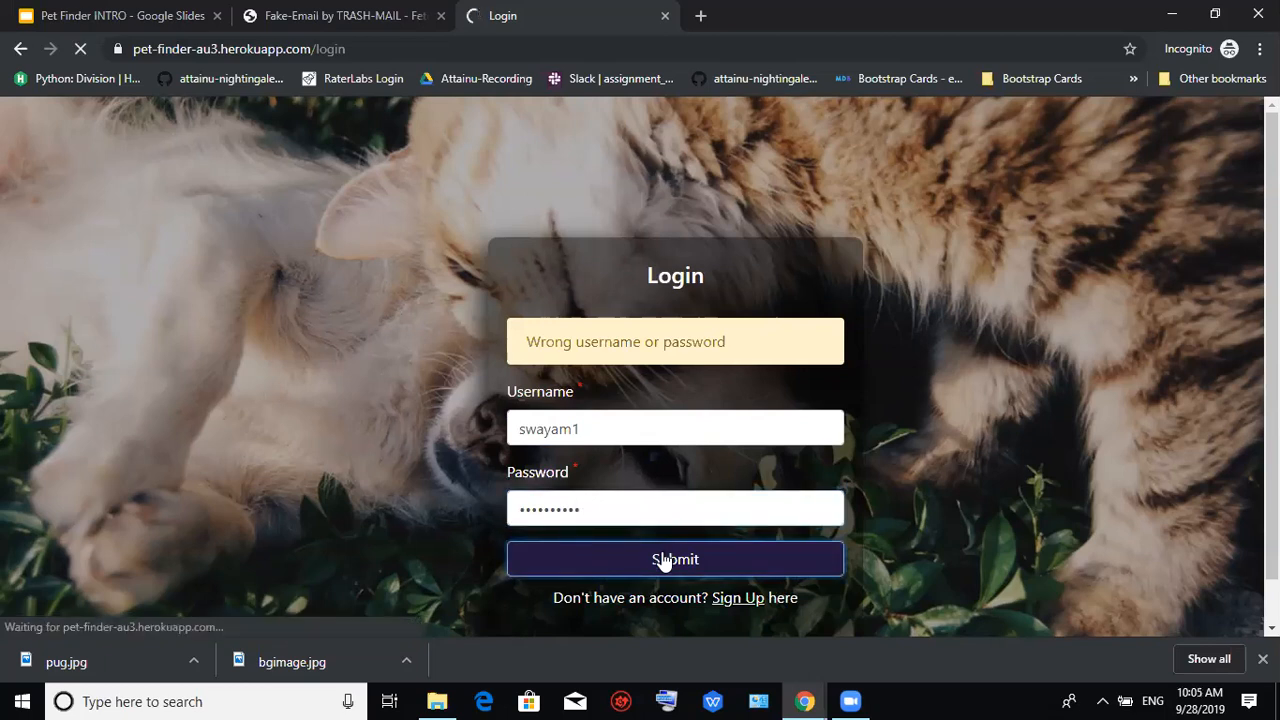
{"action": "left_click", "coordinate": [675, 559]}
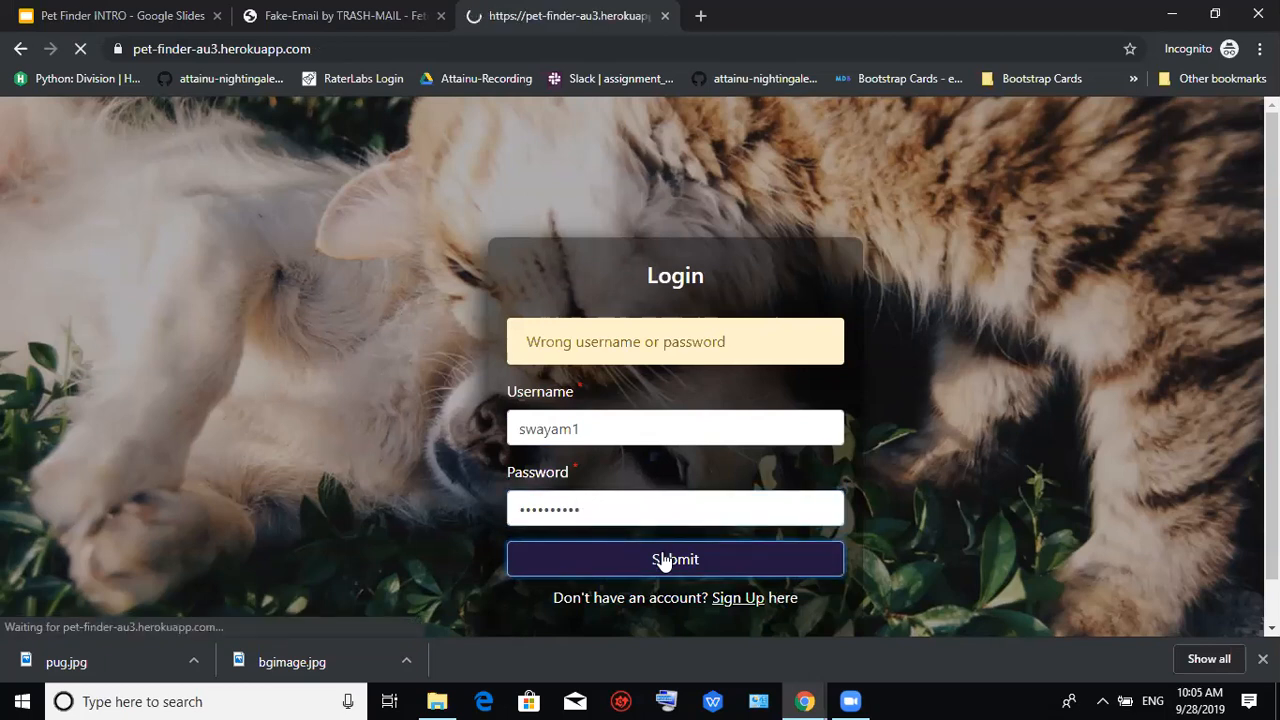
{"action": "left_click", "coordinate": [675, 559]}
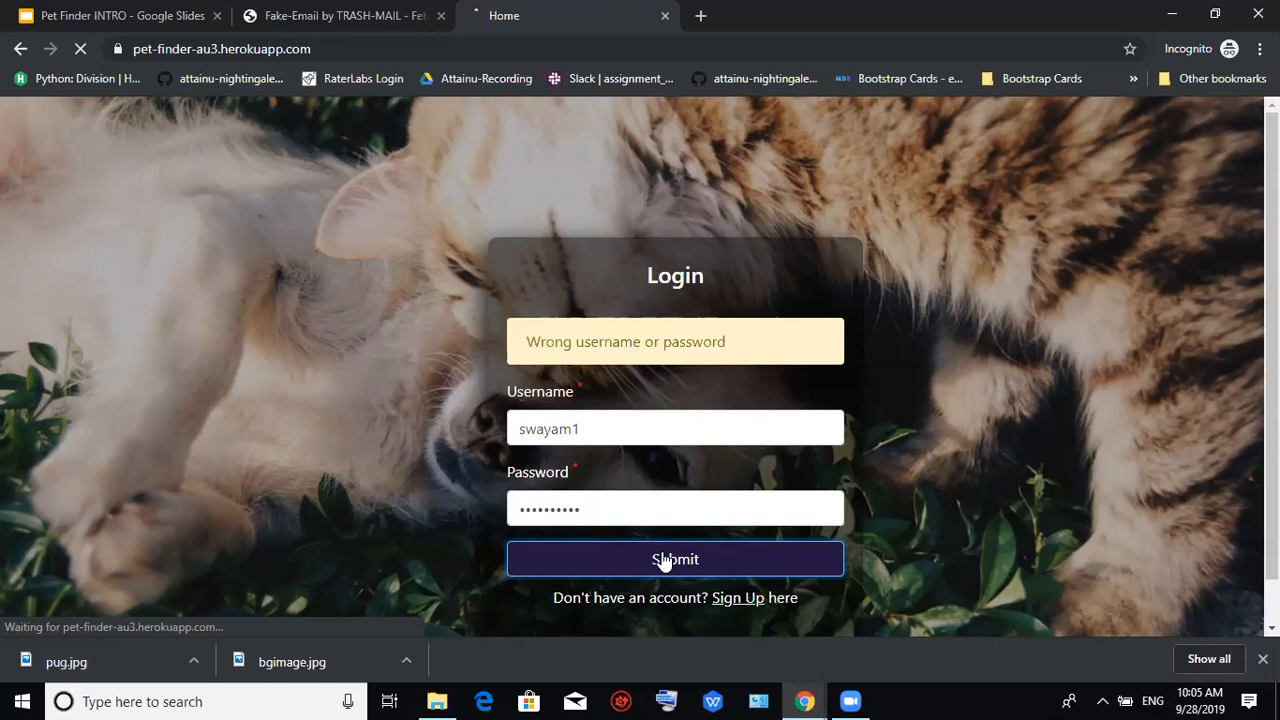
{"action": "left_click", "coordinate": [675, 559]}
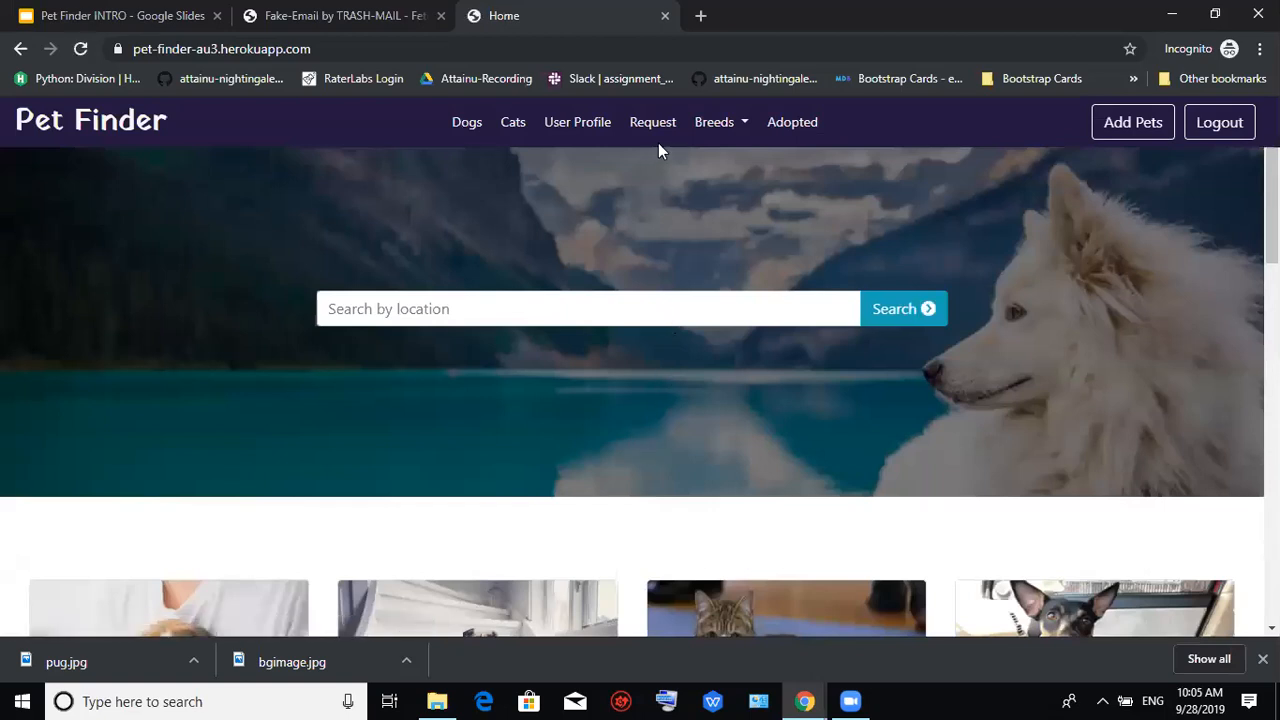
{"action": "mouse_move", "coordinate": [652, 121]}
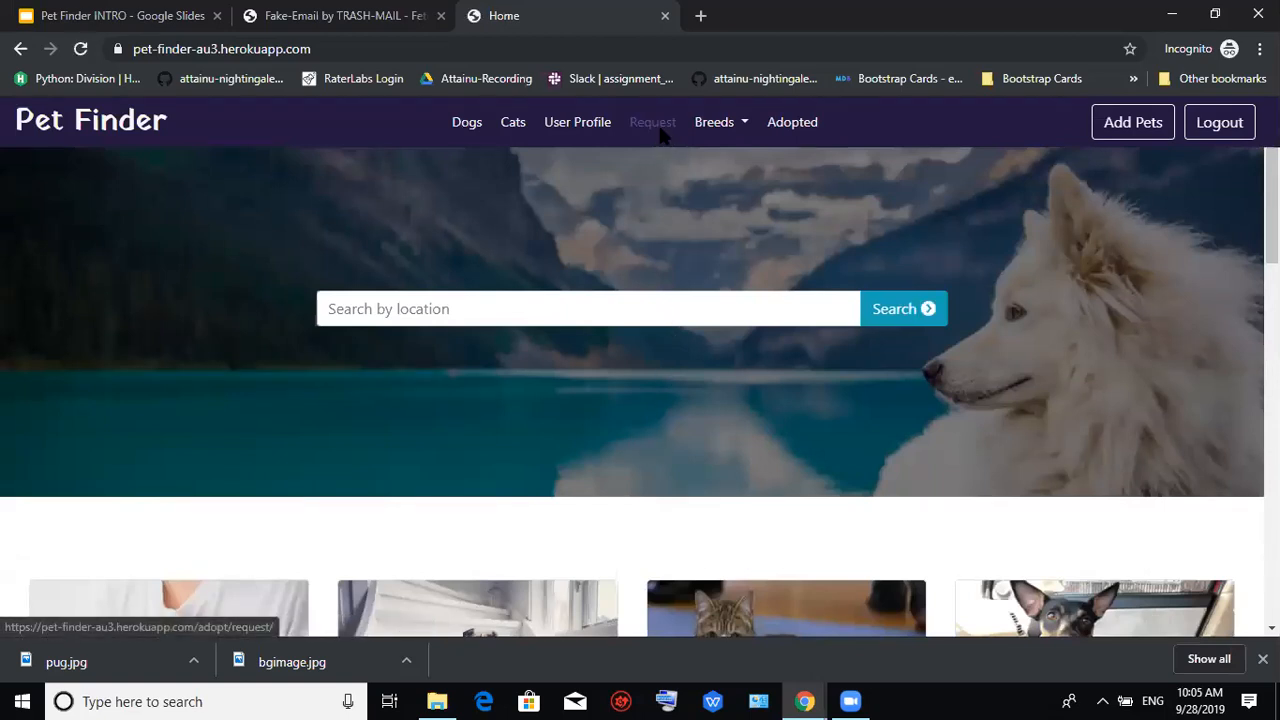
Open the Request page, scroll down to smith's adoption request, and choose Accept.
{"action": "left_click", "coordinate": [651, 122]}
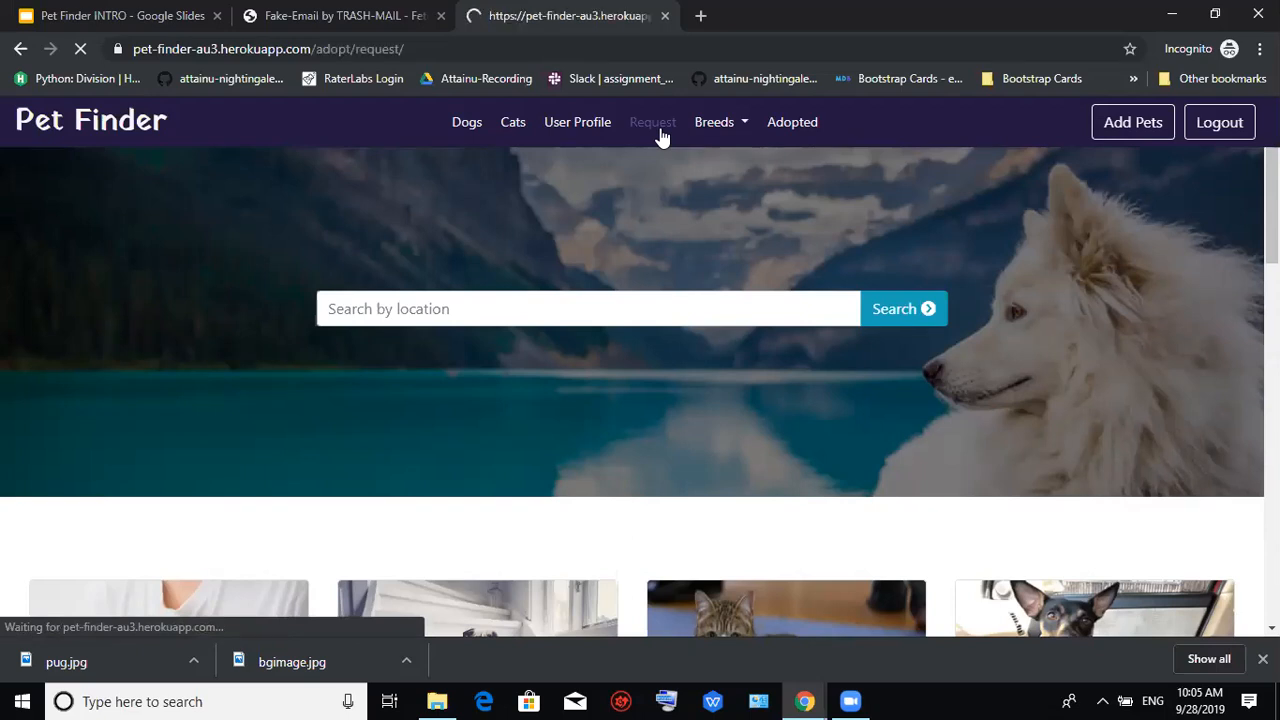
{"action": "left_click", "coordinate": [652, 121]}
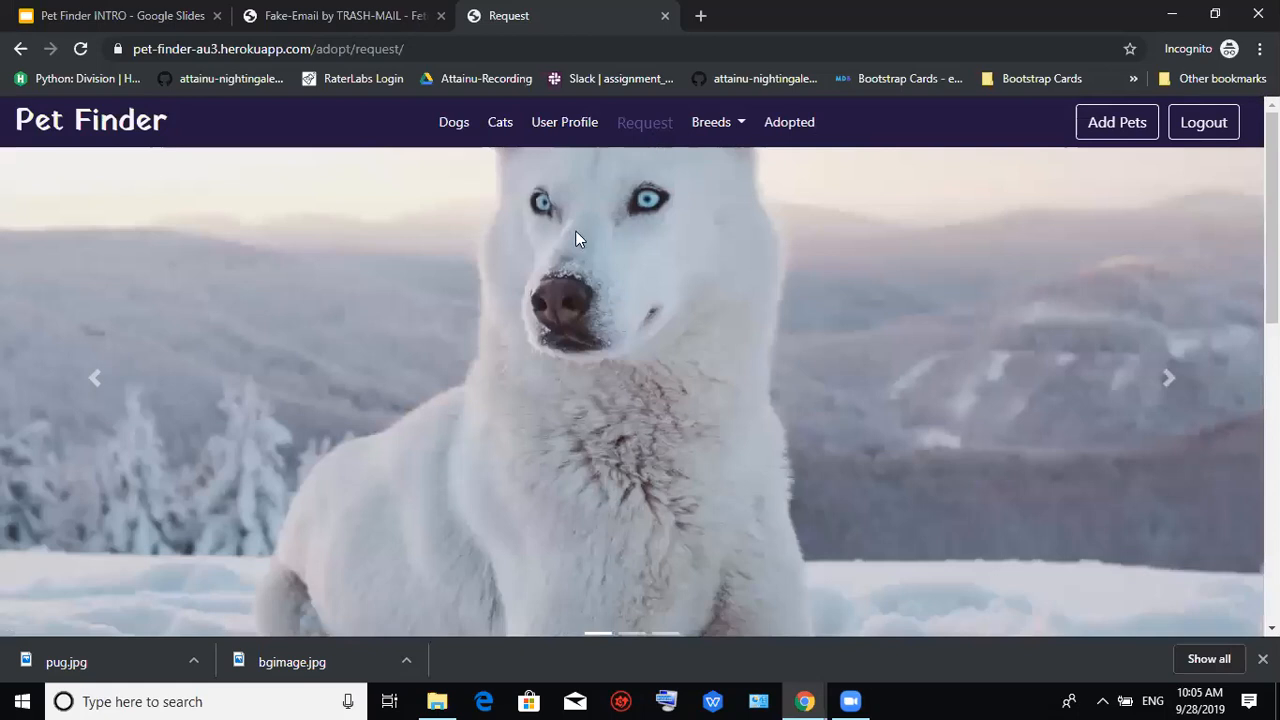
{"action": "scroll", "scroll_direction": "down", "scroll_amount": 3}
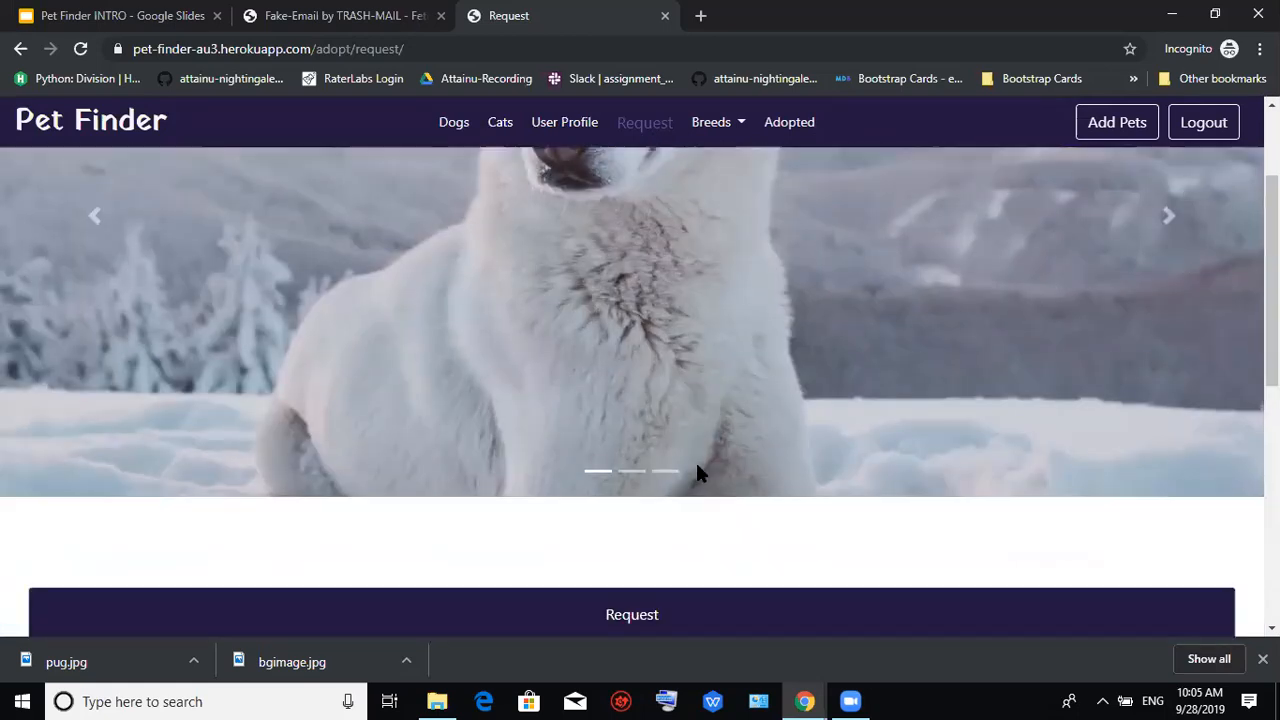
{"action": "scroll", "scroll_direction": "down", "scroll_amount": 3}
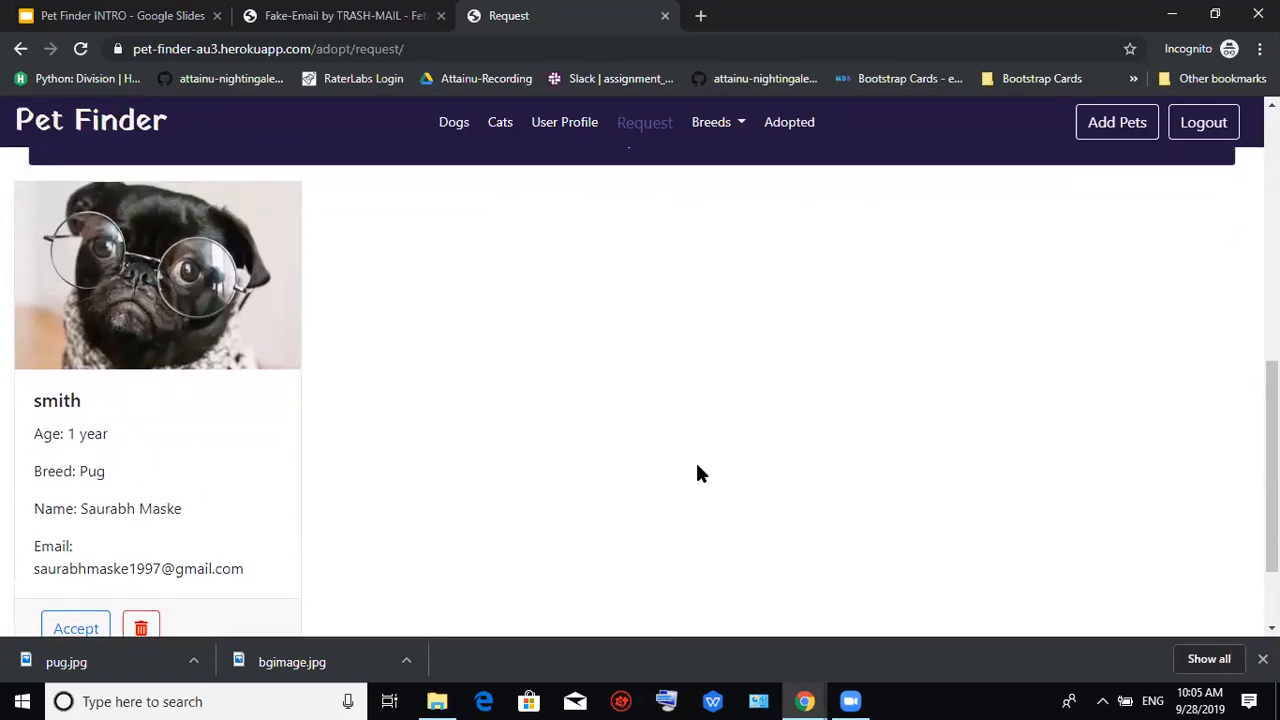
{"action": "scroll", "scroll_direction": "down", "scroll_amount": 3}
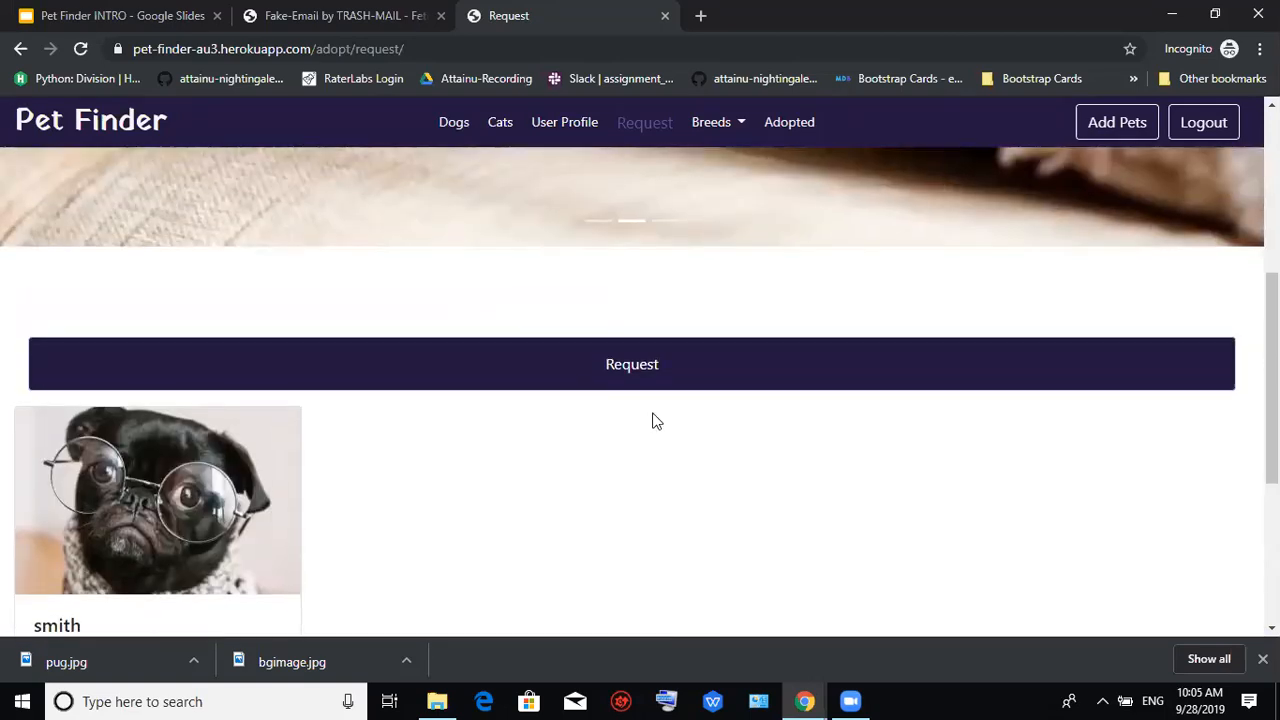
{"action": "scroll", "scroll_direction": "down", "scroll_amount": 3}
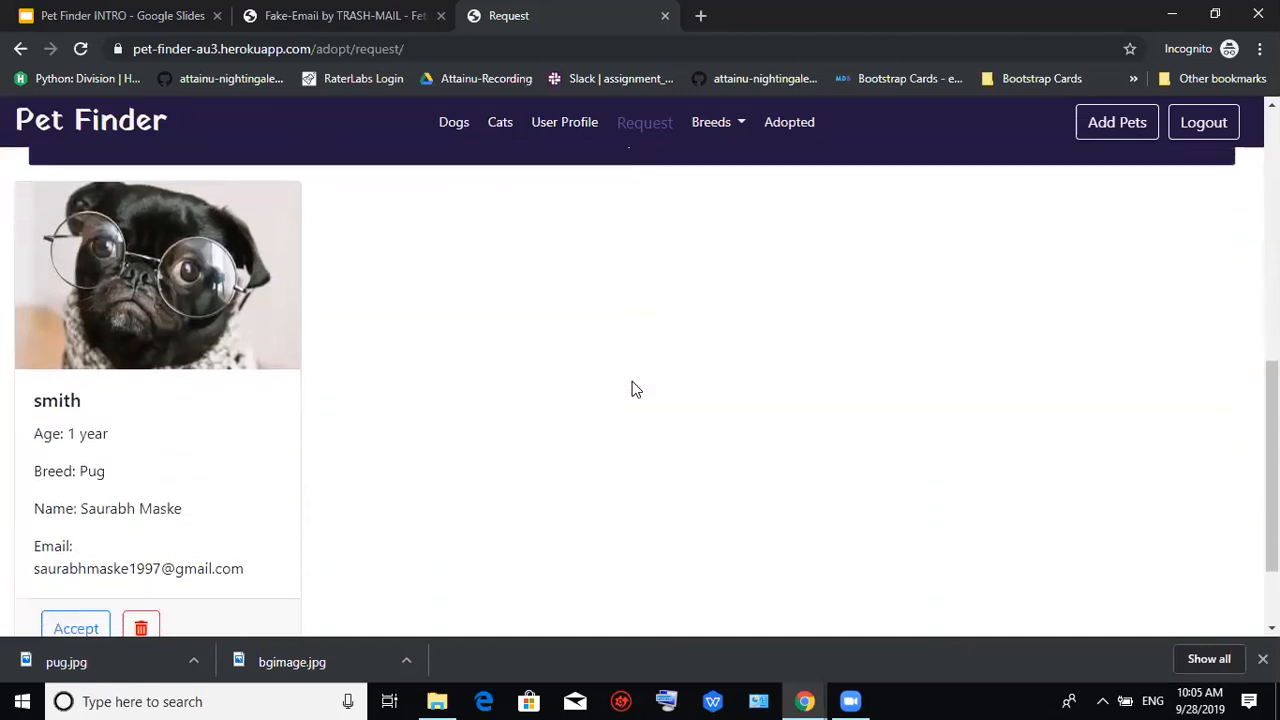
{"action": "scroll", "scroll_direction": "down", "scroll_amount": 3}
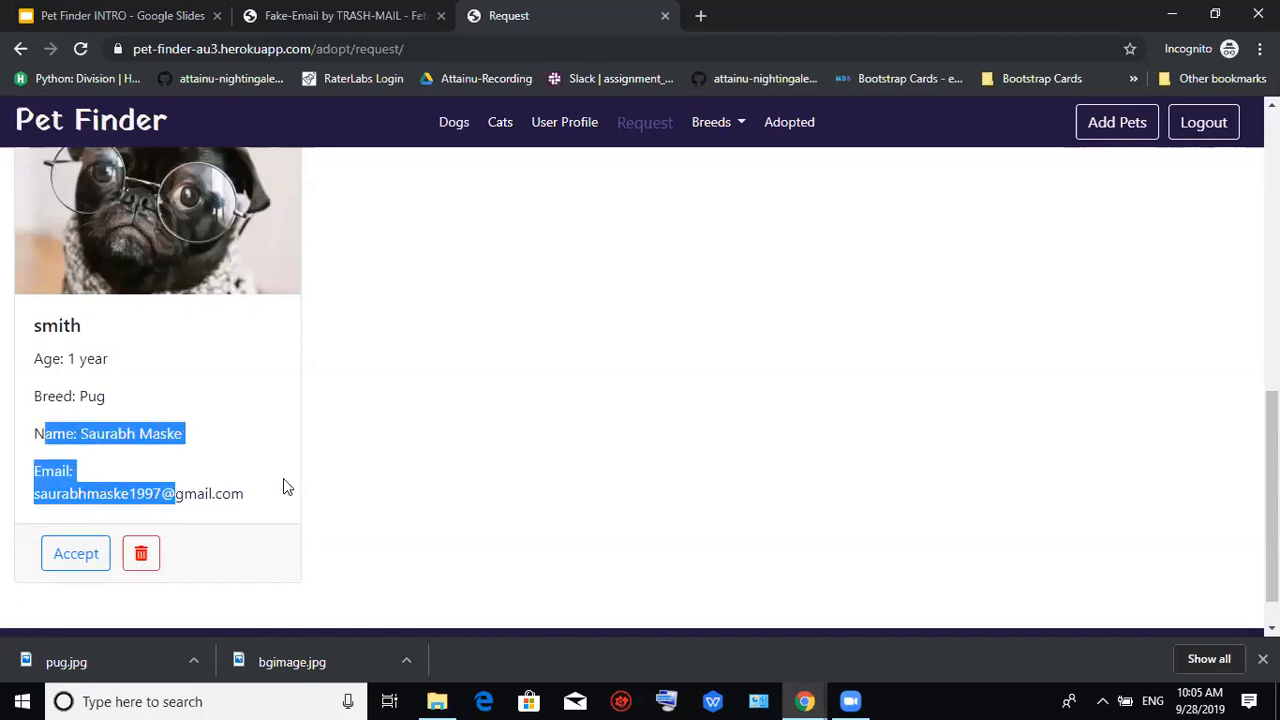
{"action": "left_click", "coordinate": [306, 490]}
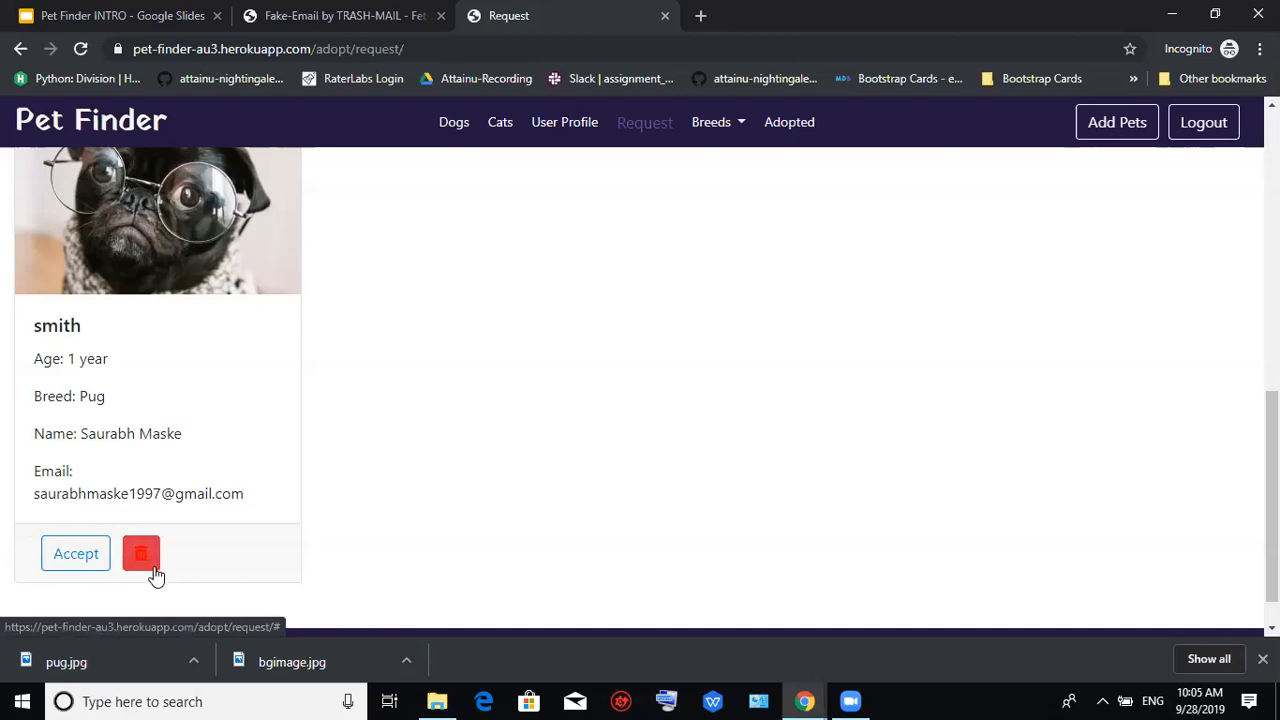
{"action": "mouse_move", "coordinate": [265, 421]}
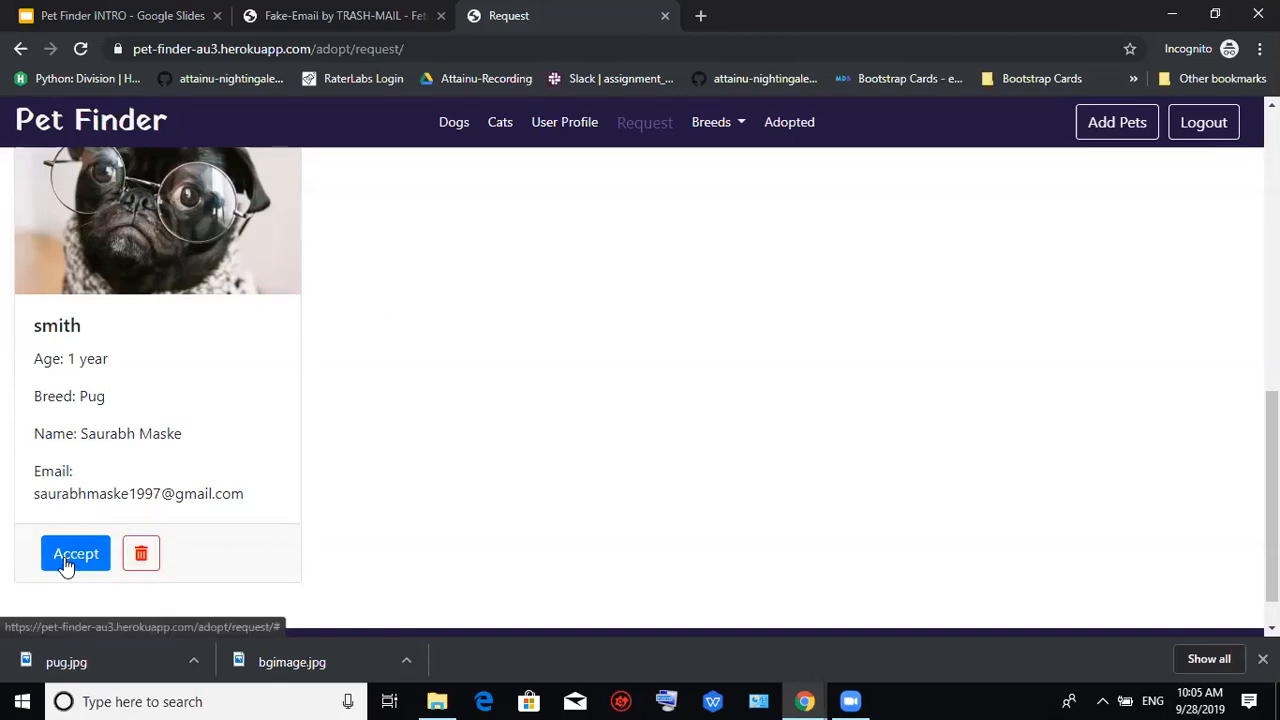
{"action": "left_click", "coordinate": [76, 553]}
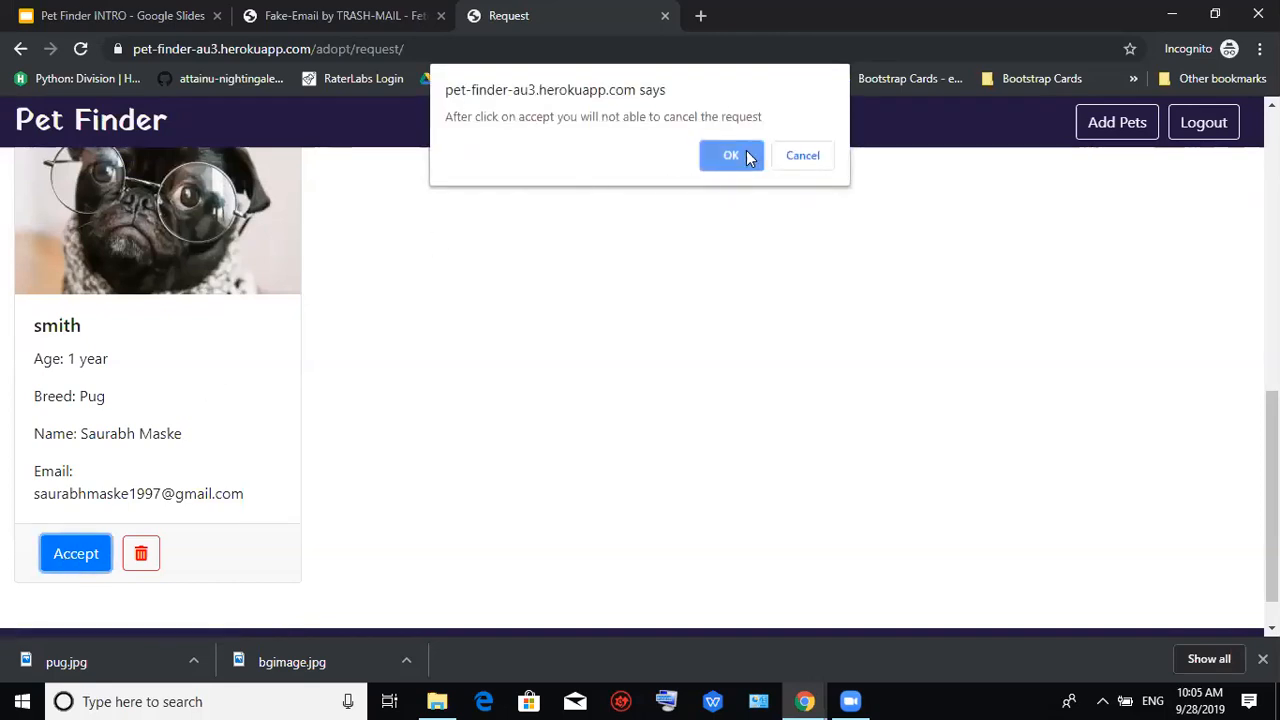
Confirm accepting smith's request despite no cancellation, and dismiss the thank-you alert.
{"action": "left_click", "coordinate": [731, 155]}
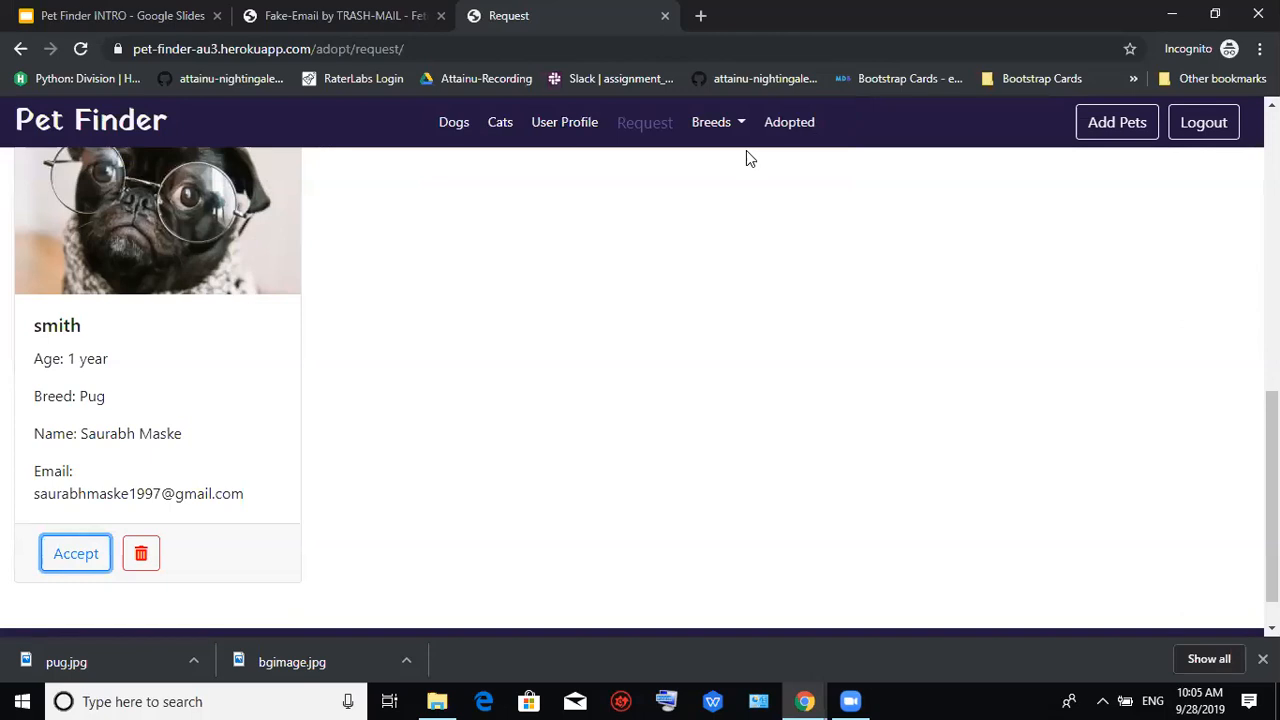
{"action": "left_click", "coordinate": [75, 553]}
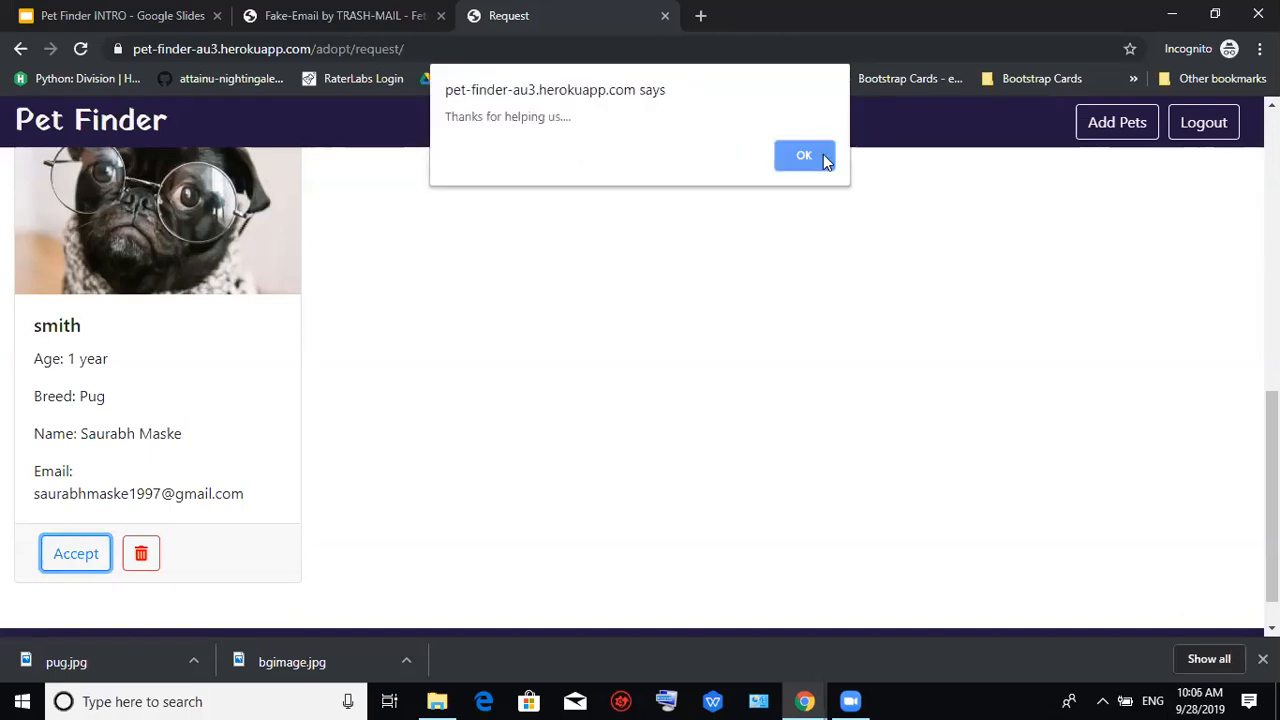
{"action": "left_click", "coordinate": [803, 155]}
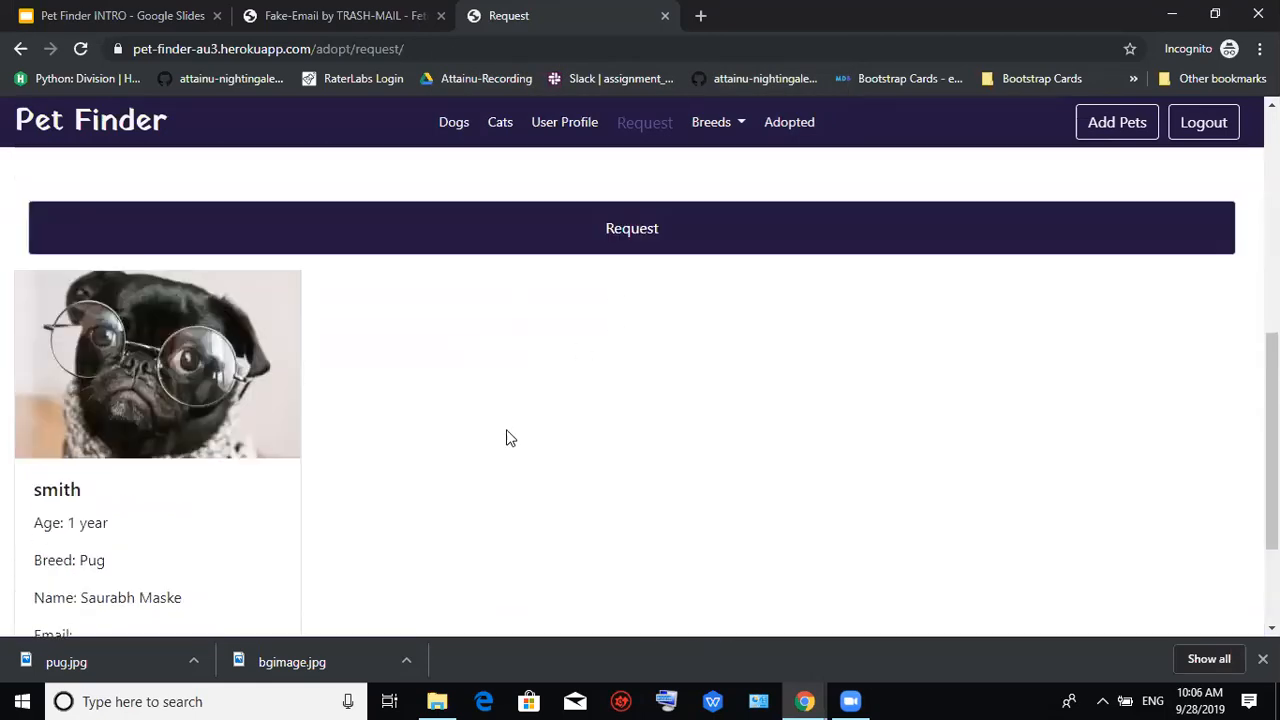
{"action": "left_click", "coordinate": [789, 121]}
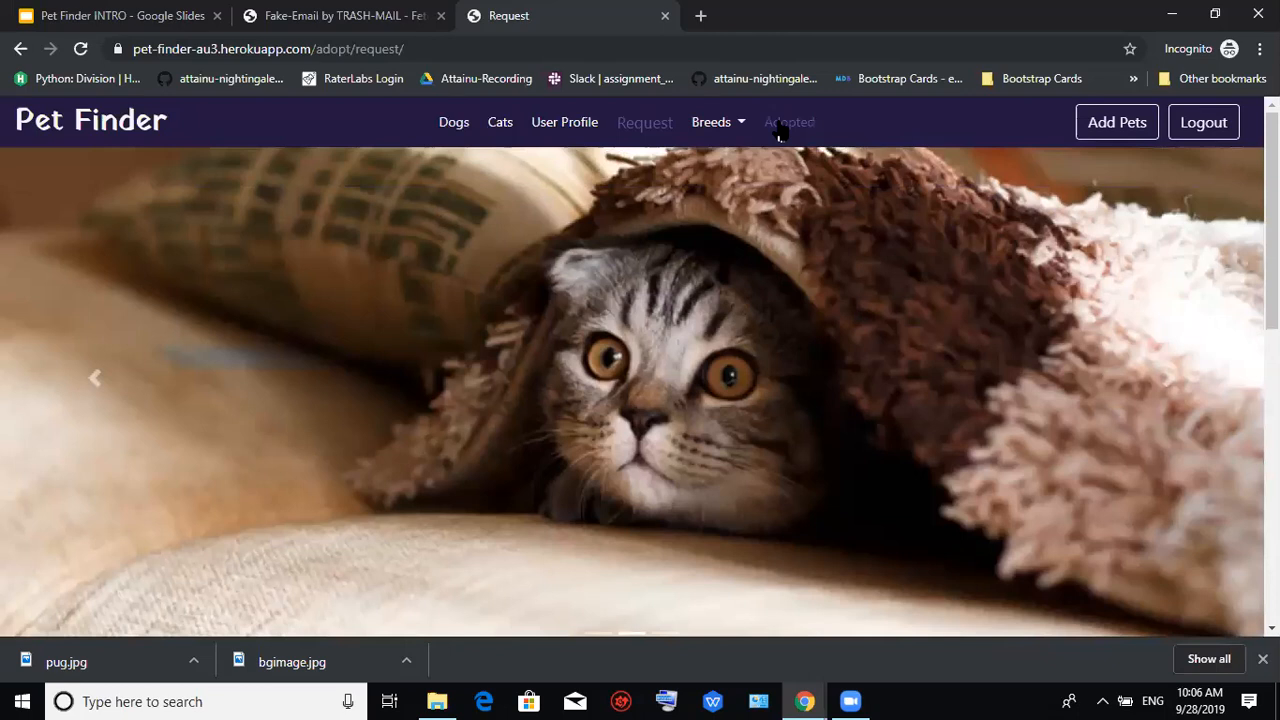
Browse the Success Stories for Kieran, Tiger and jack, then go back Home.
{"action": "left_click", "coordinate": [789, 122]}
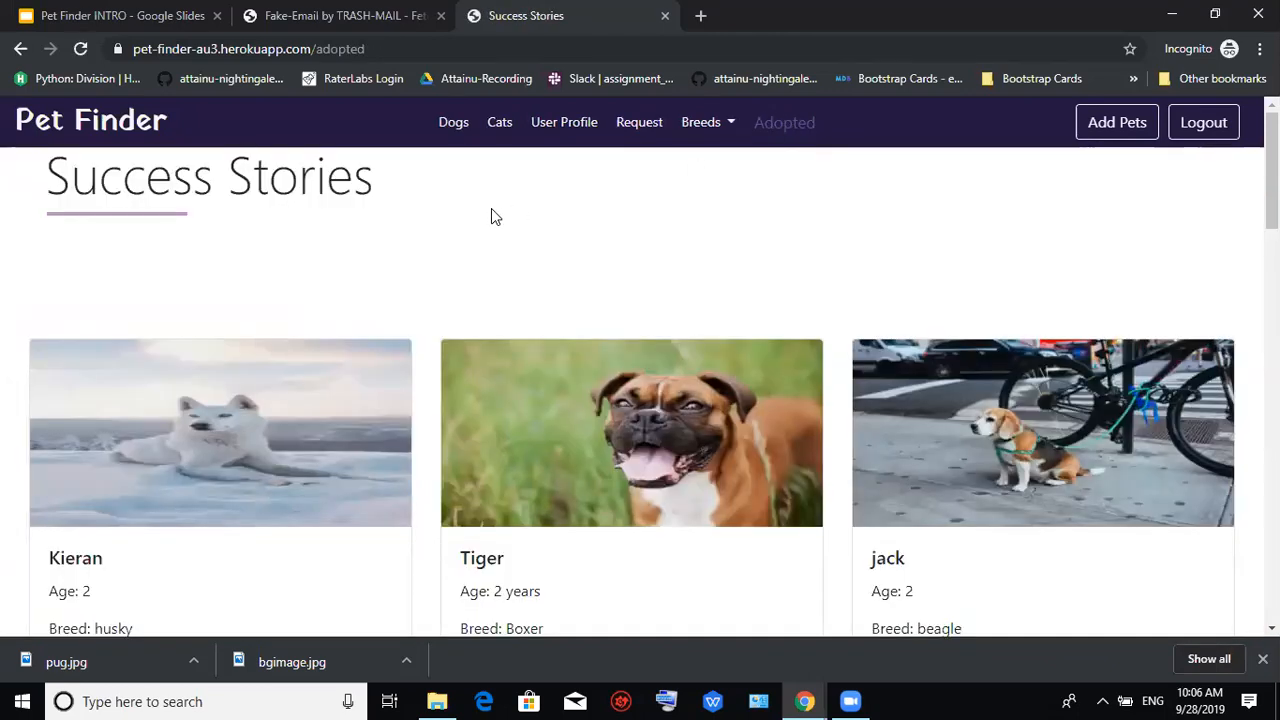
{"action": "scroll", "scroll_direction": "down", "scroll_amount": 3}
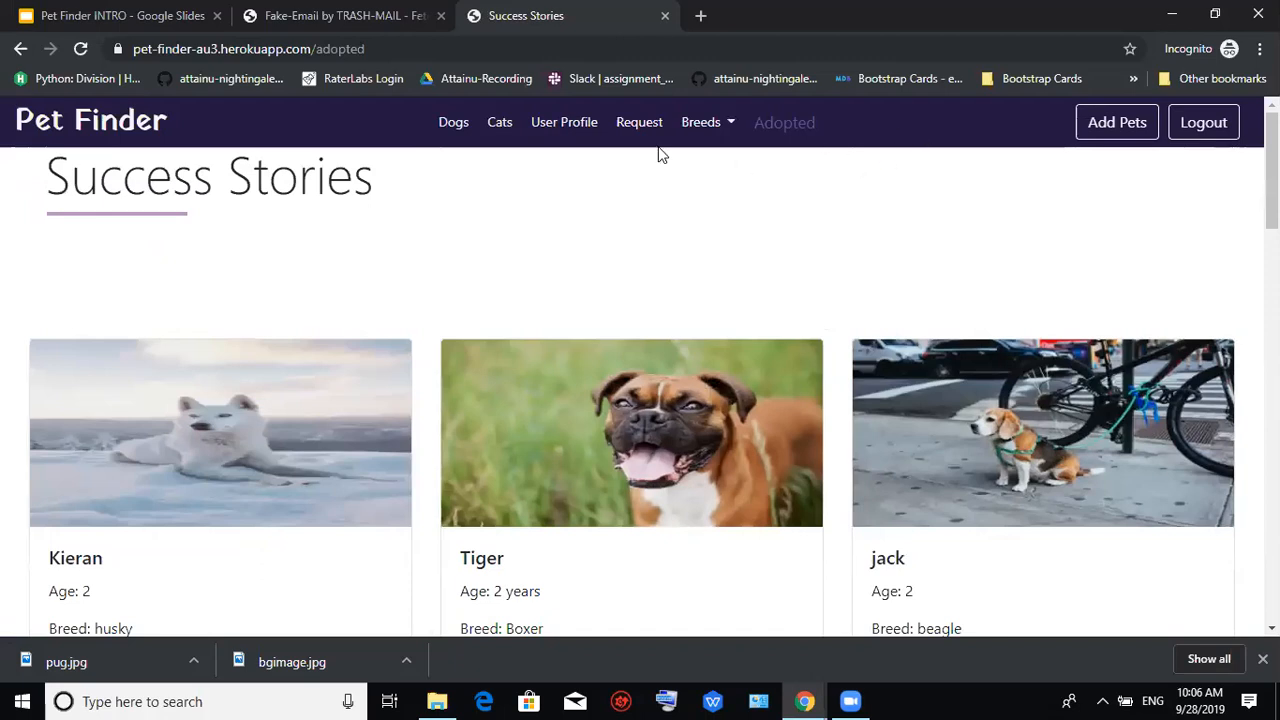
{"action": "left_click", "coordinate": [91, 120]}
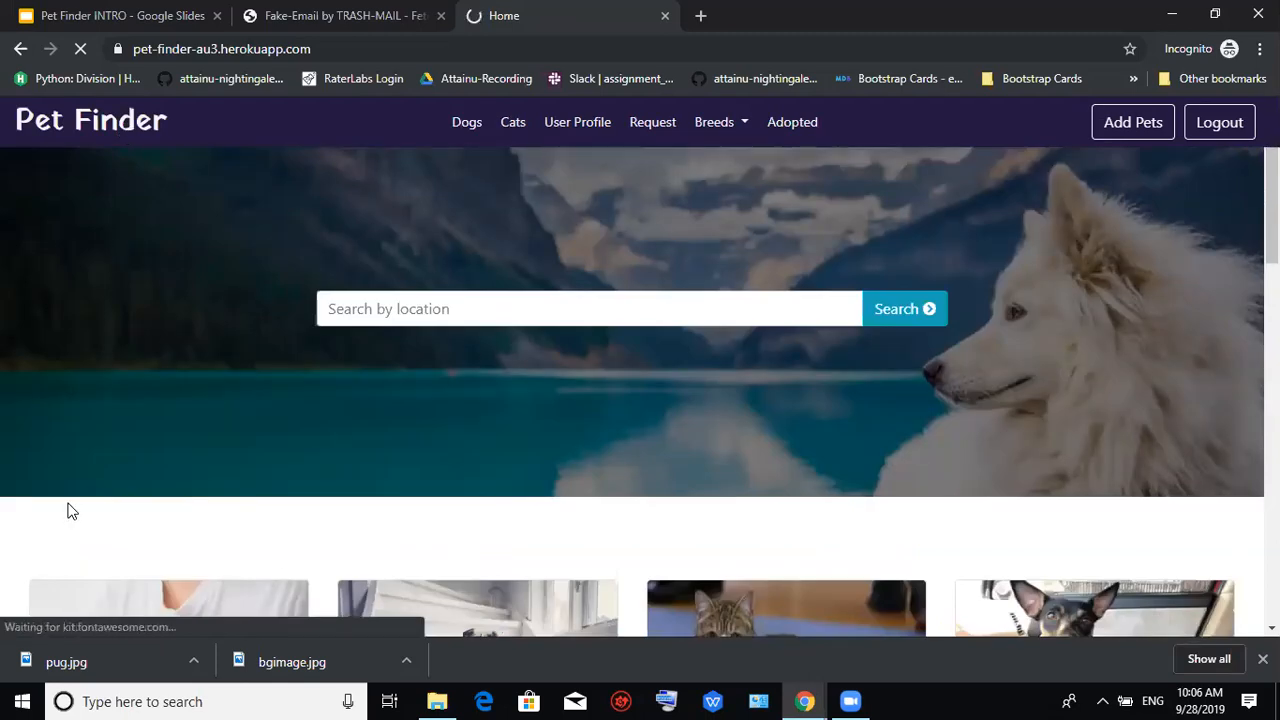
Switch to the Pet Finder INTRO deck and show slide 5, Future Improvements.
{"action": "left_click", "coordinate": [120, 15]}
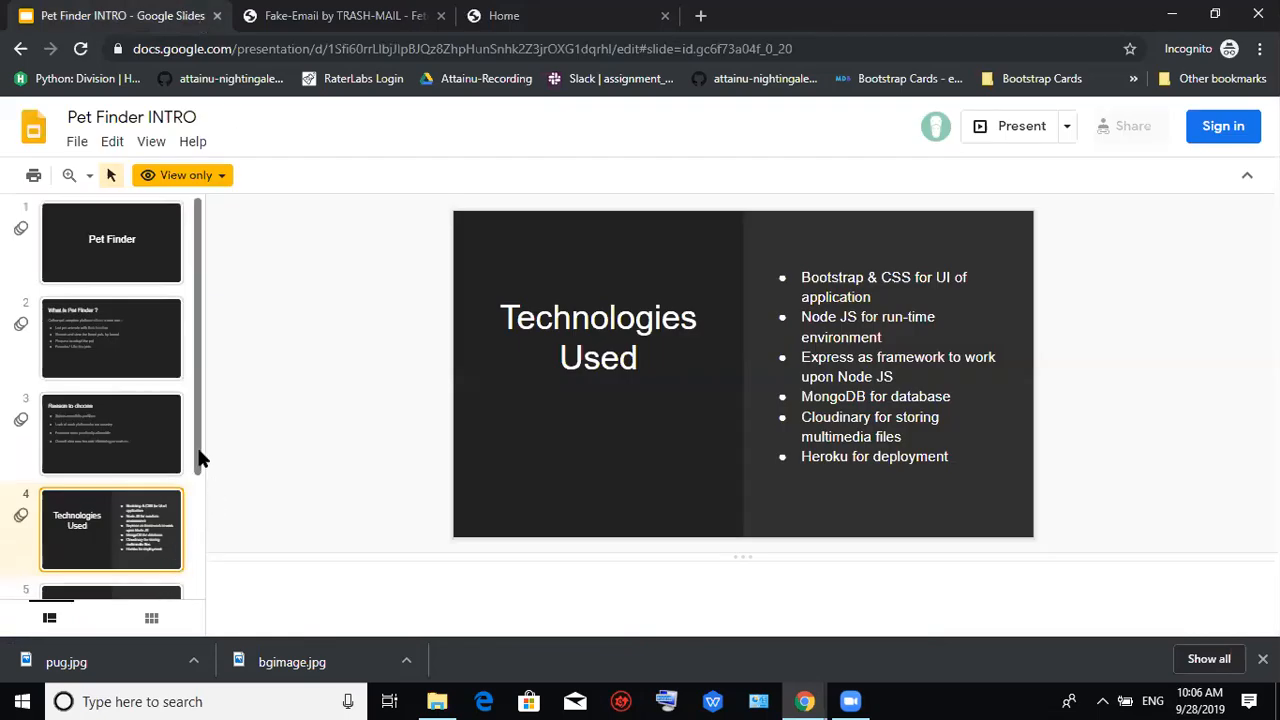
{"action": "scroll", "scroll_direction": "down", "scroll_amount": 3}
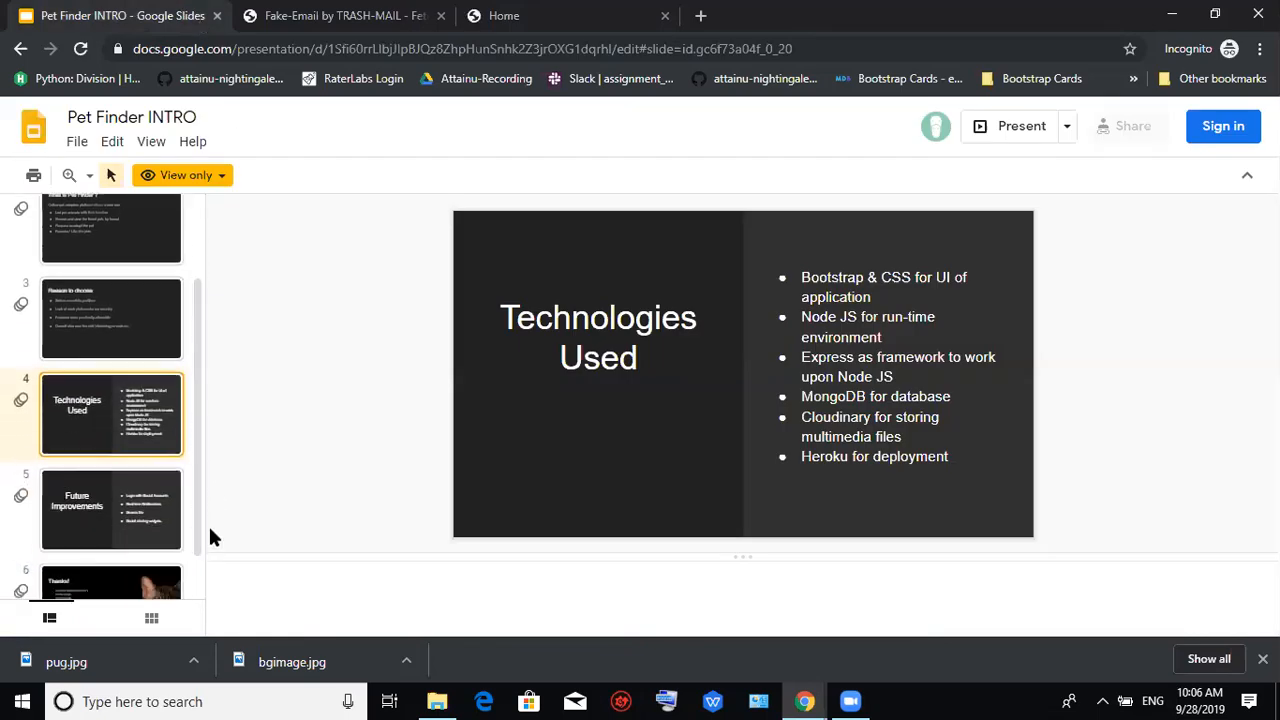
{"action": "left_click", "coordinate": [111, 508]}
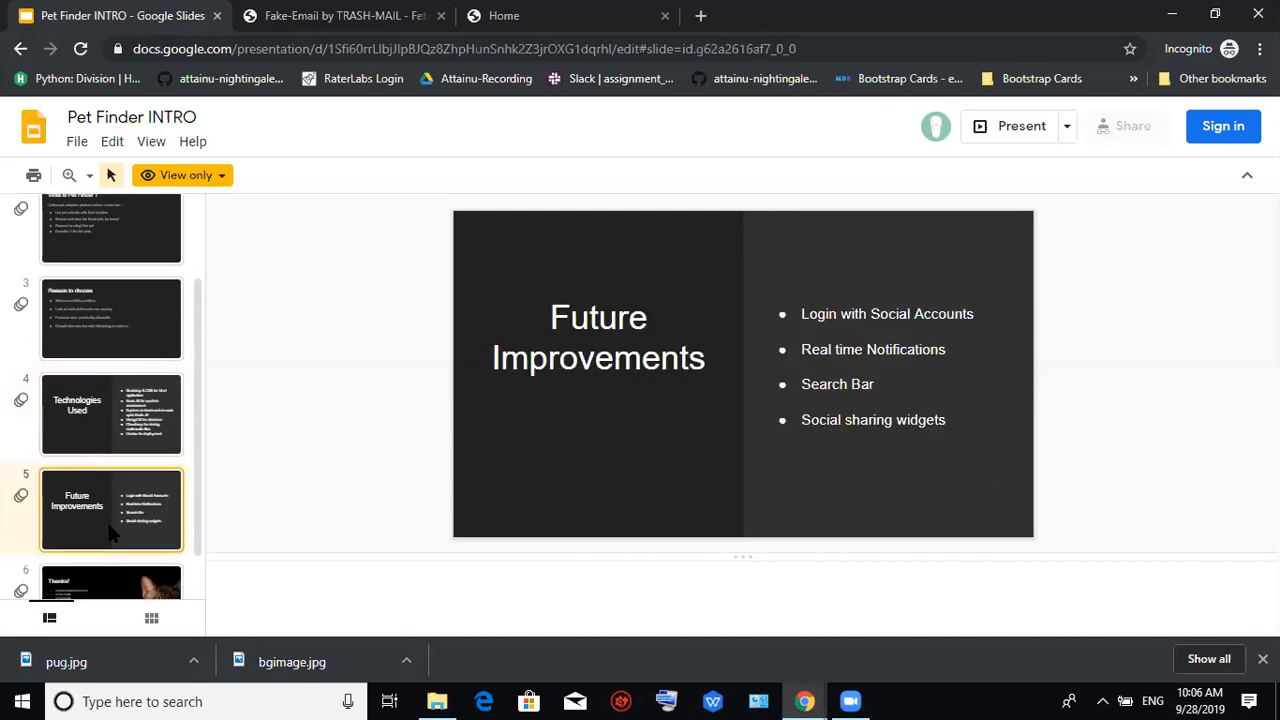
{"action": "mouse_move", "coordinate": [763, 343]}
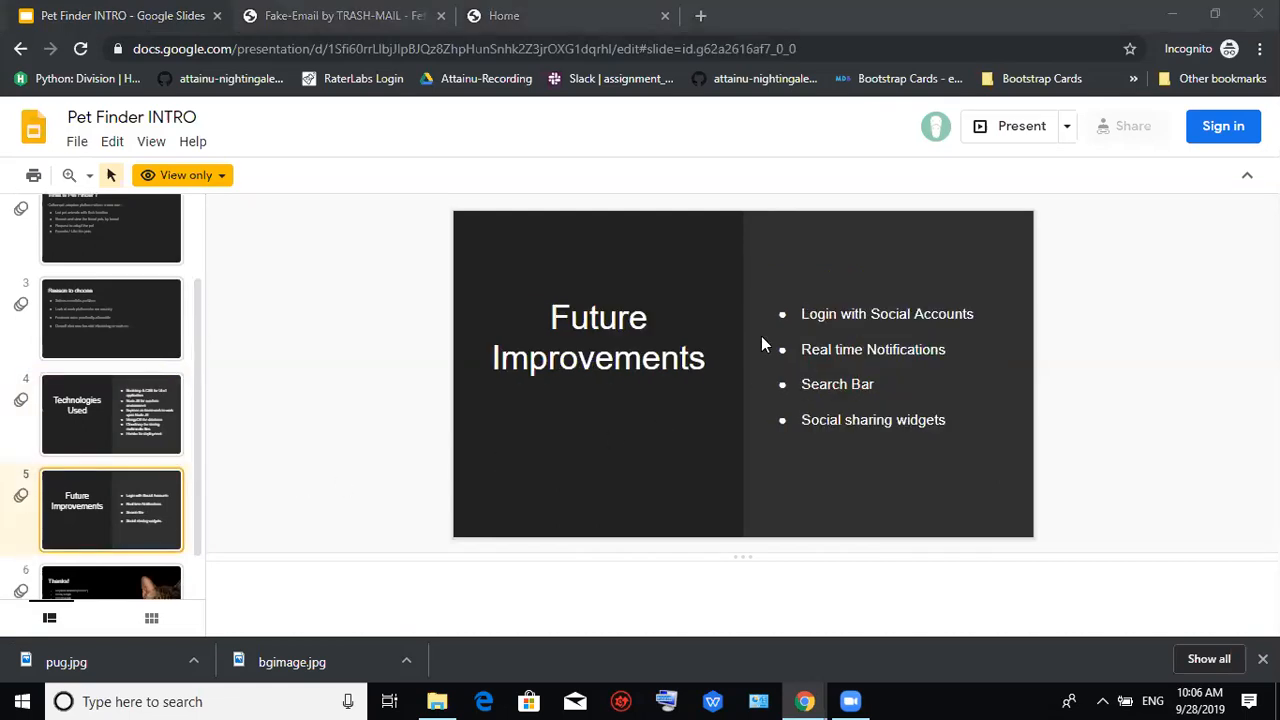
{"action": "mouse_move", "coordinate": [946, 376]}
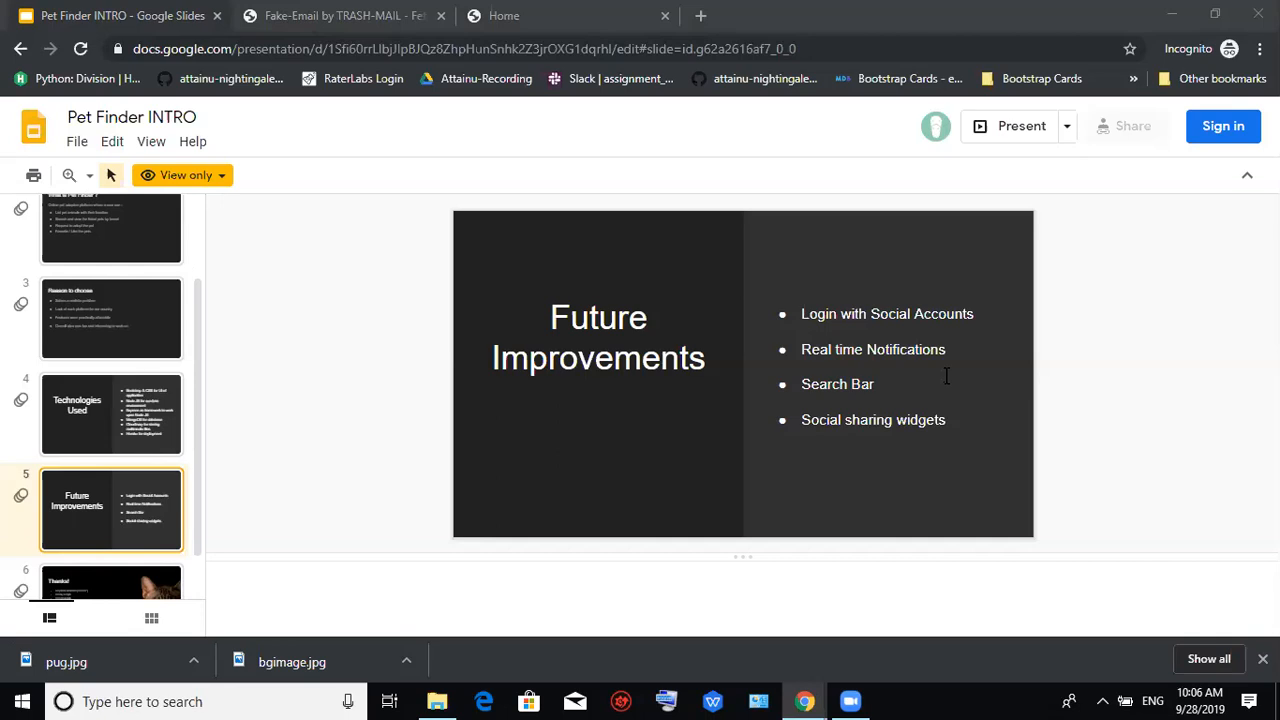